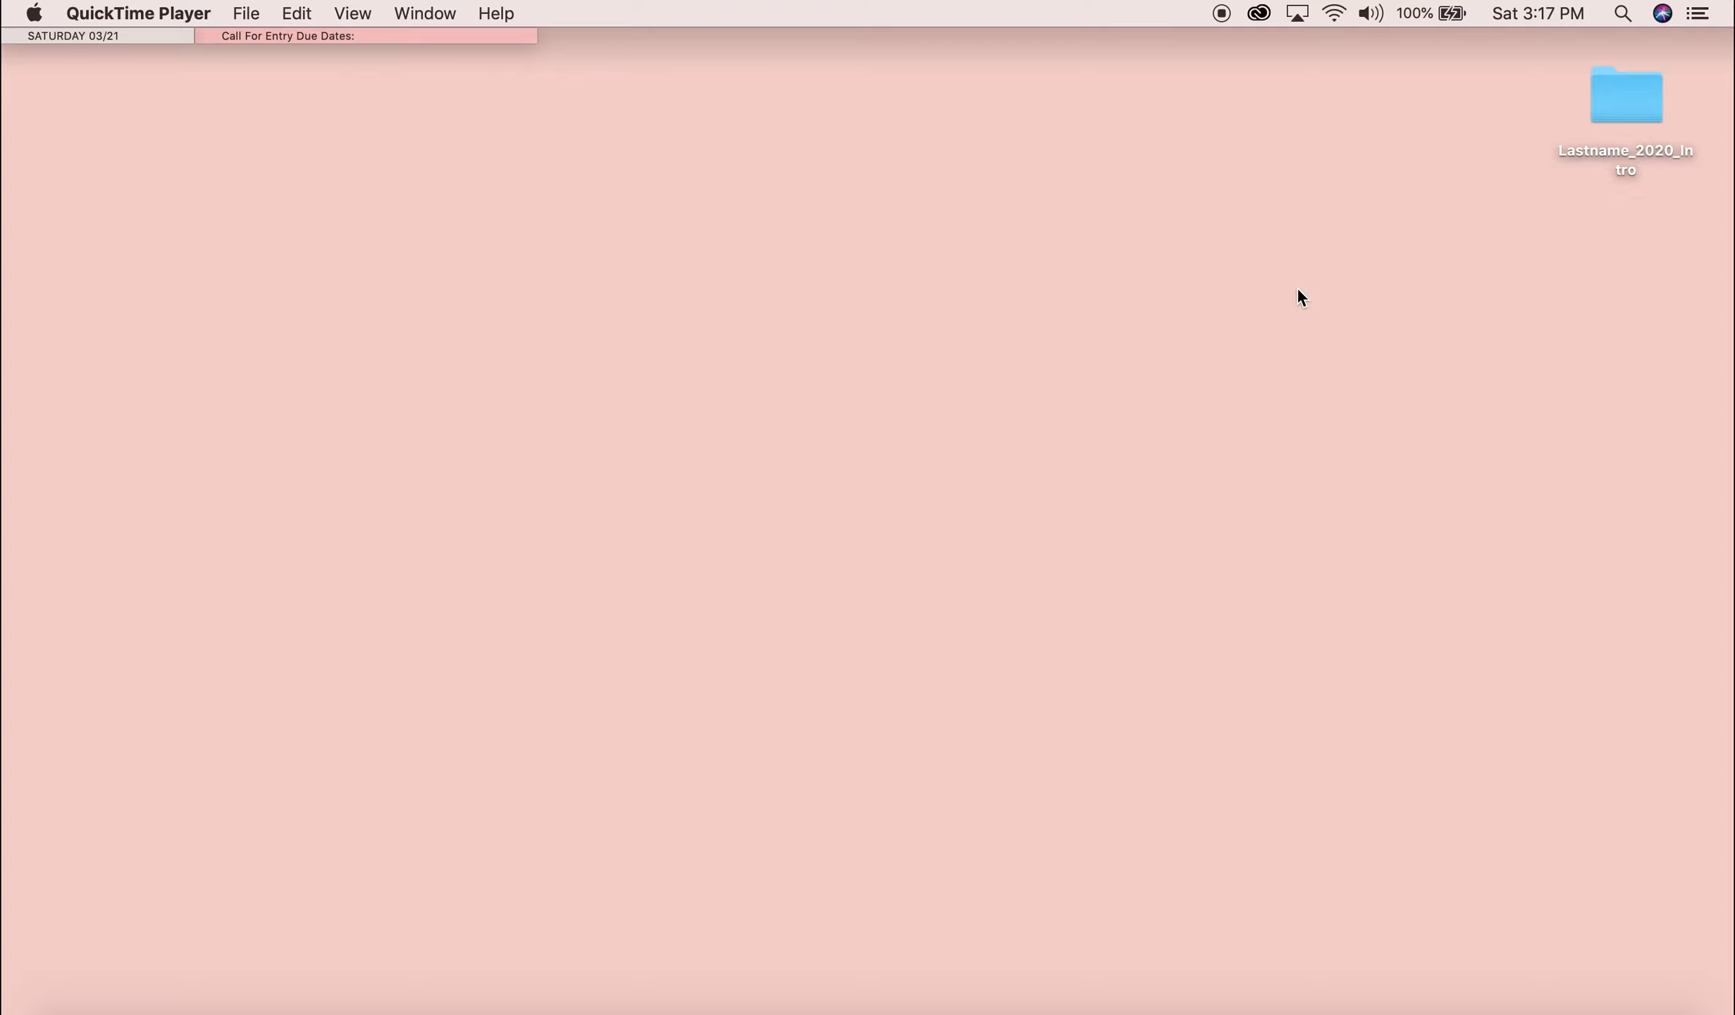
mouse_move(1541, 109)
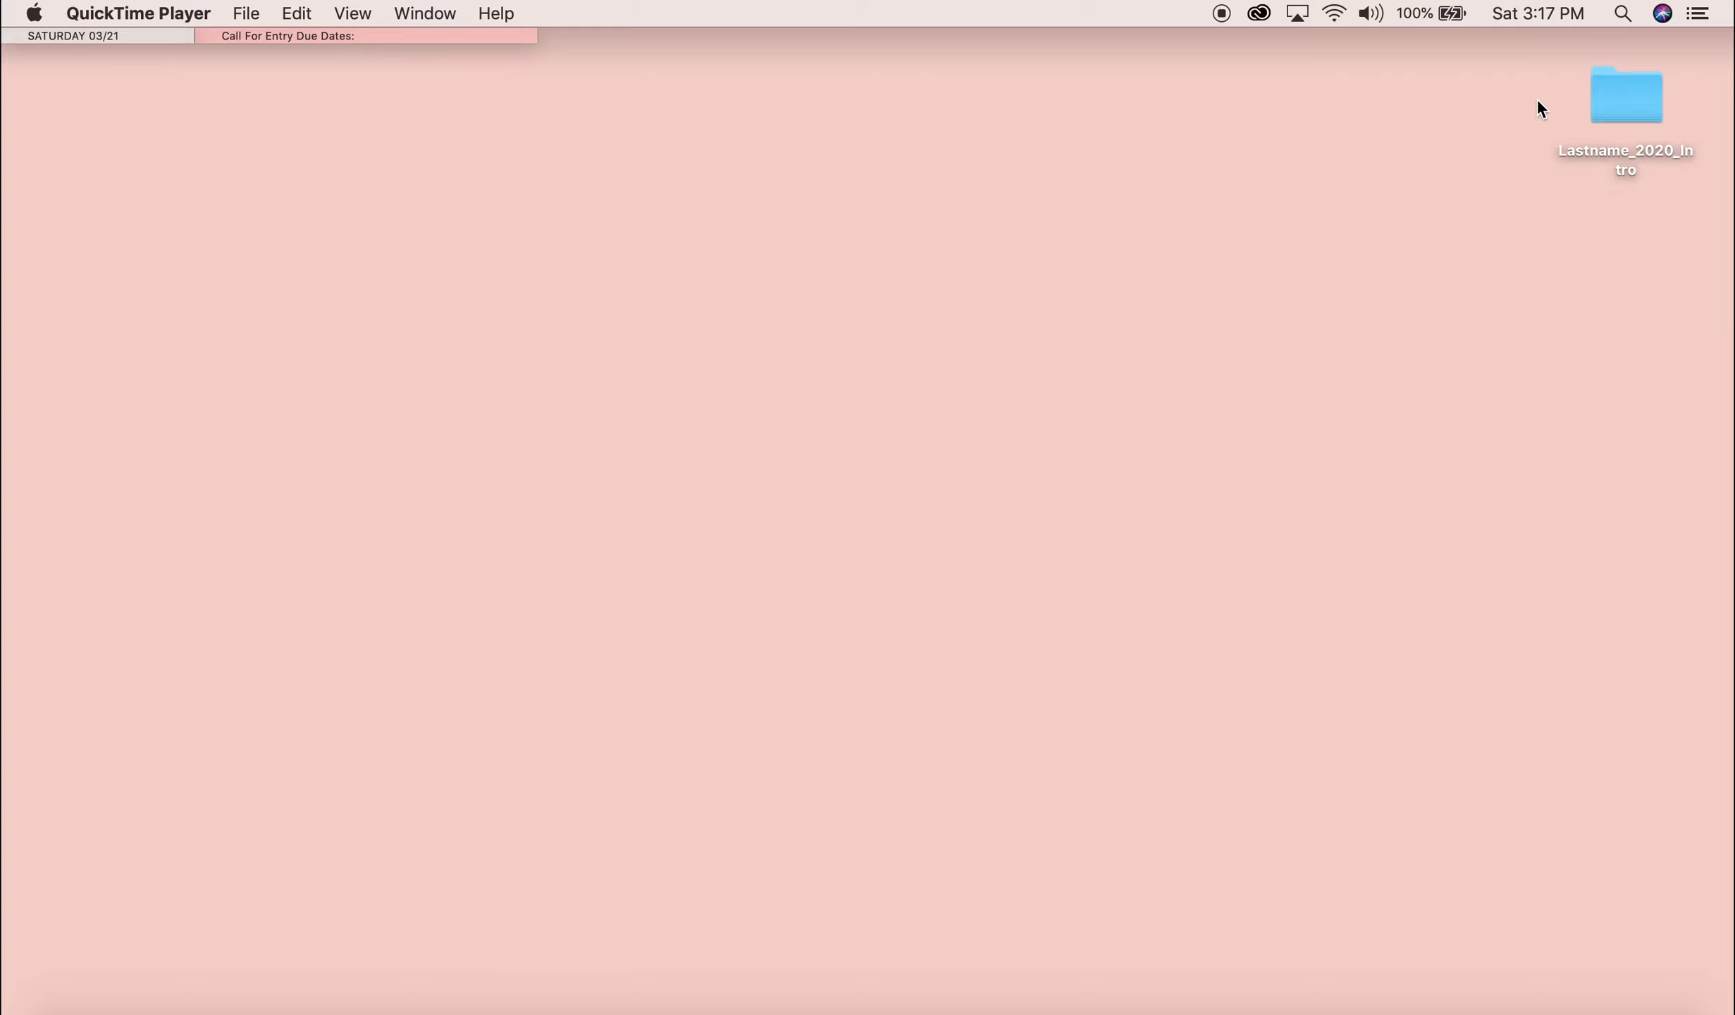
mouse_move(1610, 218)
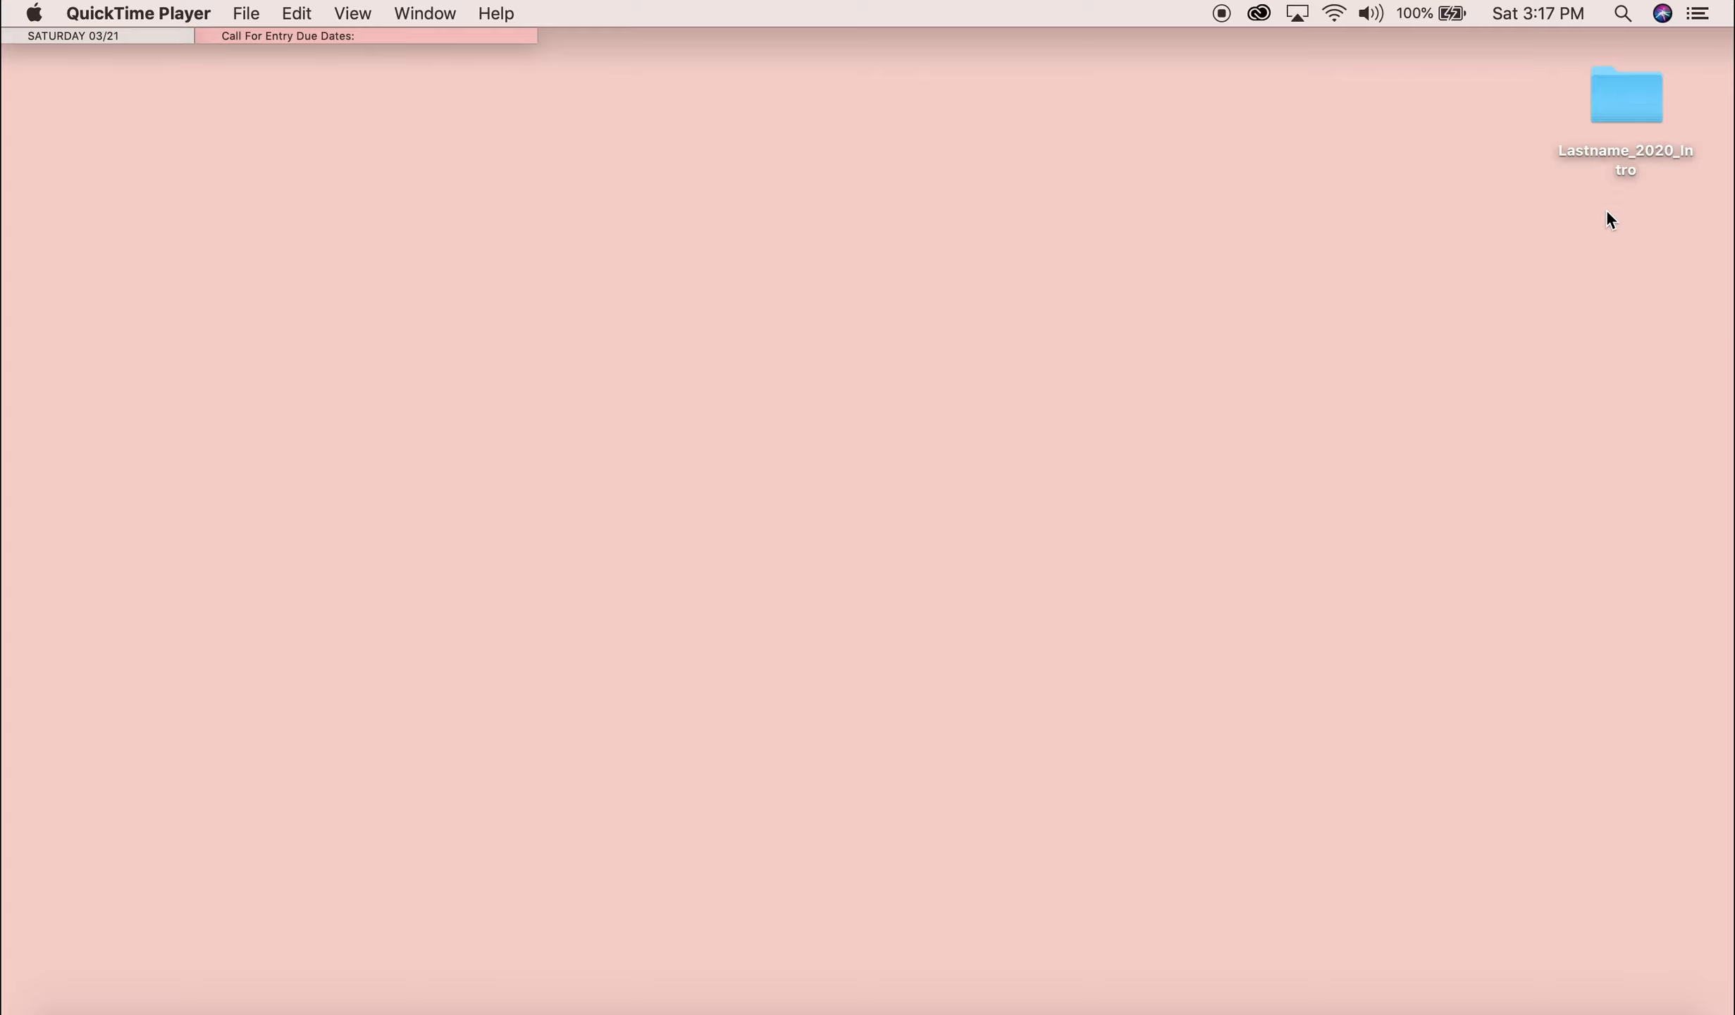
mouse_move(1651, 188)
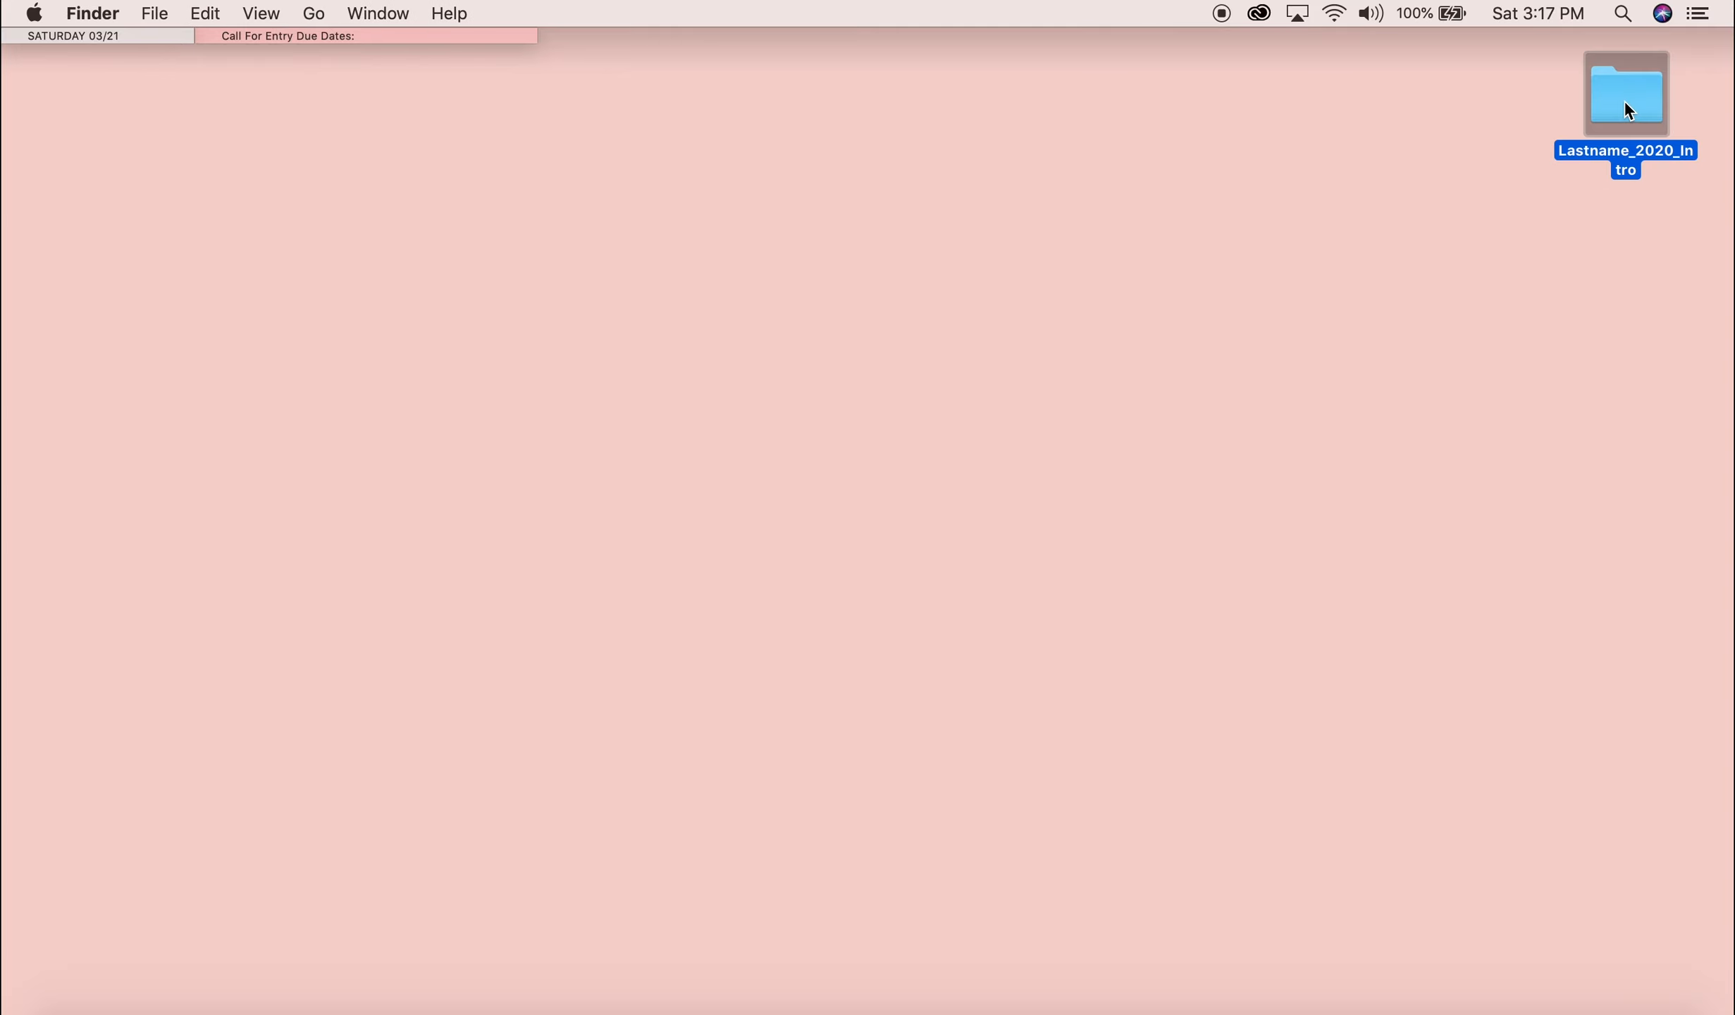
Browse the Lastname_2020_Intro folder's RAW and JPEG subfolders, then close the folder window.
double_click(1625, 92)
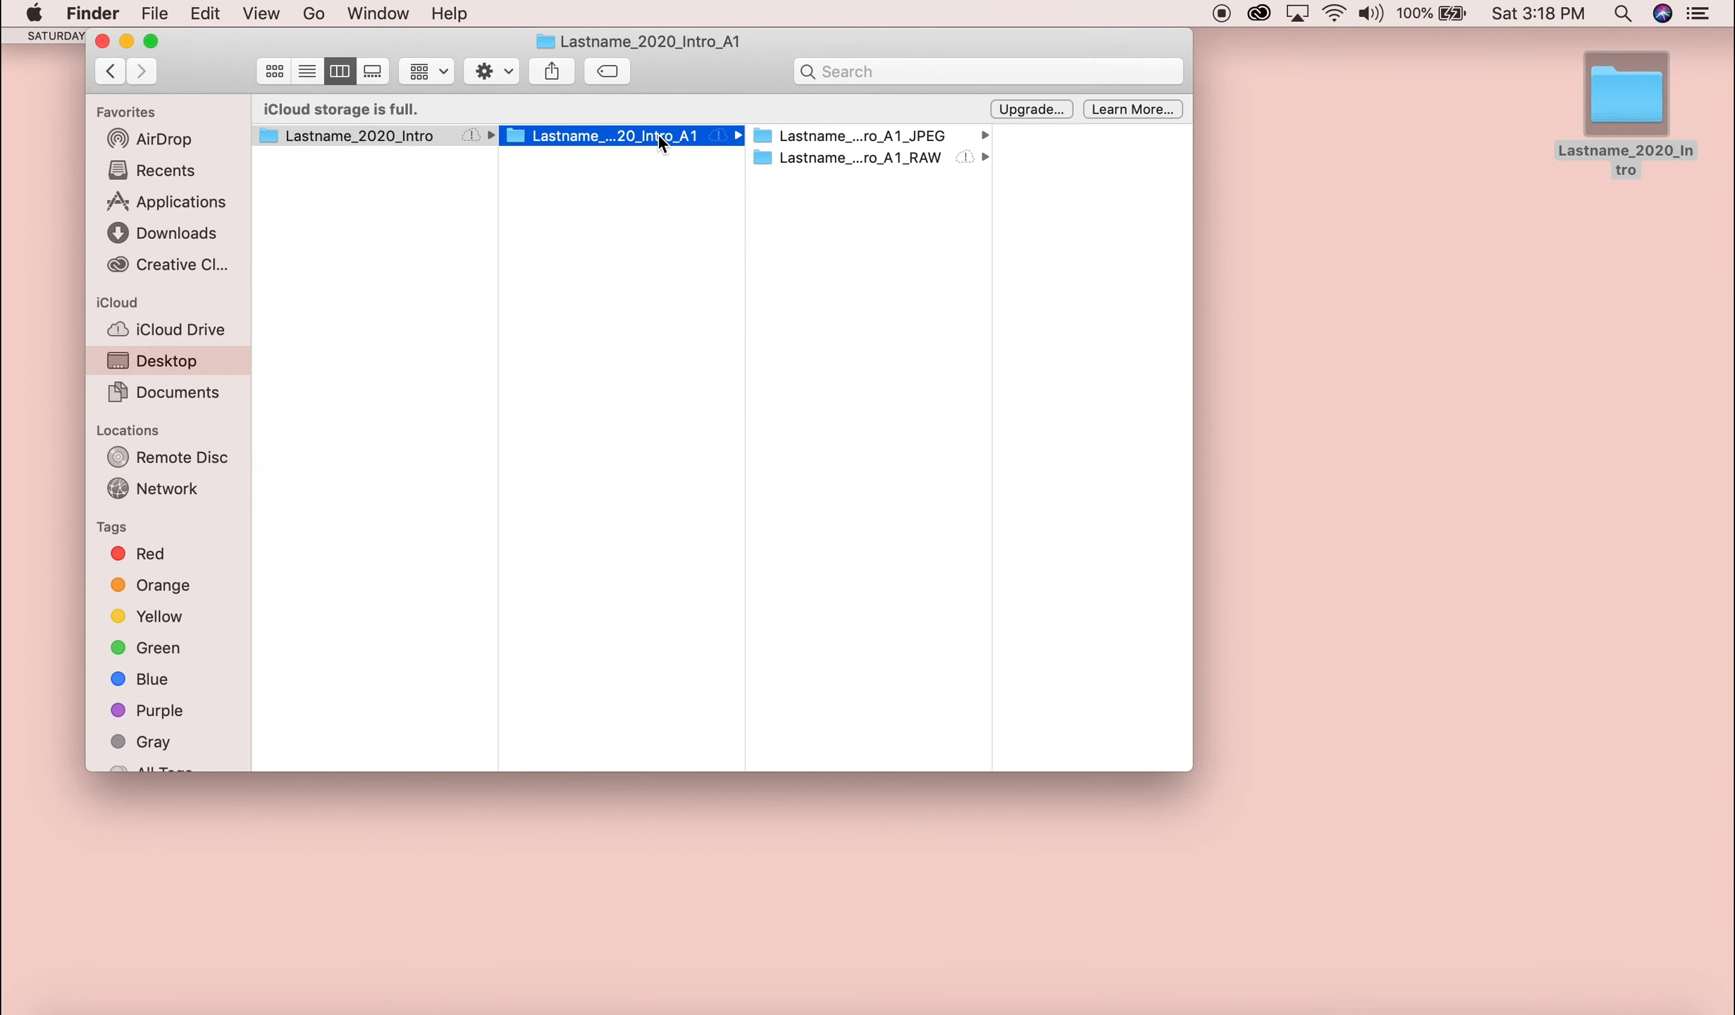
mouse_move(835, 380)
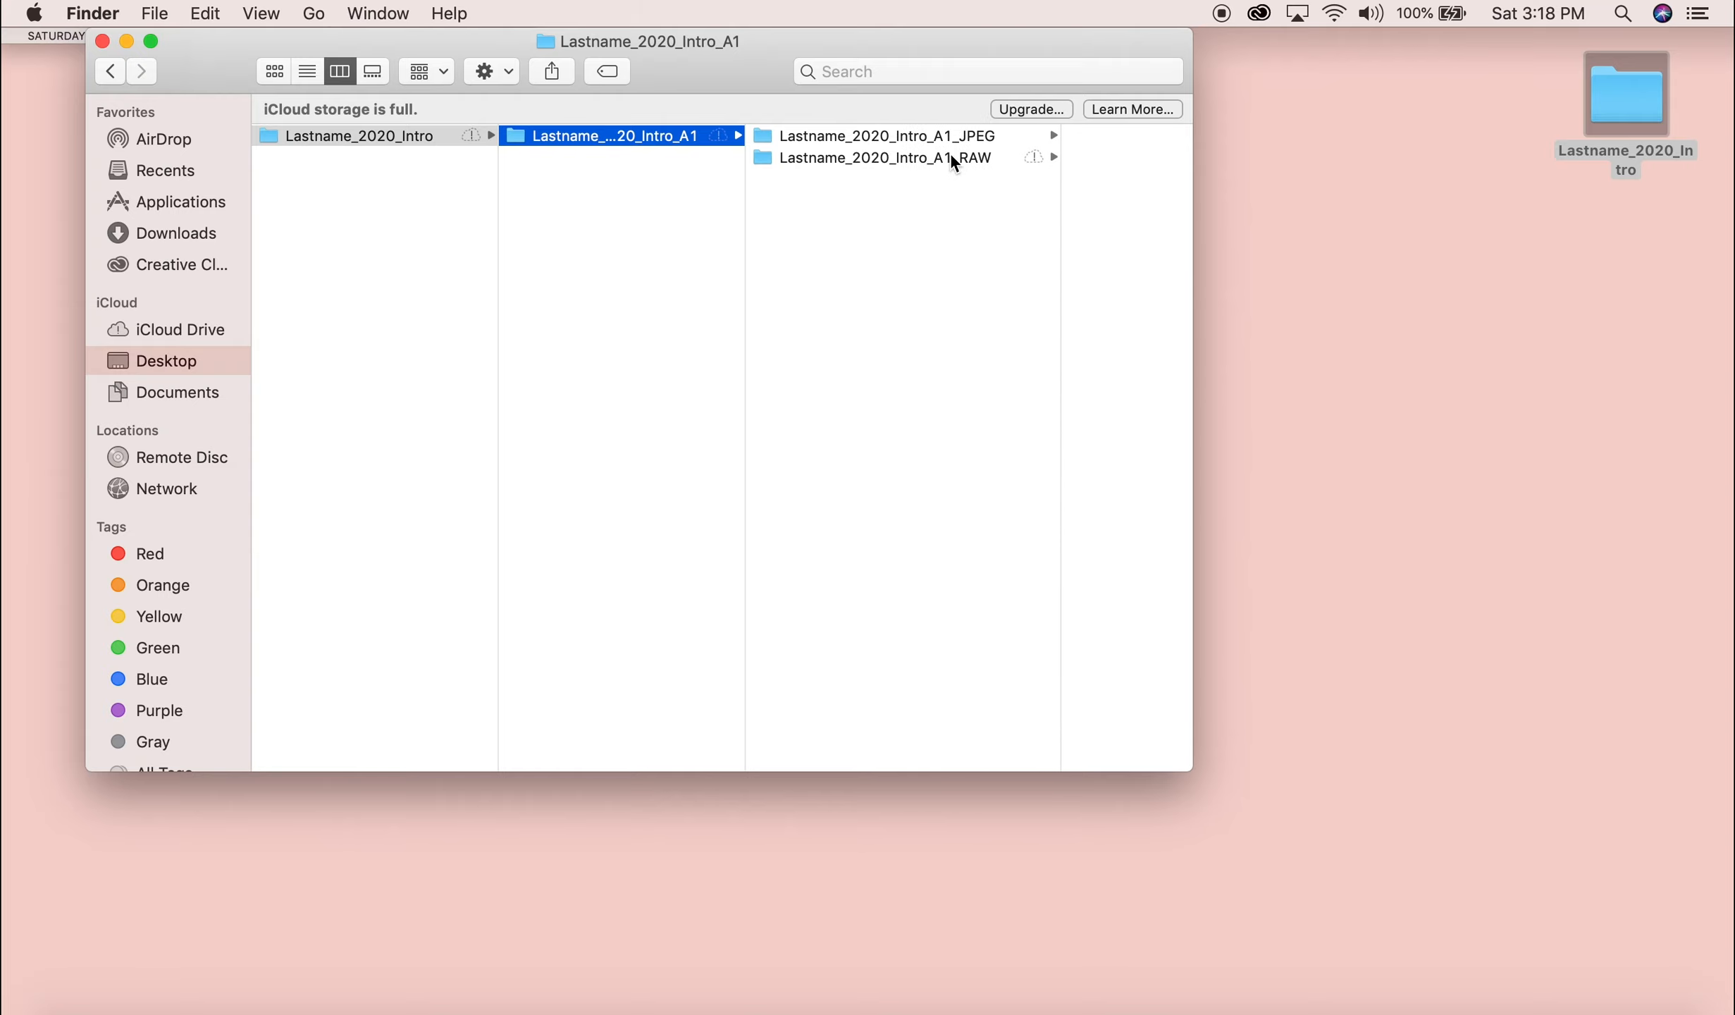
left_click(879, 156)
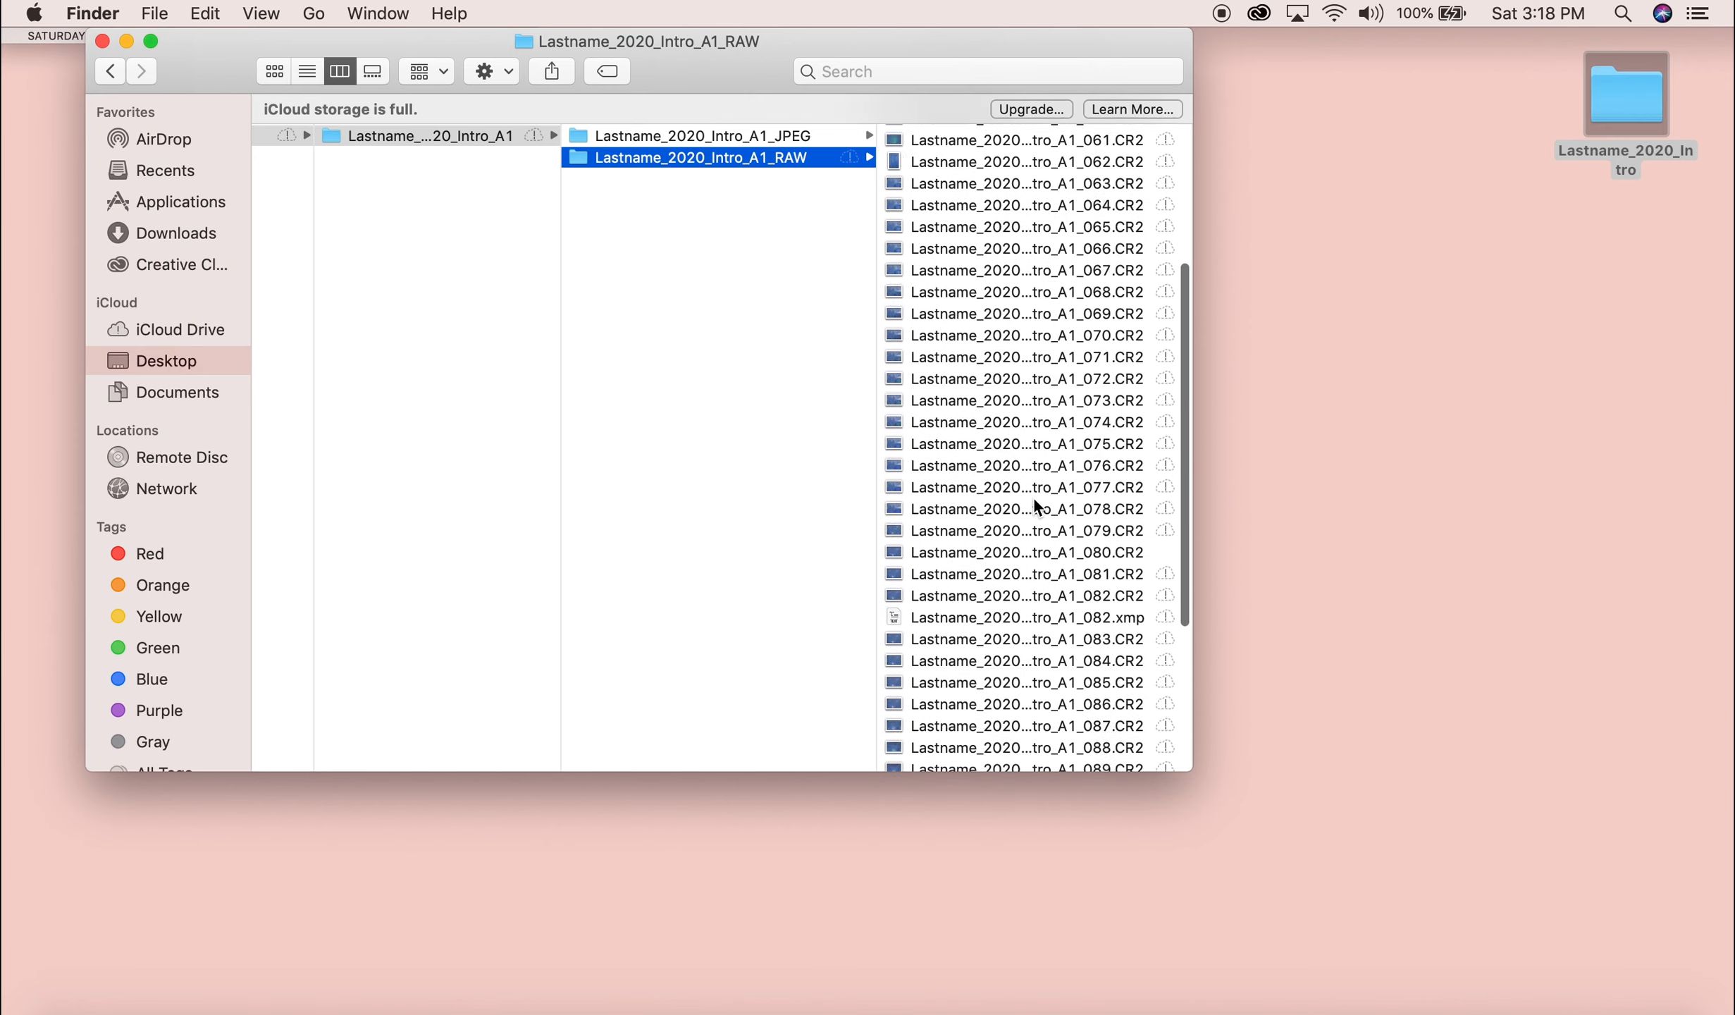
scroll("down", 3)
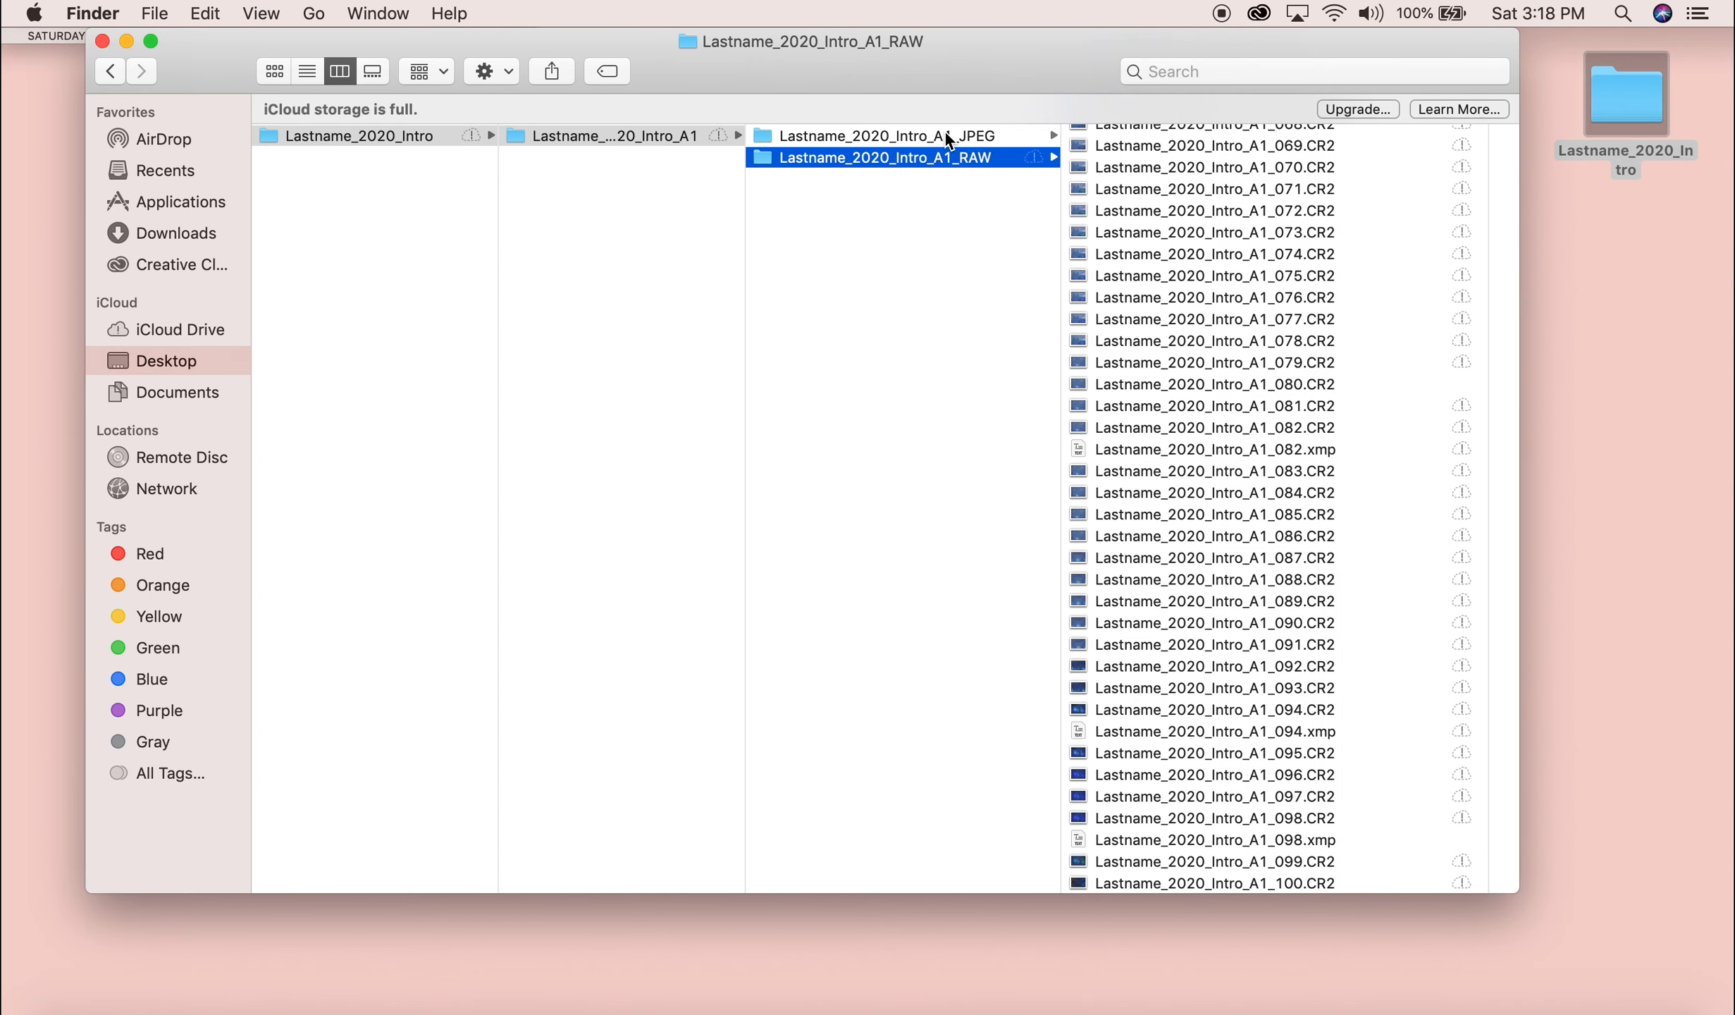
left_click(882, 136)
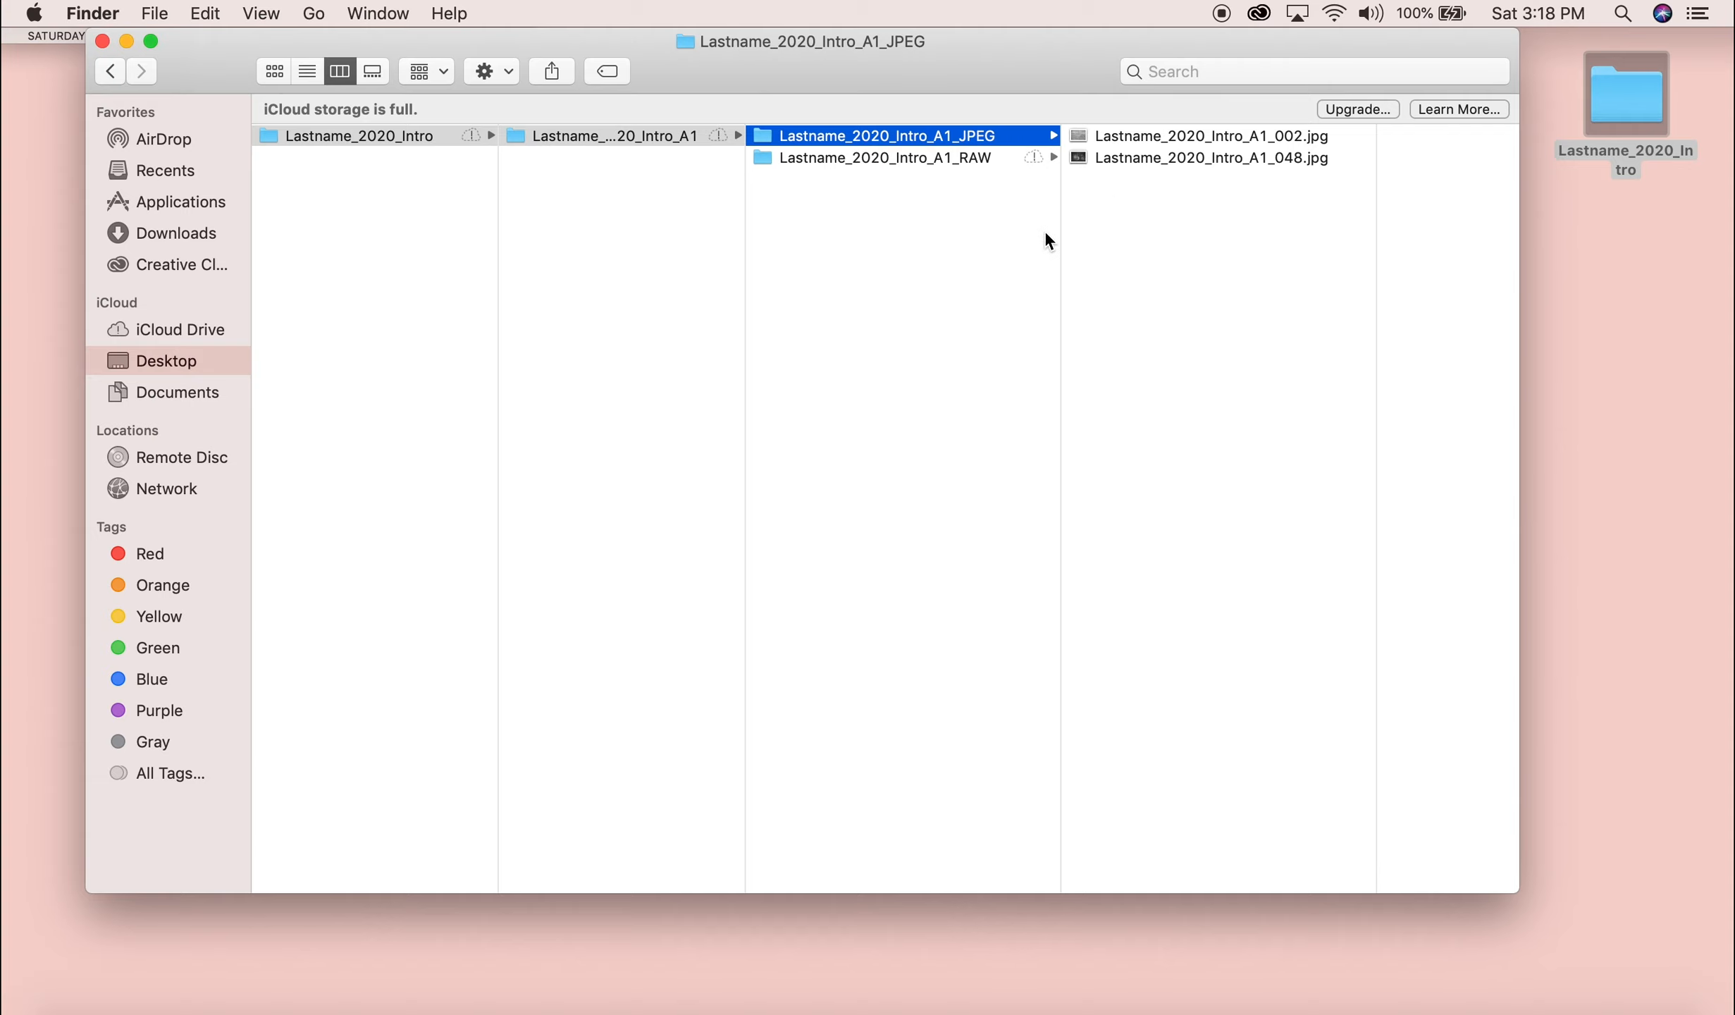
mouse_move(1212, 279)
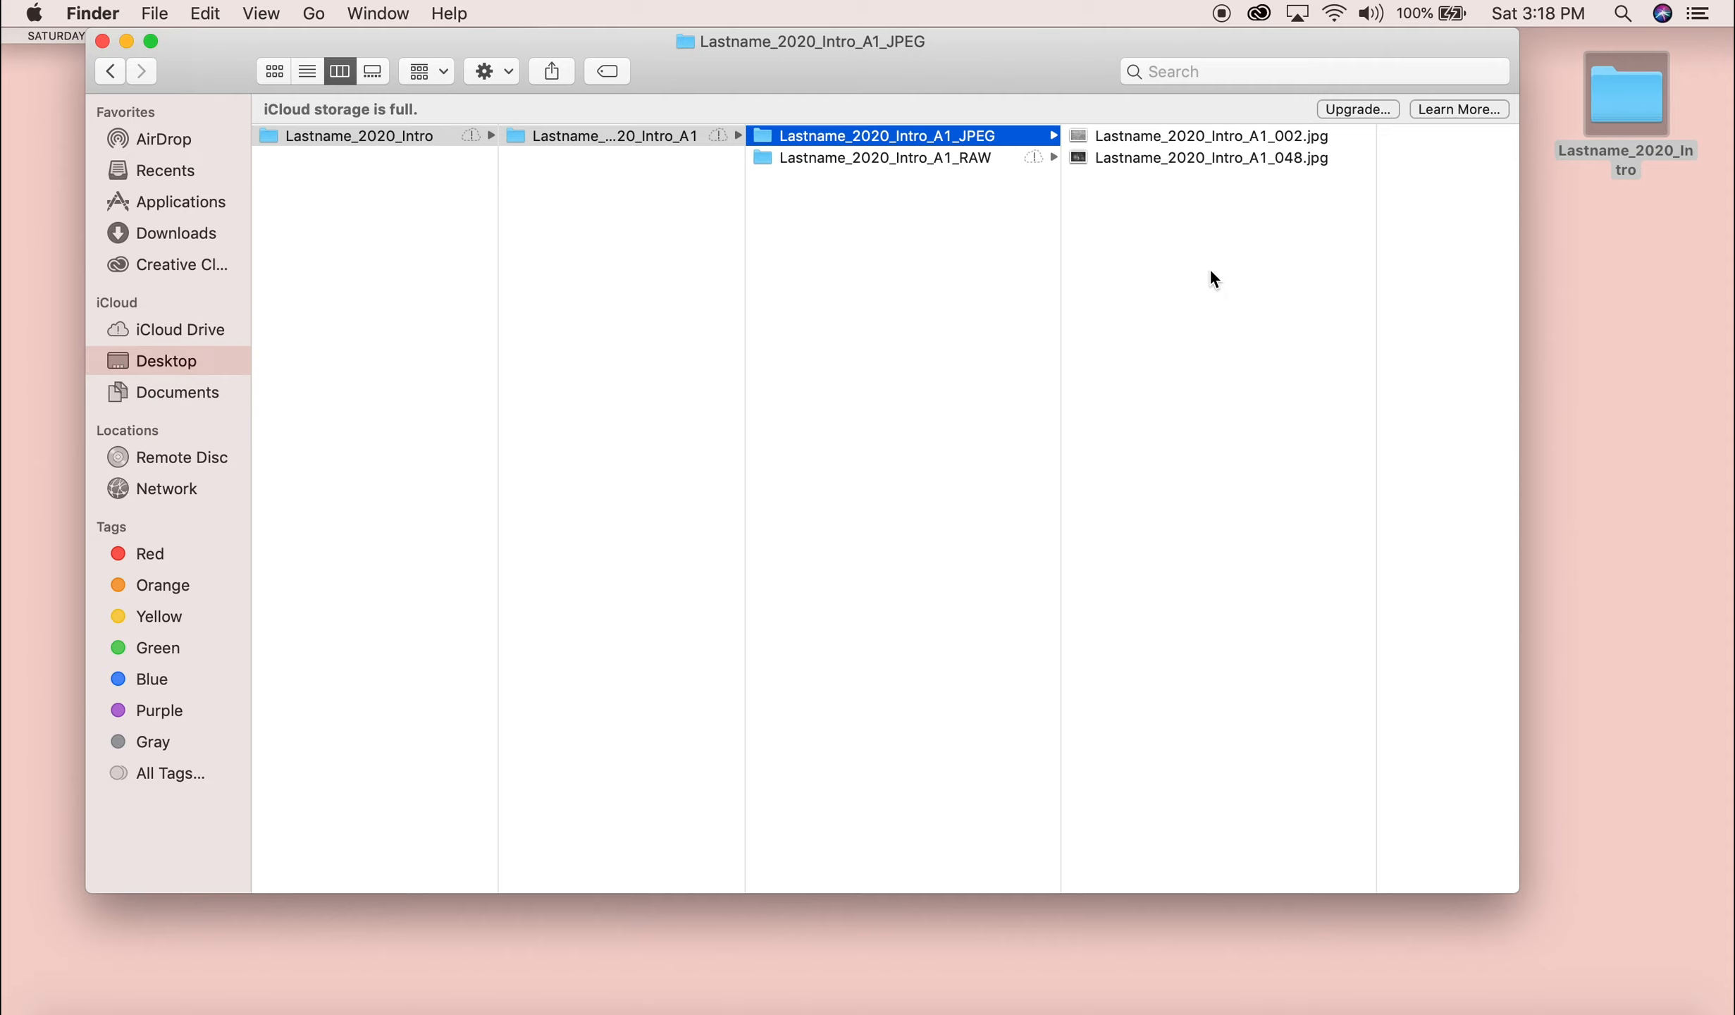
mouse_move(1171, 222)
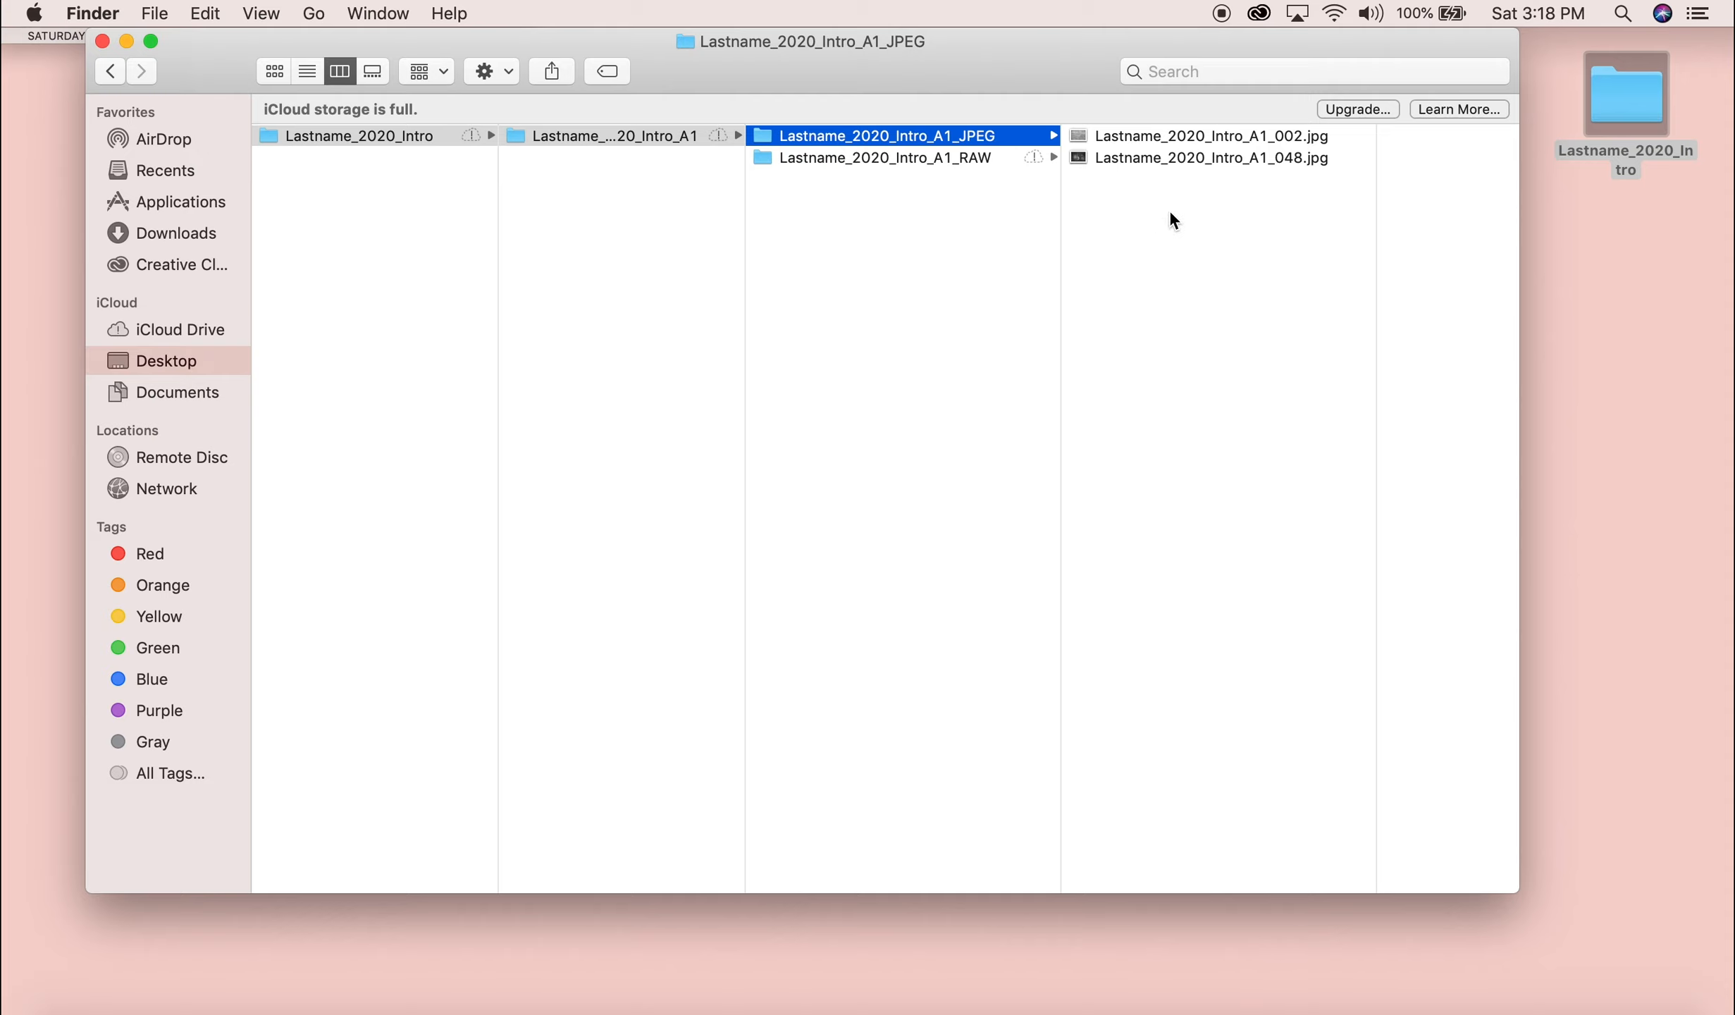
mouse_move(1146, 435)
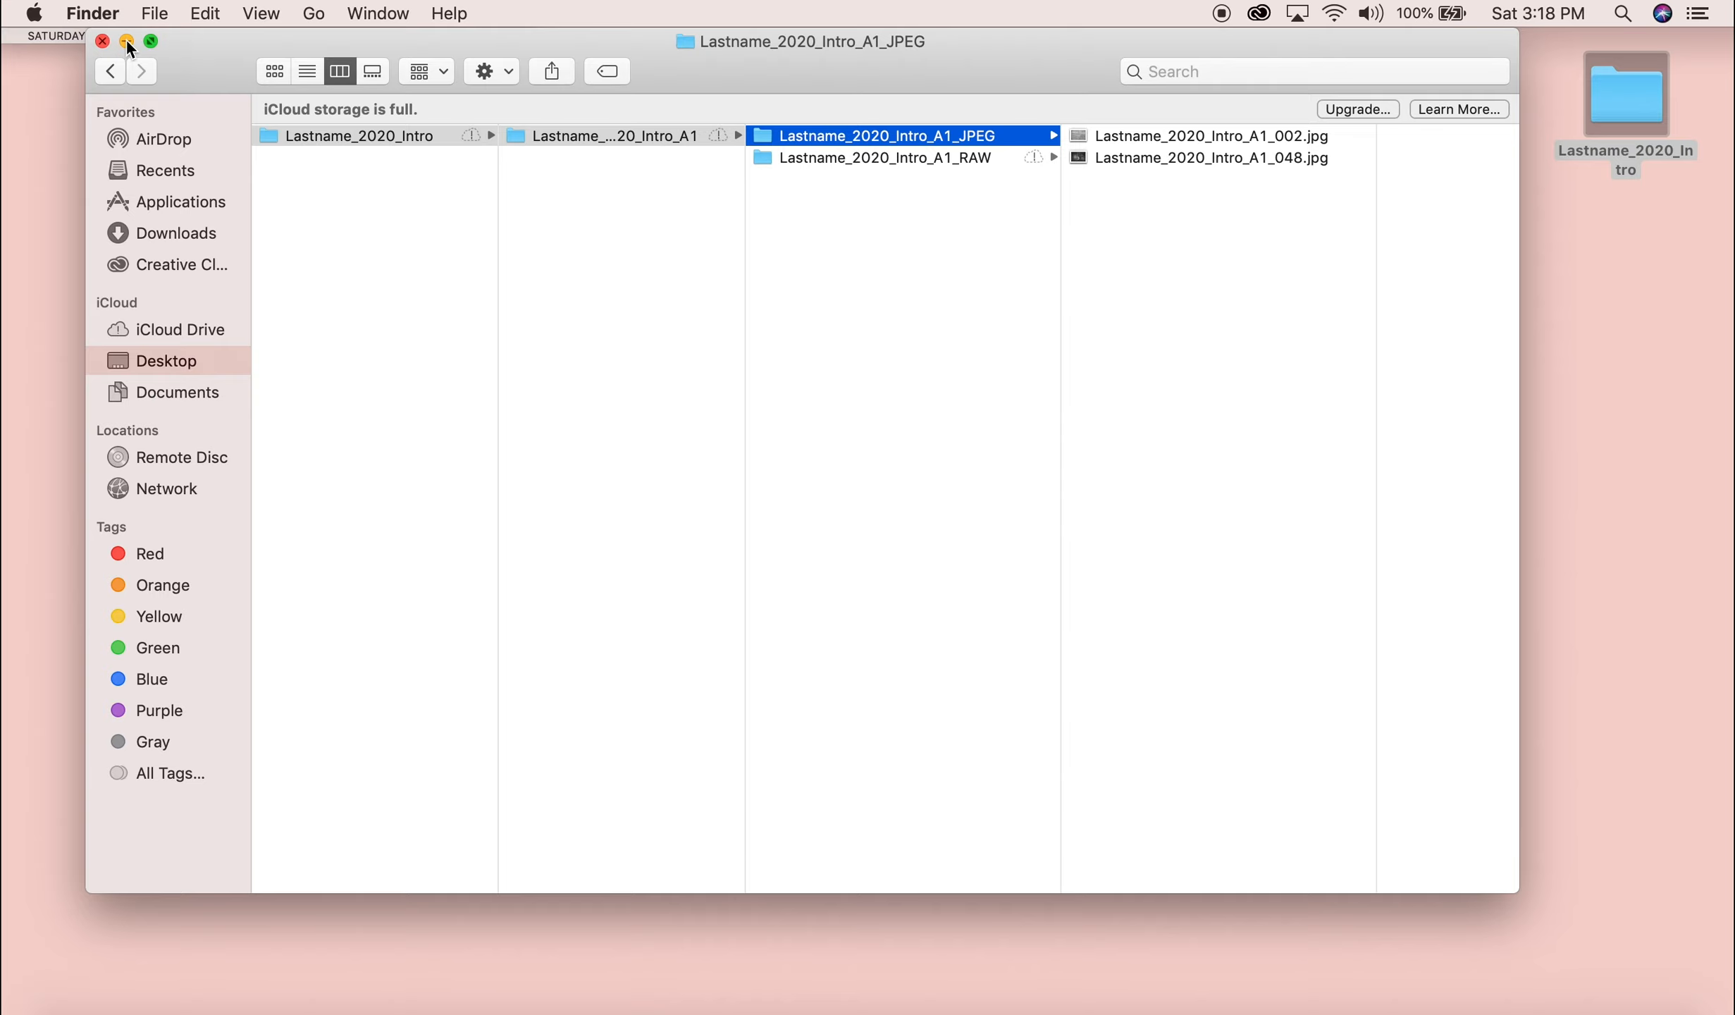
left_click(101, 41)
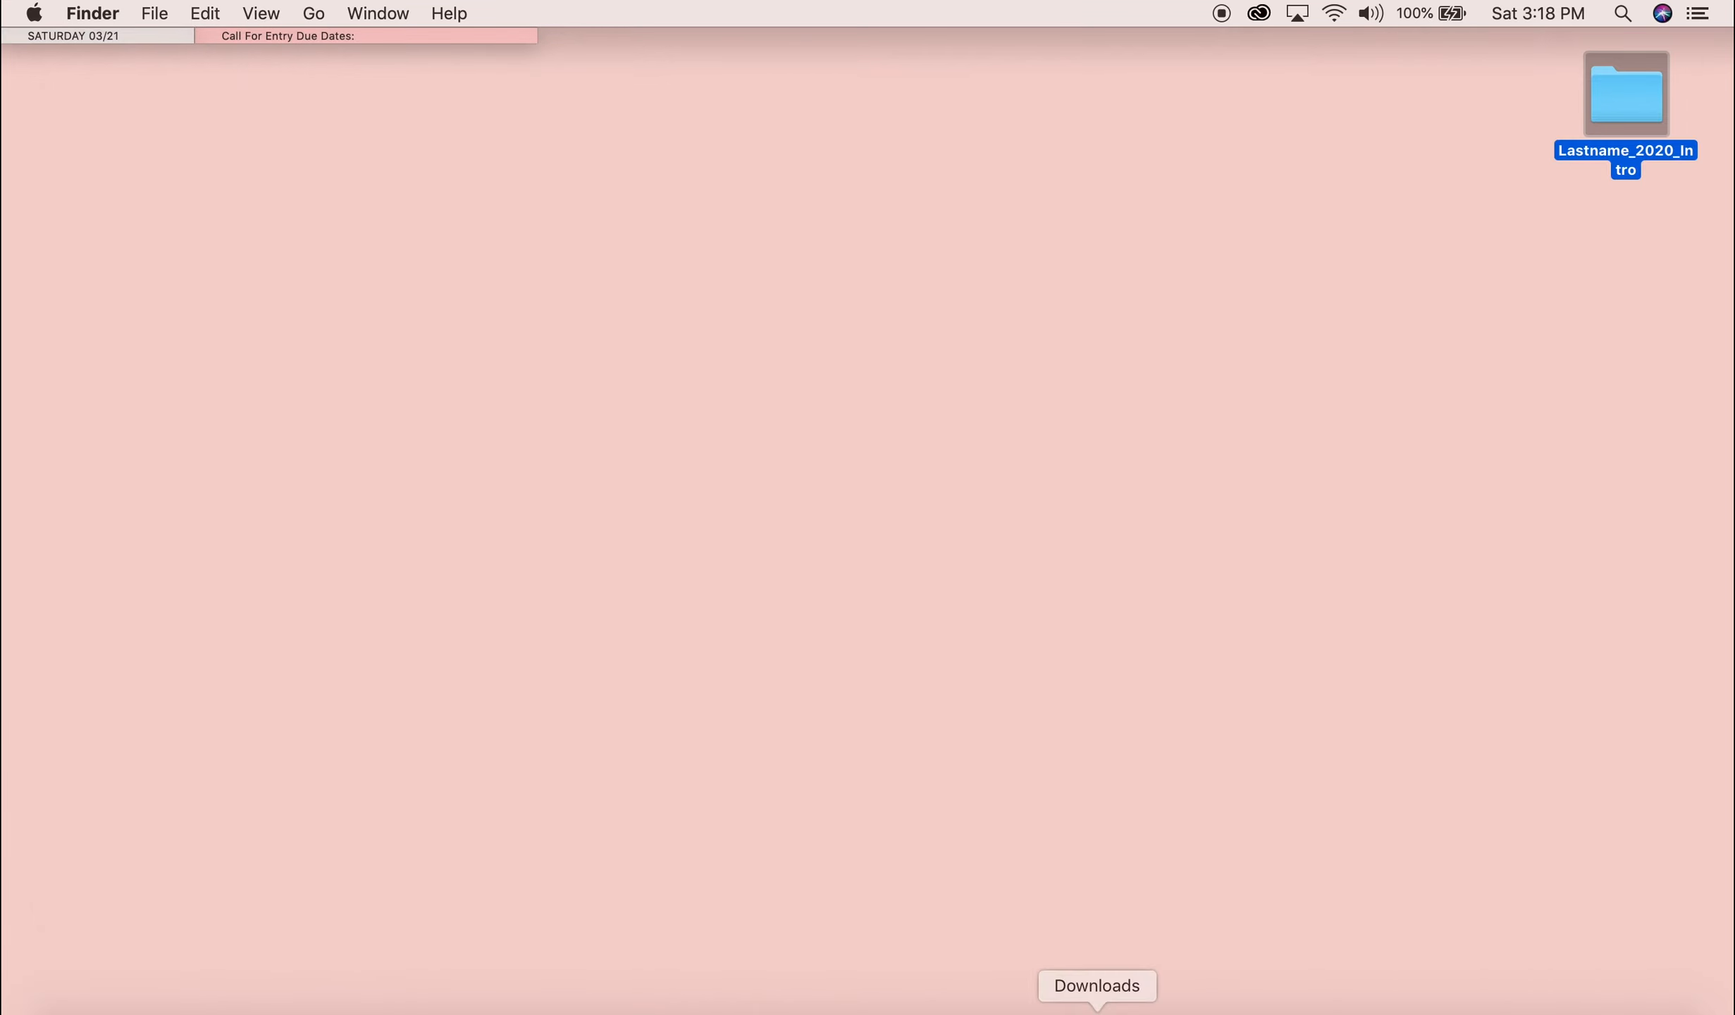
In Bridge, go into Lastname_2020_Intro_A1 and then its RAW folder of 50 CR2 thumbnails.
double_click(1624, 91)
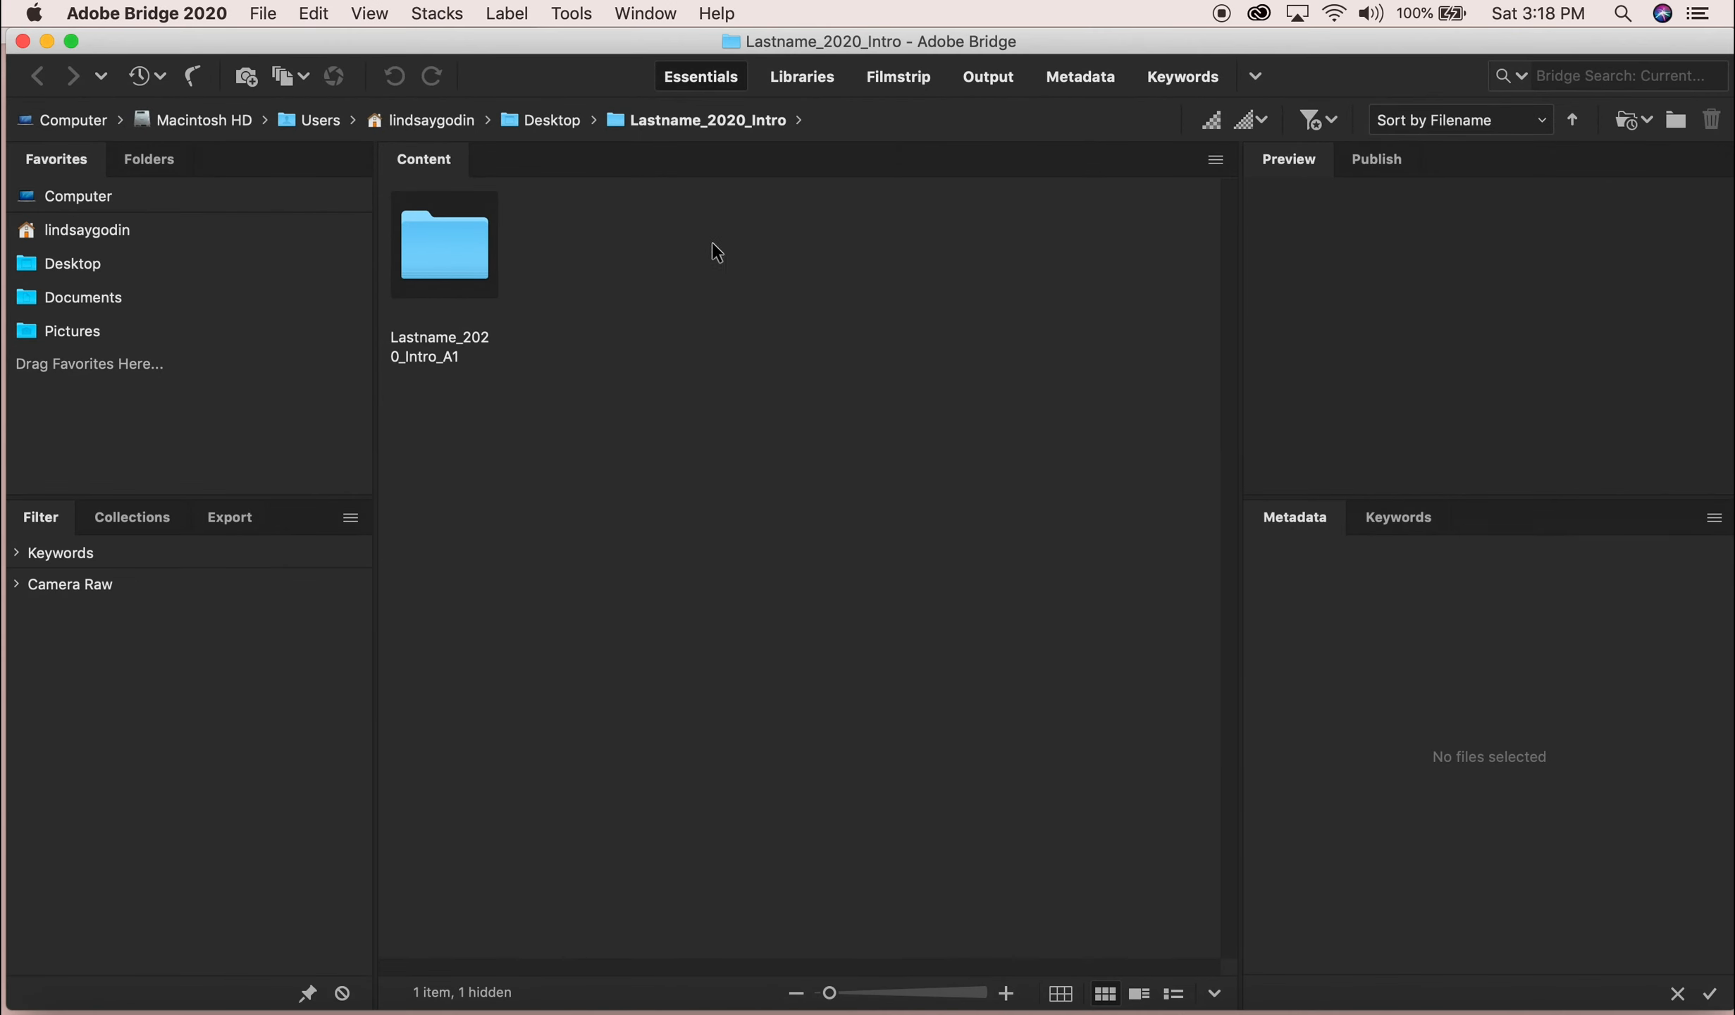
double_click(444, 244)
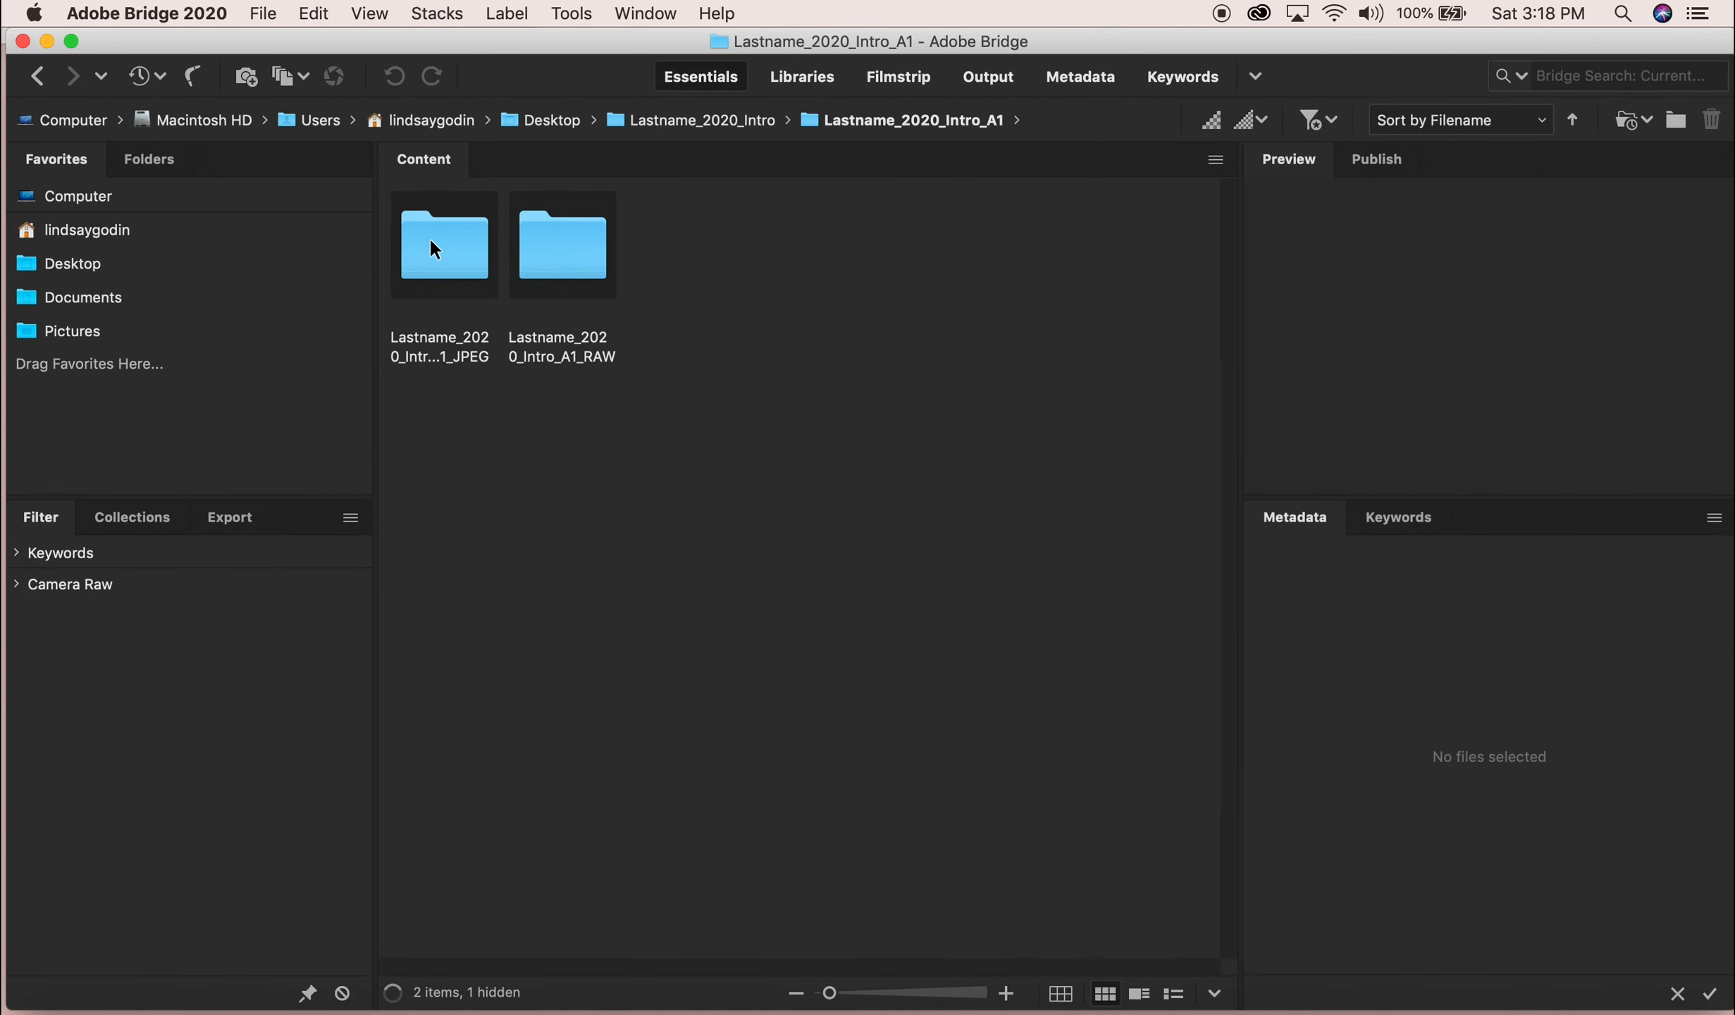
double_click(562, 245)
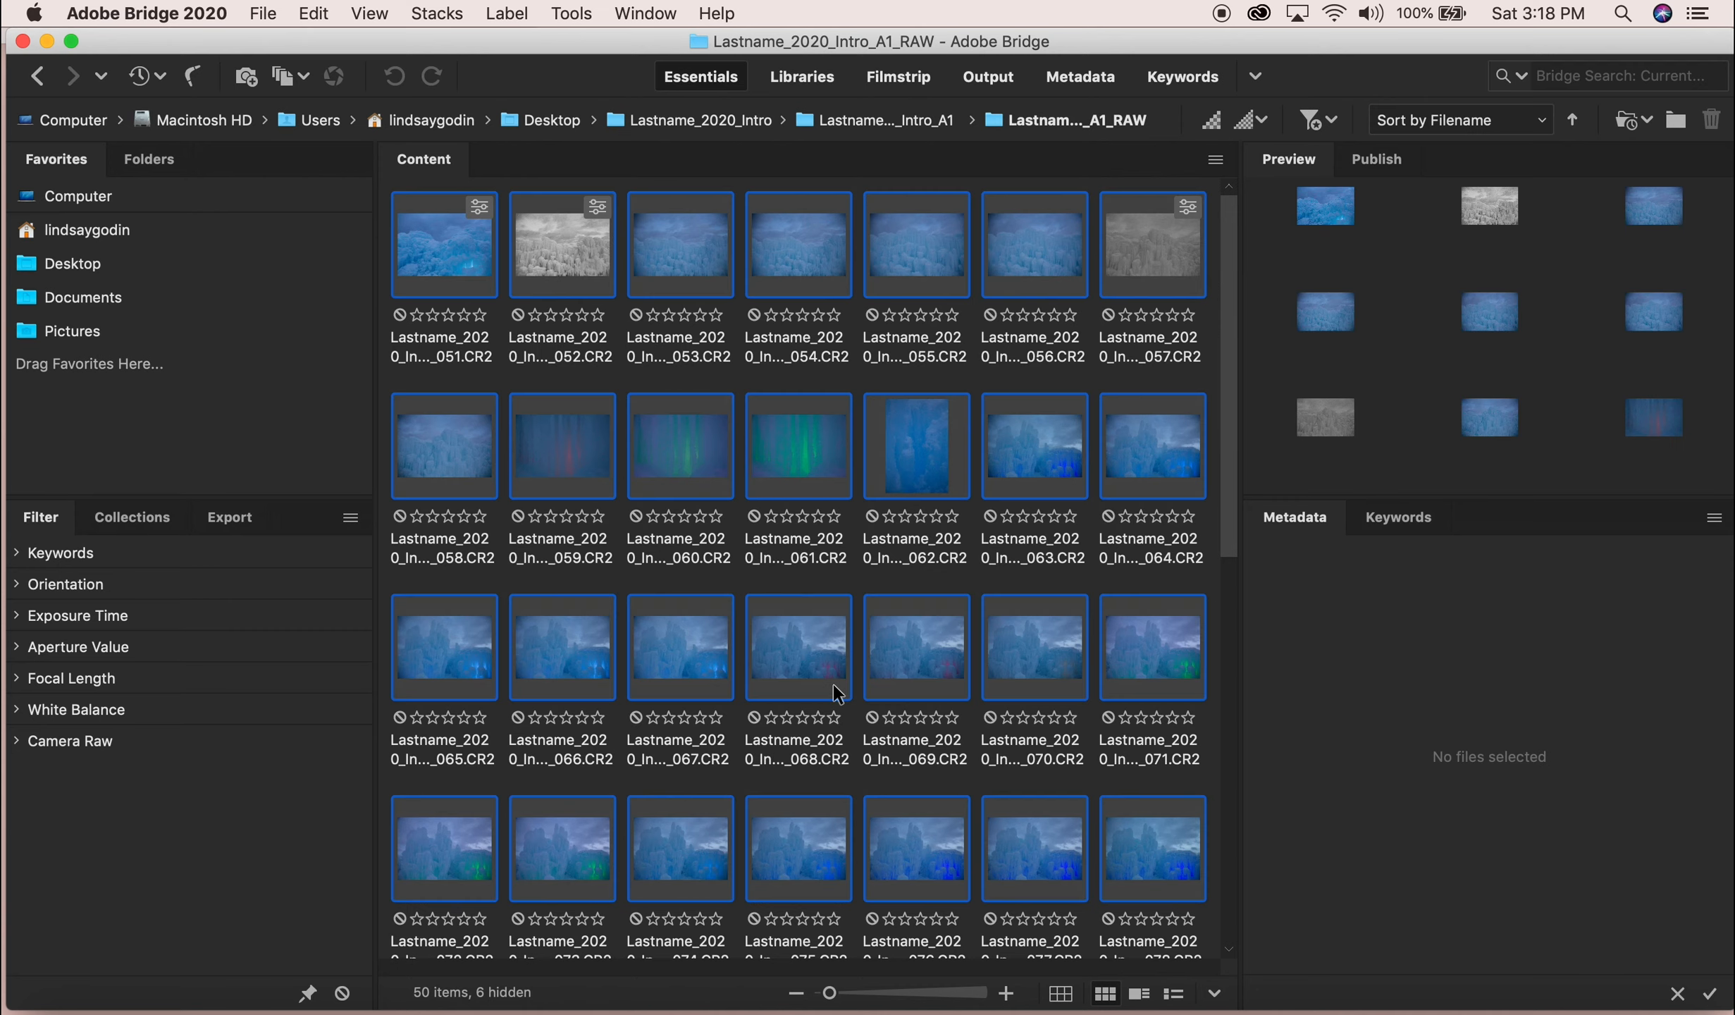
Reach the batch tools for the selected raw photos to start a contact sheet.
left_click(571, 13)
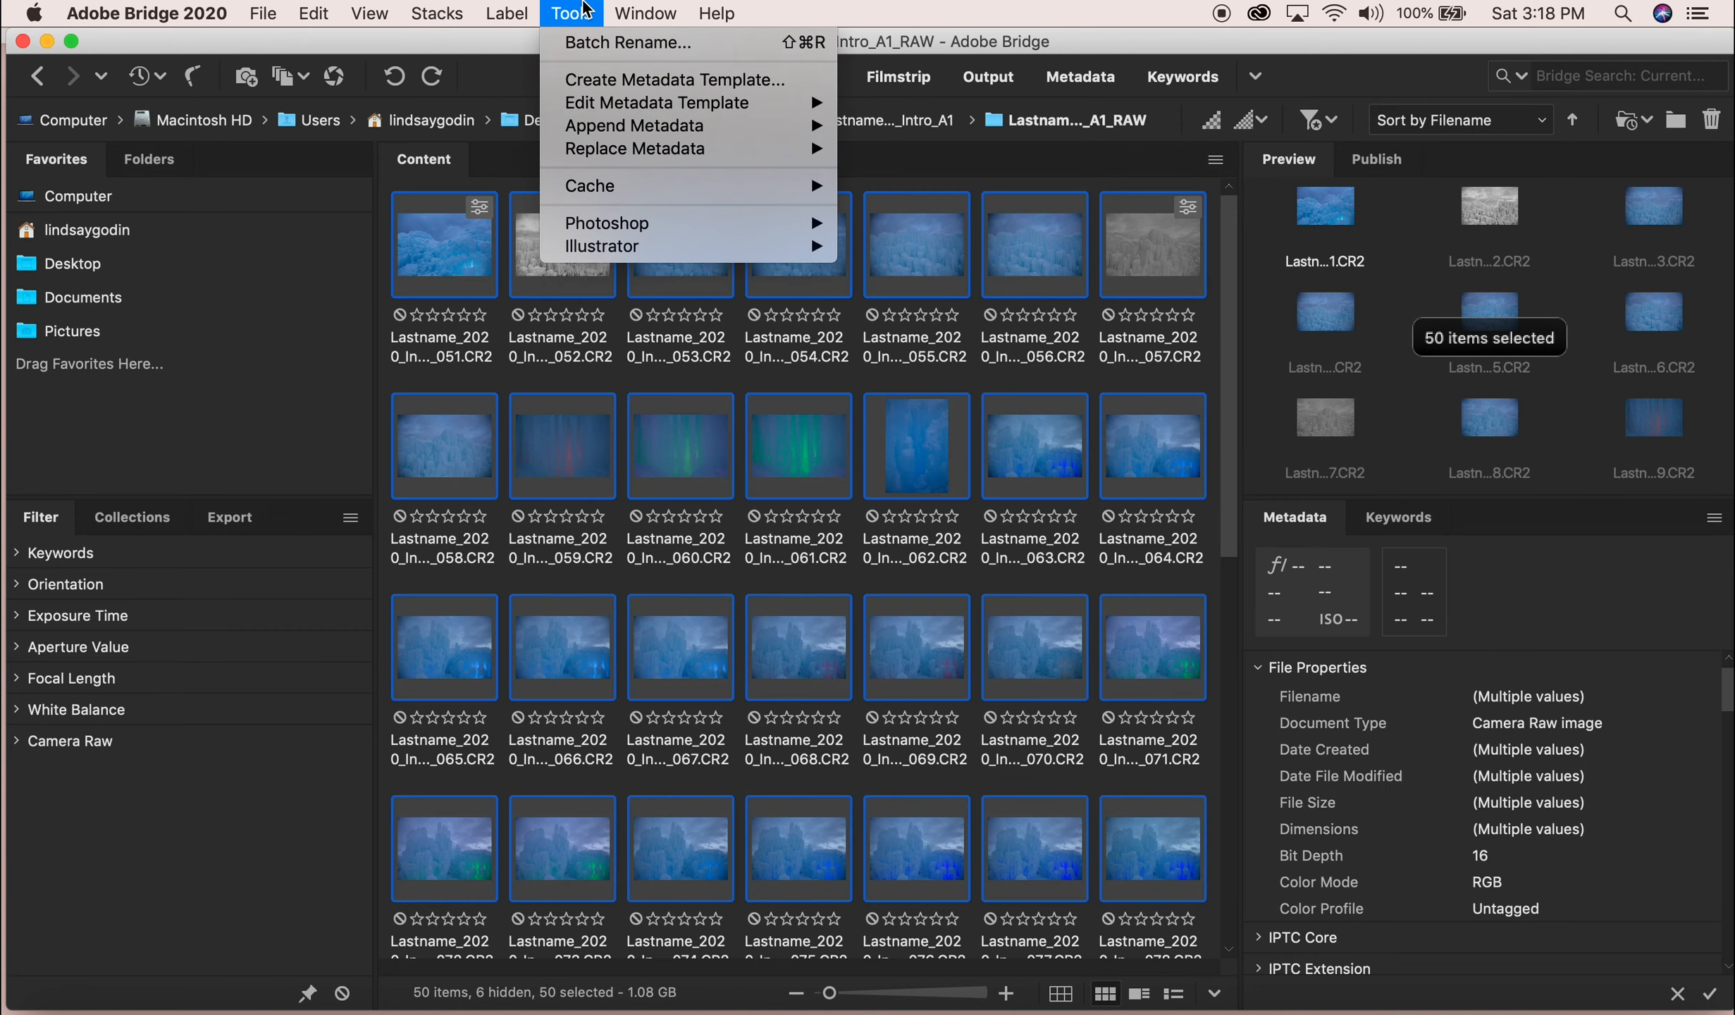
mouse_move(588, 37)
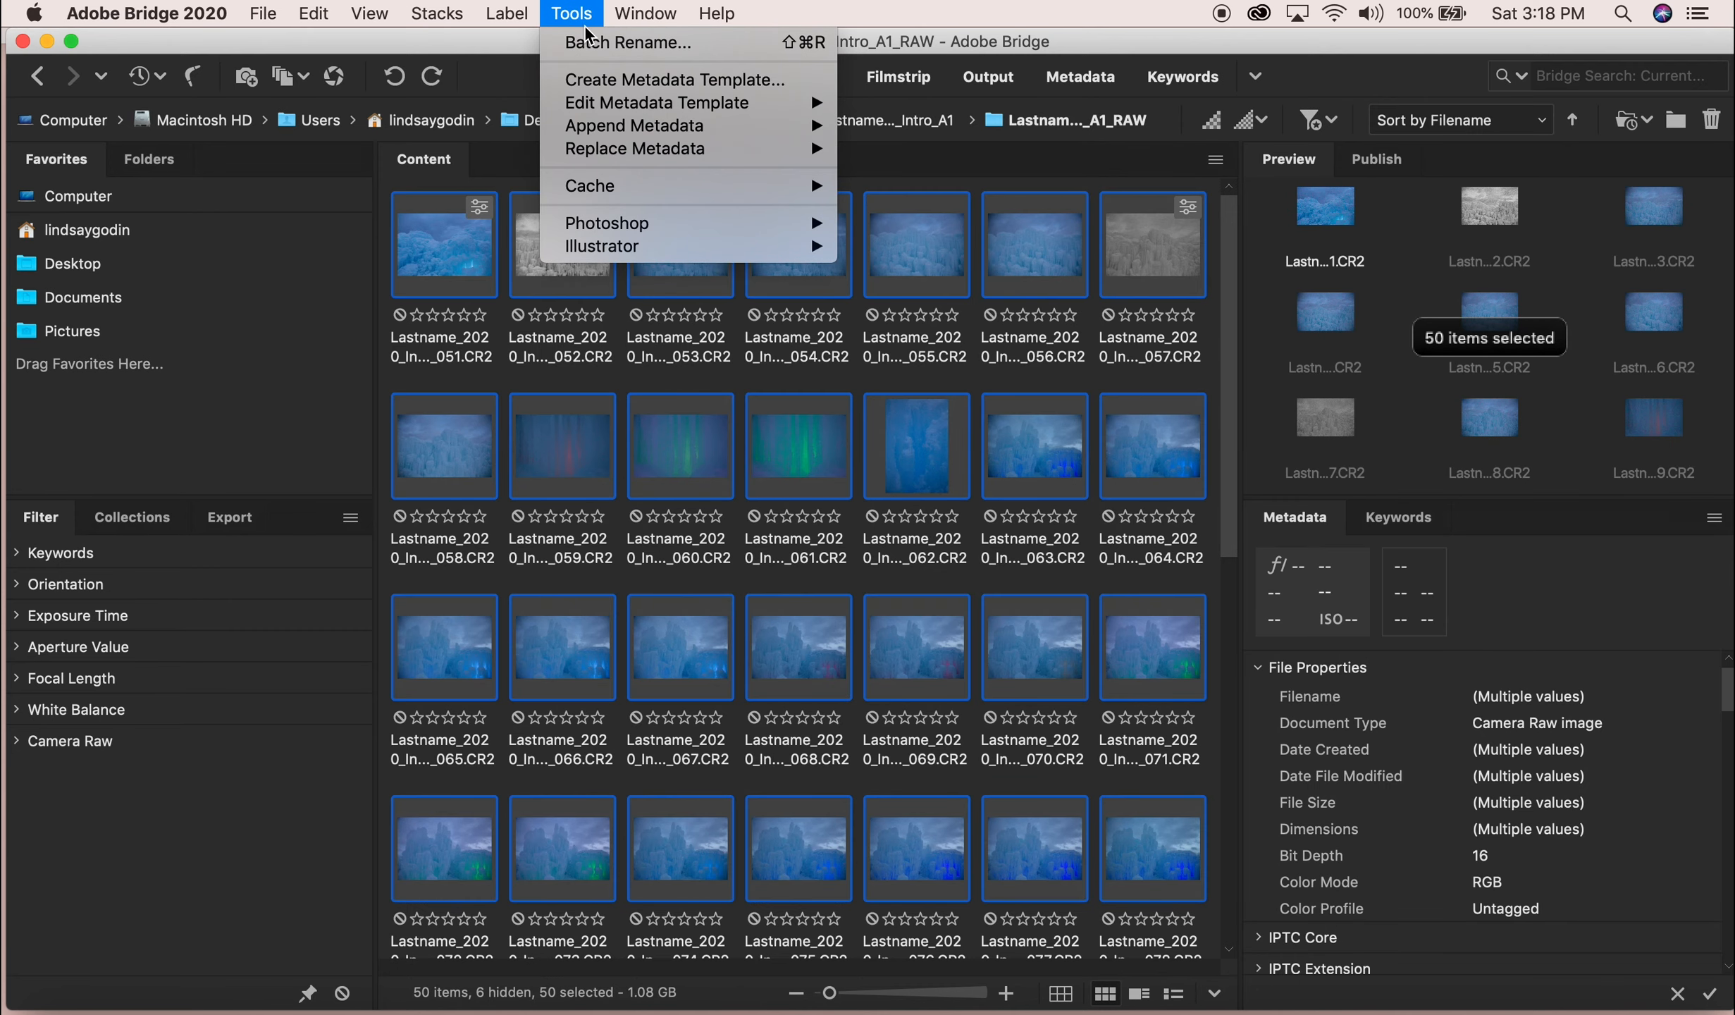
mouse_move(606, 223)
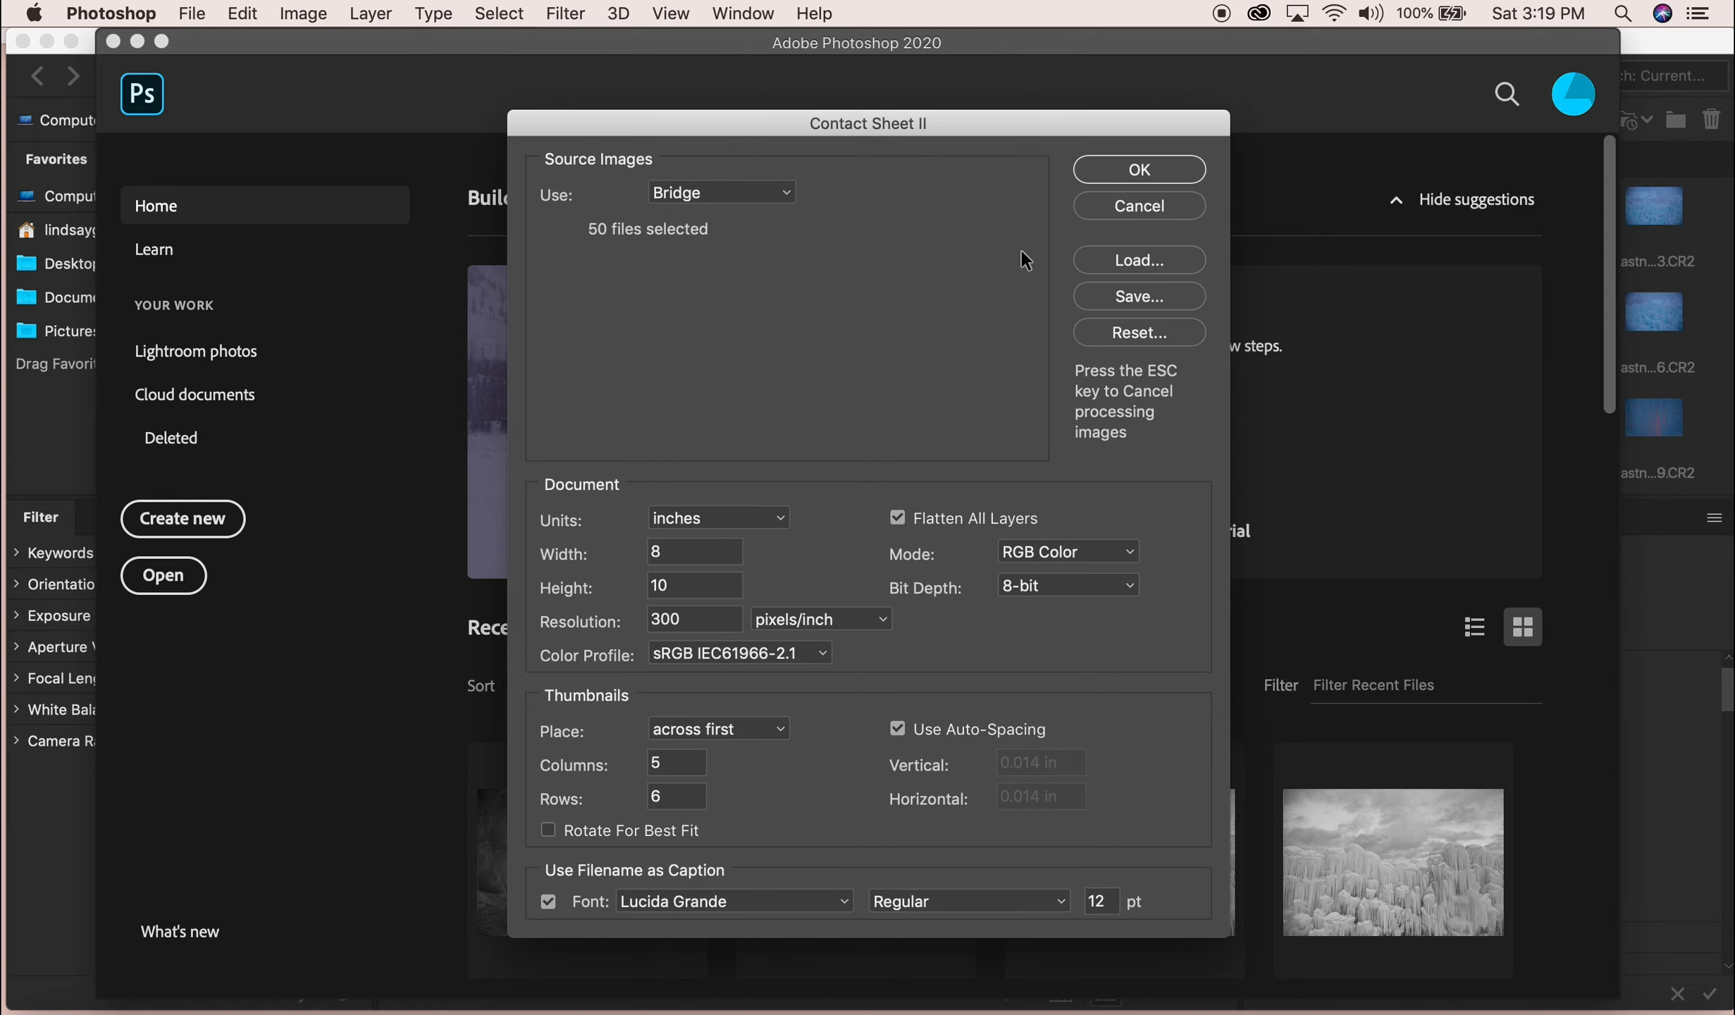
mouse_move(939, 382)
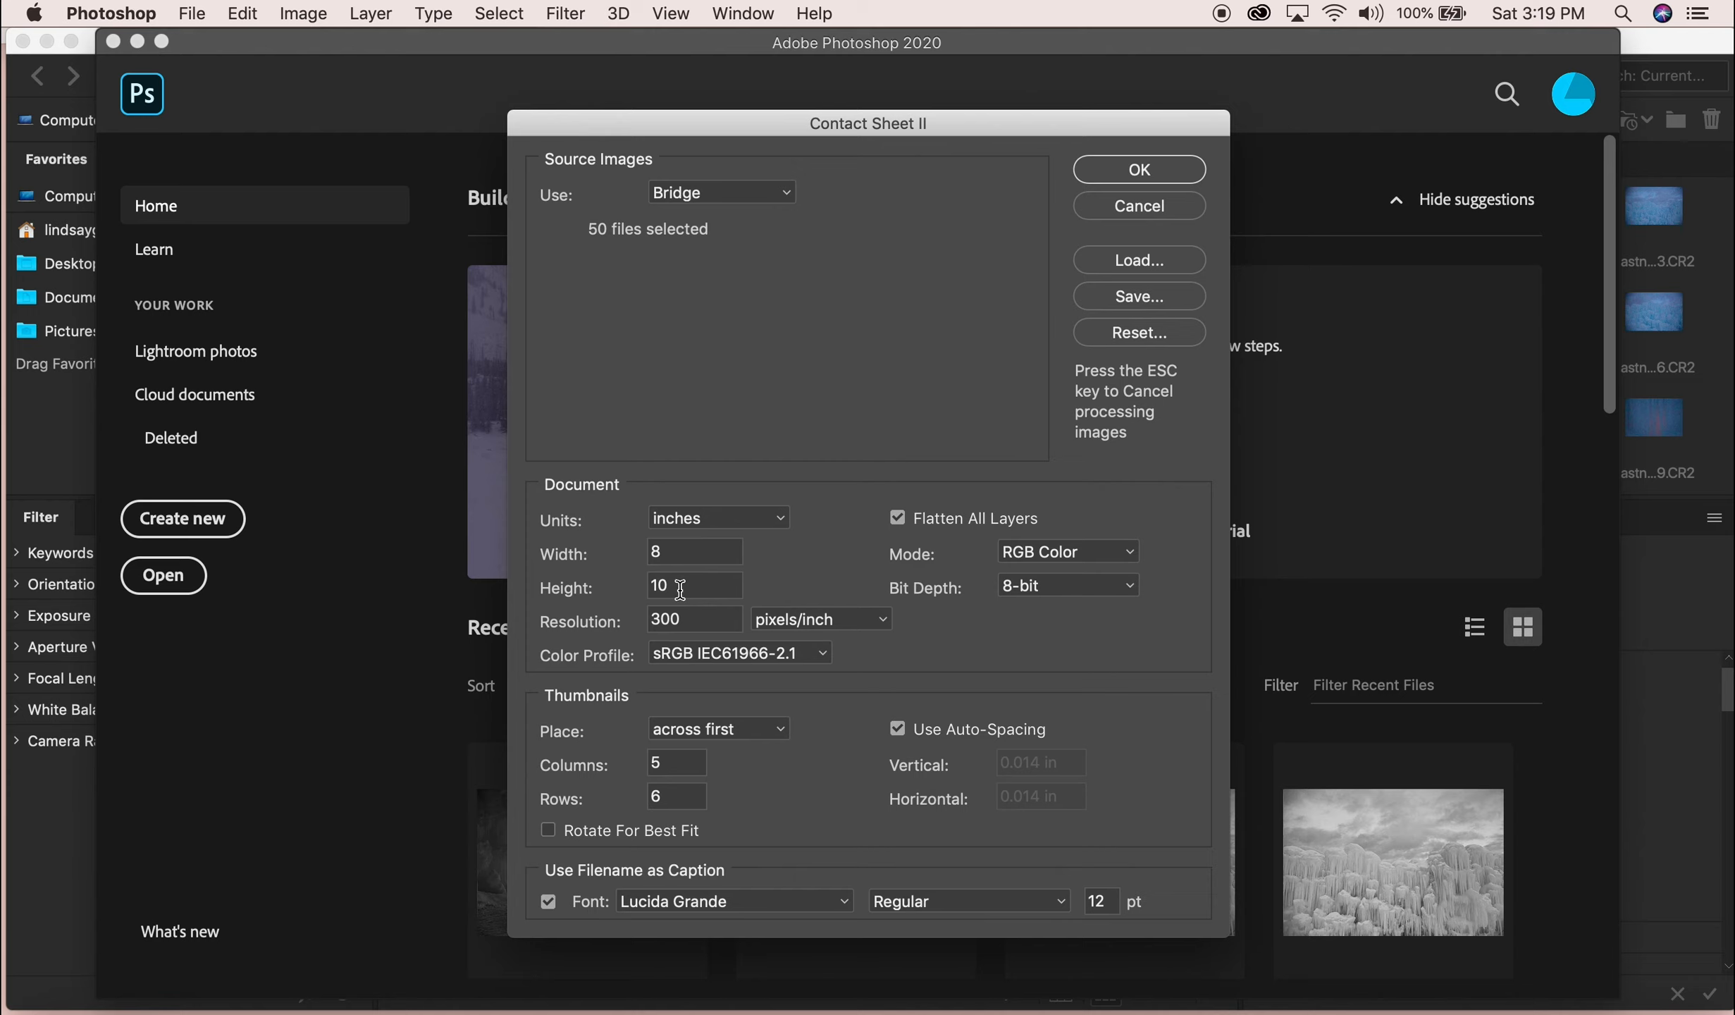
mouse_move(688, 586)
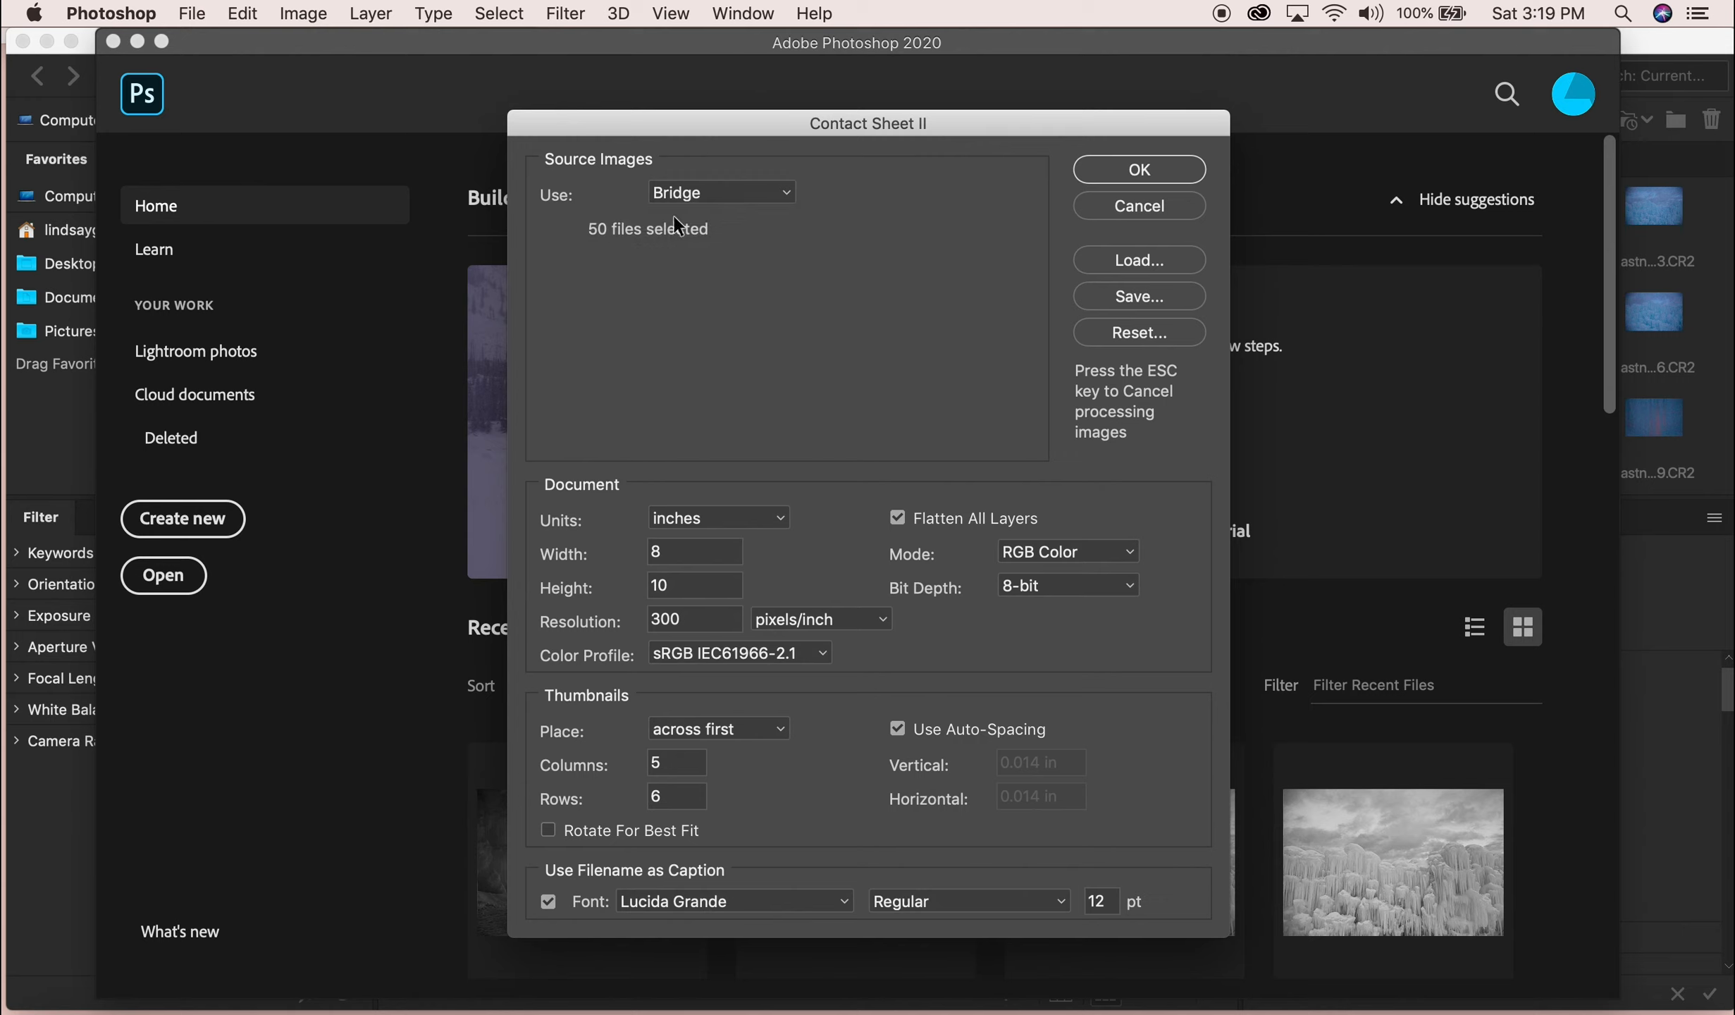
mouse_move(635, 238)
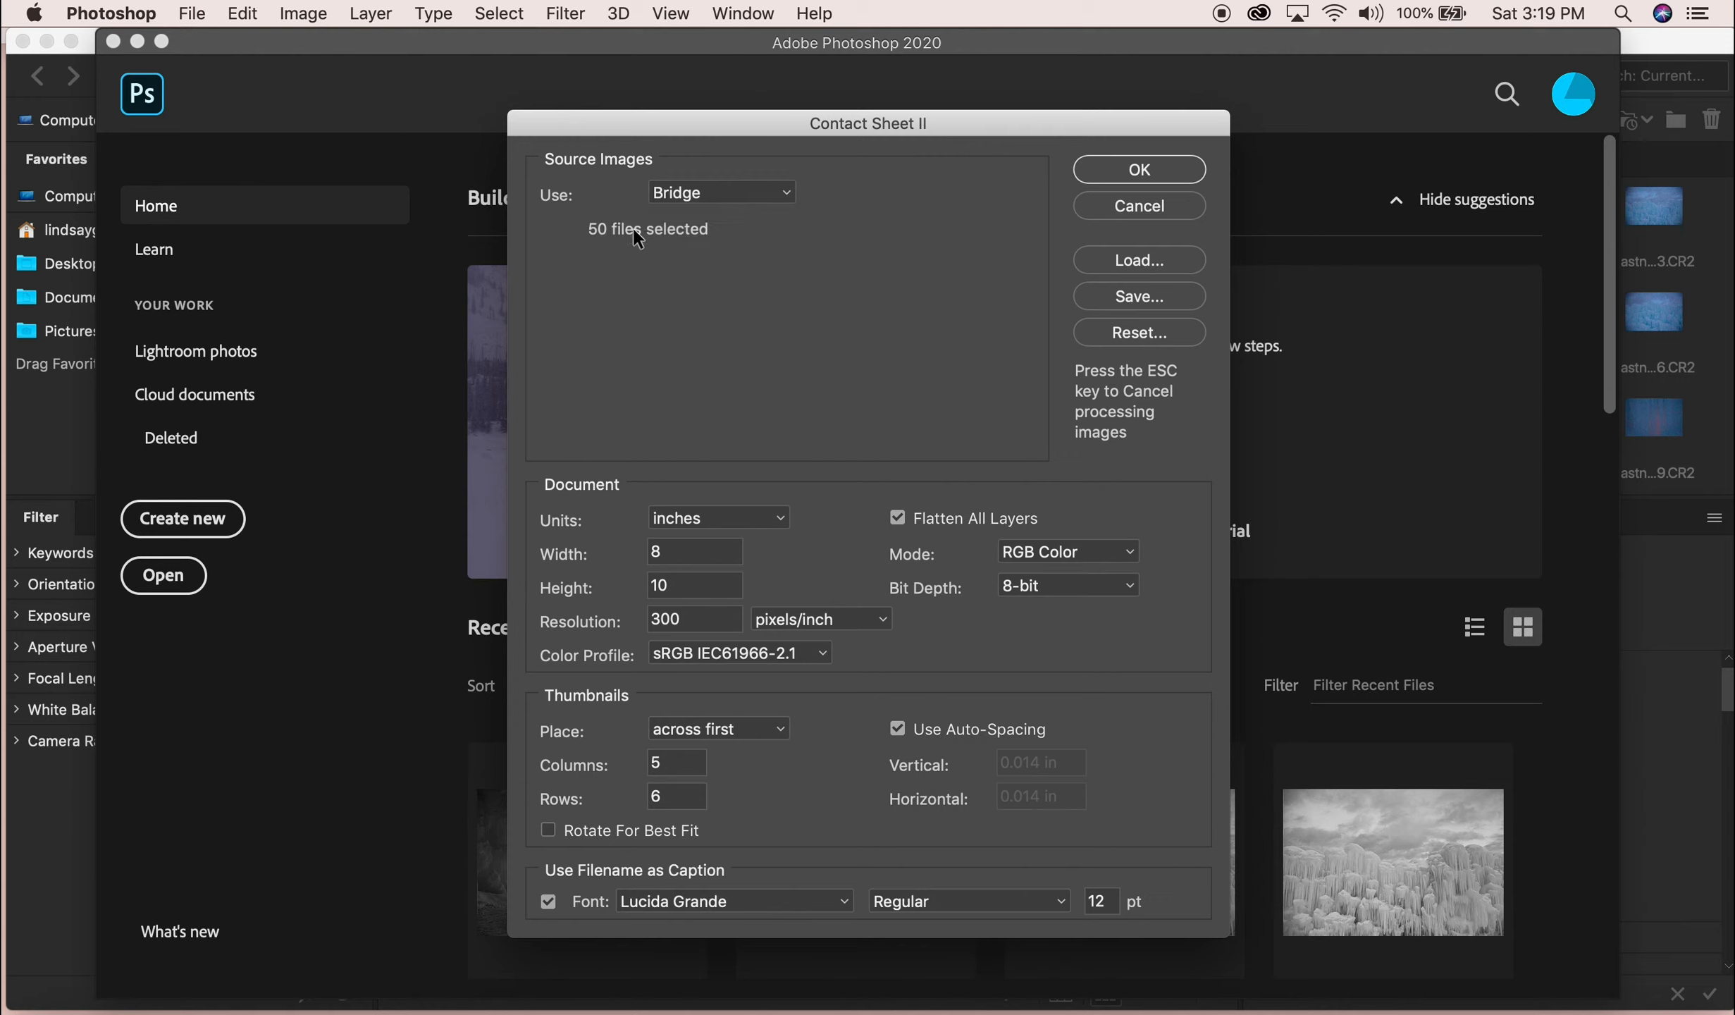
mouse_move(595, 802)
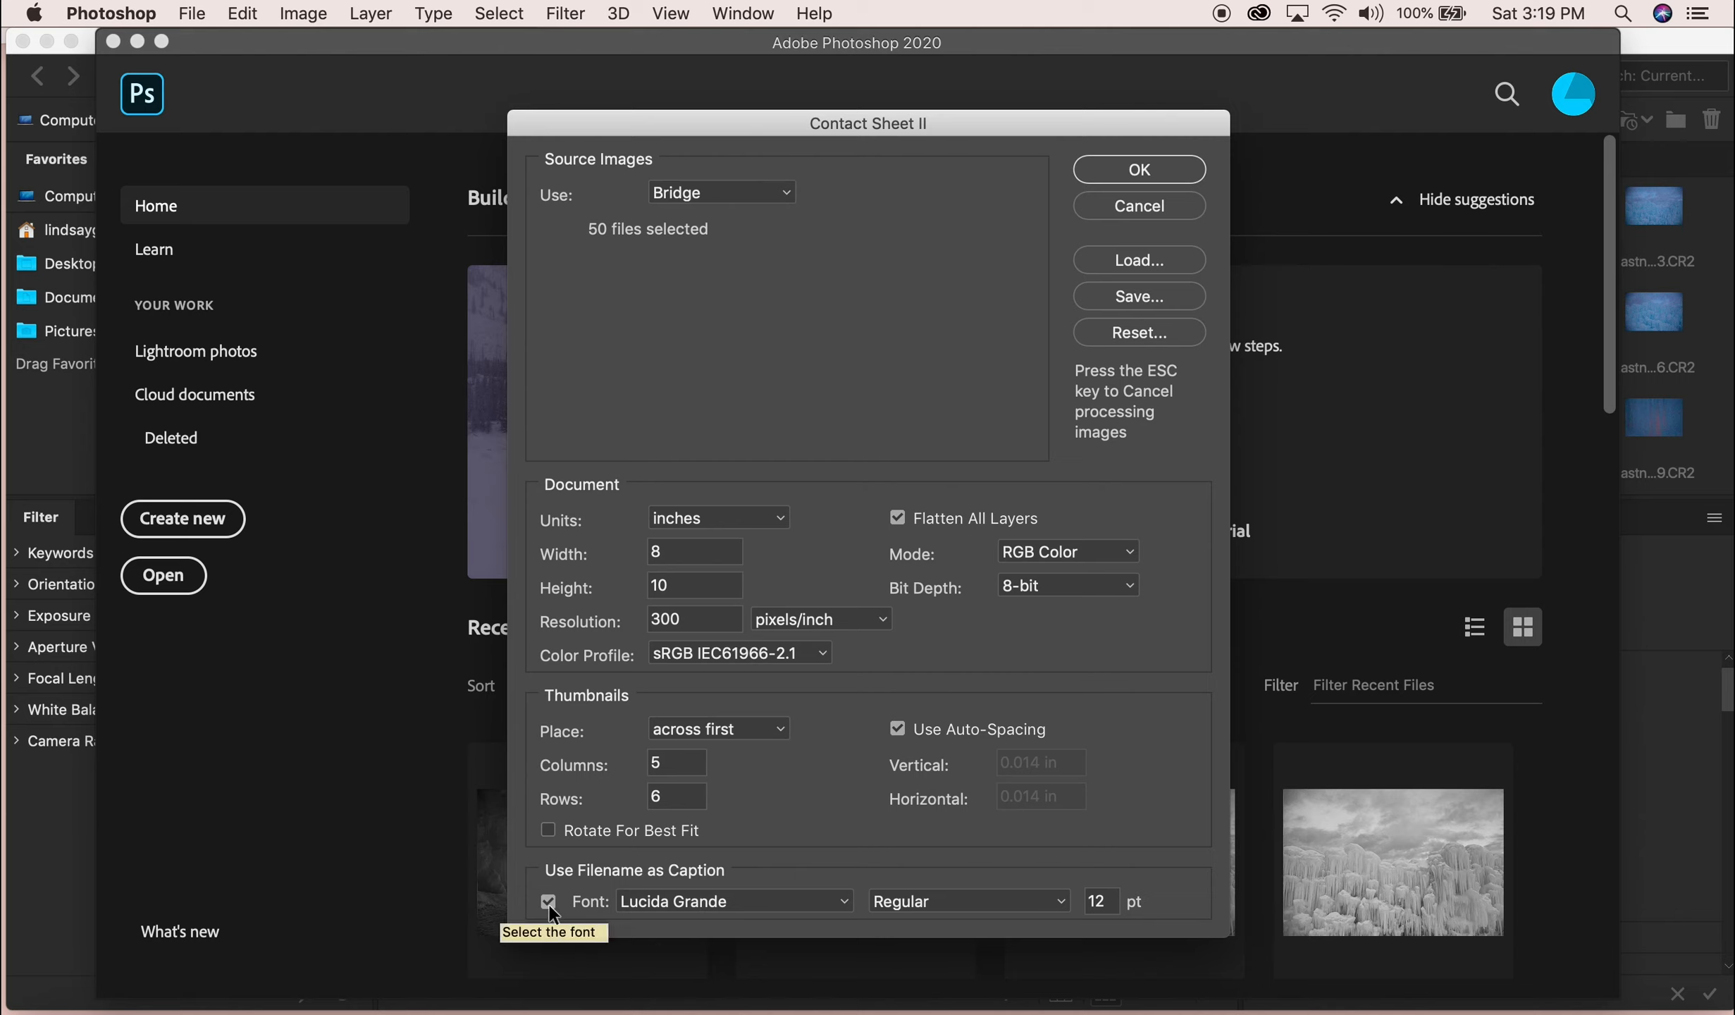
mouse_move(759, 908)
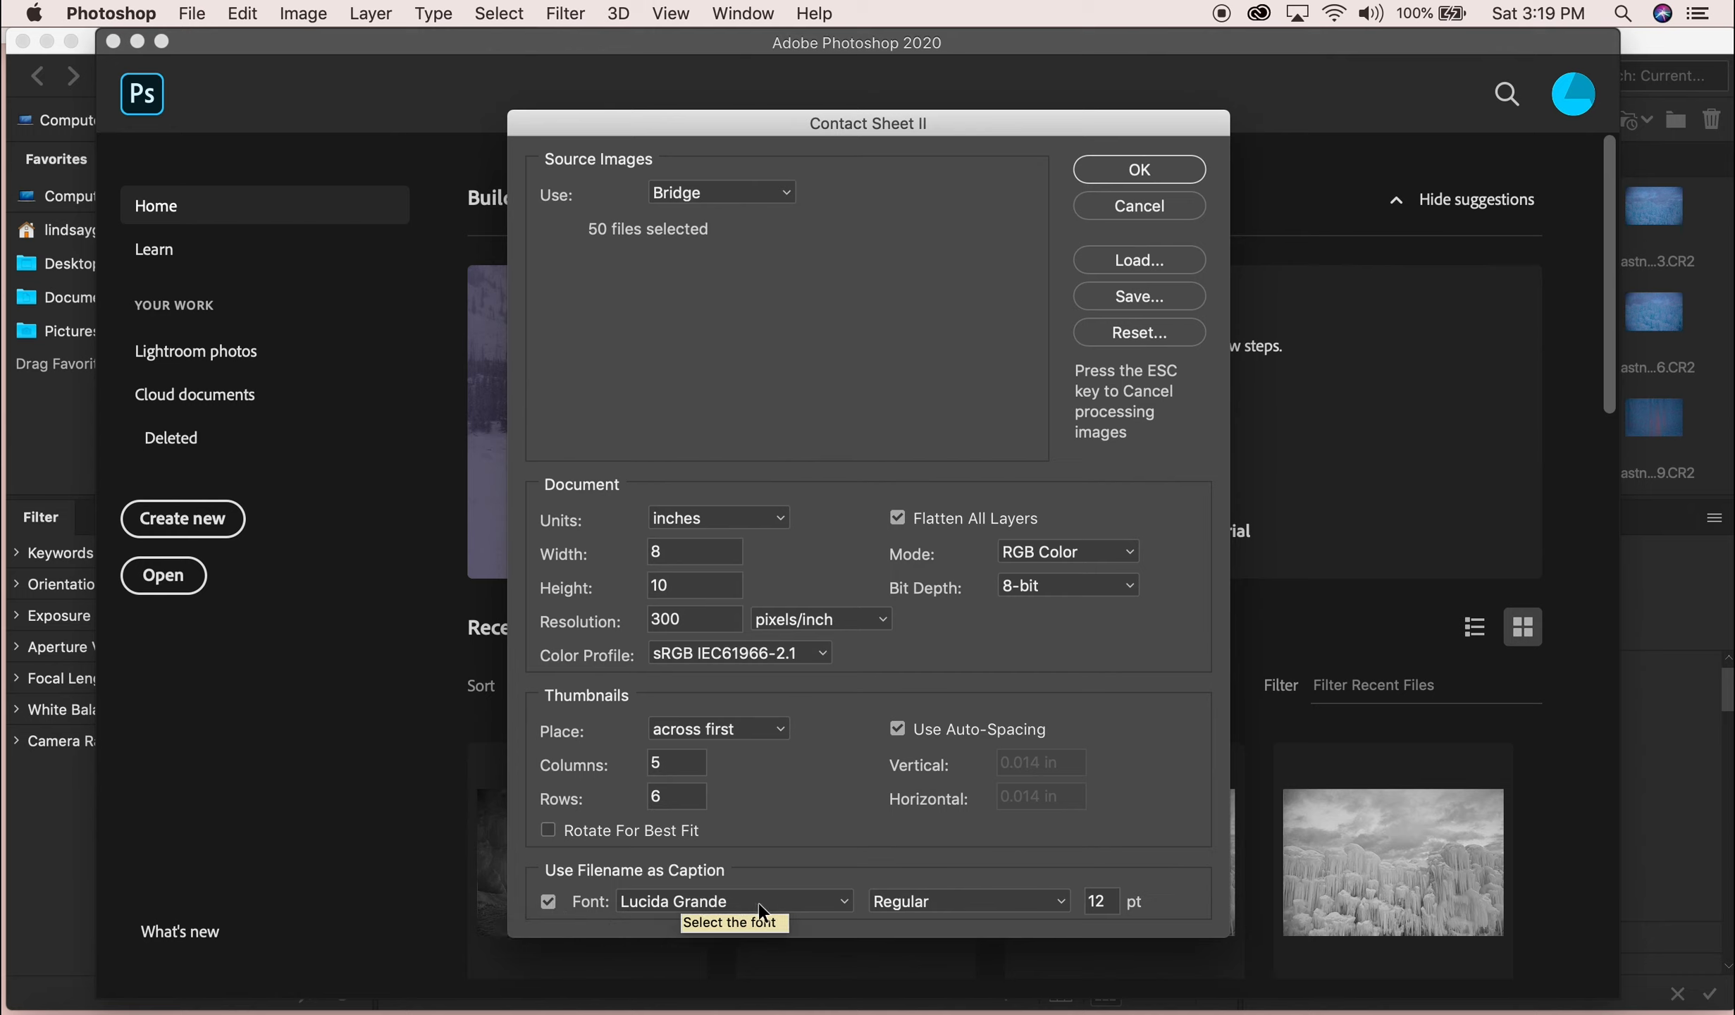
mouse_move(761, 912)
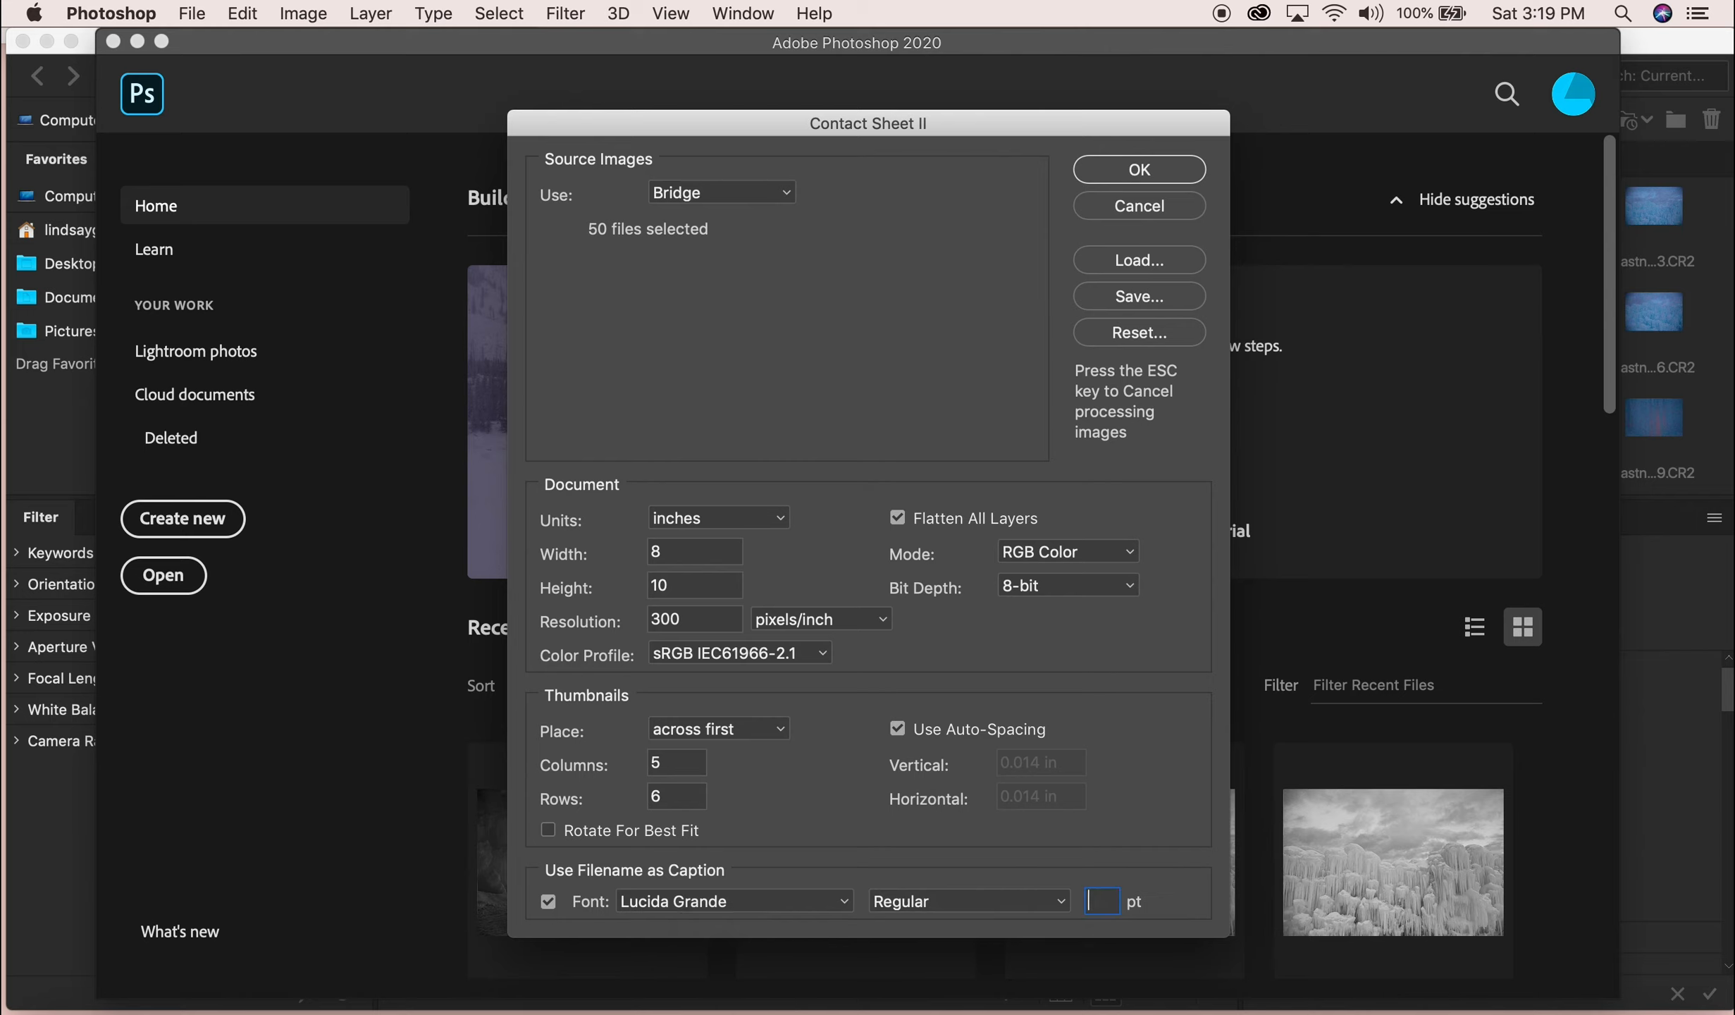
Set the Contact Sheet II caption font size to 9 pt and generate the sheets.
type("9")
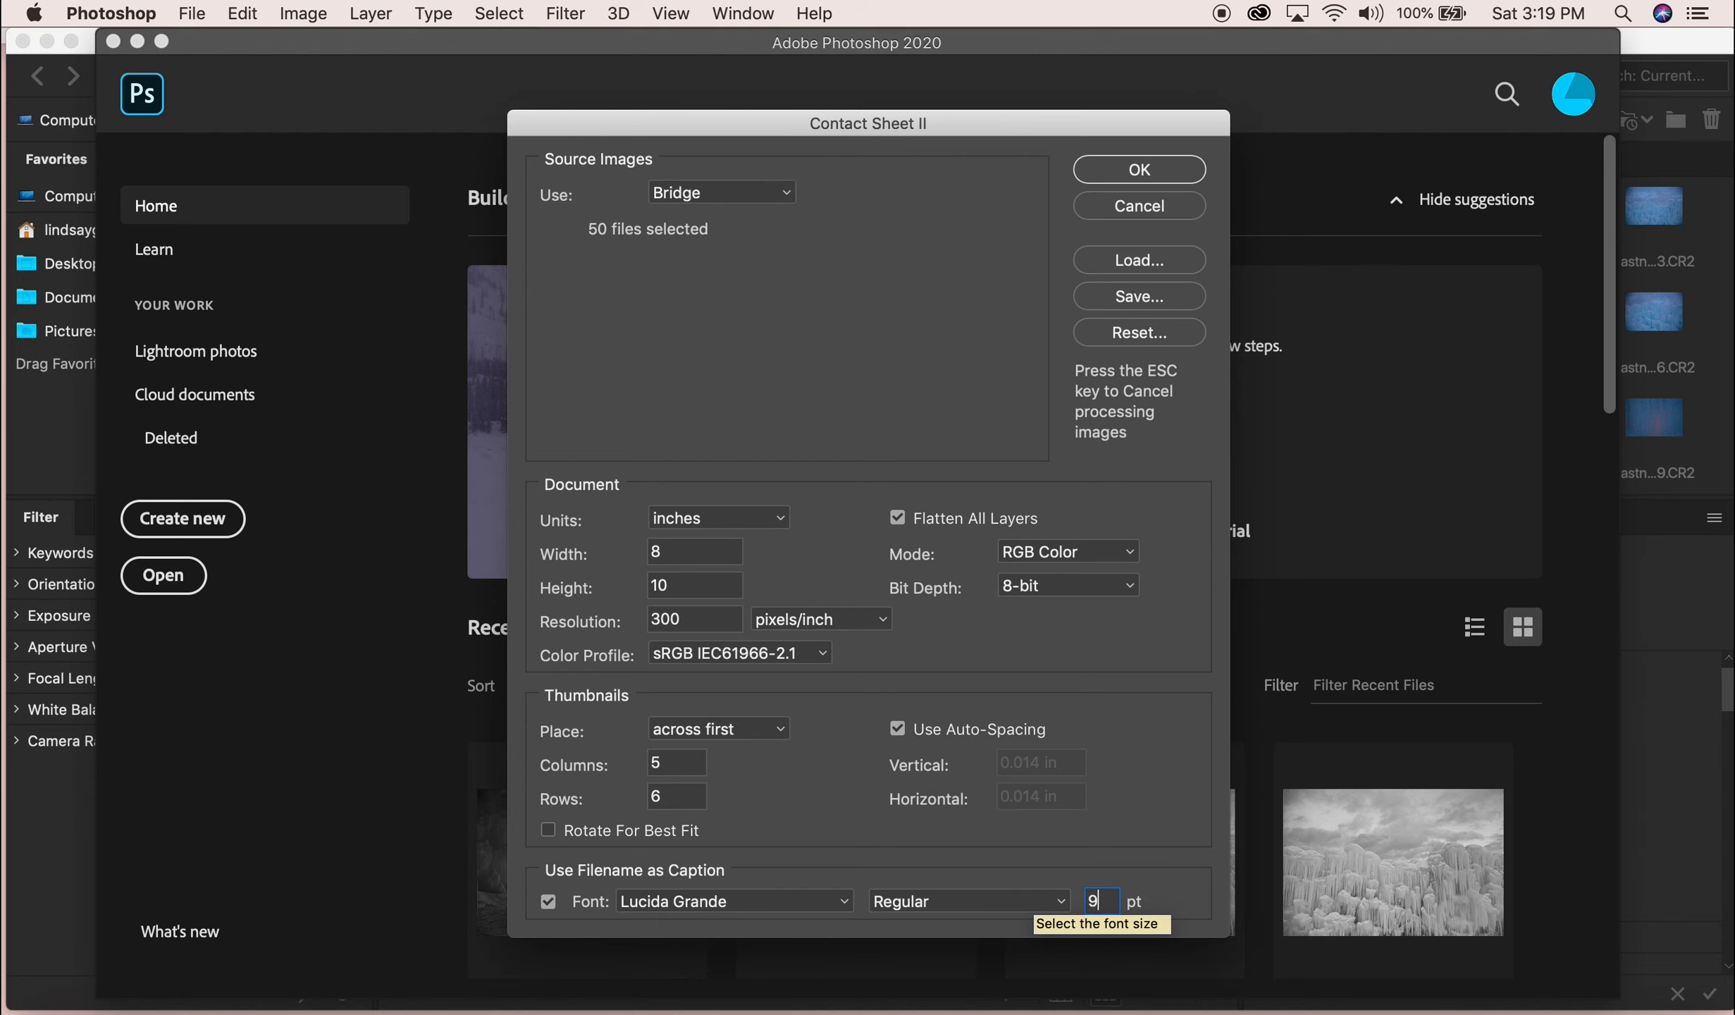
mouse_move(921, 554)
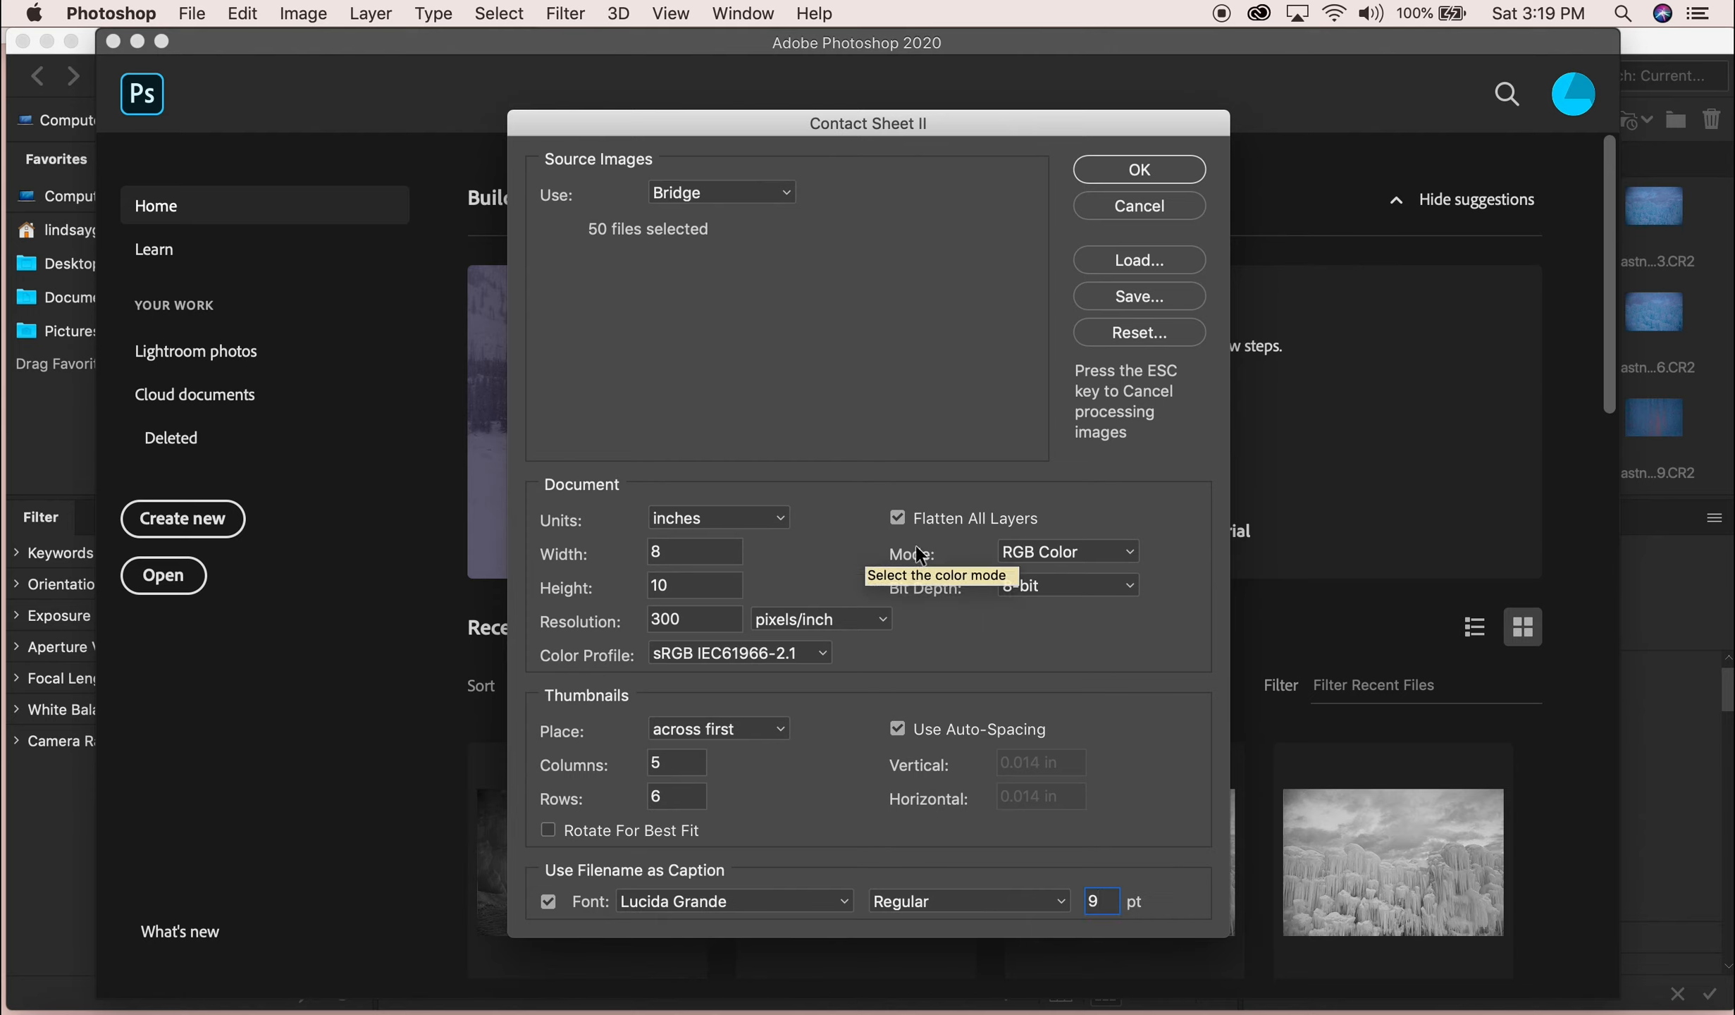
mouse_move(1012, 631)
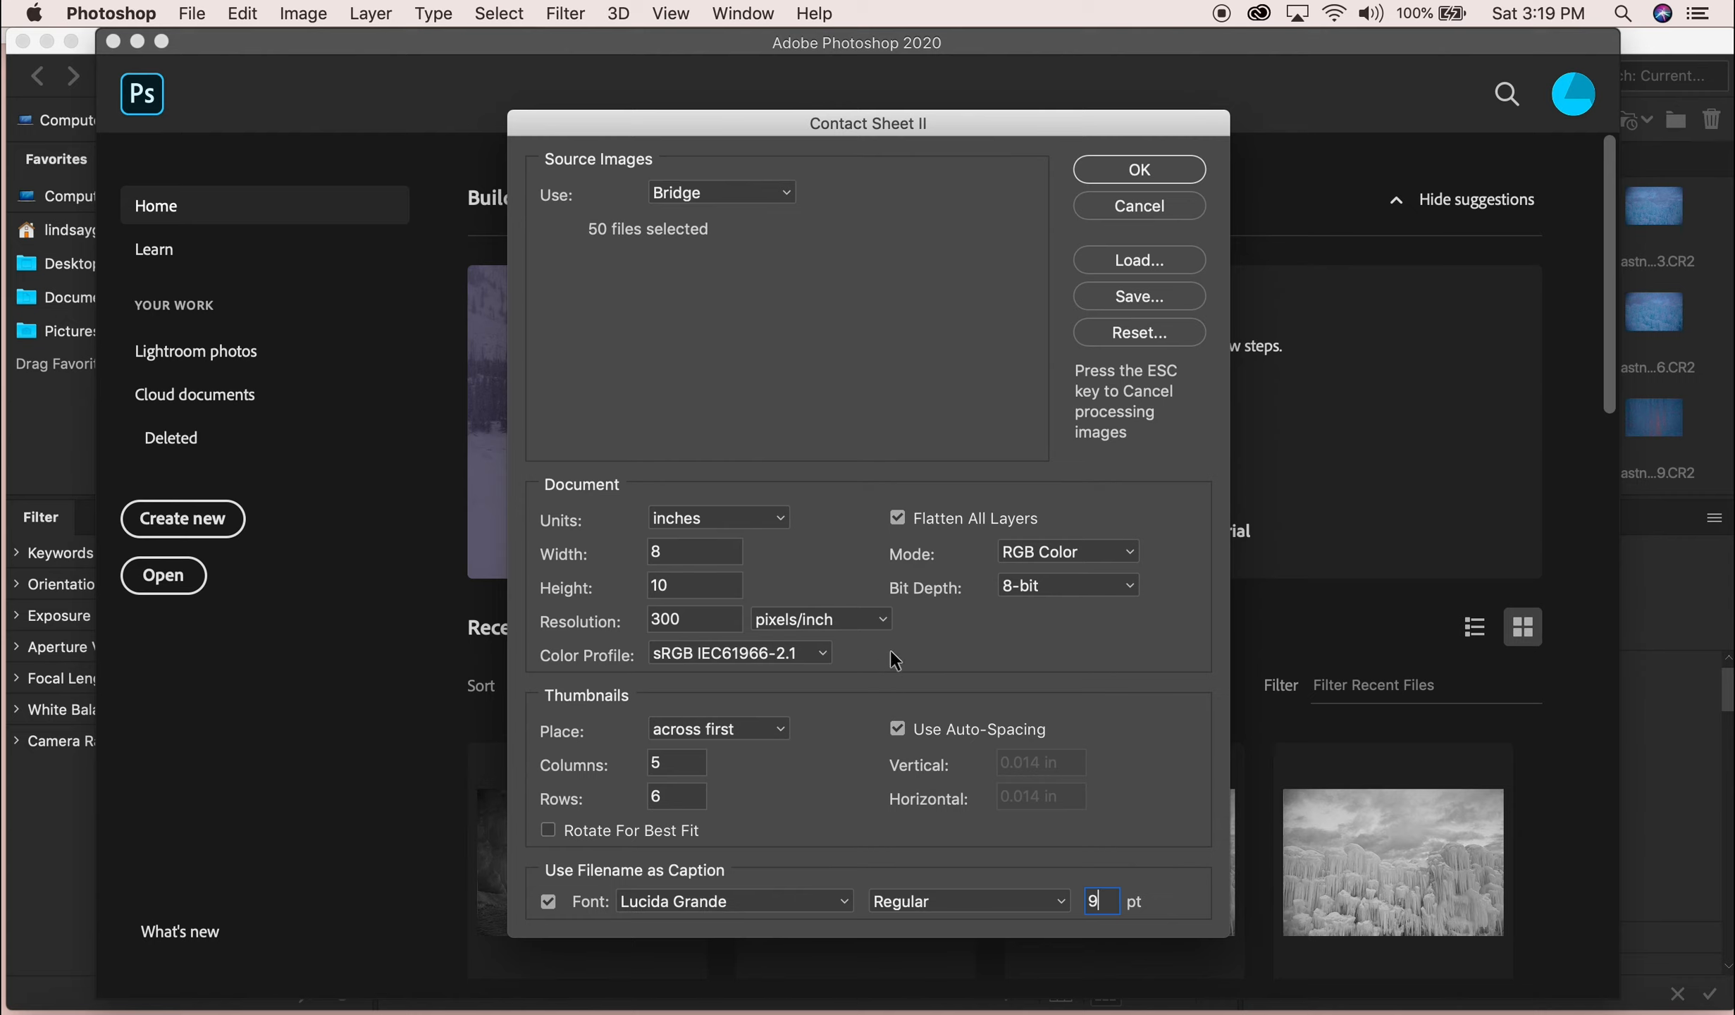
mouse_move(1171, 259)
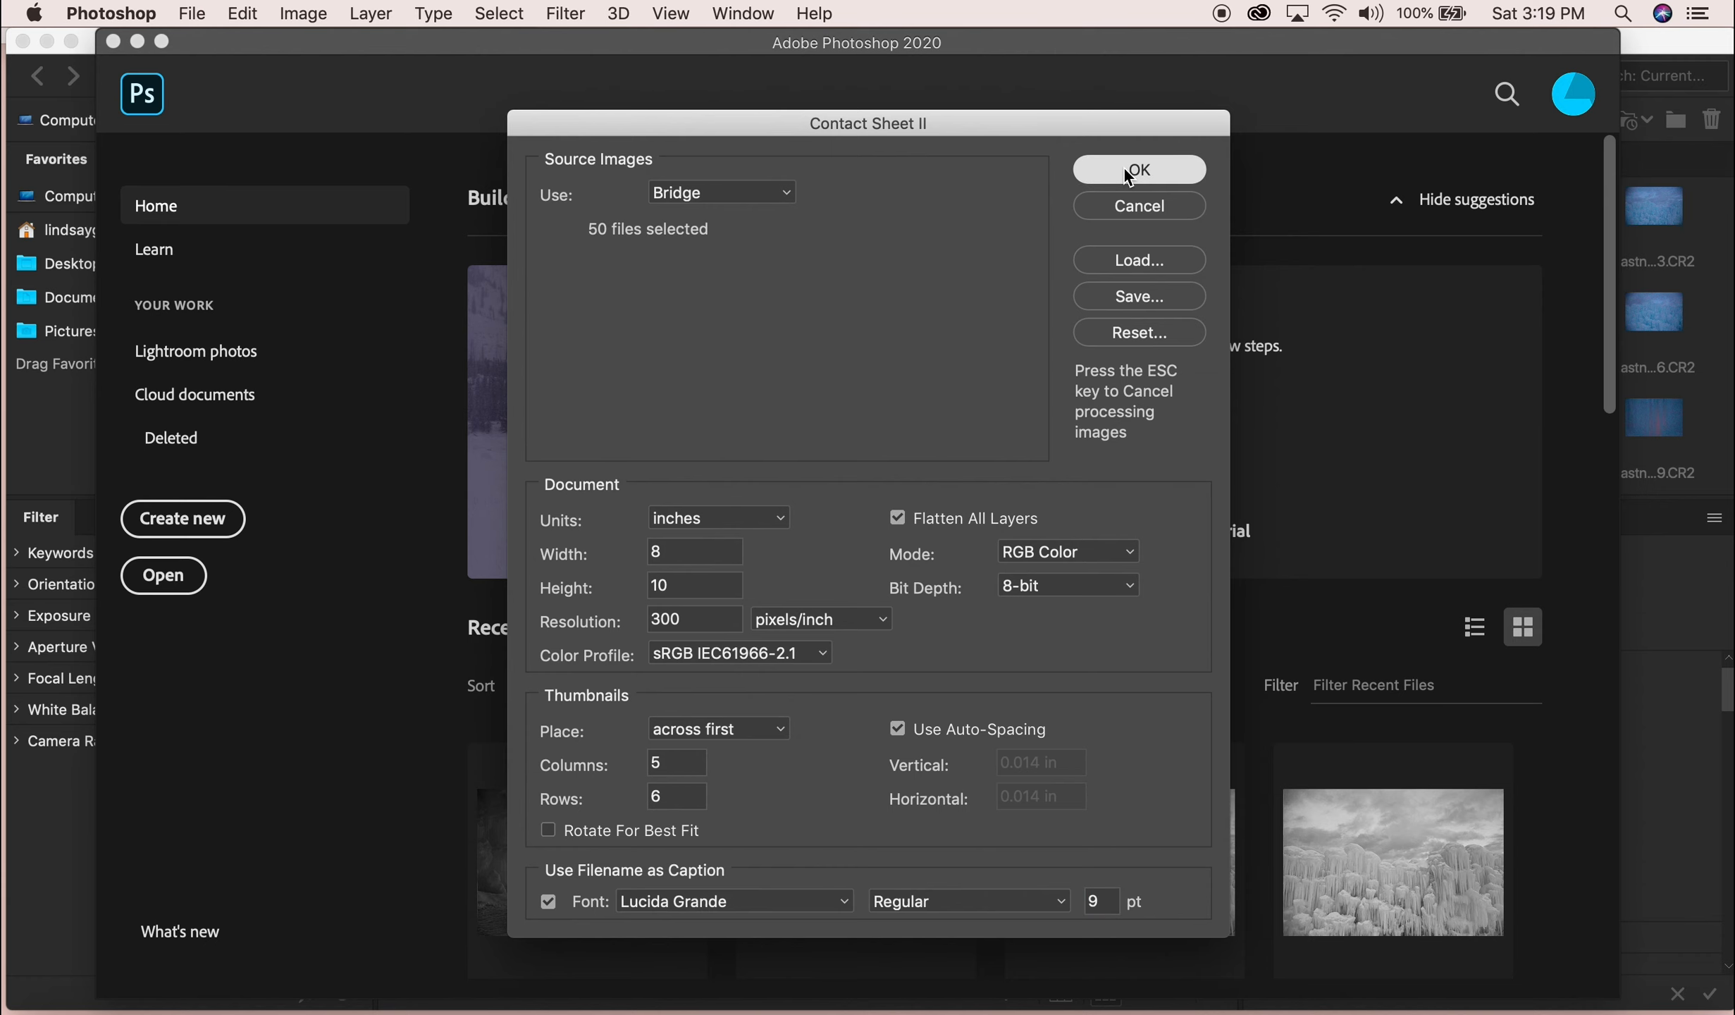
left_click(1139, 169)
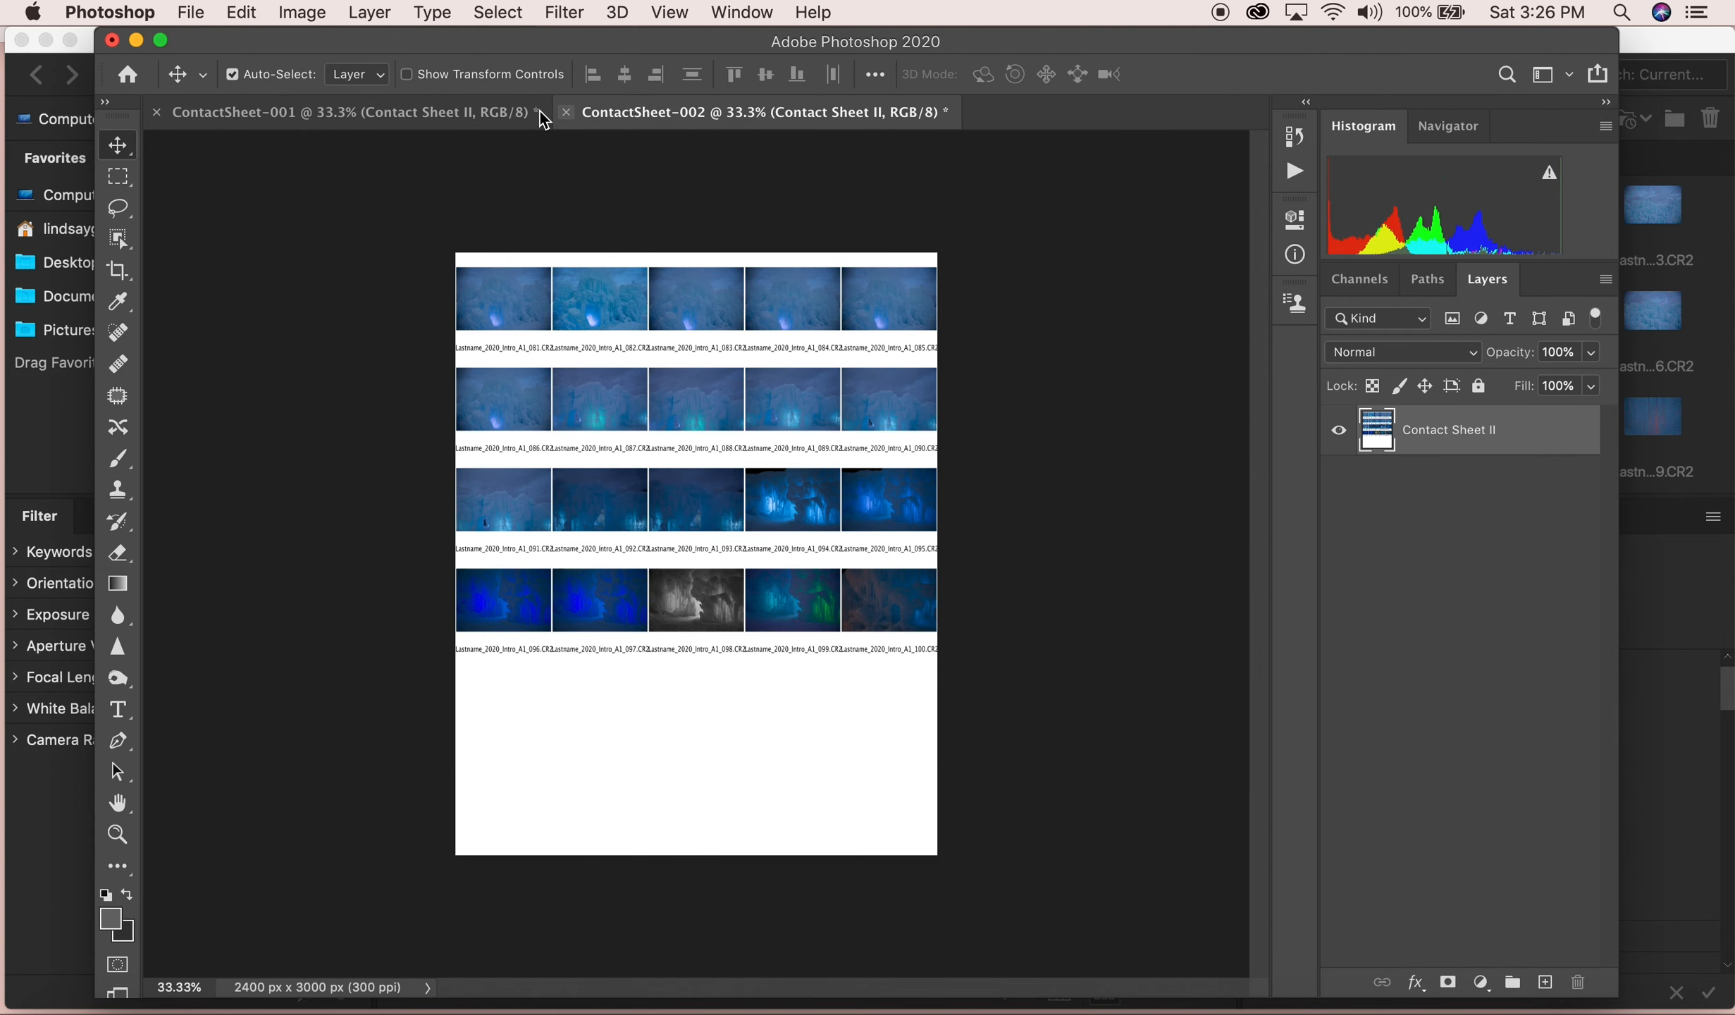
Save ContactSheet-001 as a Photoshop PDF copy into the Lastname_2020_Intro_A1 folder.
left_click(190, 12)
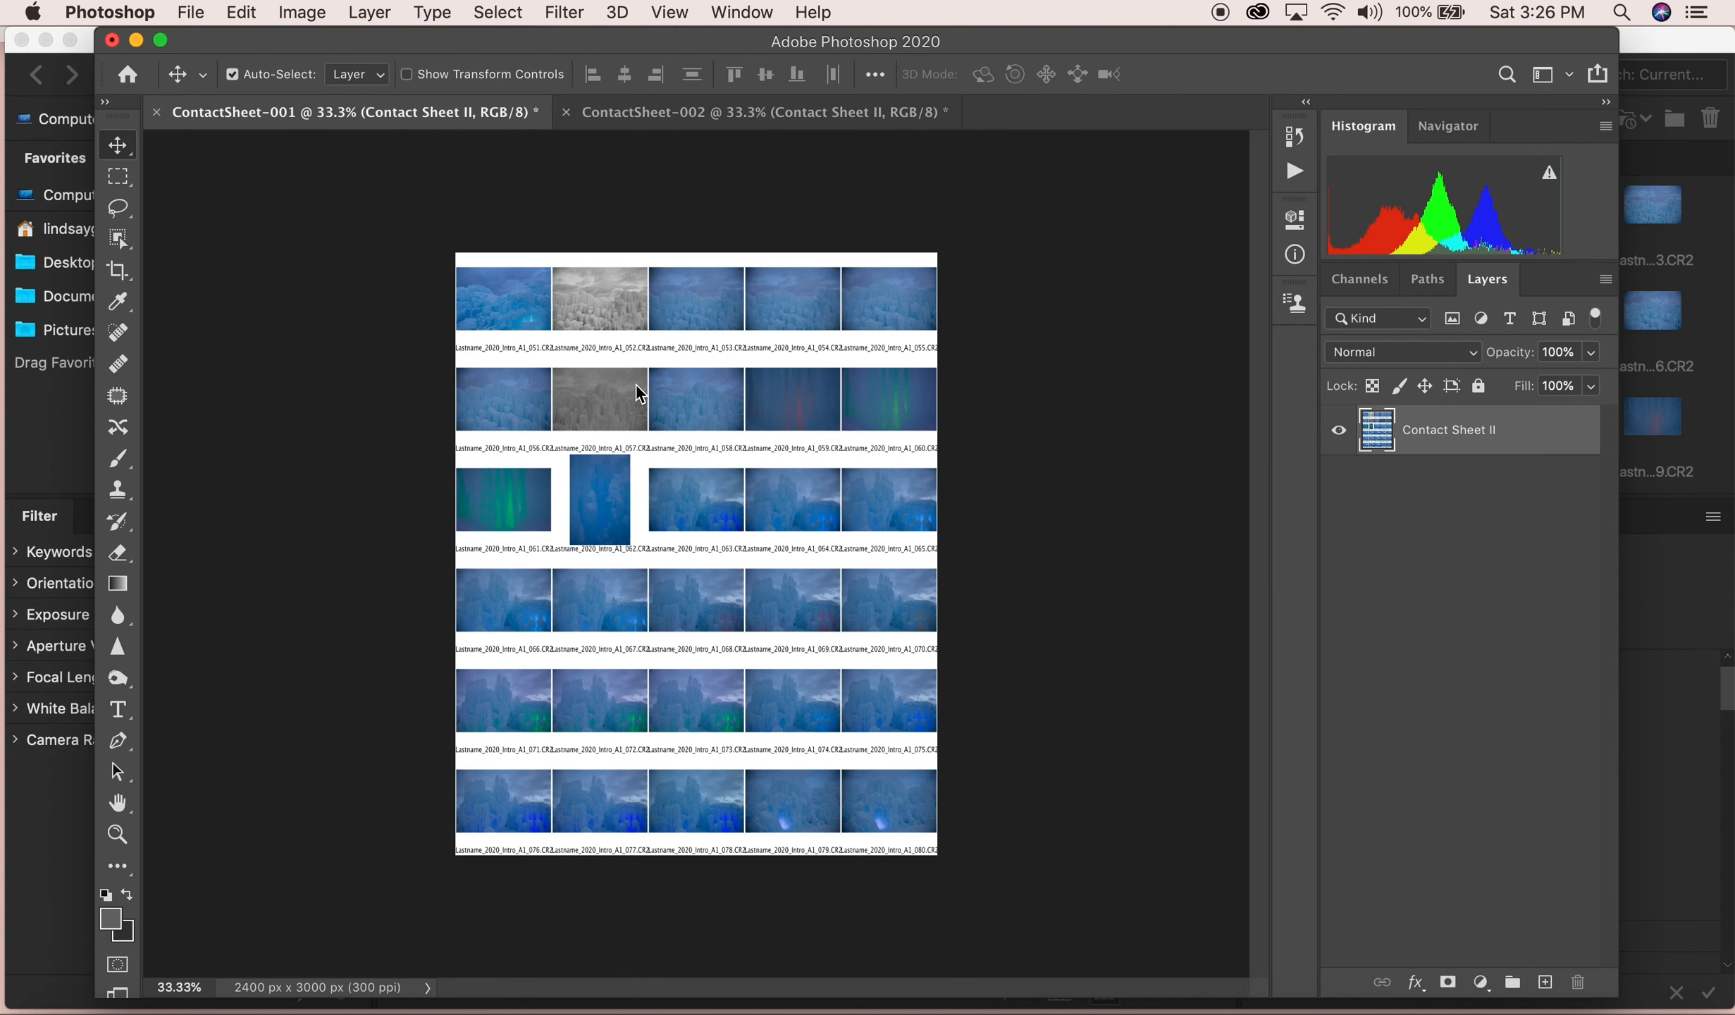
key("cmd+s")
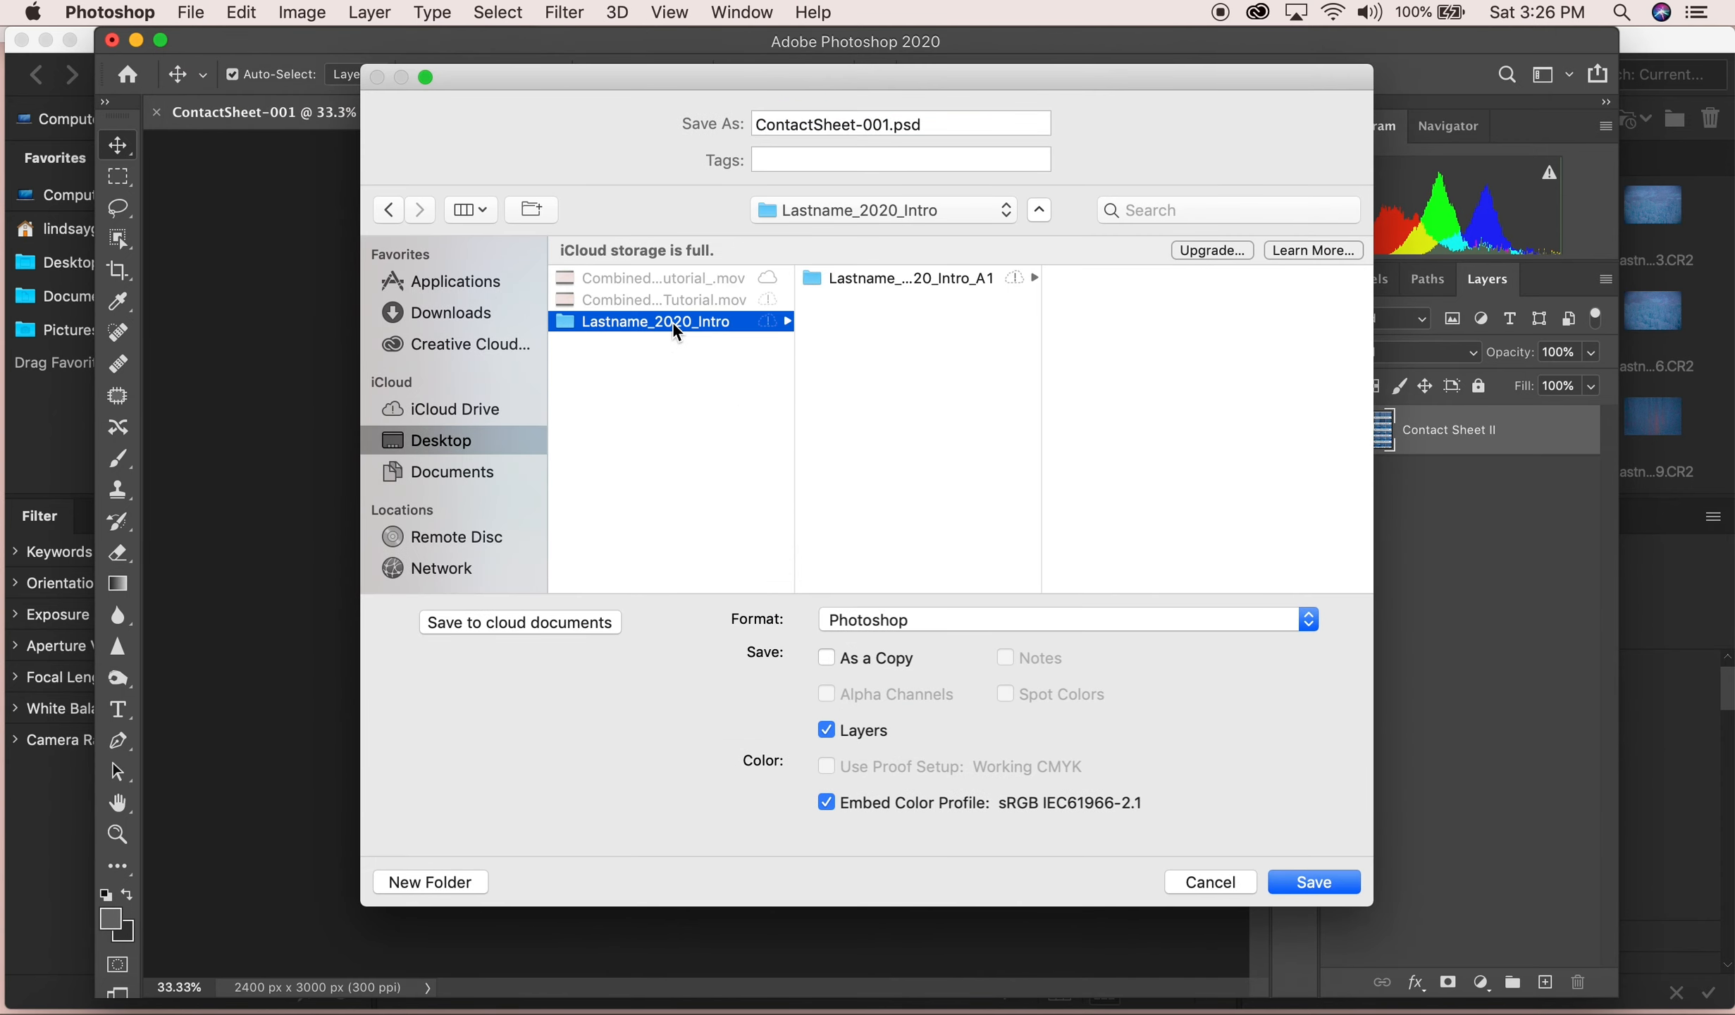
left_click(912, 278)
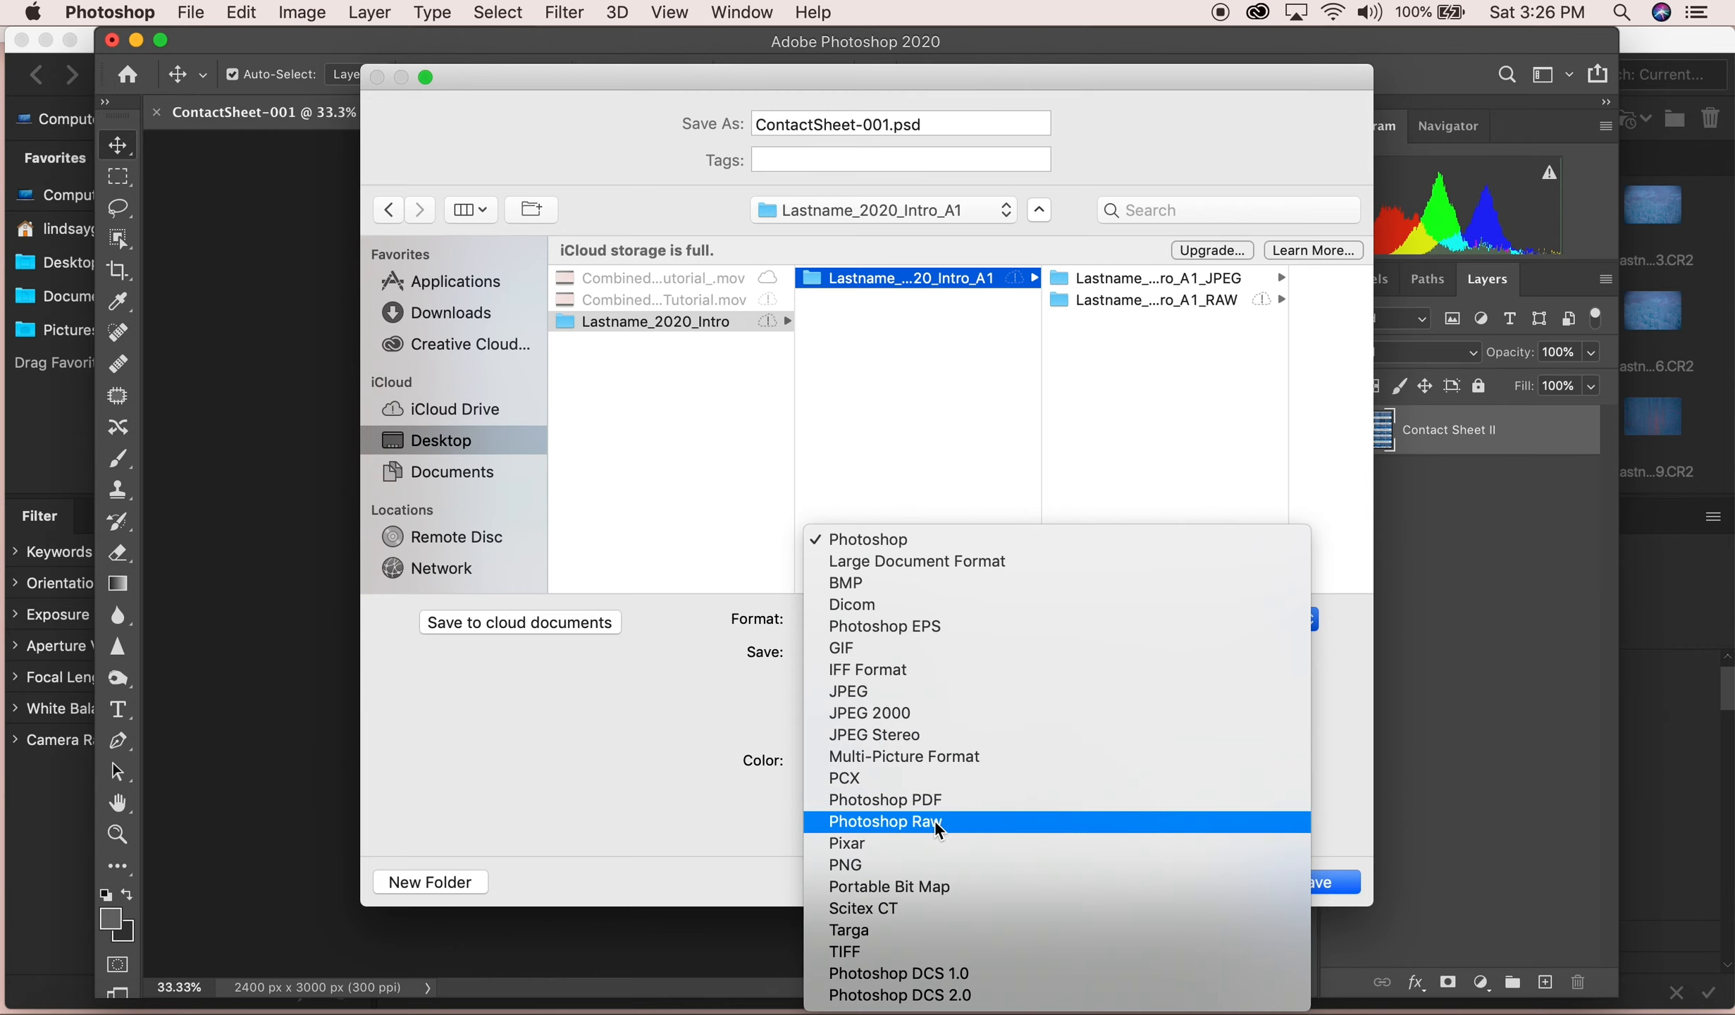
mouse_move(917, 800)
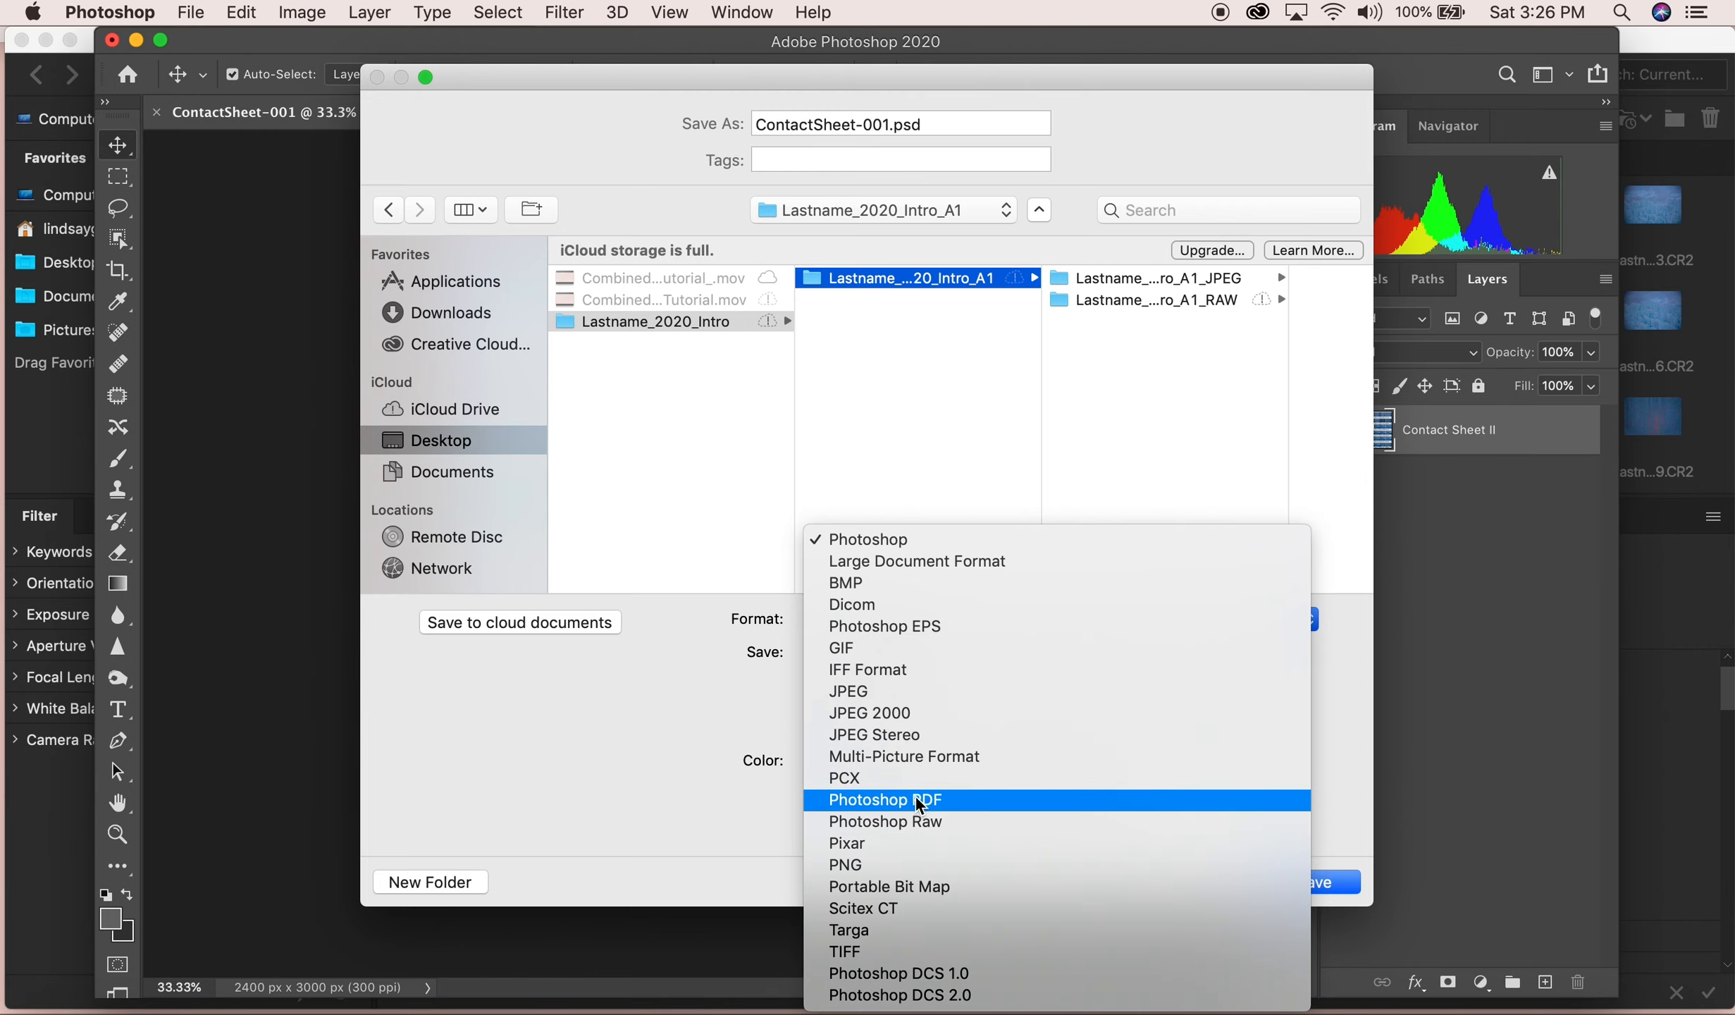
left_click(884, 799)
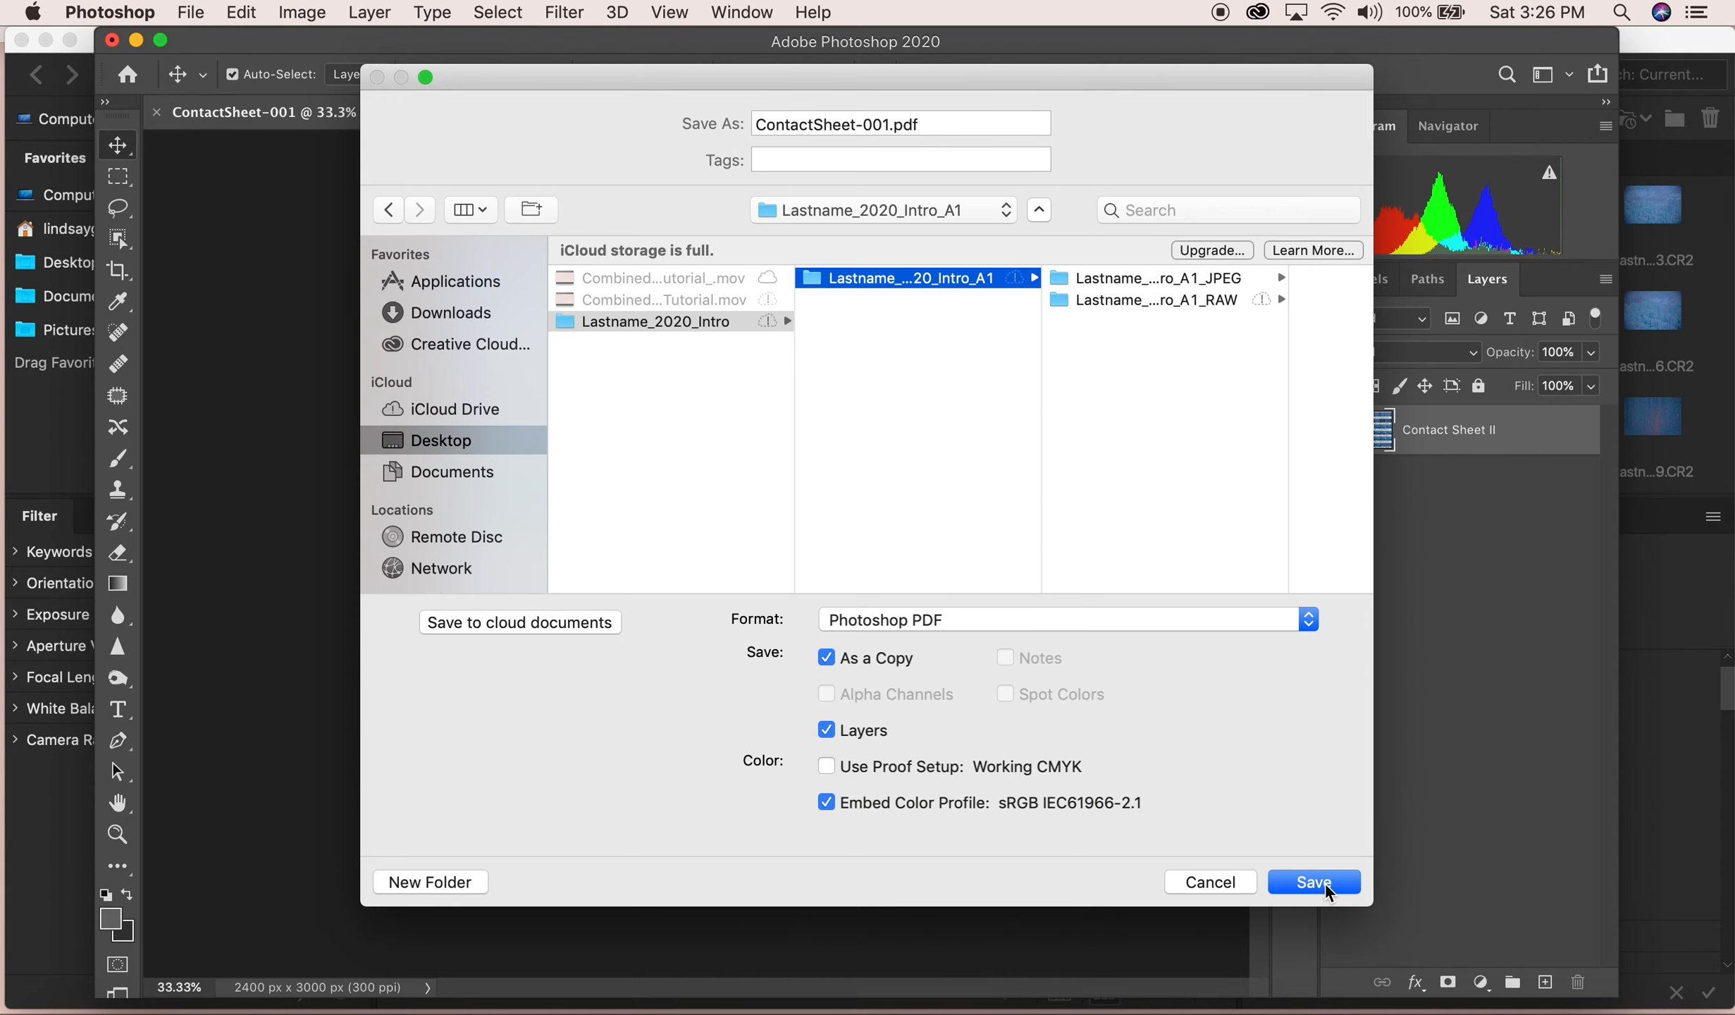
left_click(1312, 883)
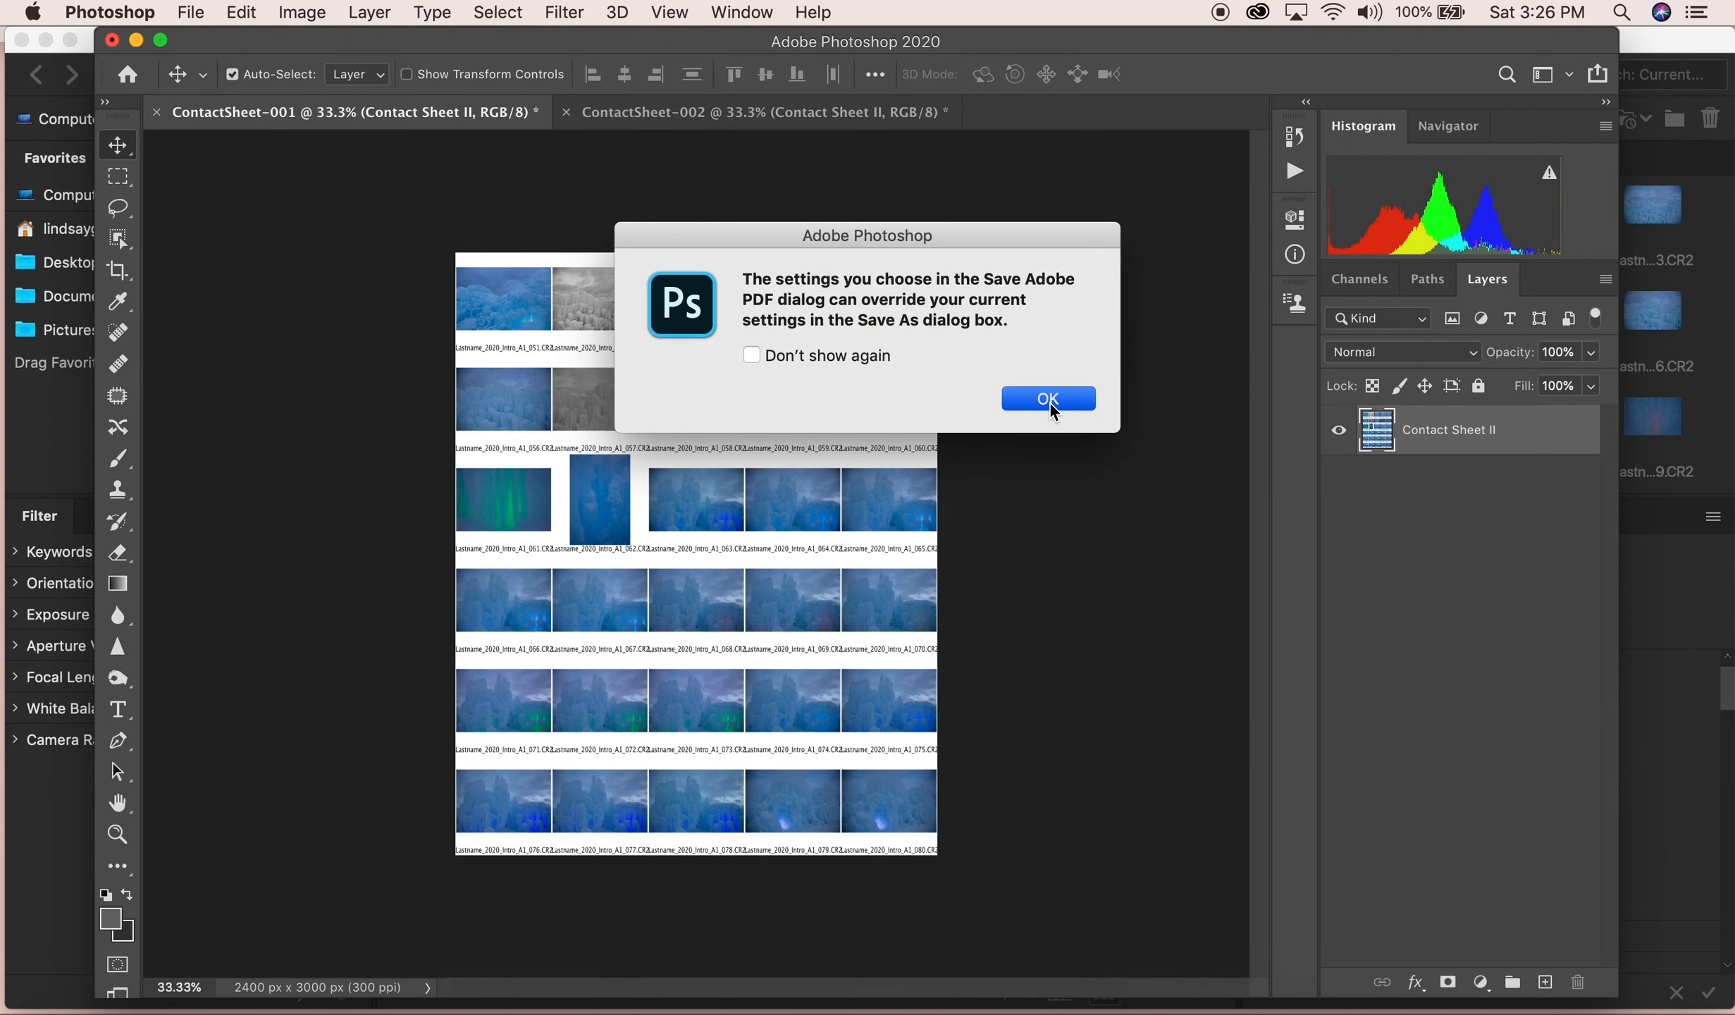
left_click(1047, 399)
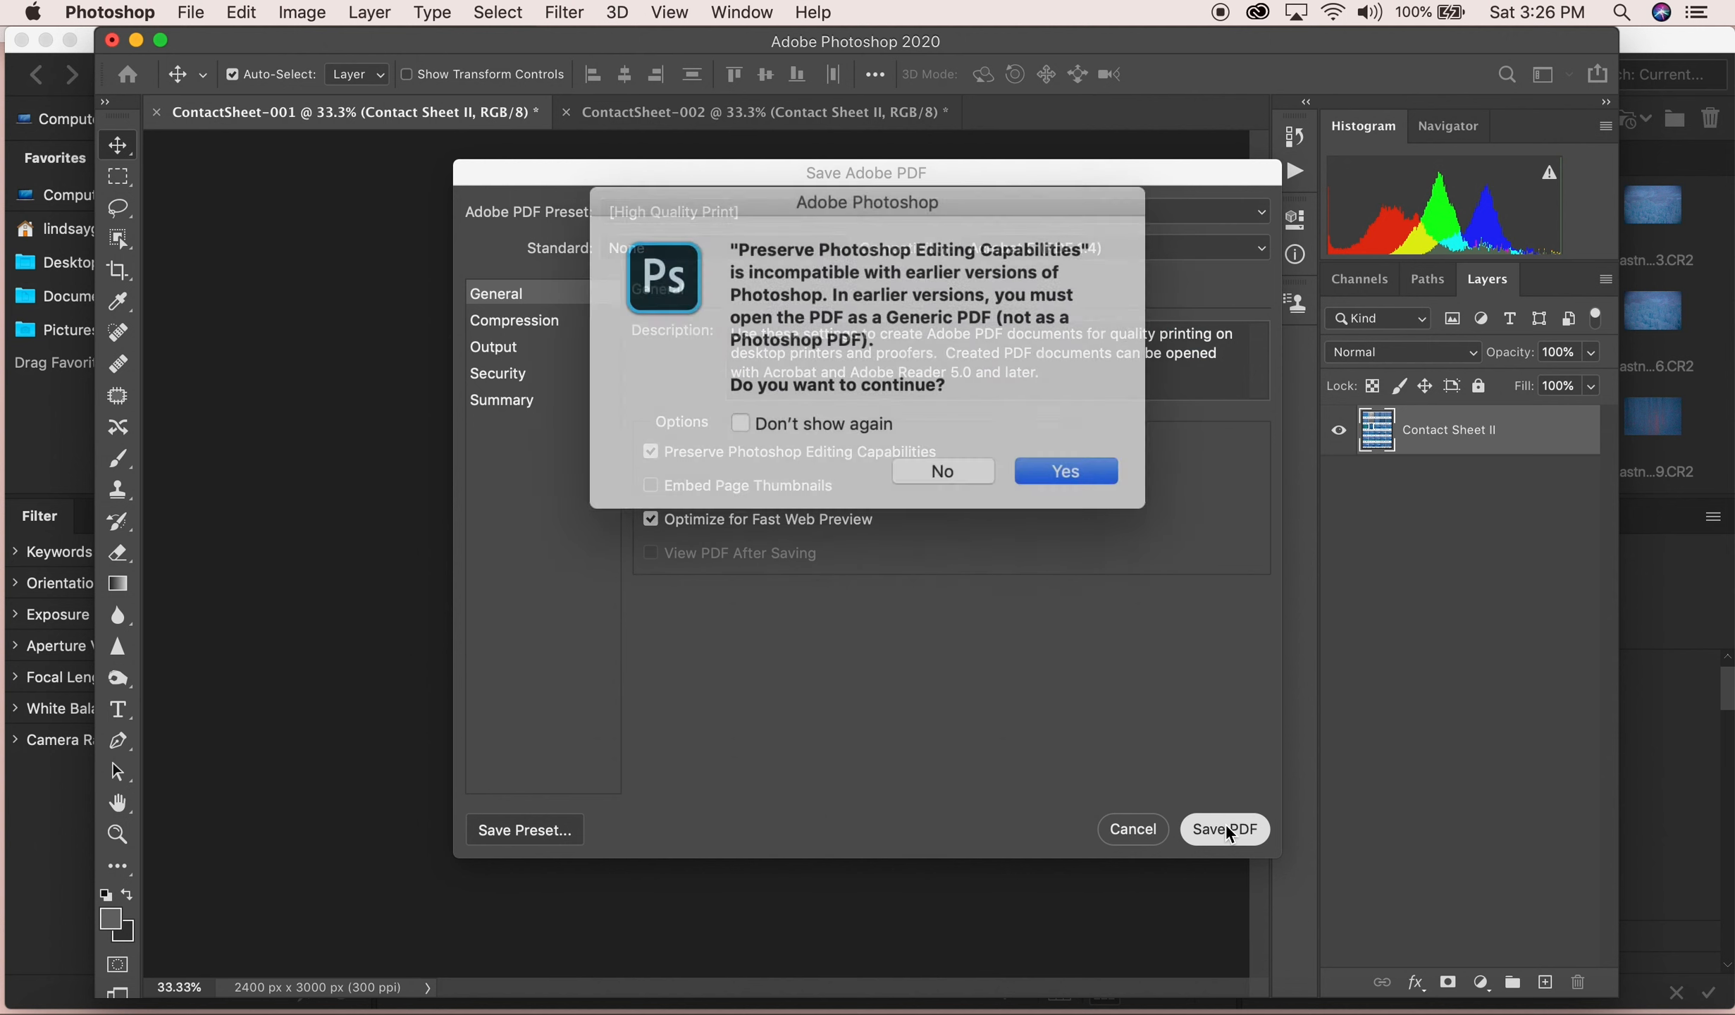
left_click(1062, 471)
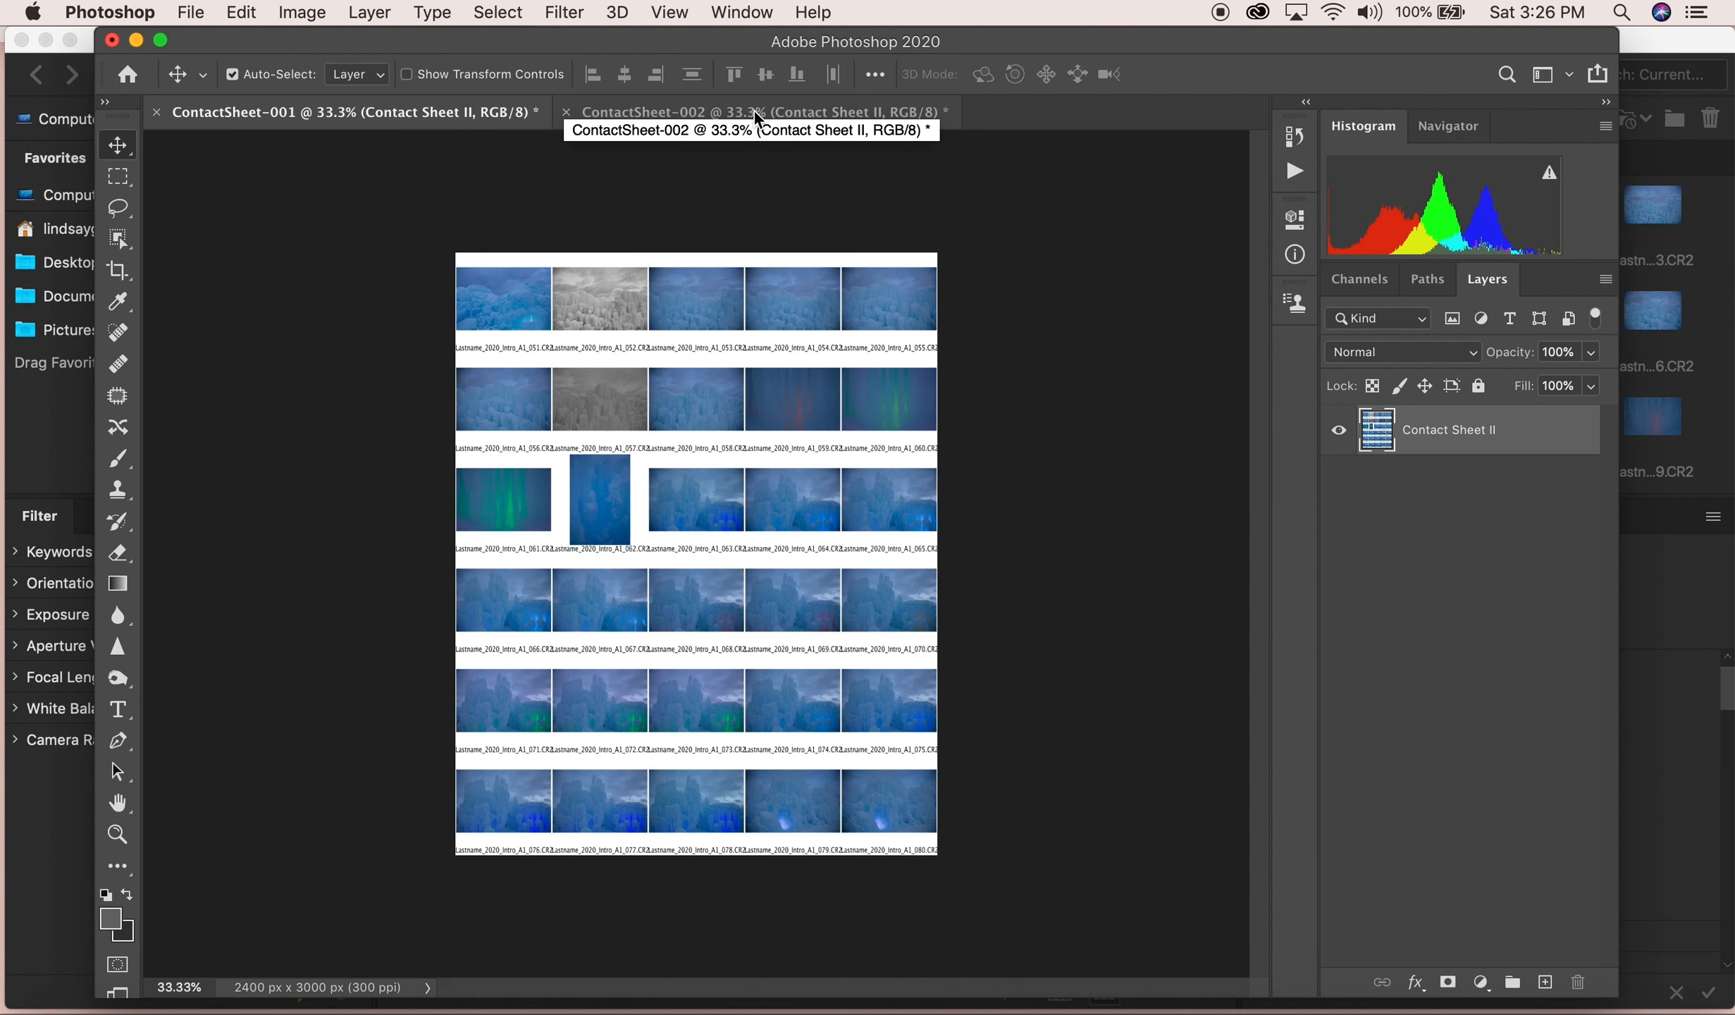
Save ContactSheet-002 as a Photoshop PDF in the same folder.
left_click(191, 13)
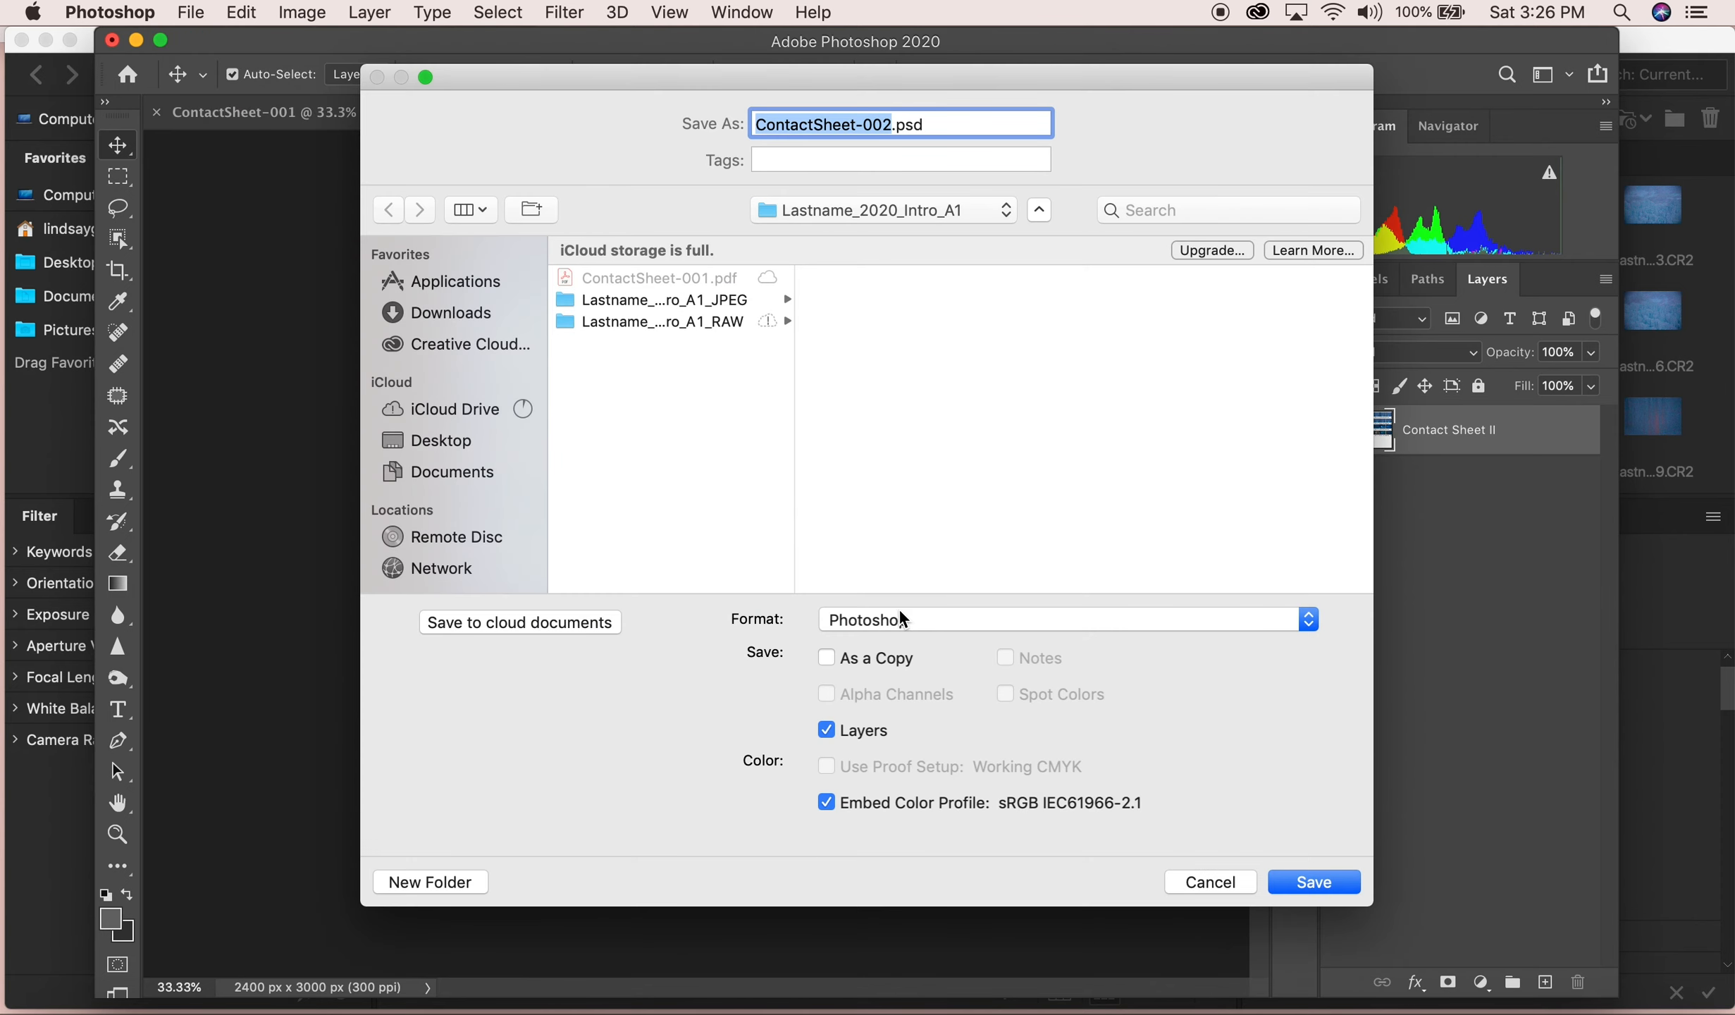
left_click(1063, 619)
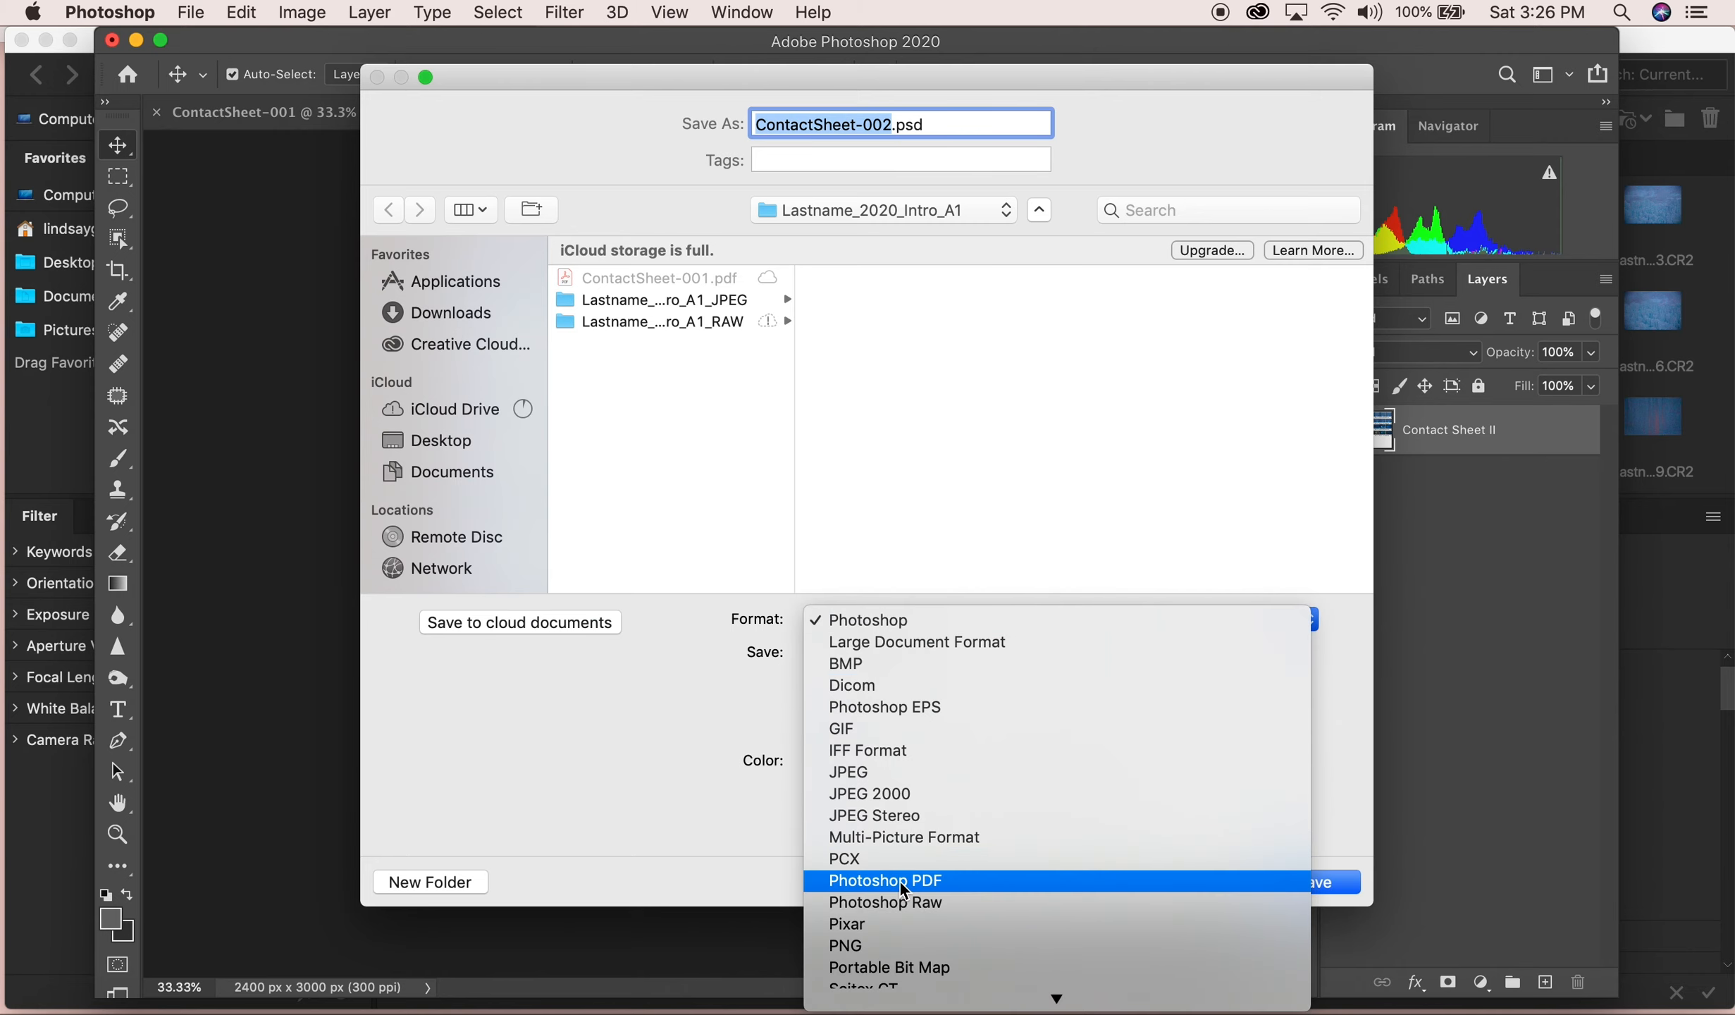
left_click(885, 879)
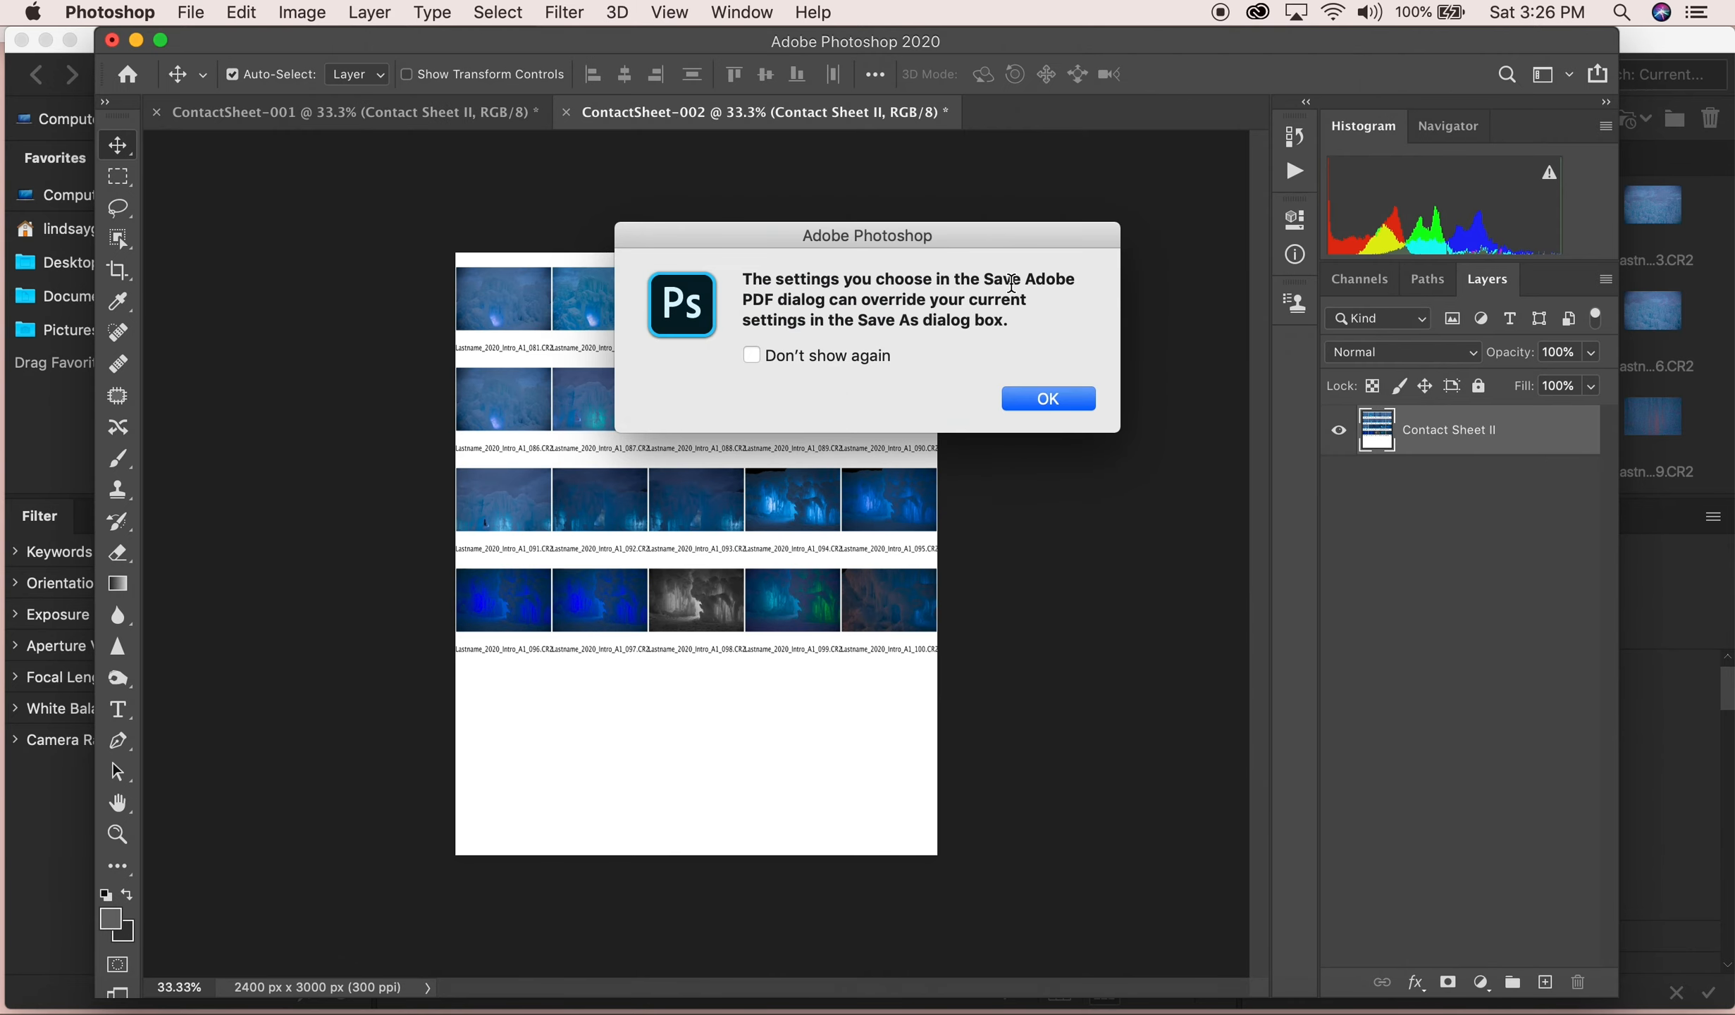
left_click(1045, 399)
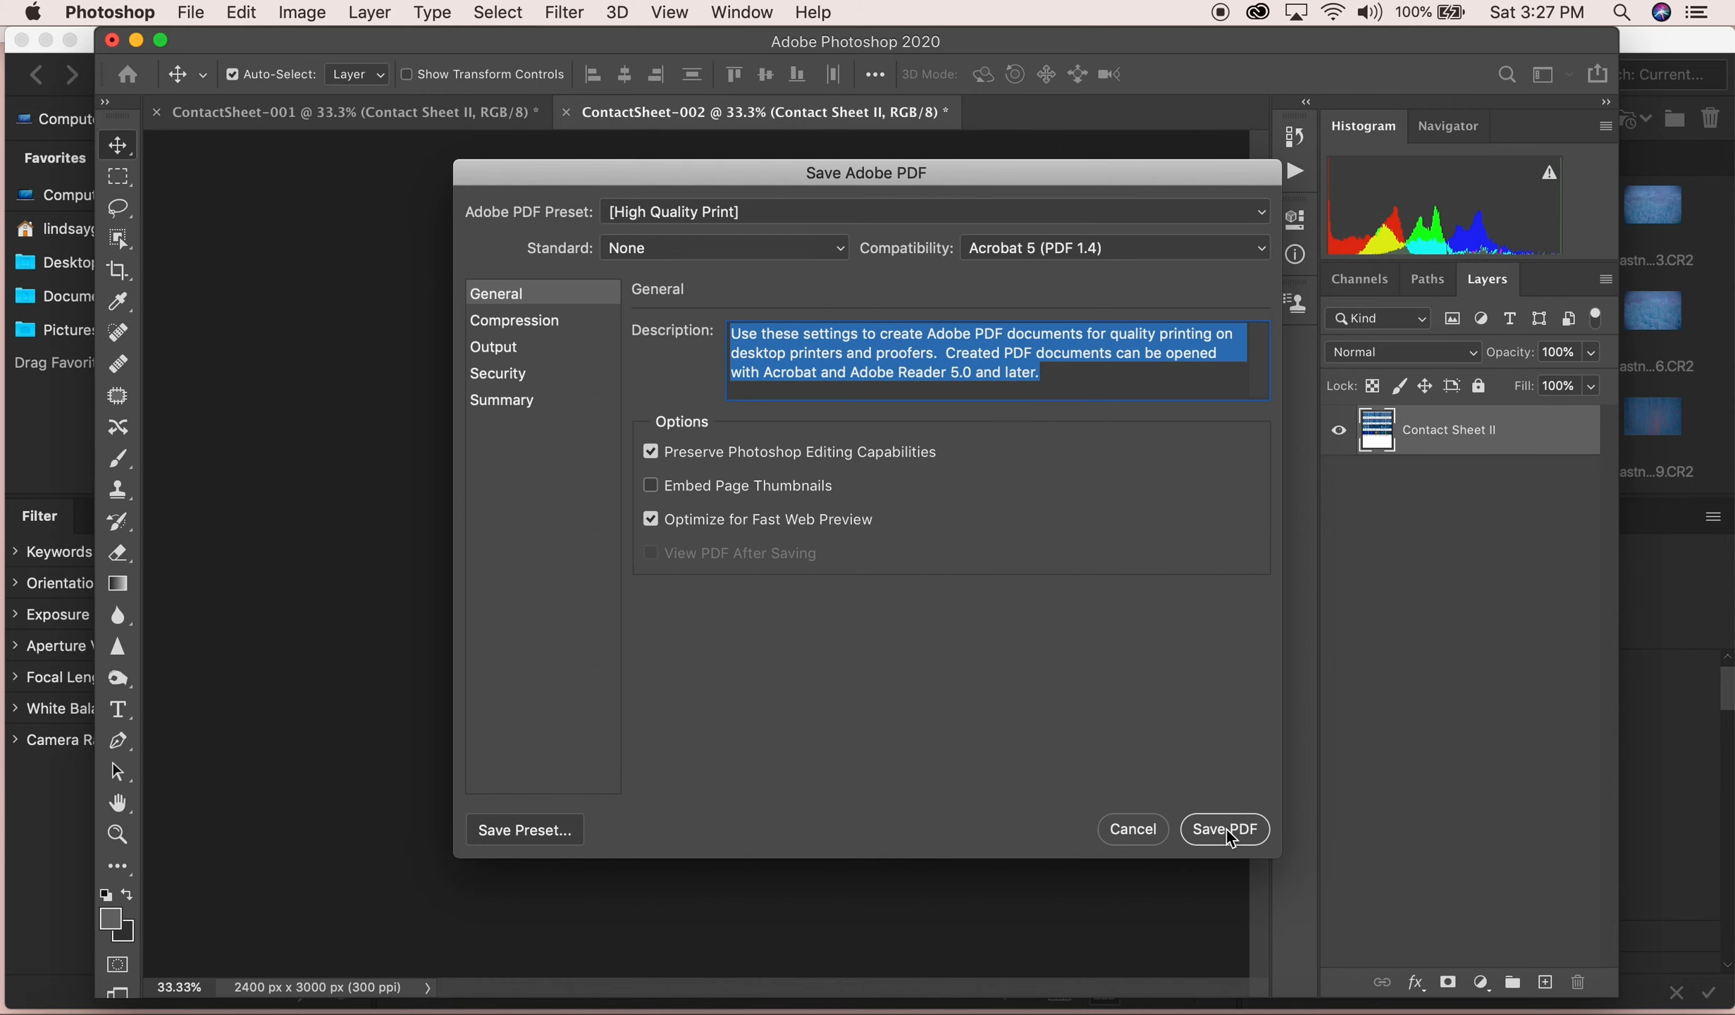
left_click(1224, 829)
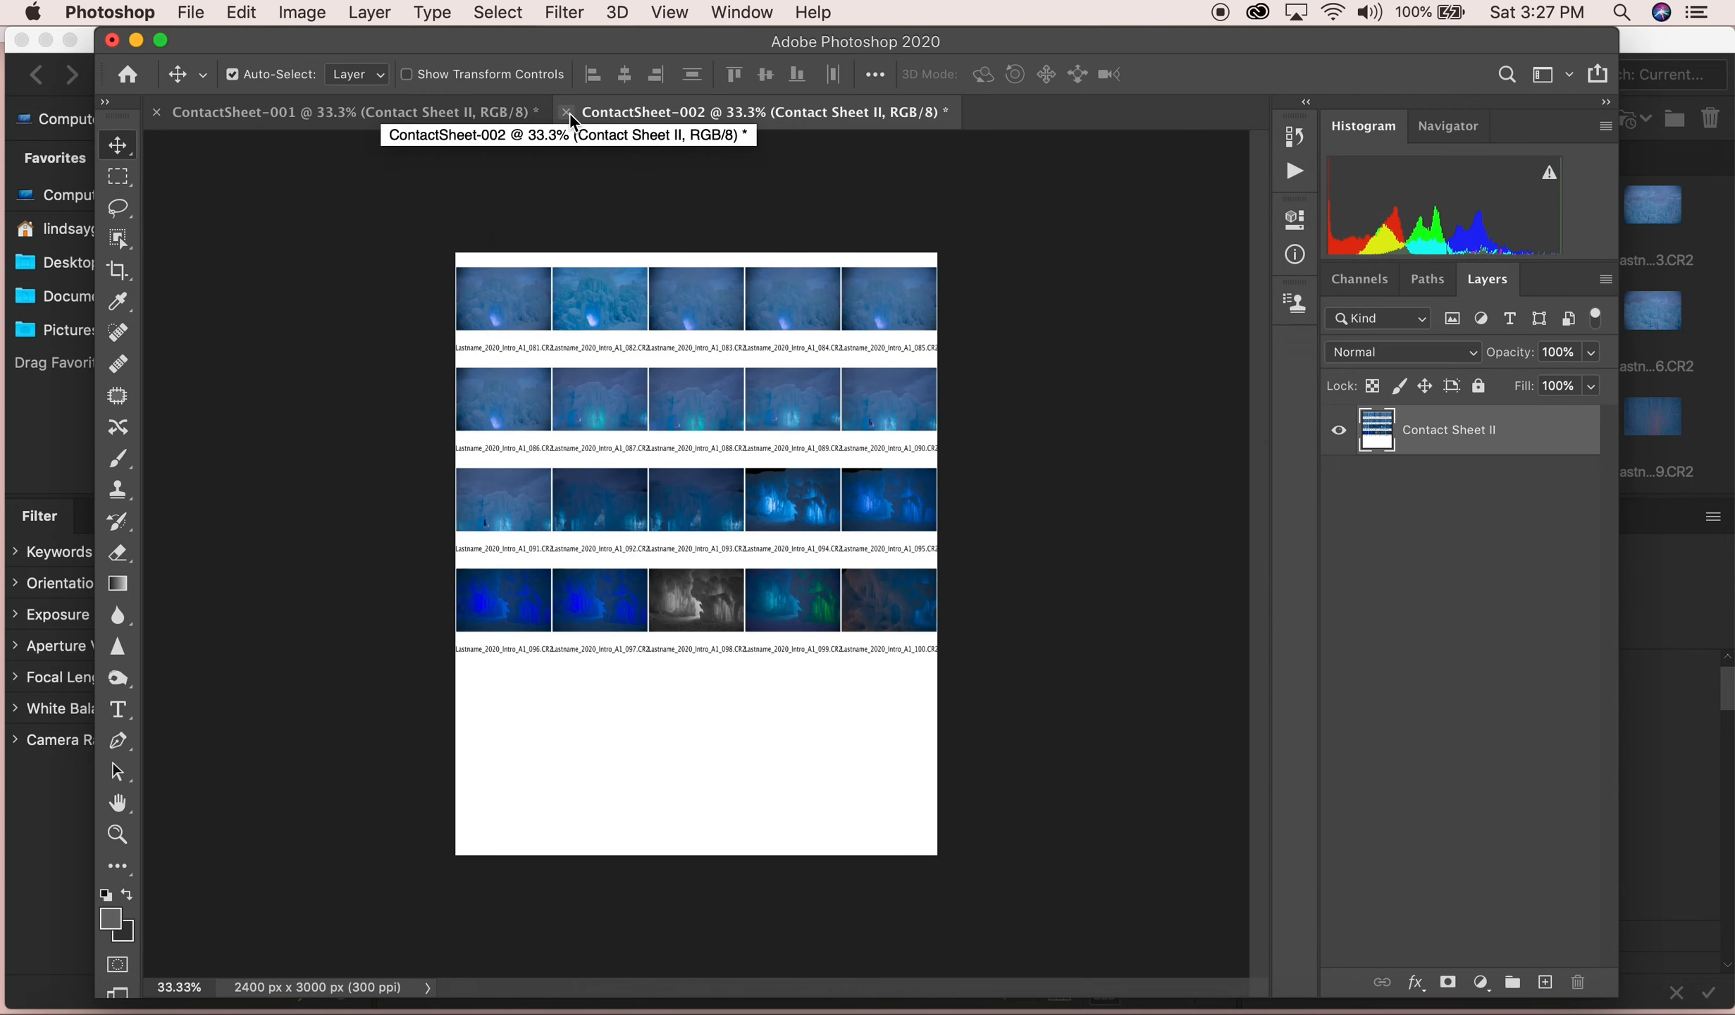
Close both contact sheet documents without saving Photoshop versions.
left_click(568, 112)
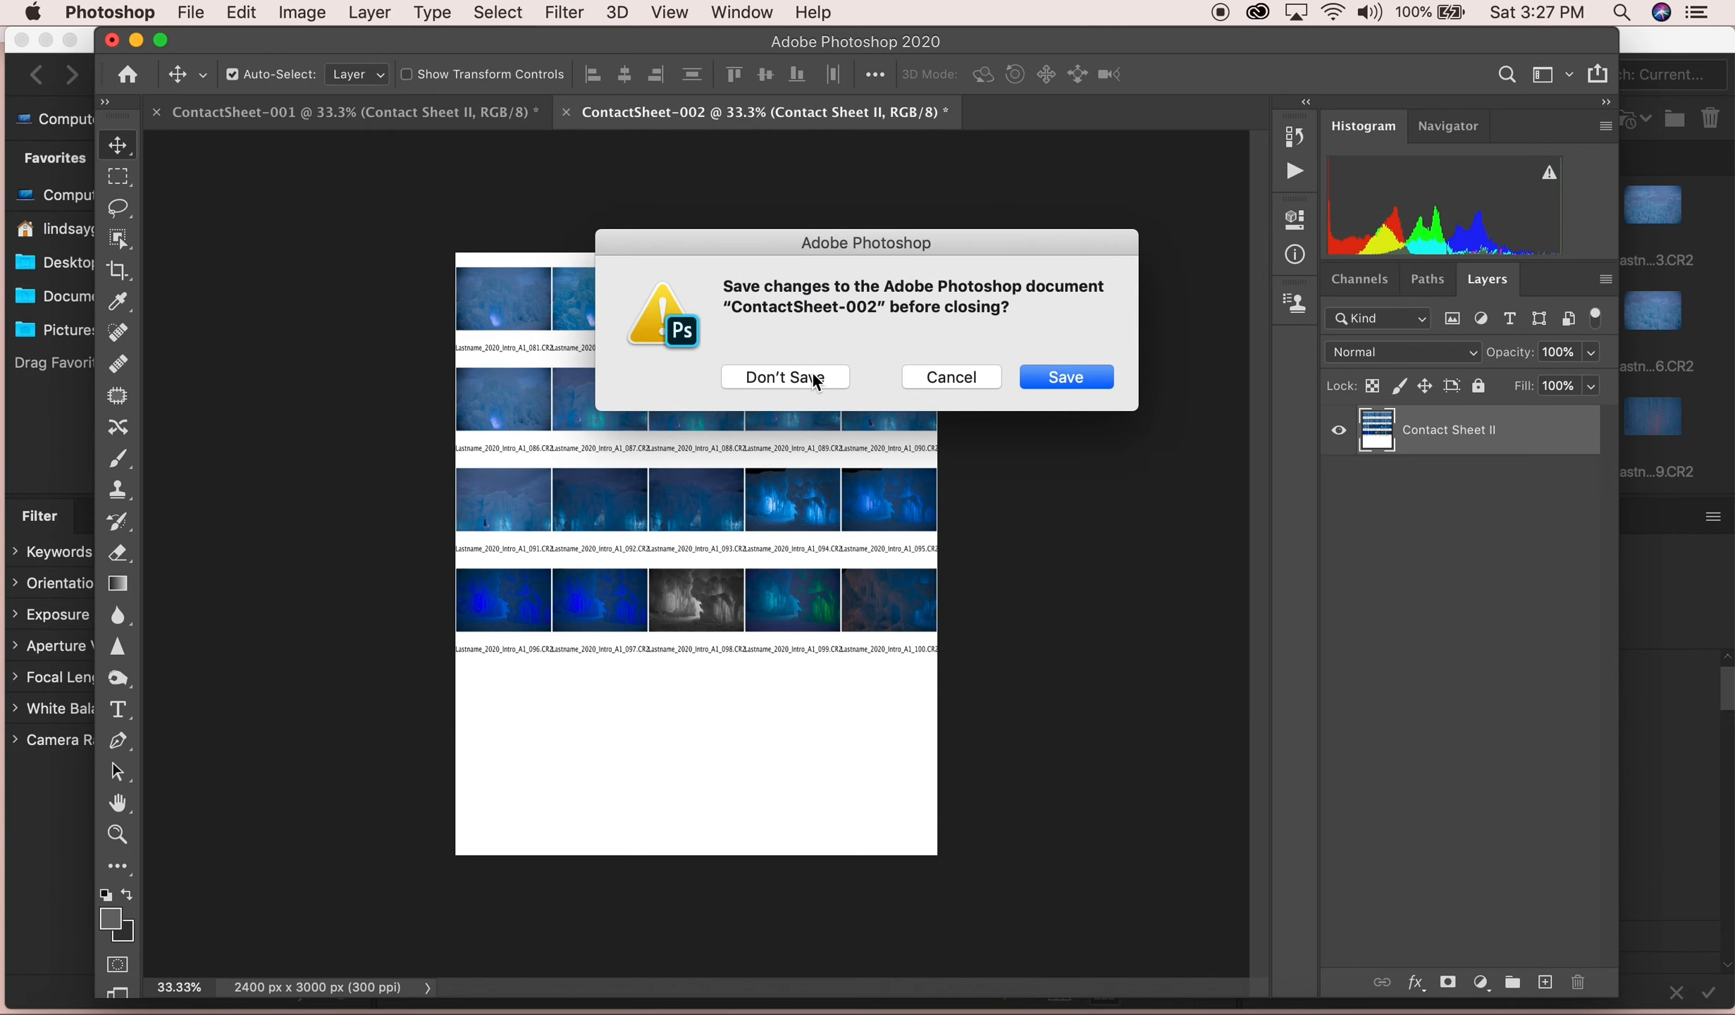
left_click(785, 376)
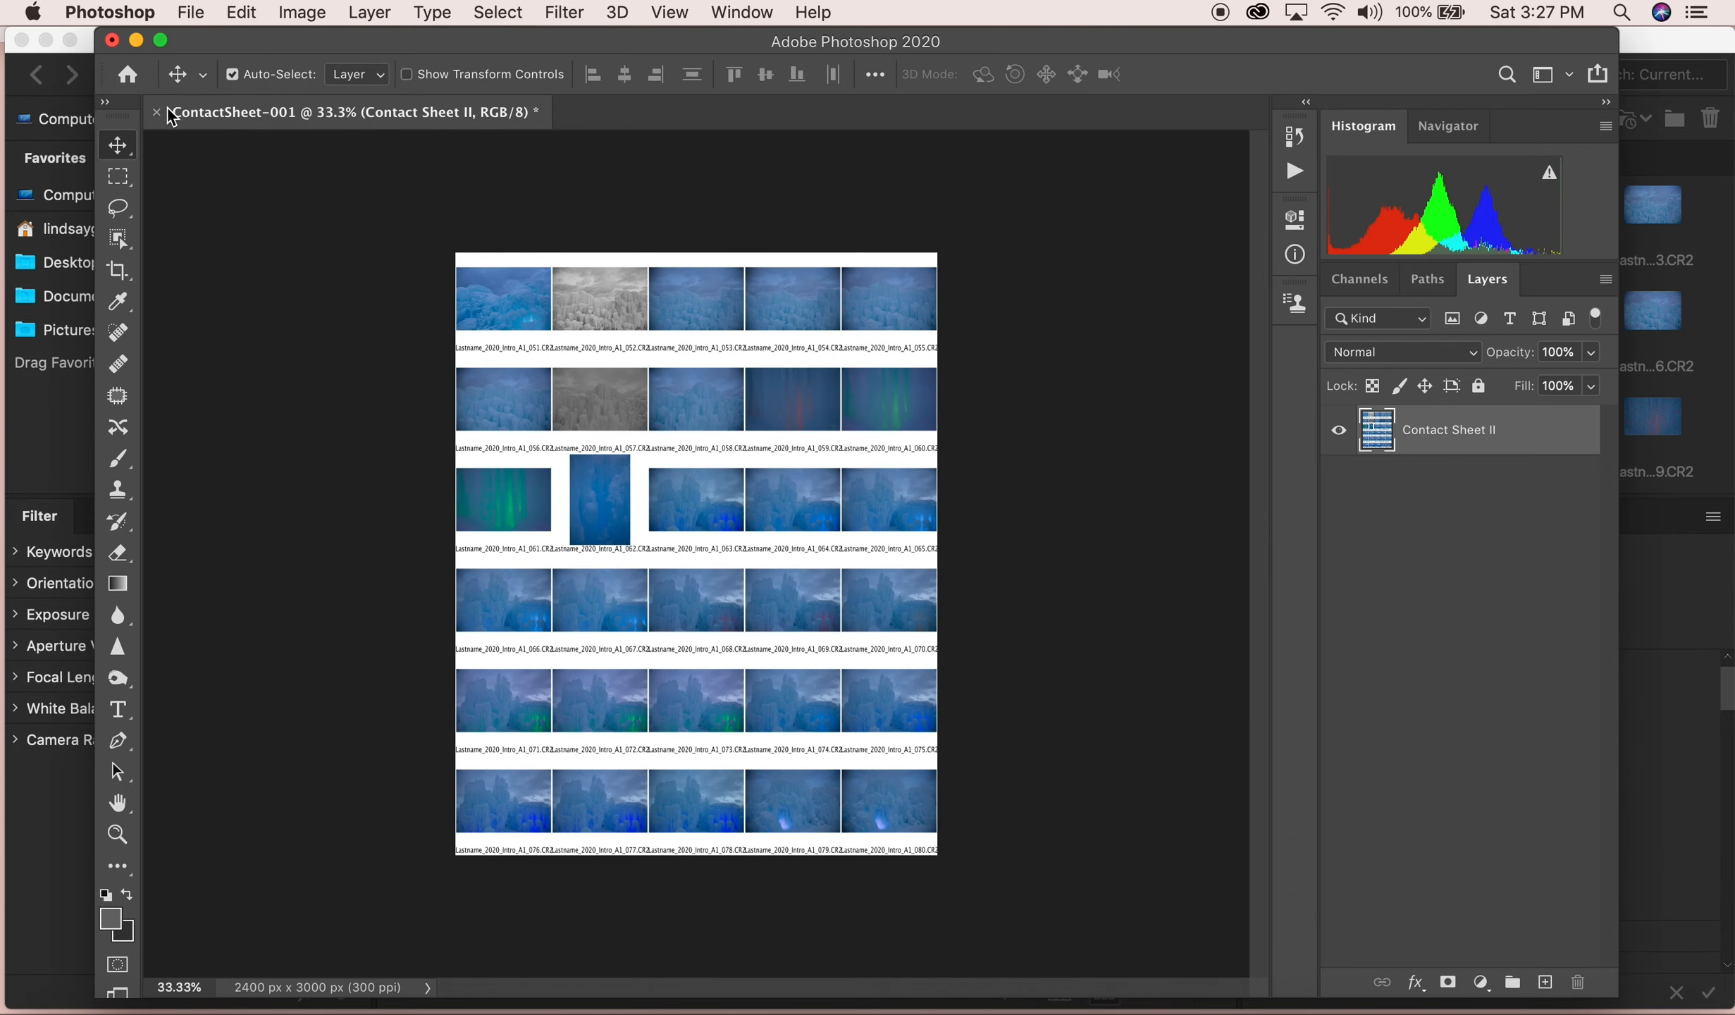
left_click(156, 111)
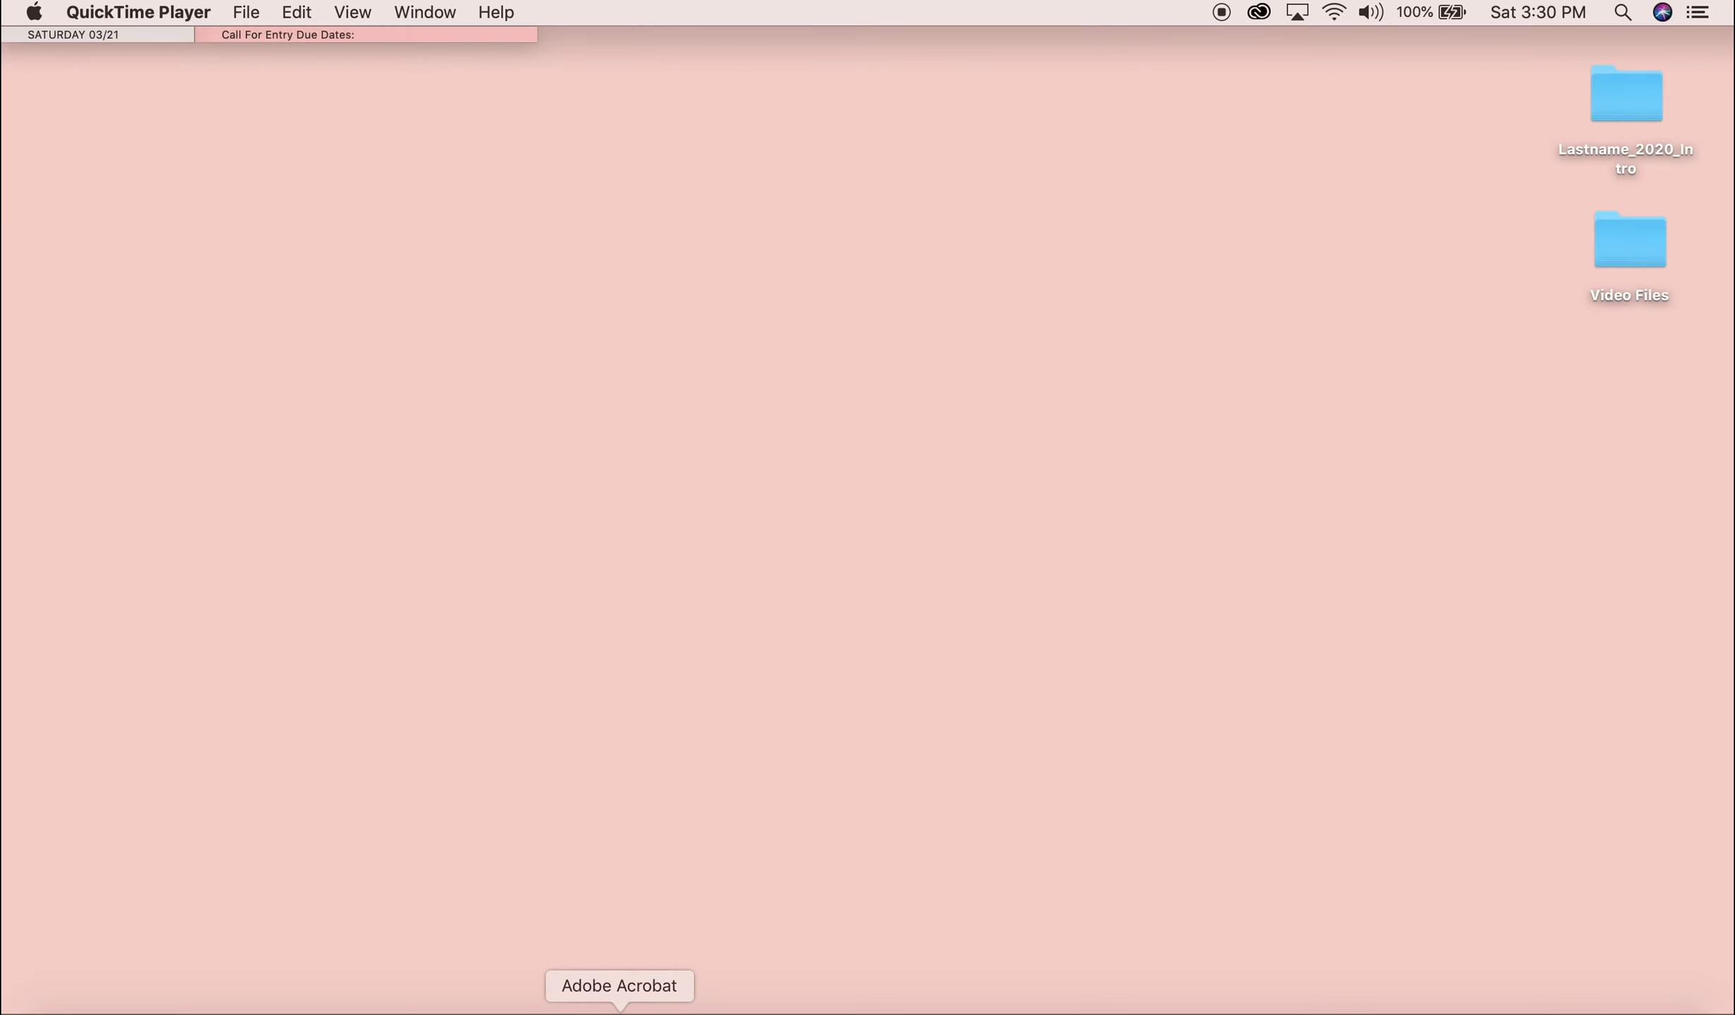
Launch Acrobat, start Combine Files into a Single PDF, and bring up Add Files.
left_click(619, 985)
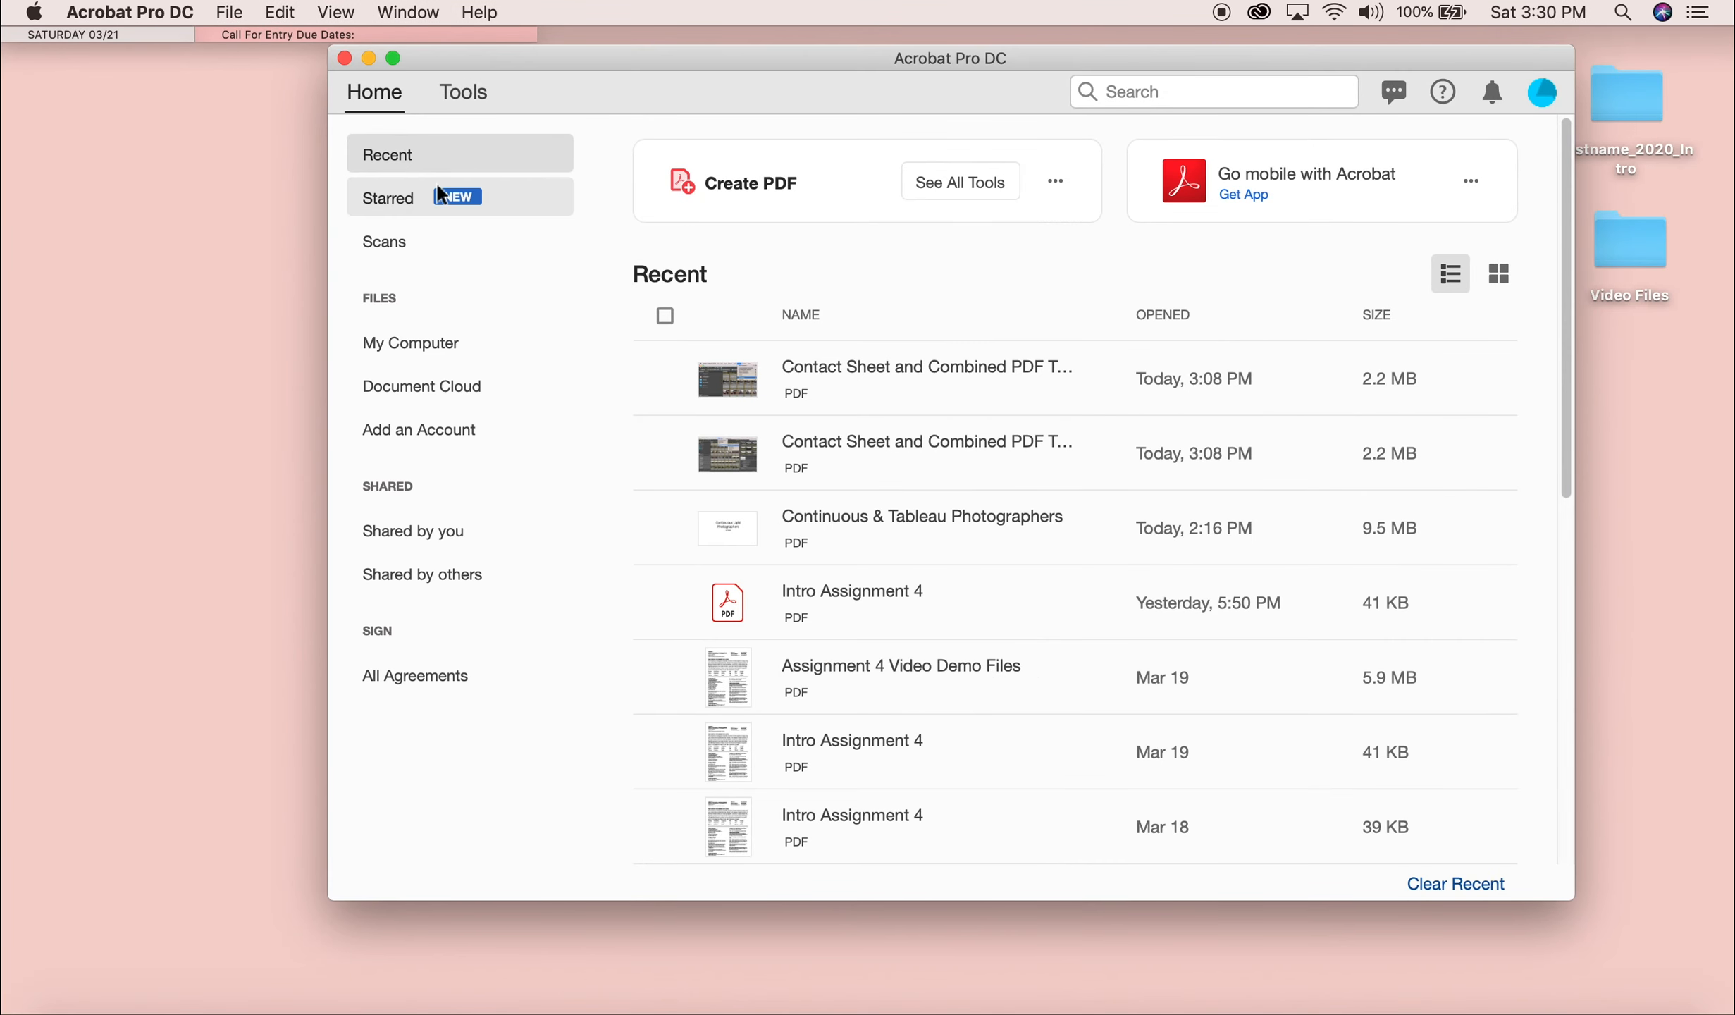
left_click(229, 13)
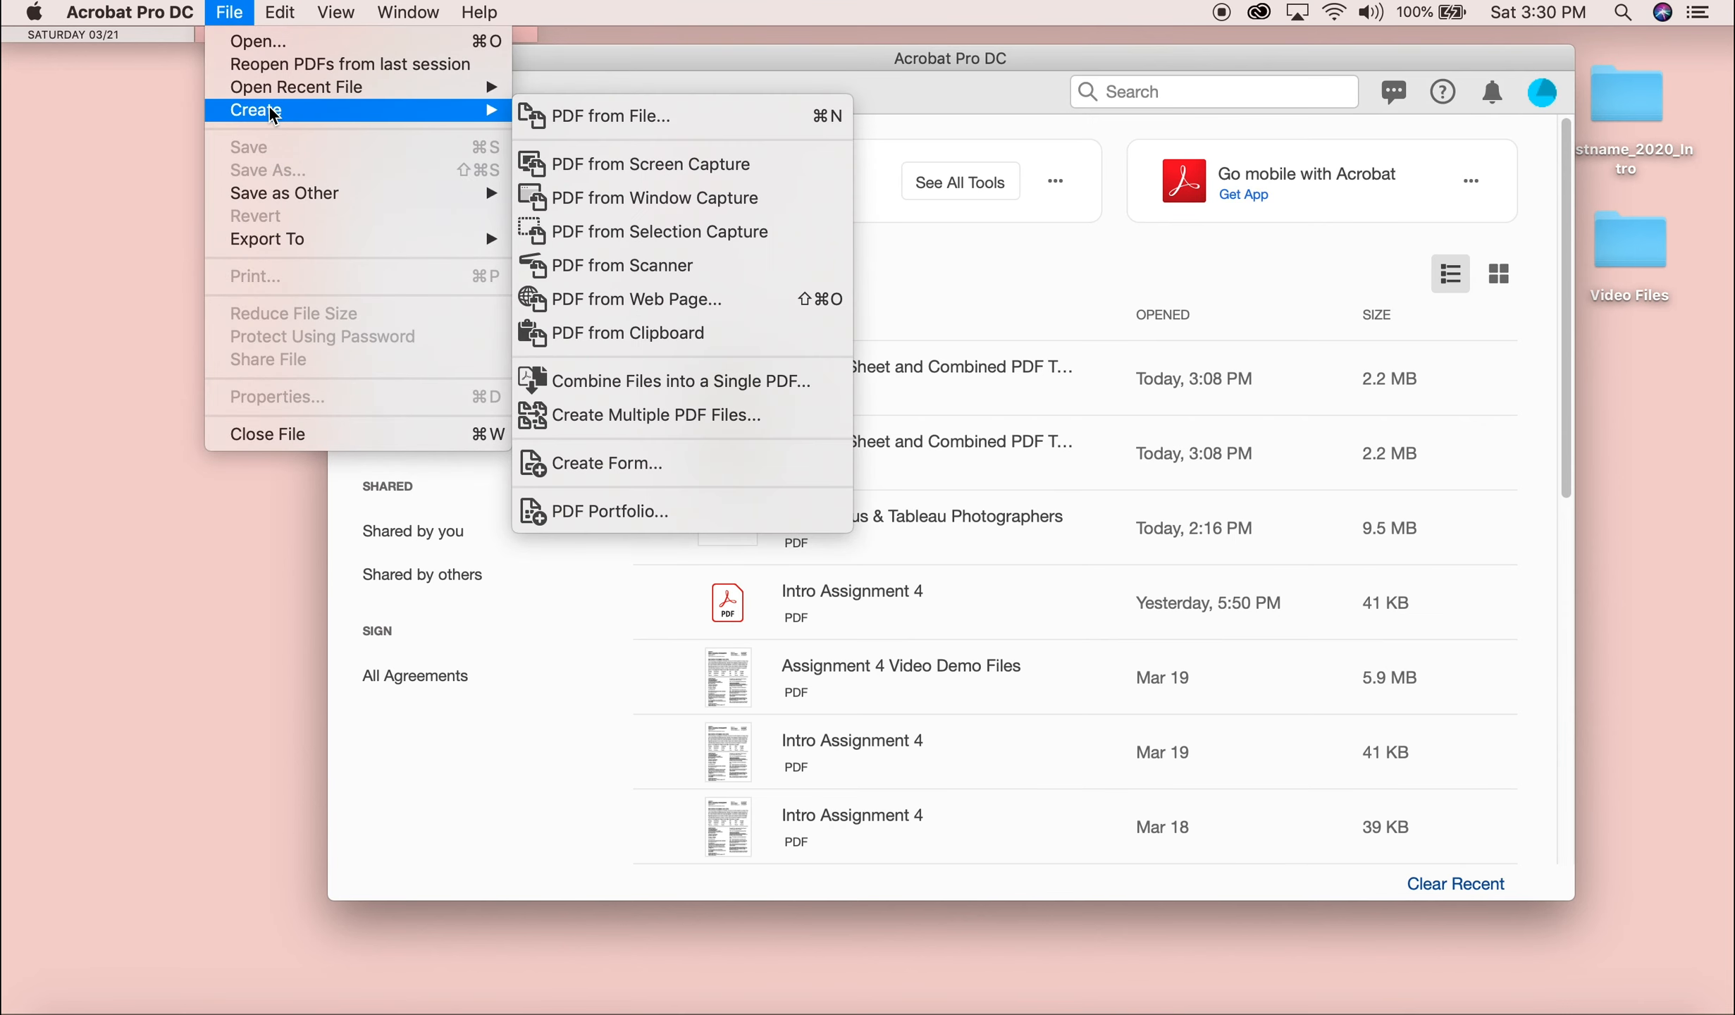
mouse_move(665, 373)
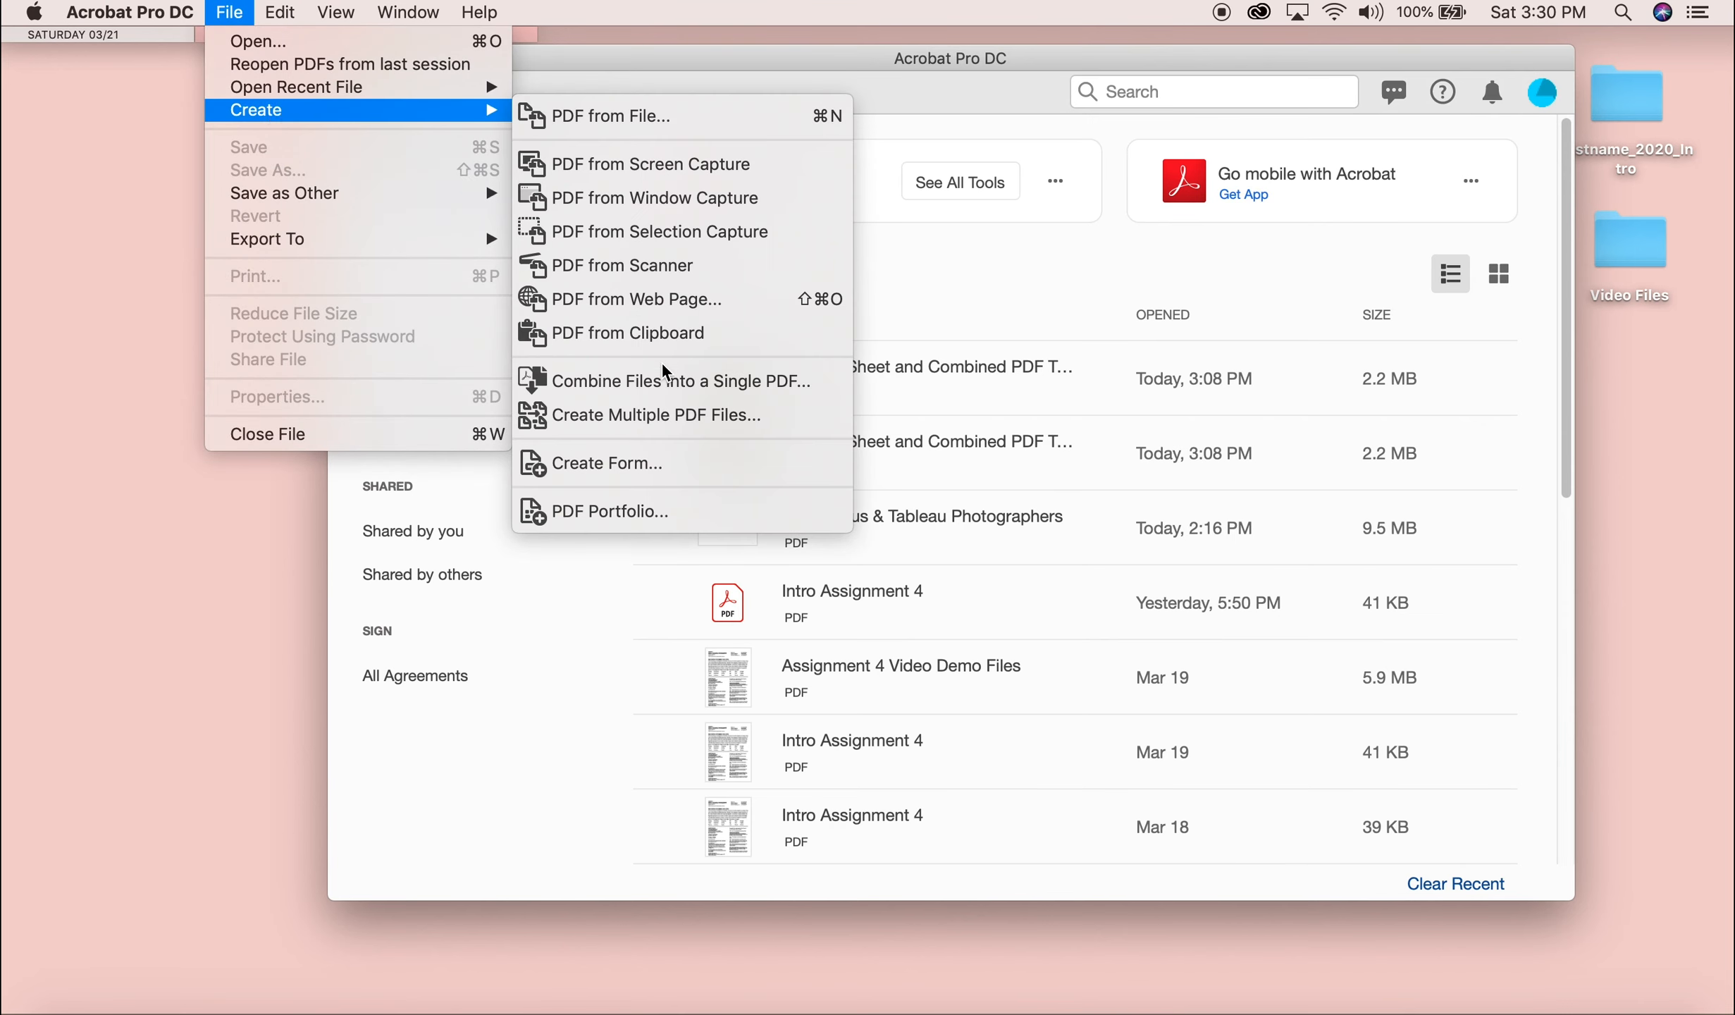
left_click(677, 381)
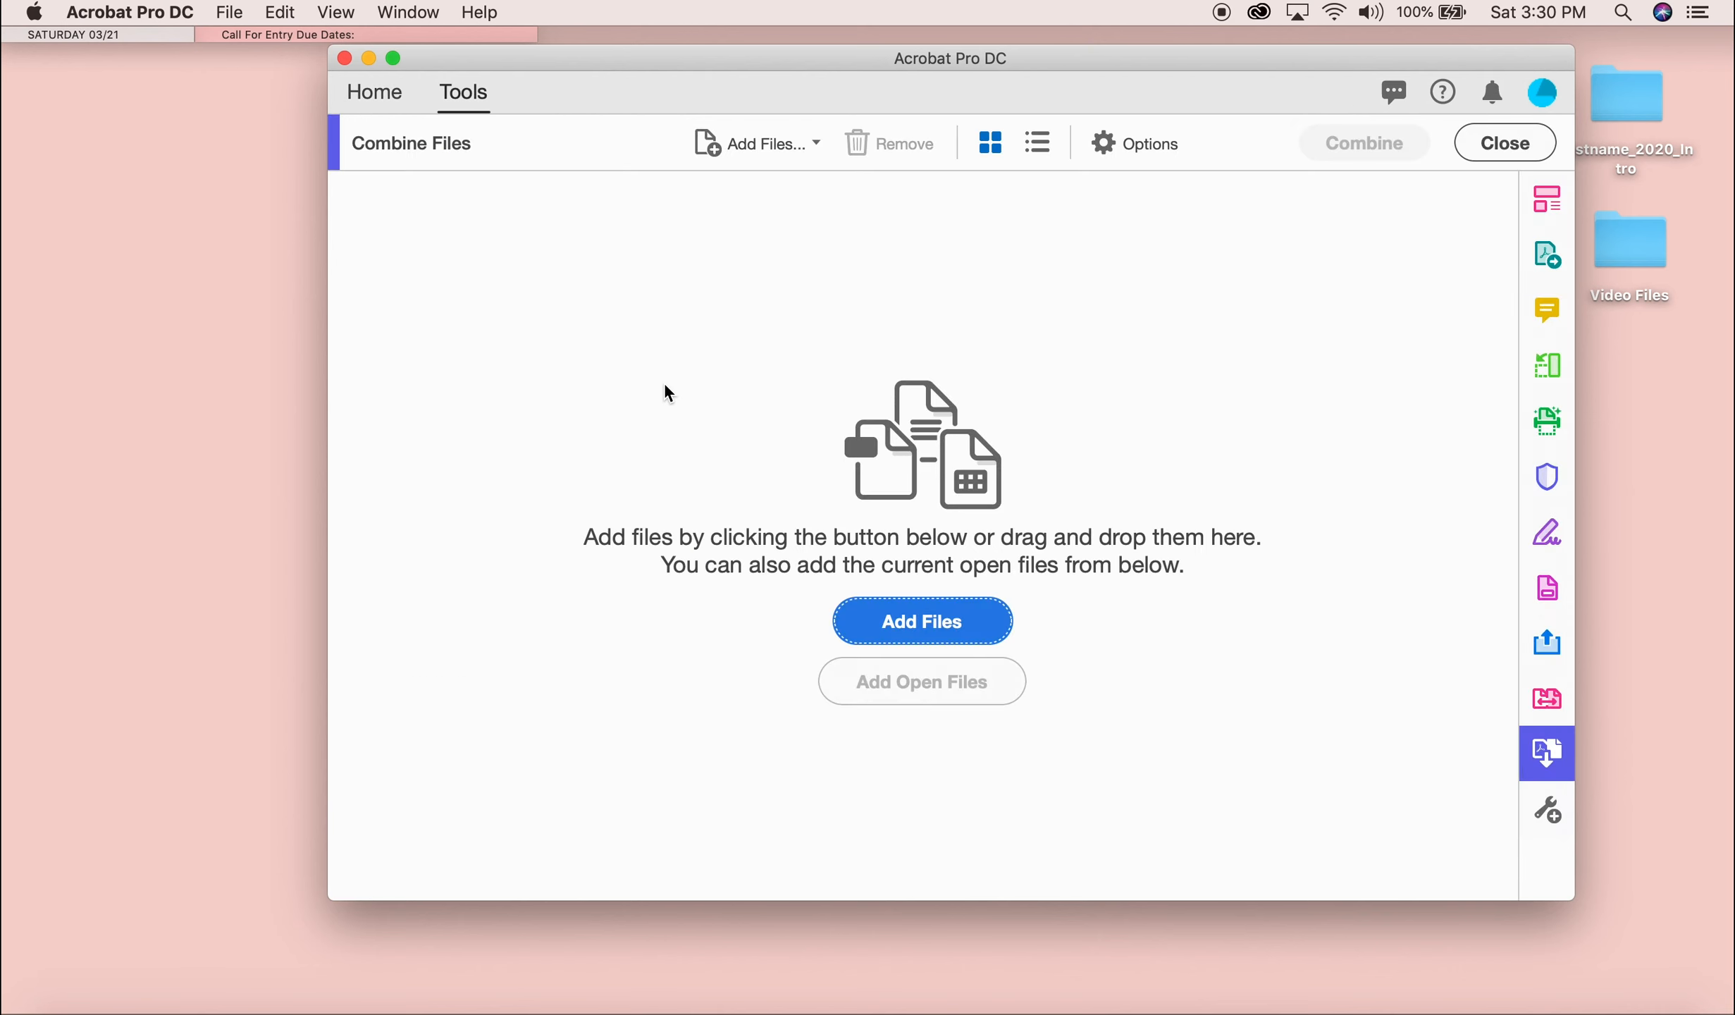
mouse_move(978, 601)
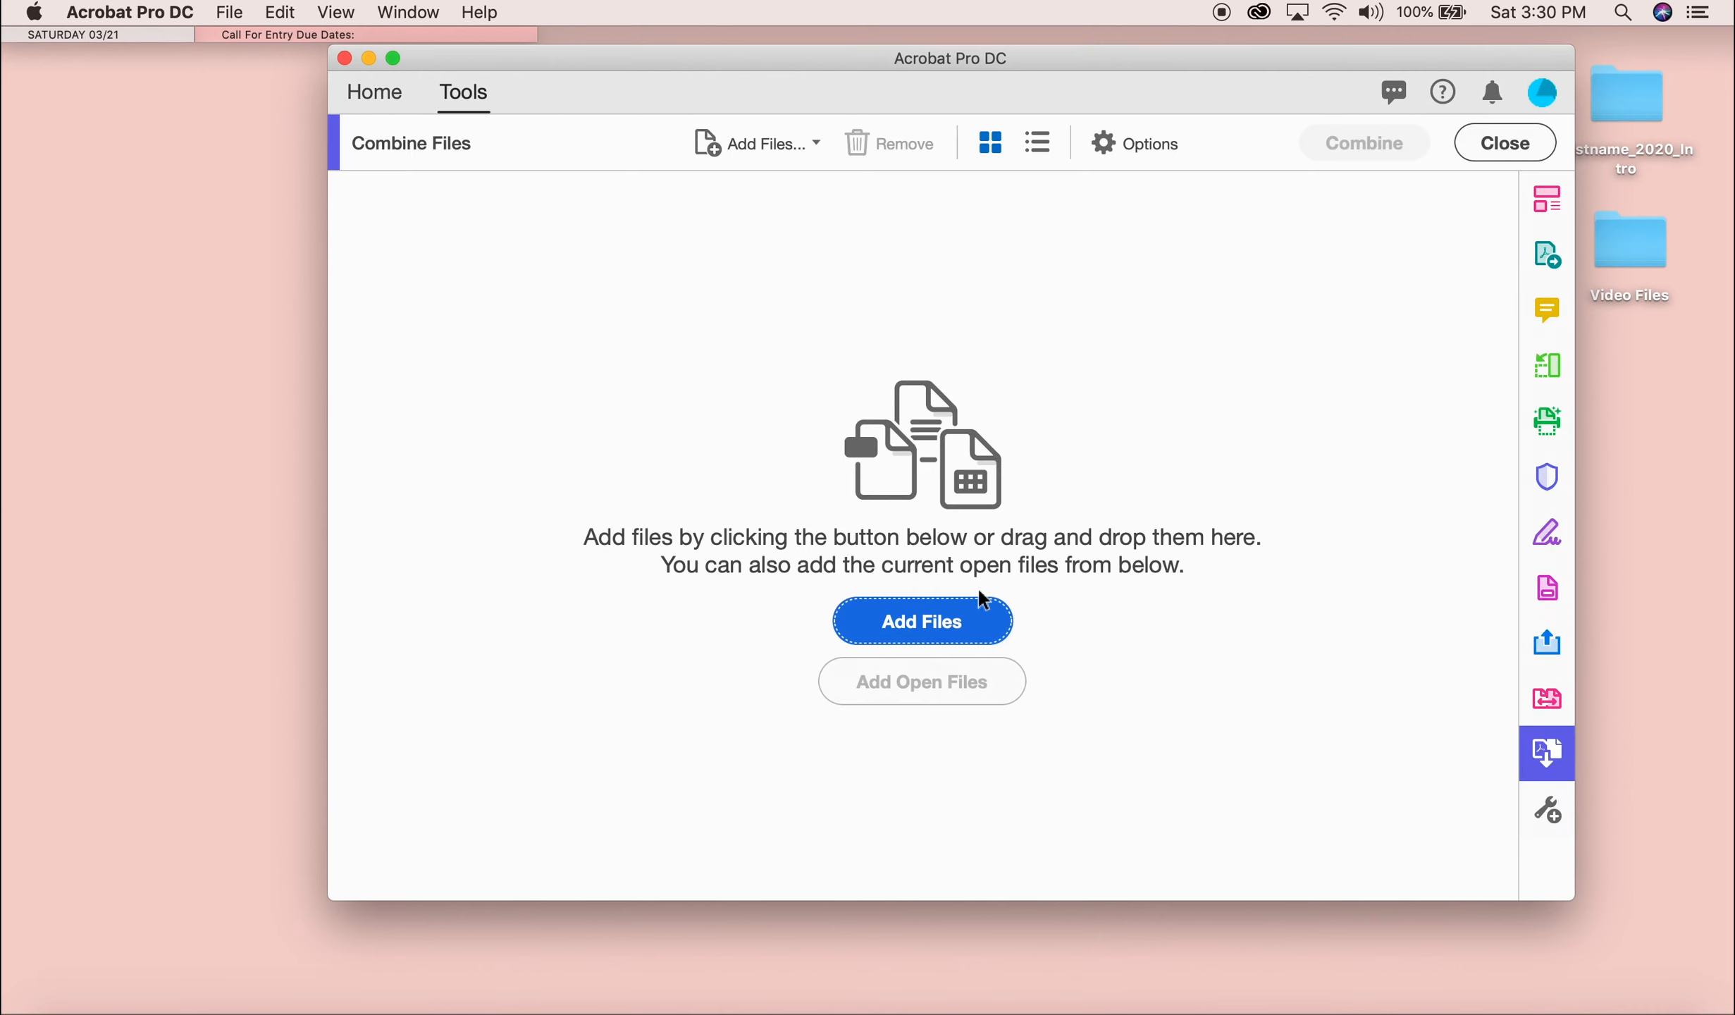
left_click(921, 620)
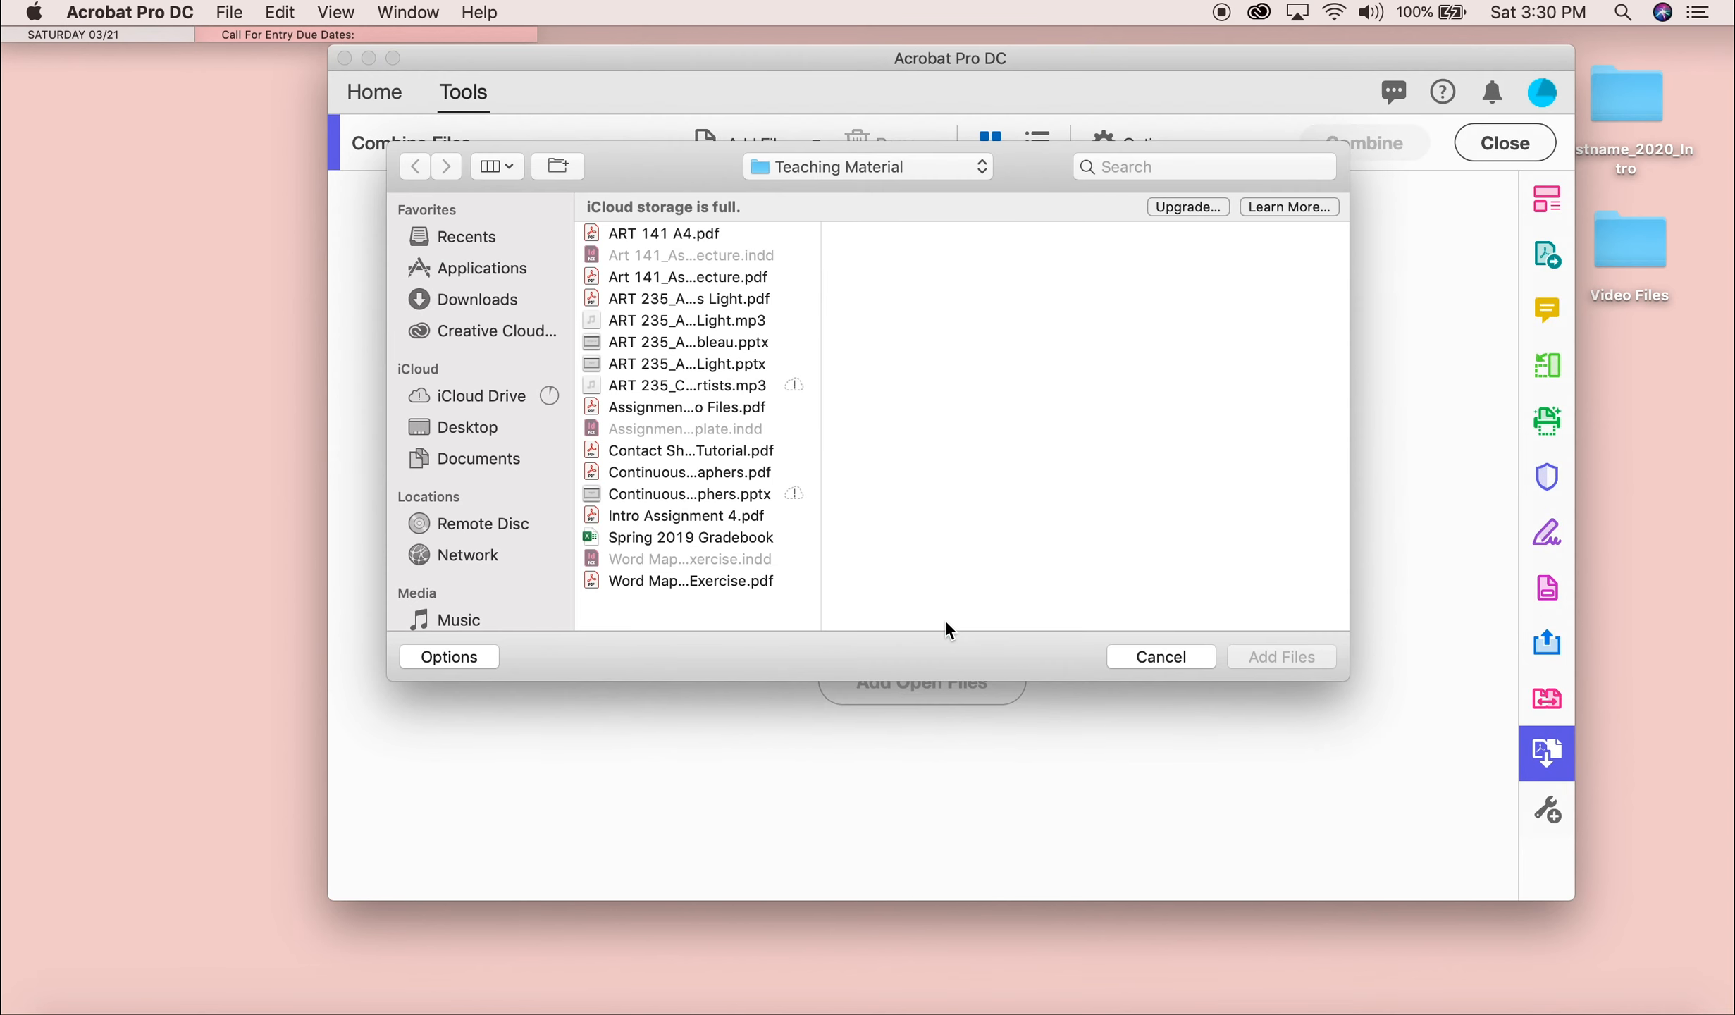
Add ContactSheet-001.pdf and ContactSheet-002.pdf from Lastname_2020_Intro_A1 to the combine list.
left_click(466, 428)
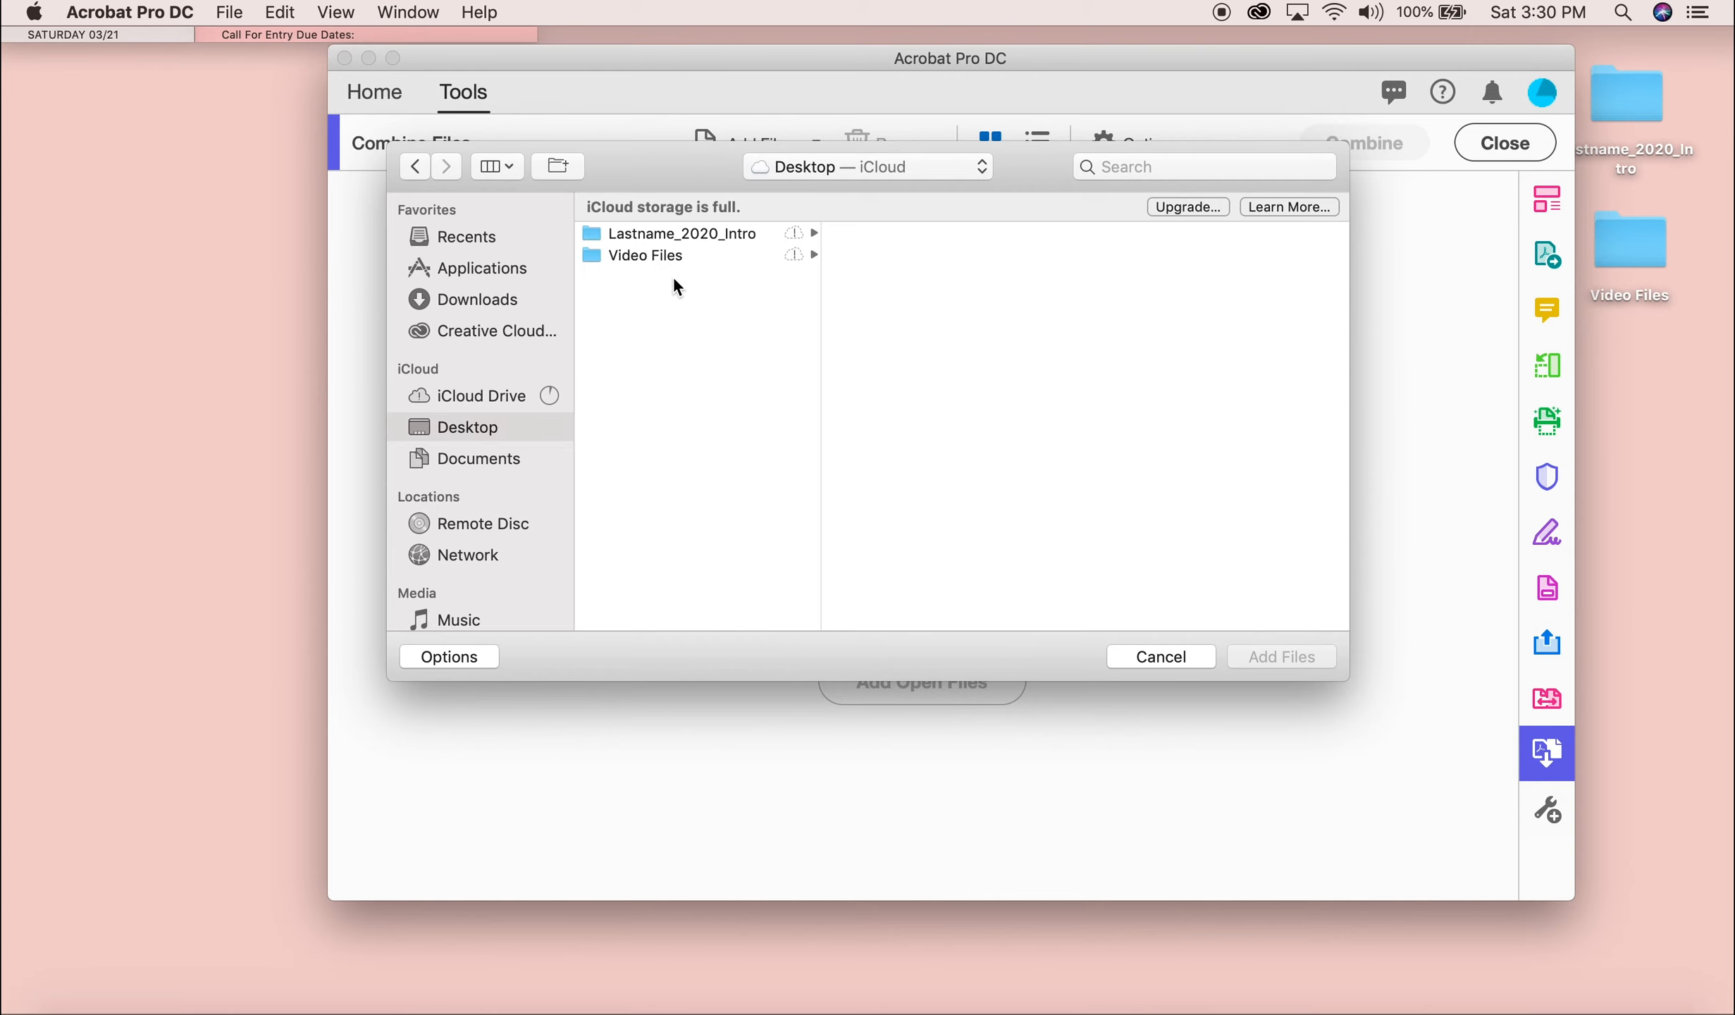
left_click(682, 234)
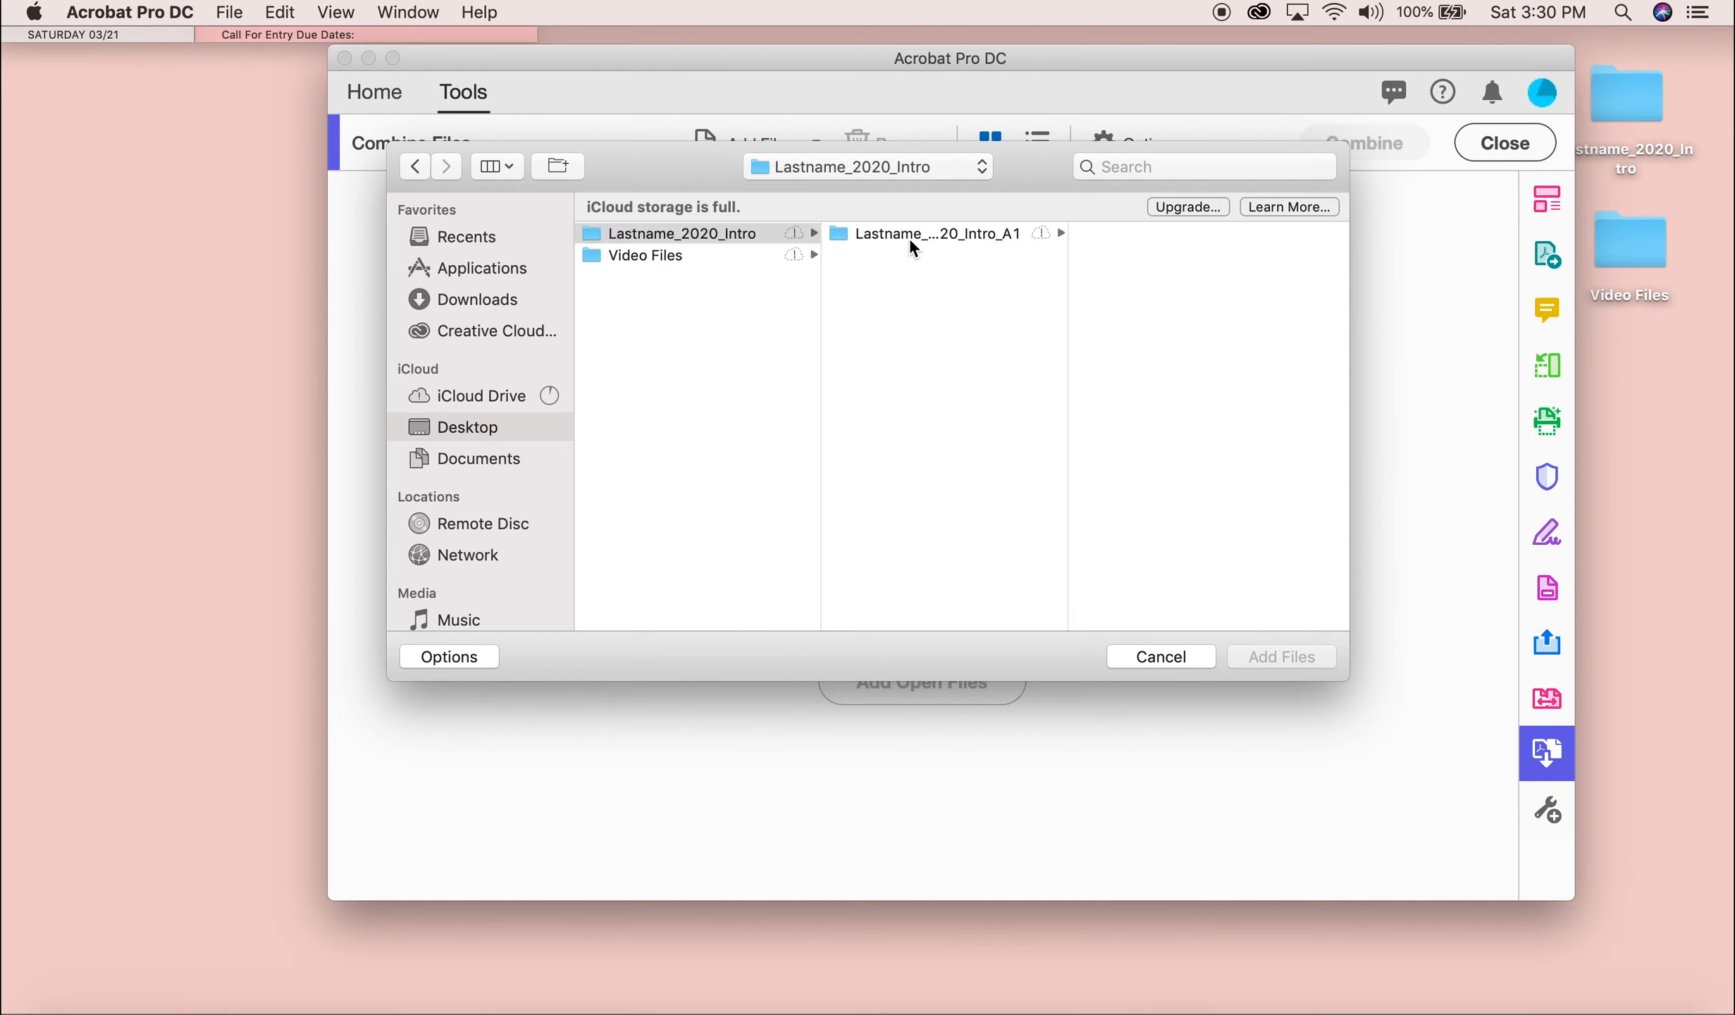
left_click(937, 233)
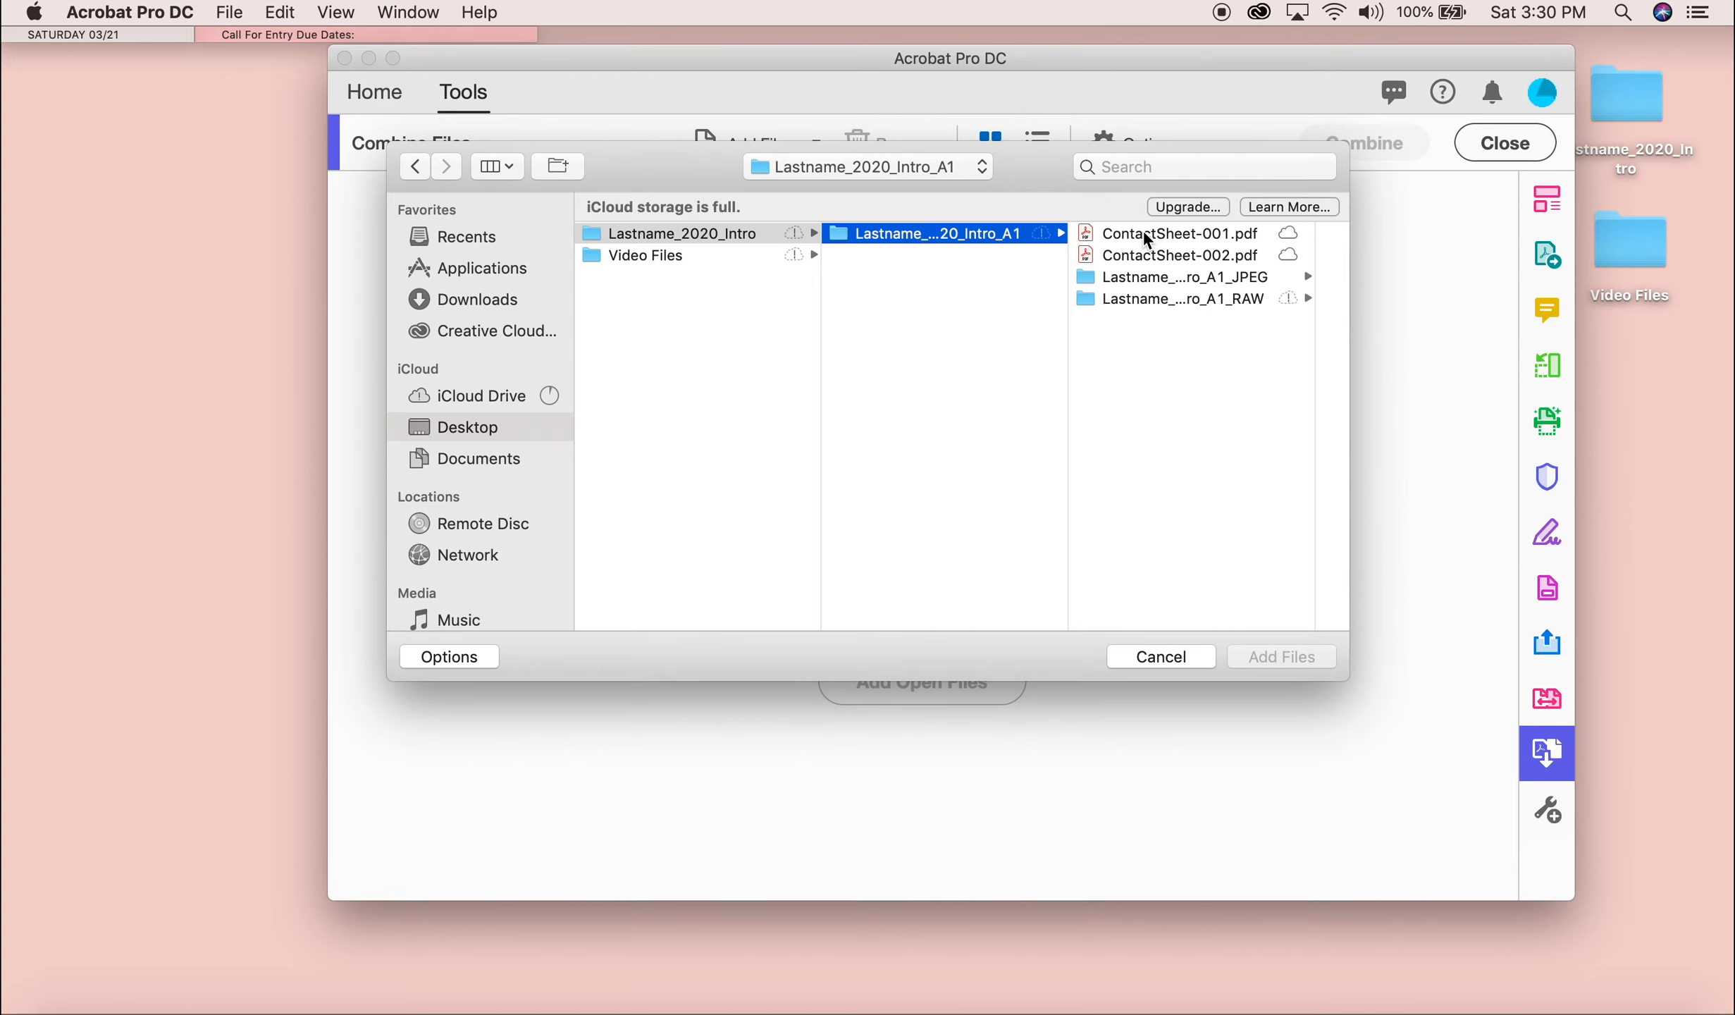
left_click(1177, 234)
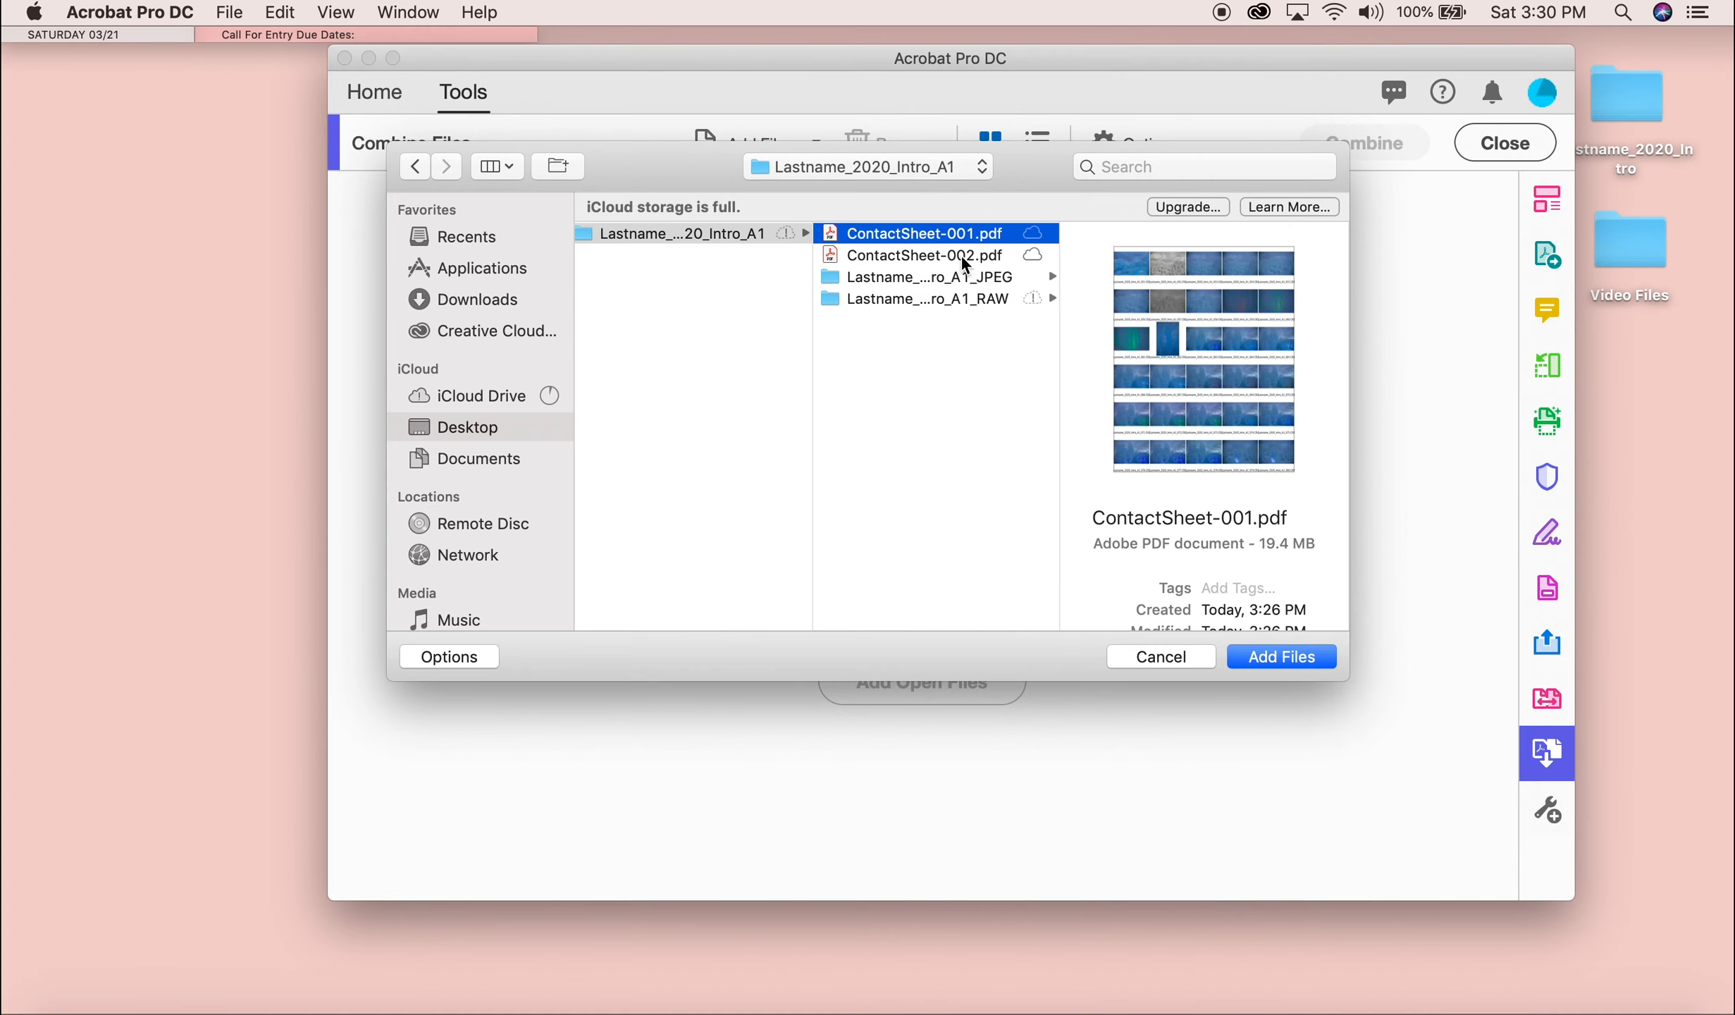
left_click(923, 255)
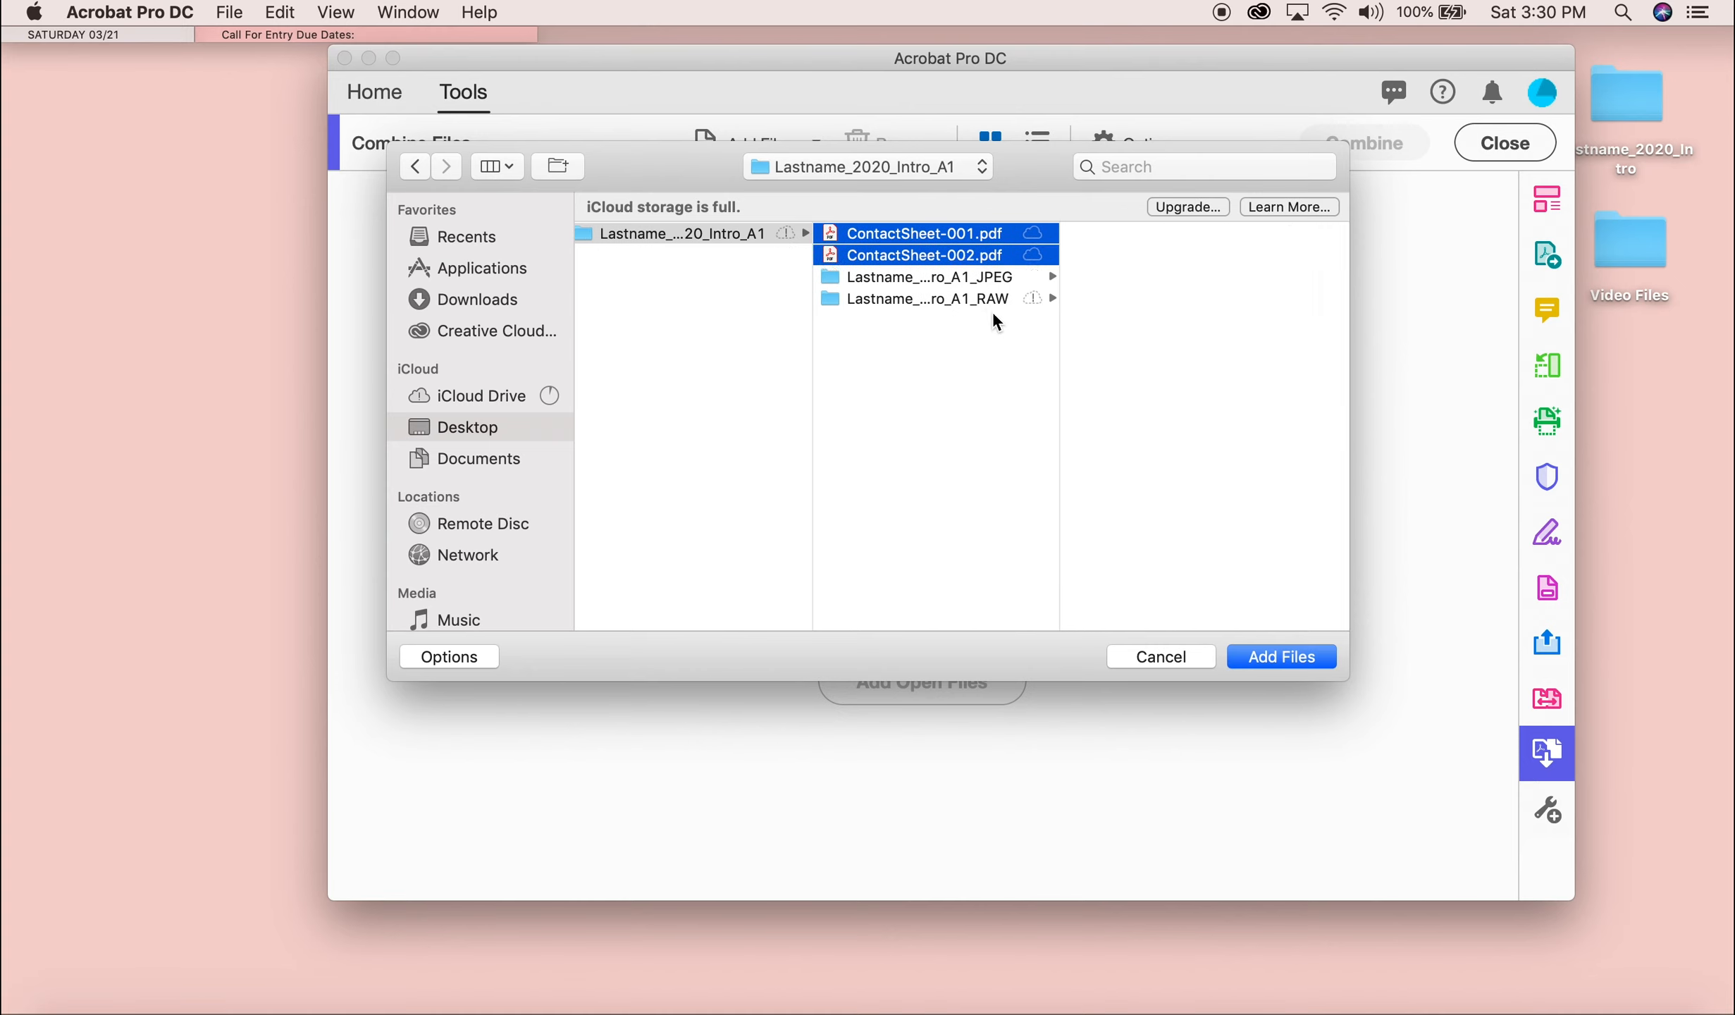
left_click(1280, 657)
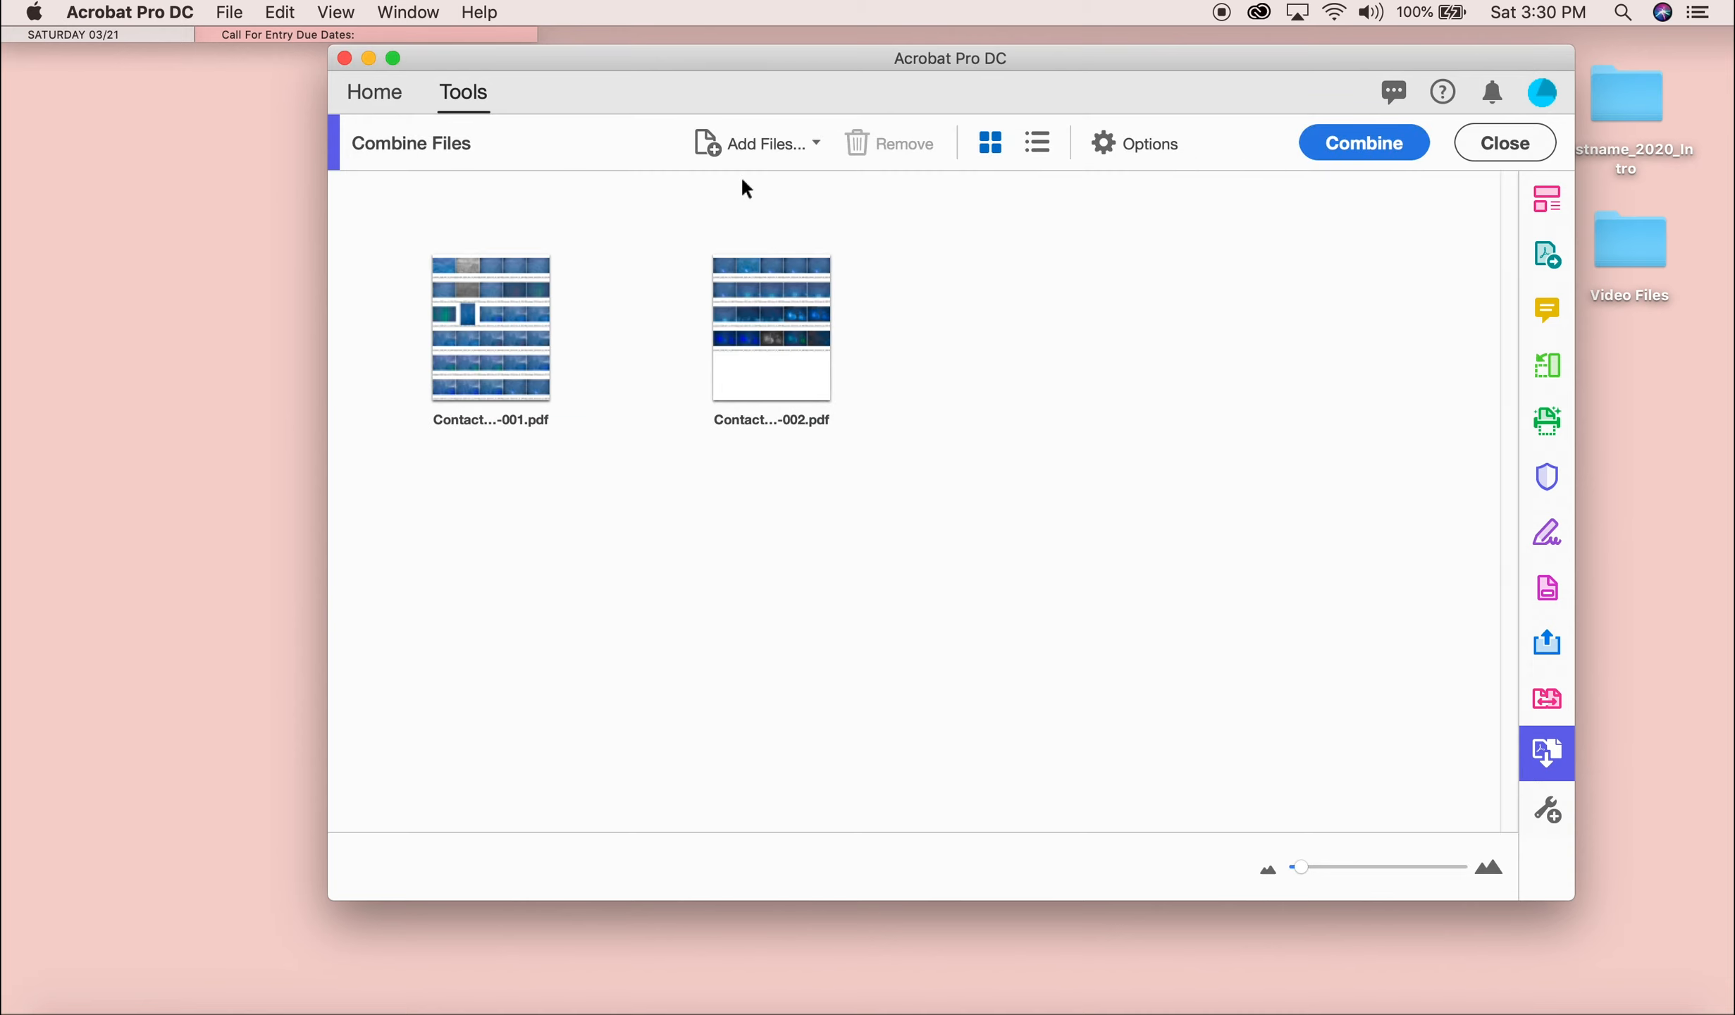
Add the two ice photo JPEGs, move them ahead of the contact sheets, and start combining.
left_click(760, 142)
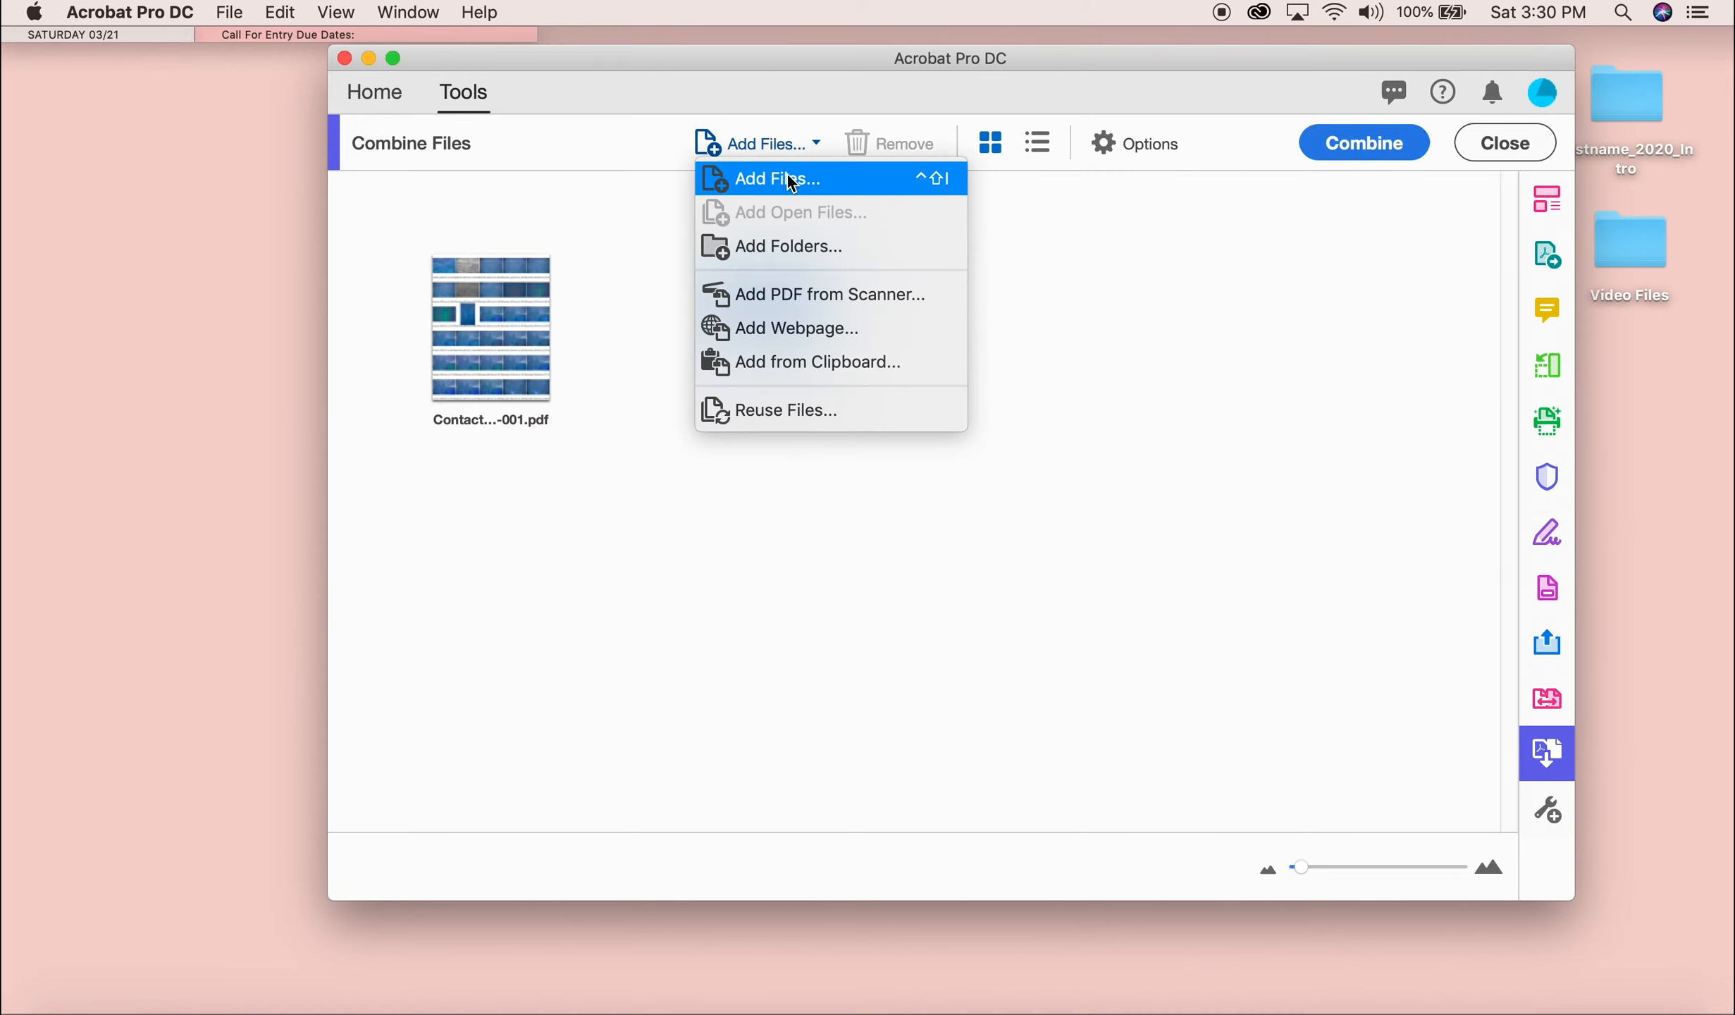
left_click(776, 177)
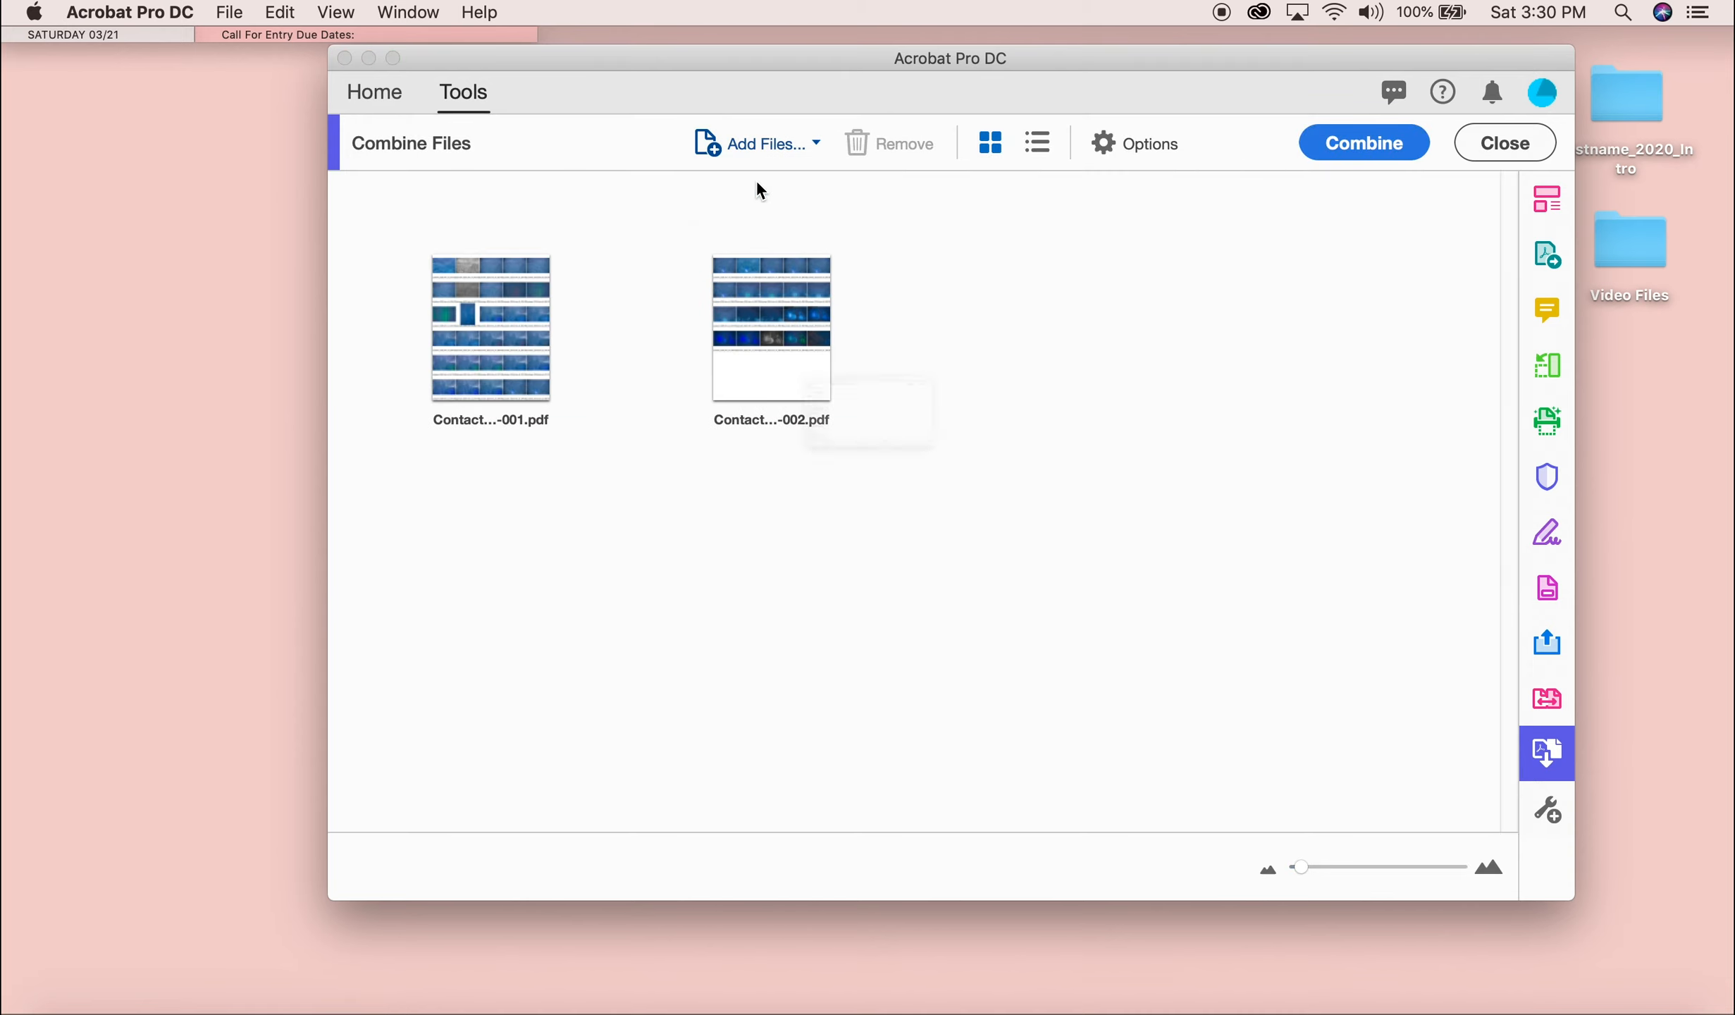
left_click(755, 142)
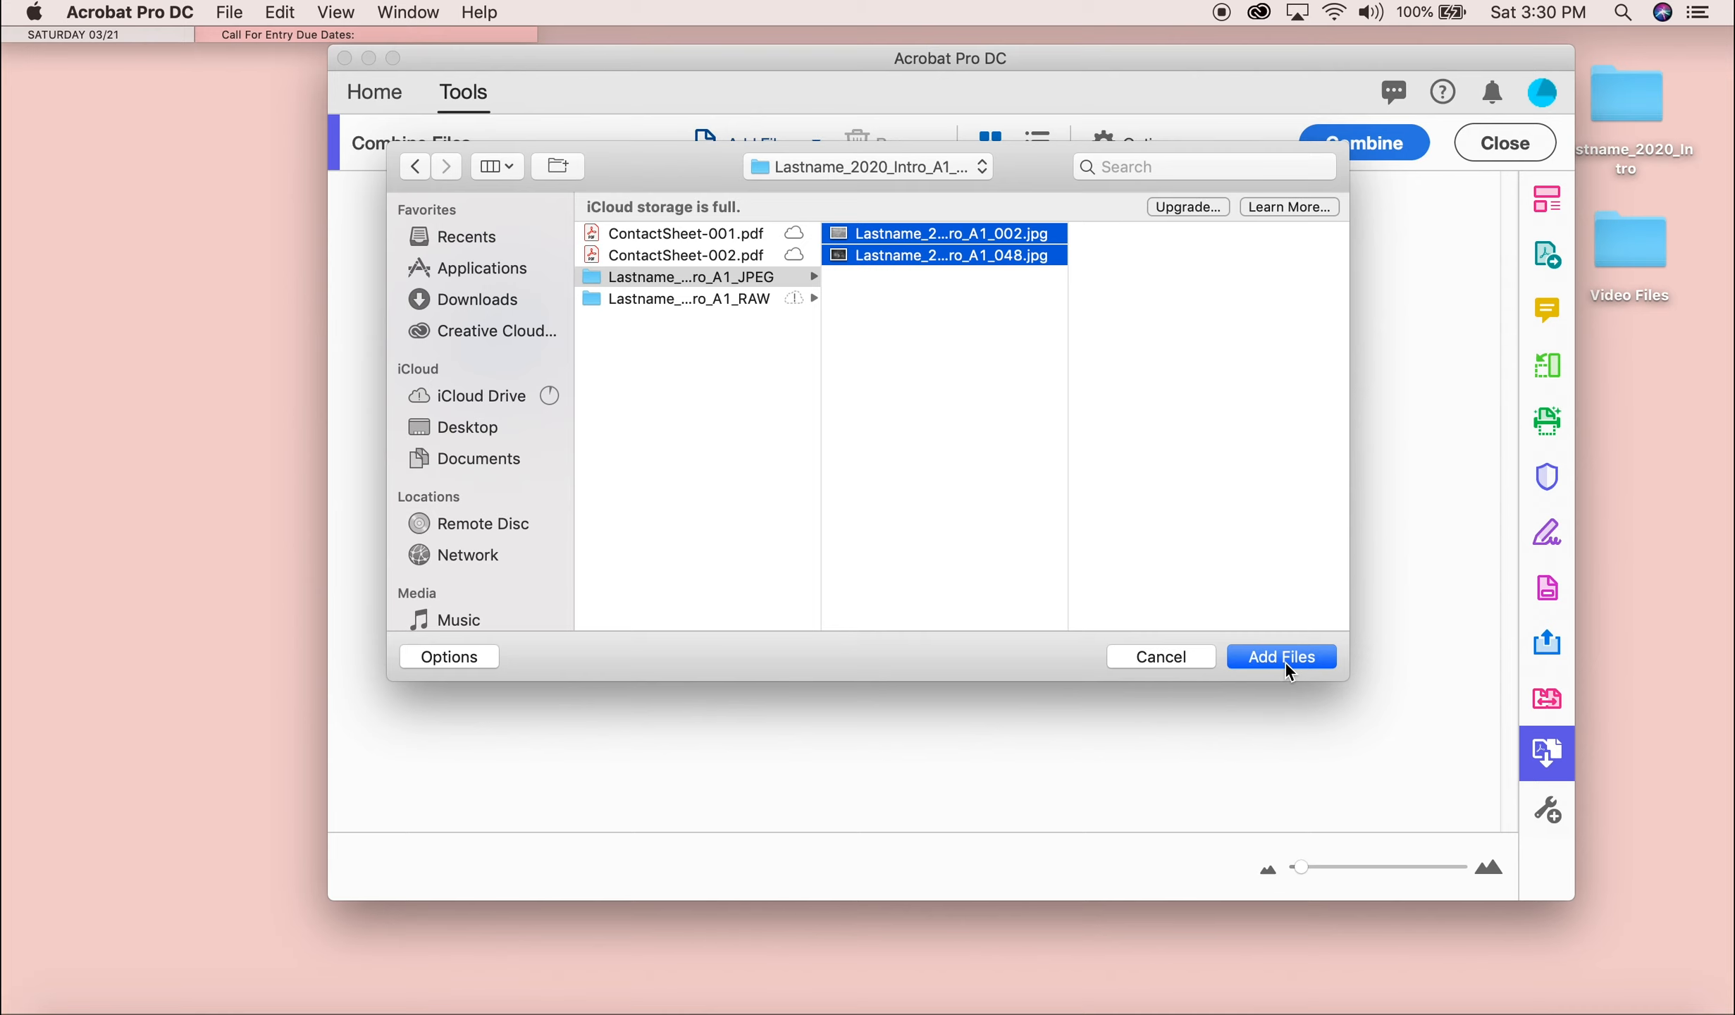
left_click(1280, 657)
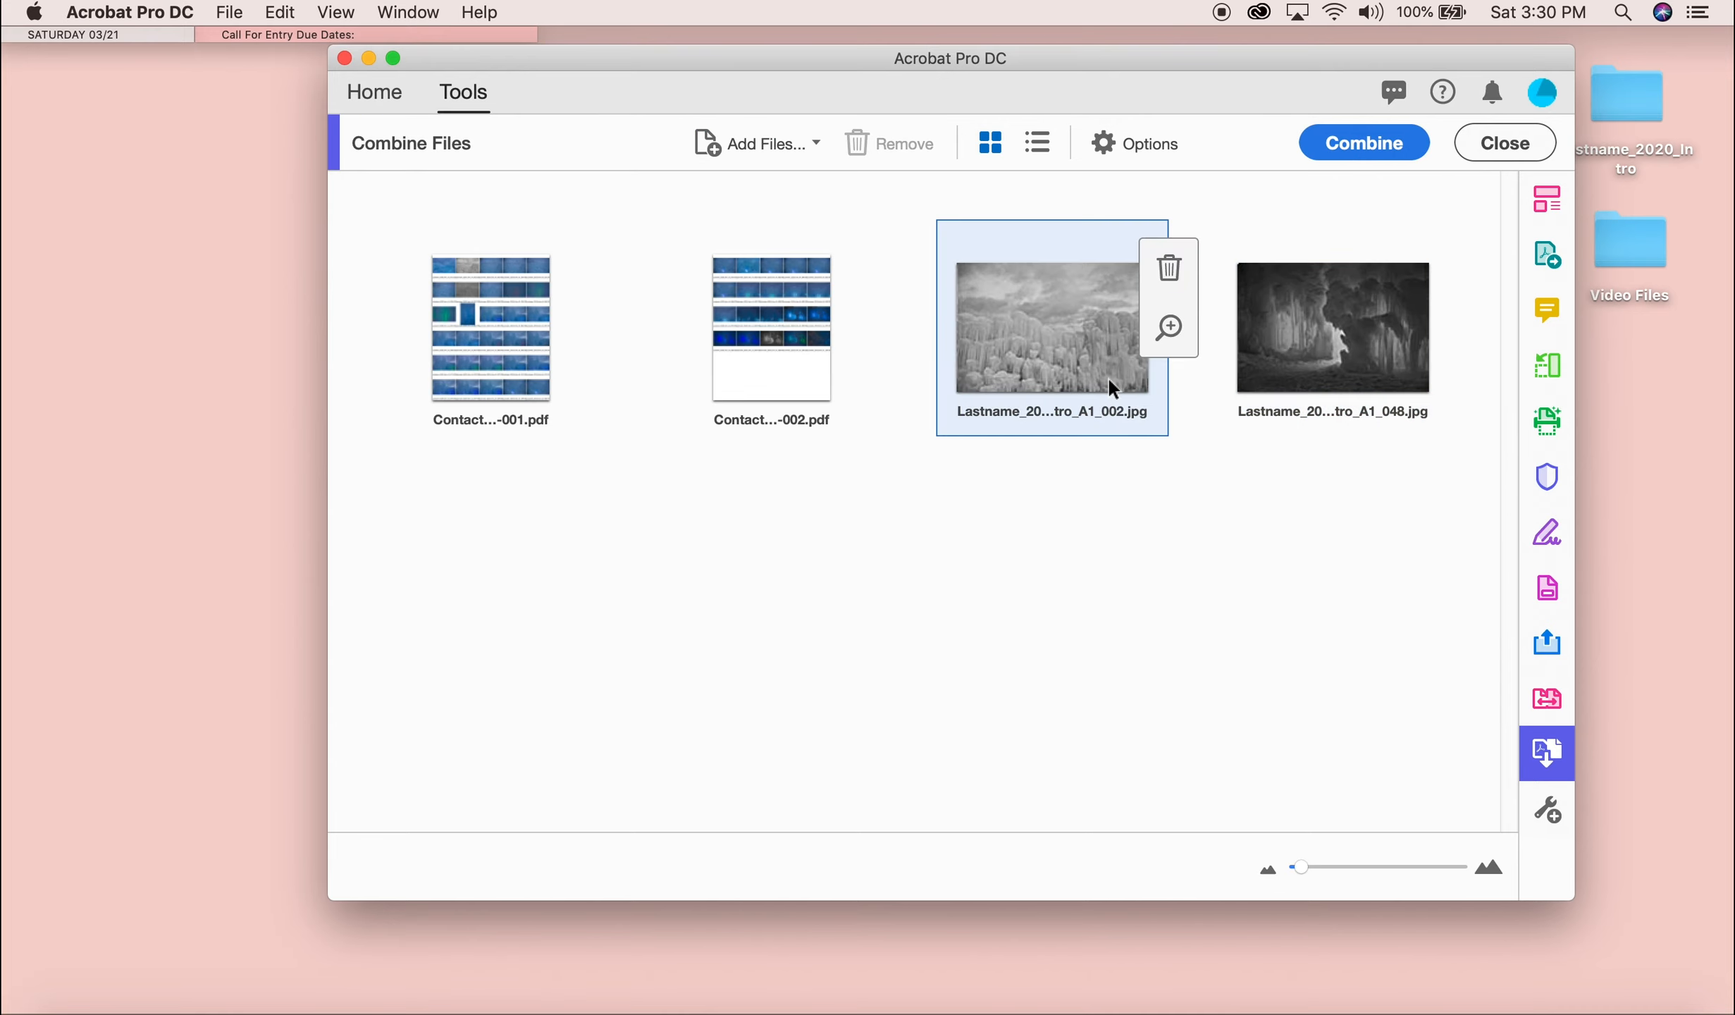
left_click_drag(1053, 327, 490, 327)
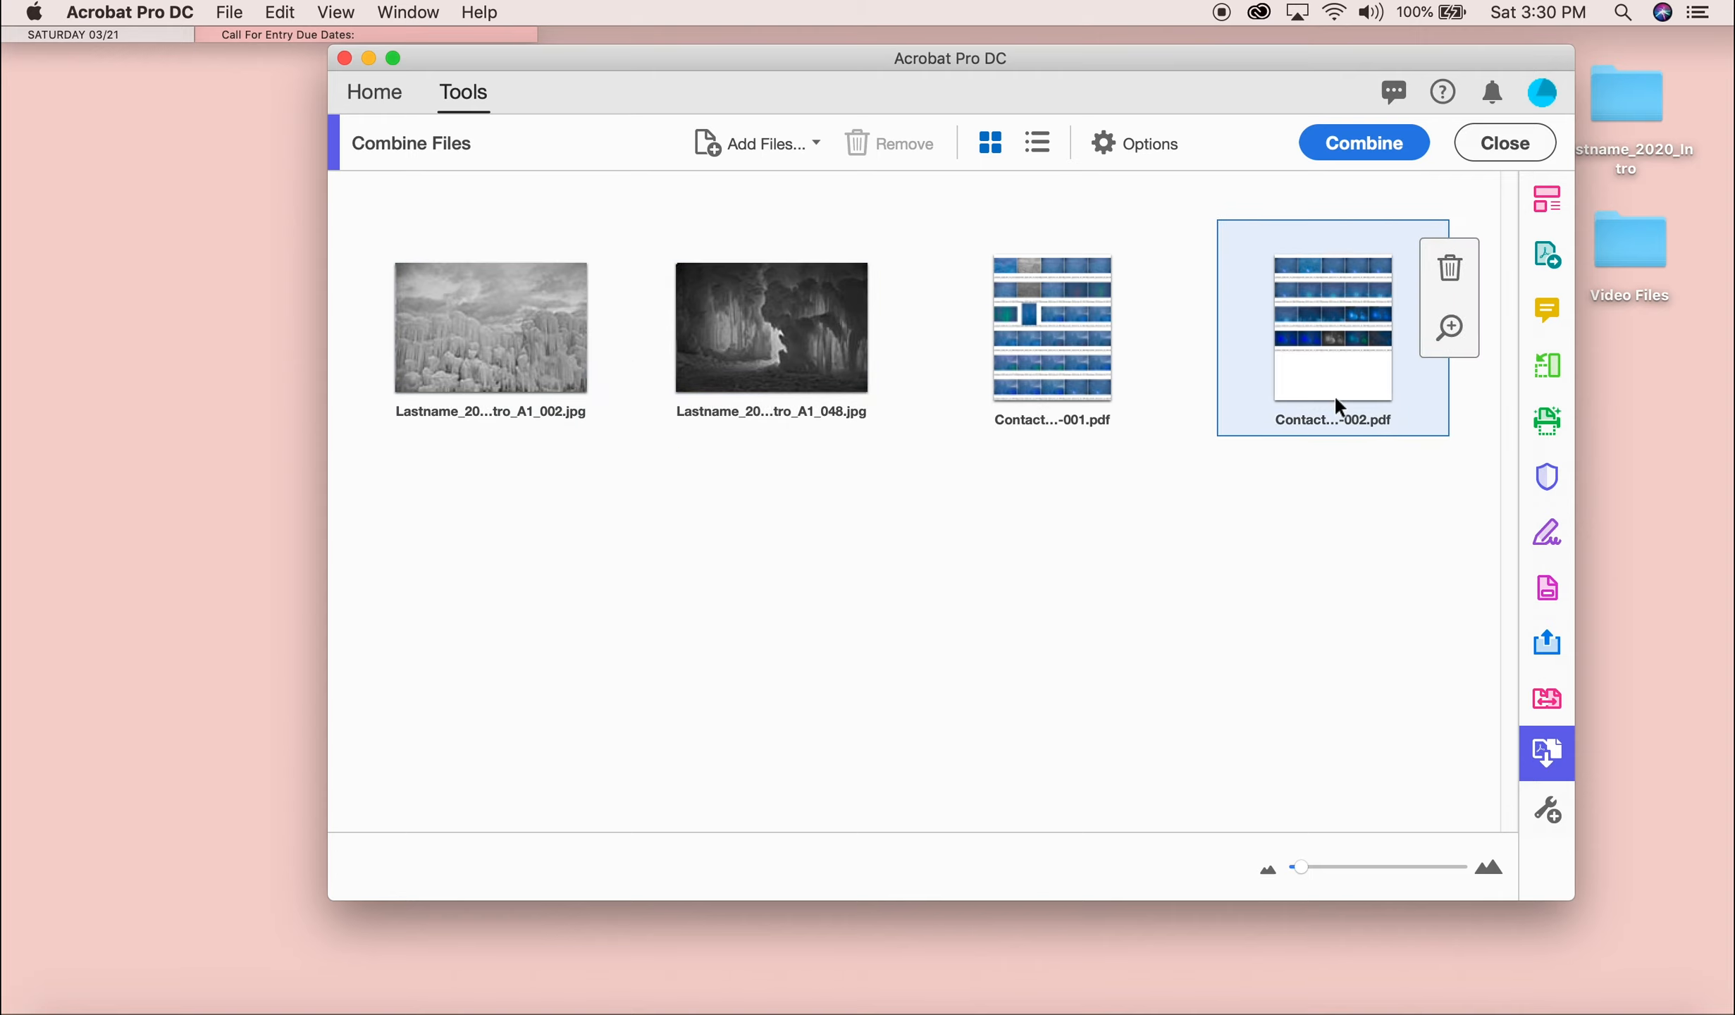
left_click(1363, 142)
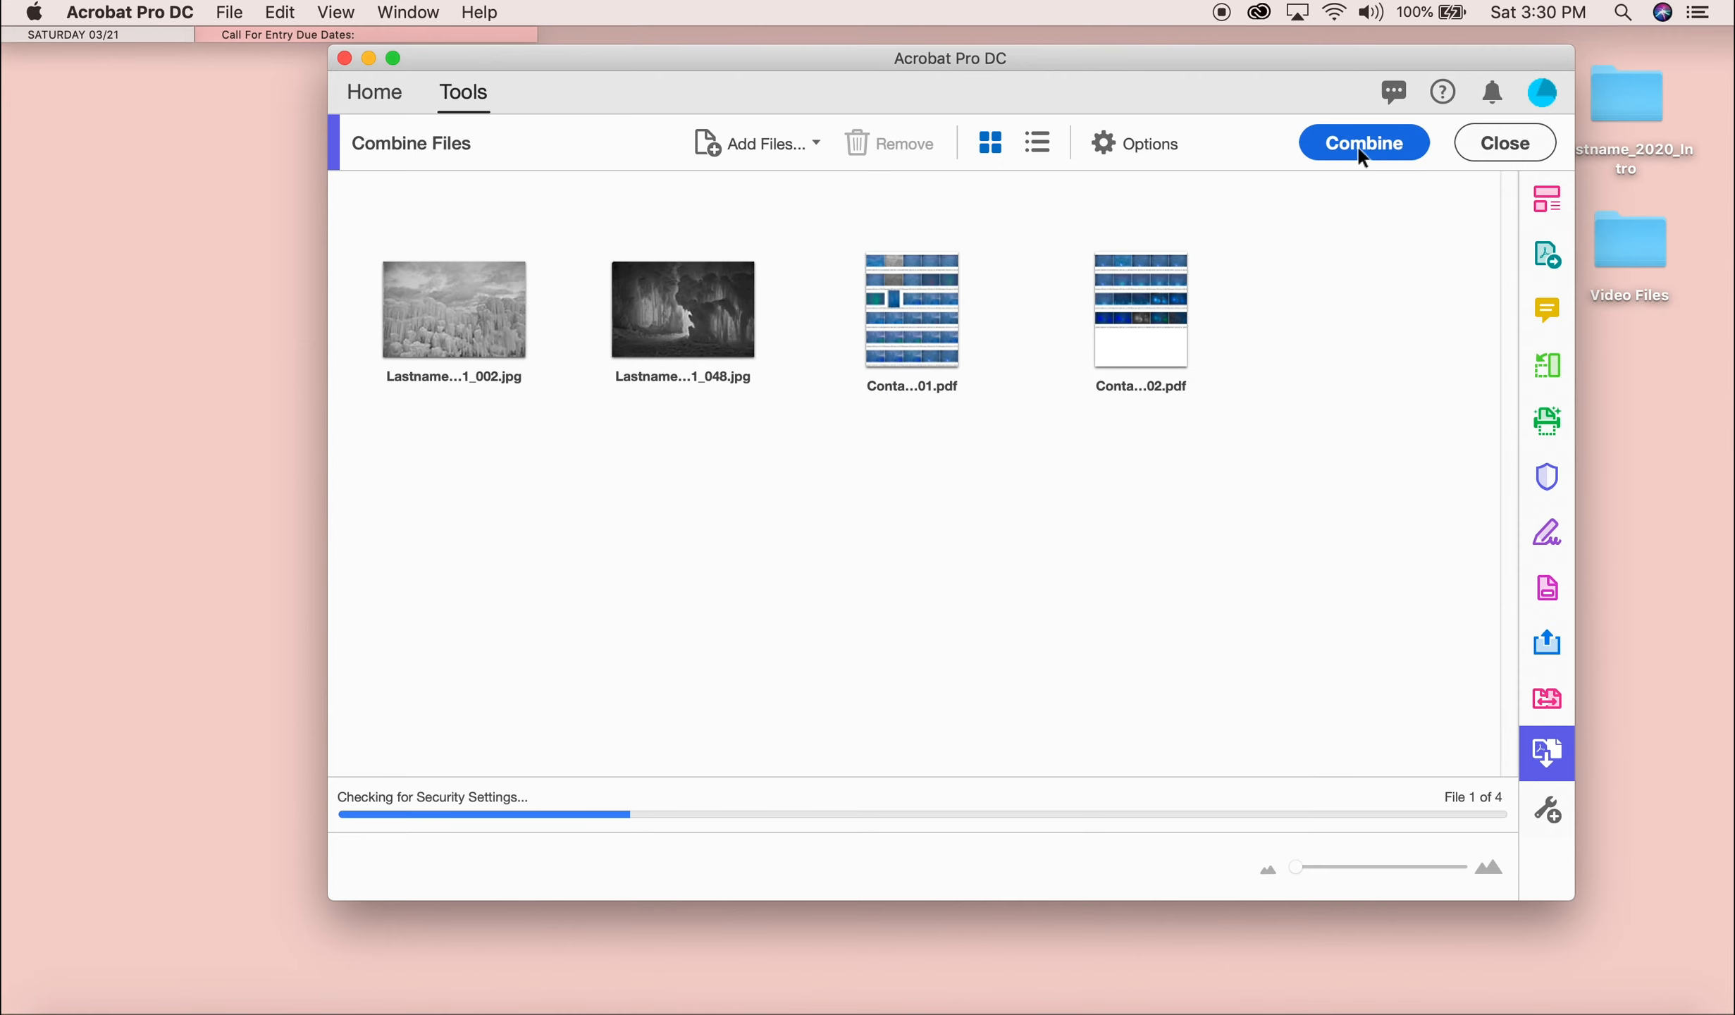
Combine the four files into Binder1.pdf and reach the file commands.
left_click(1362, 143)
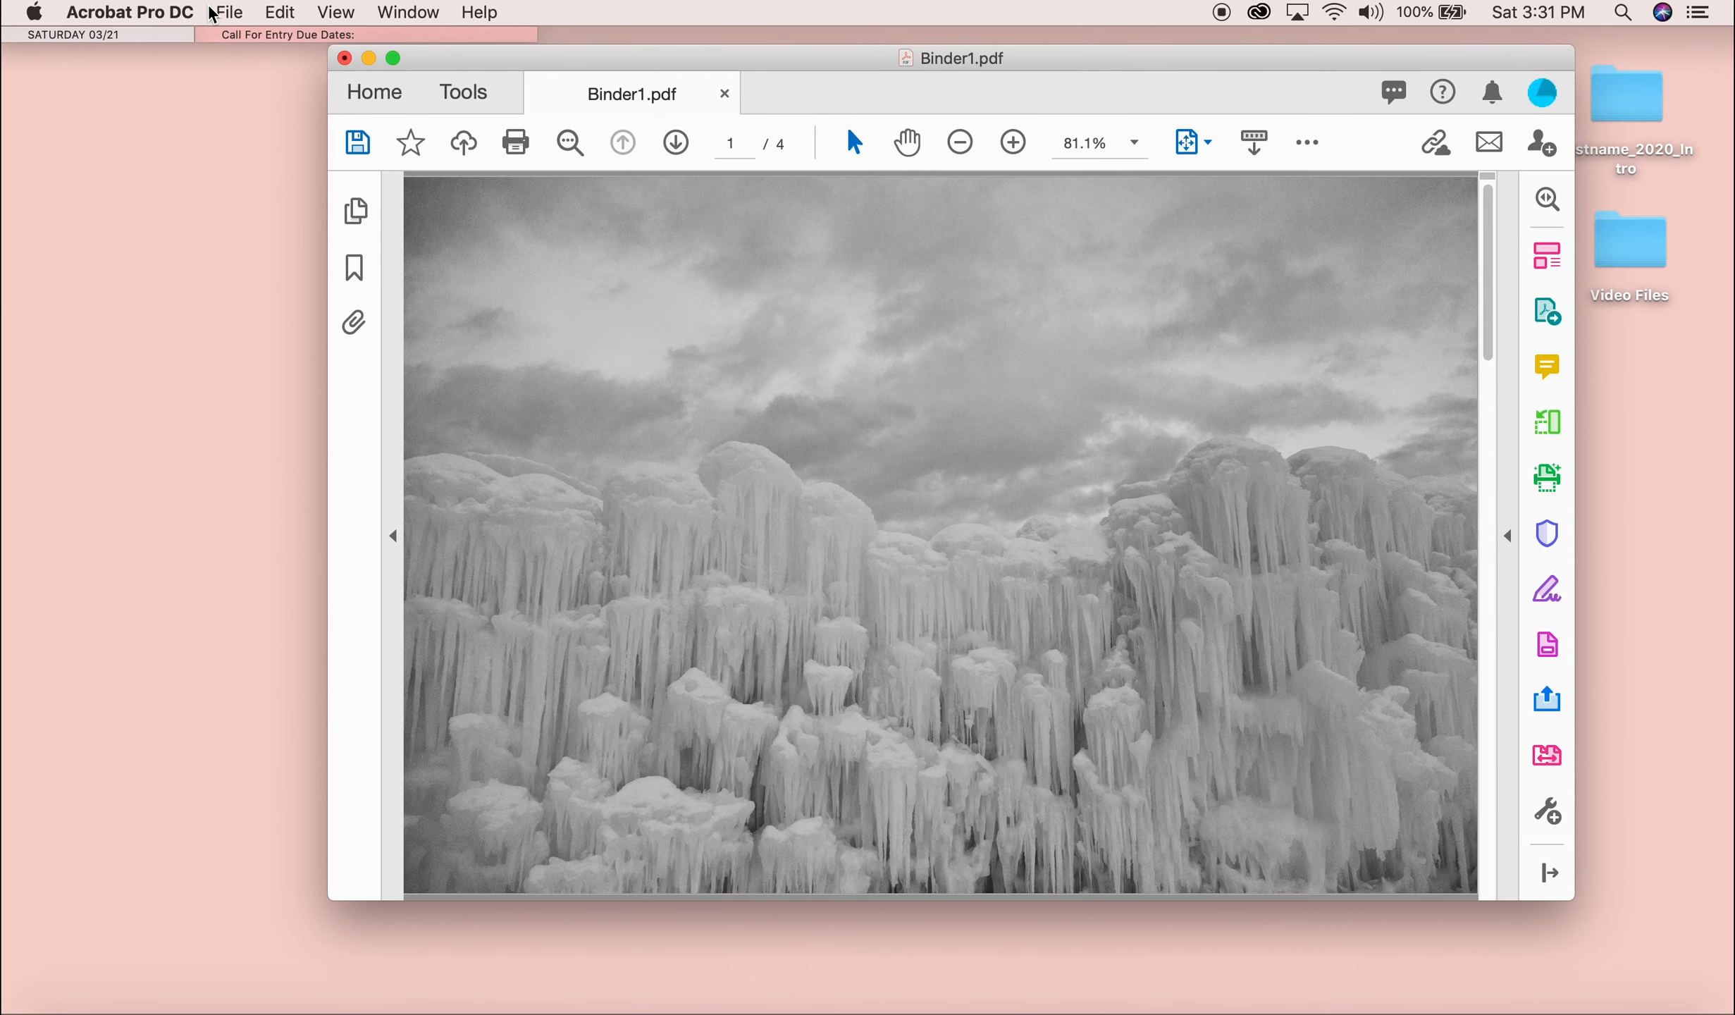
left_click(230, 12)
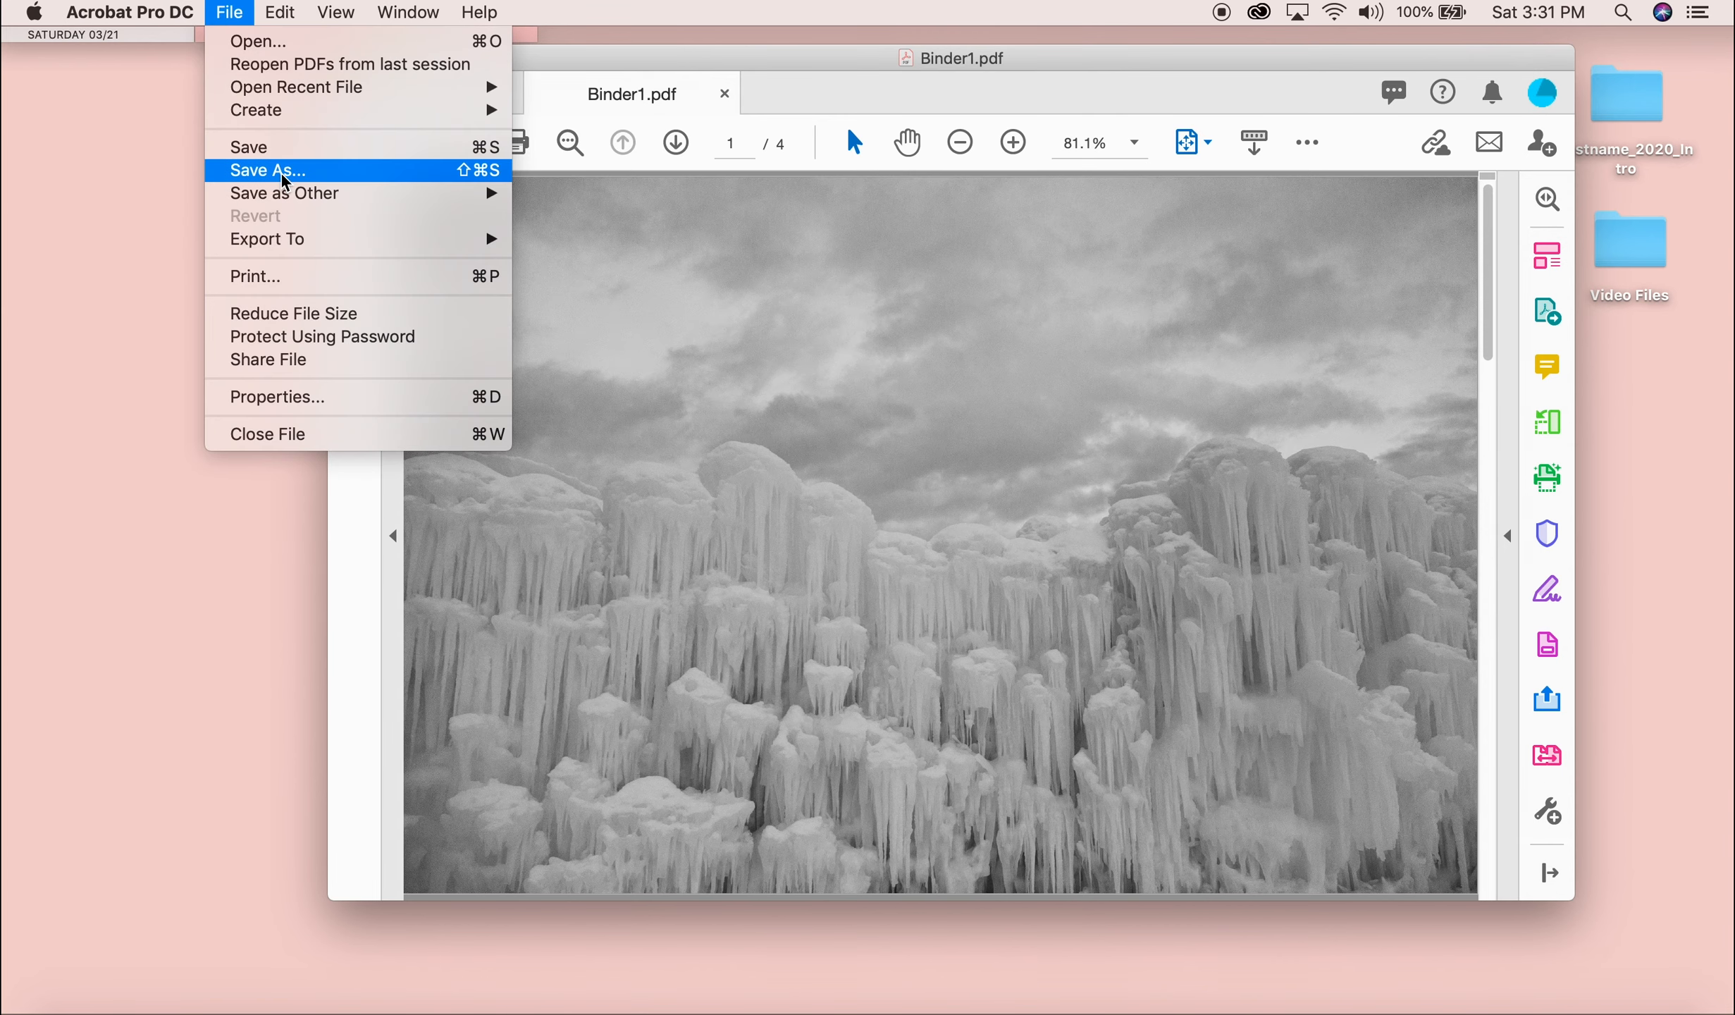
Save the combined PDF as Lastname_2020_Intro_A1 in the Desktop's Lastname_2020_Intro_A1 folder.
left_click(267, 169)
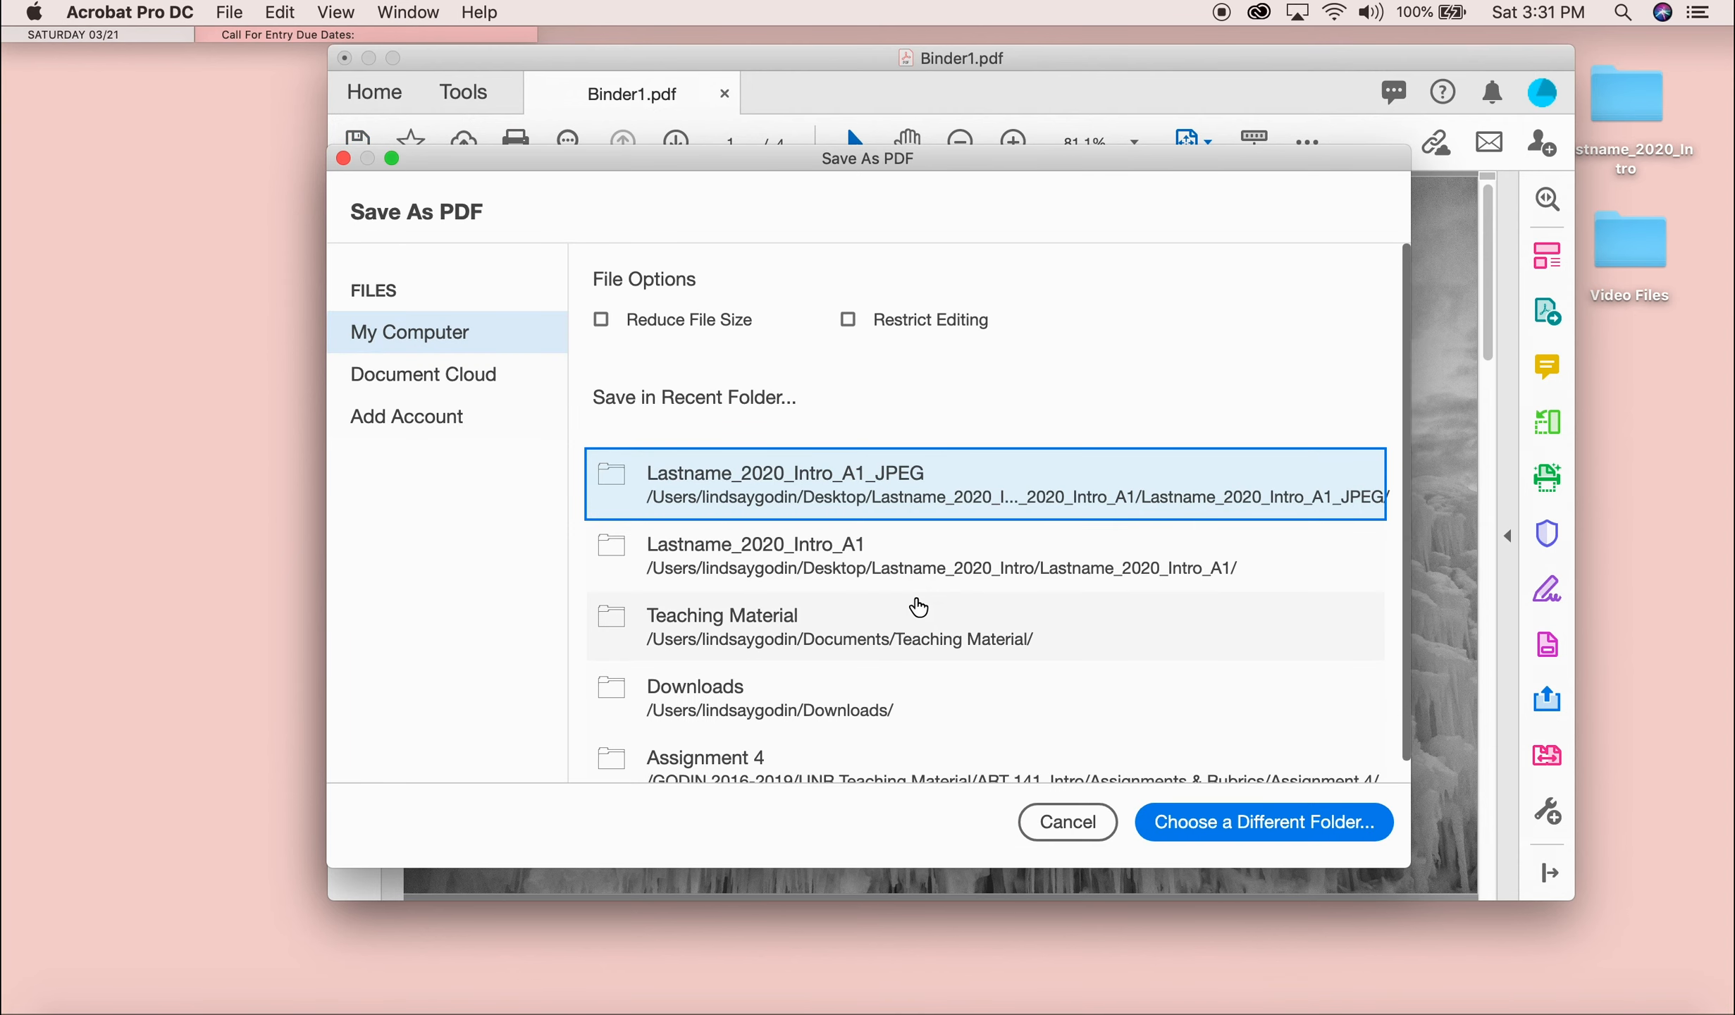
left_click(1263, 822)
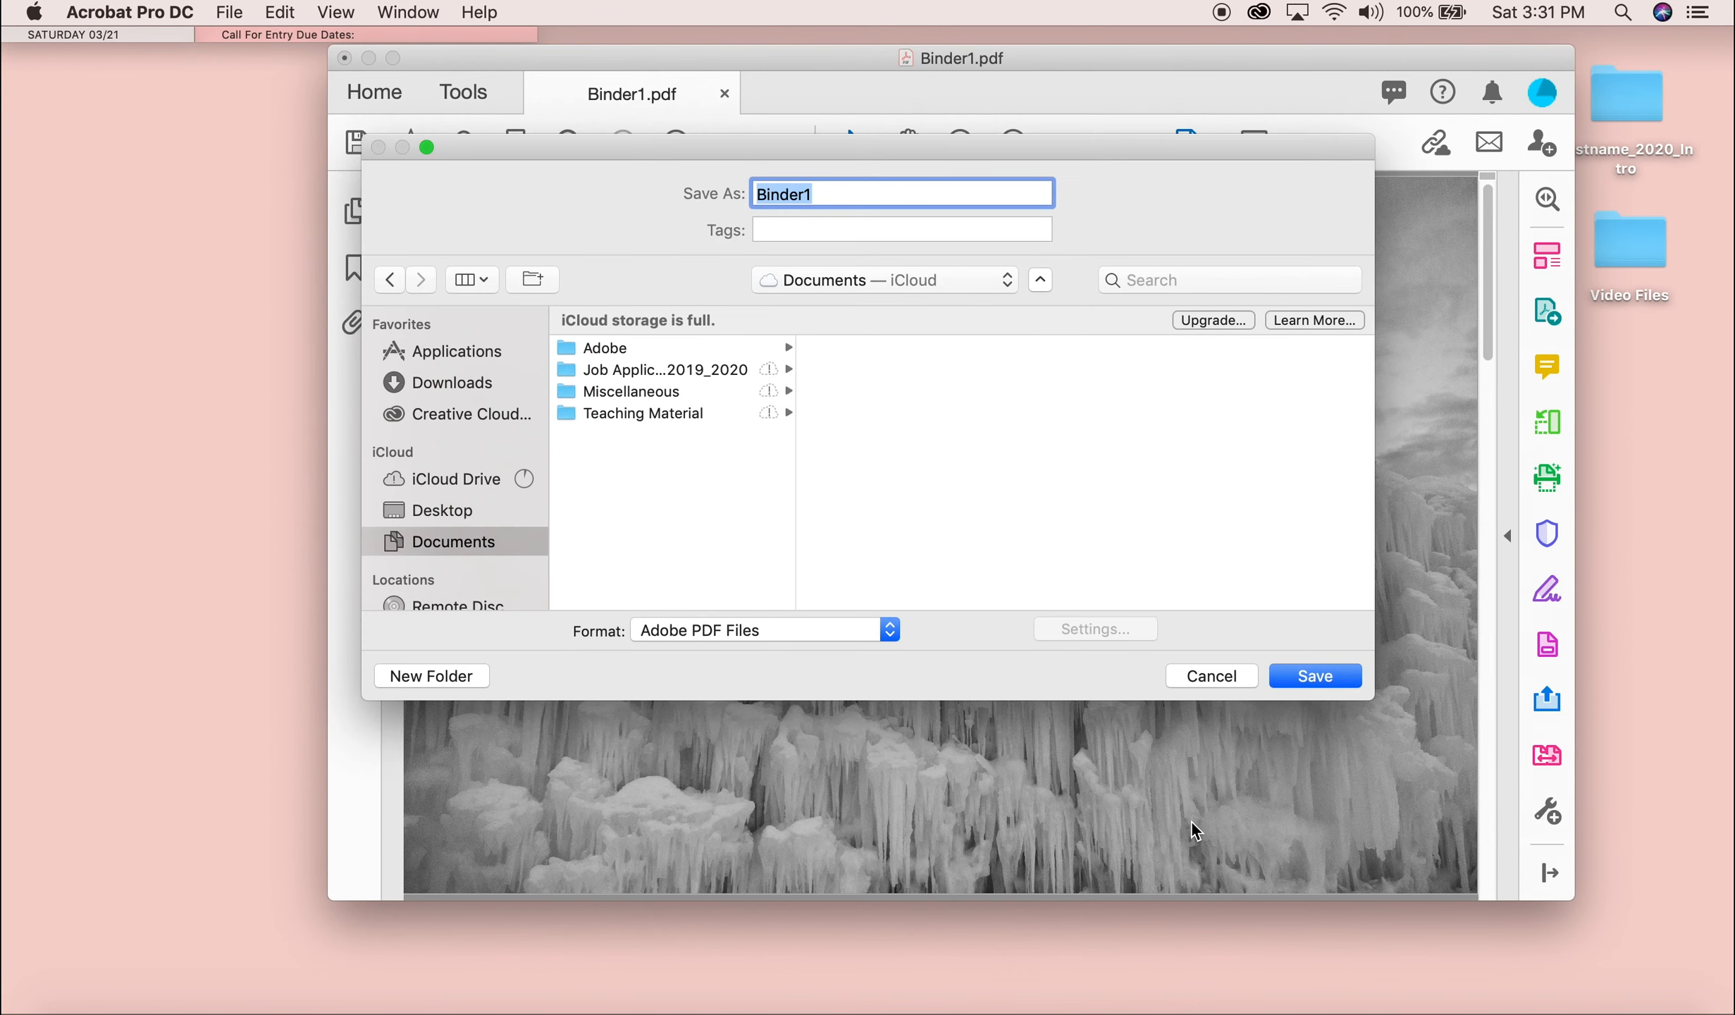
mouse_move(506, 518)
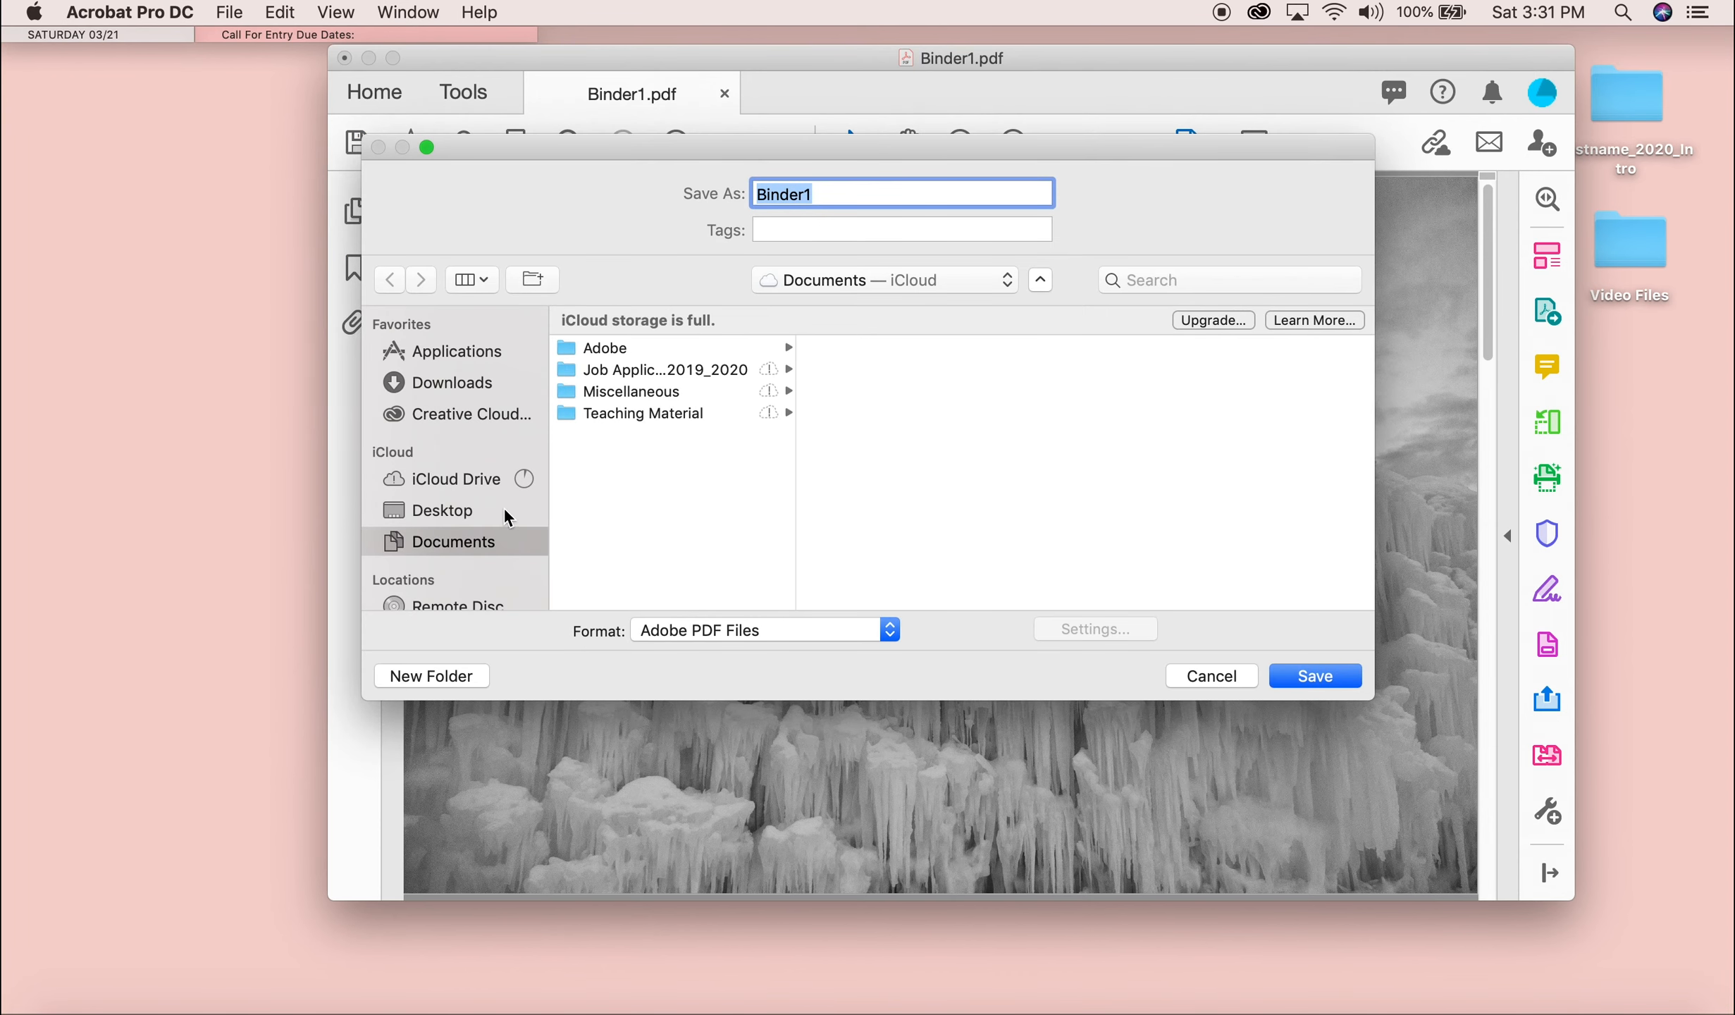
left_click(440, 510)
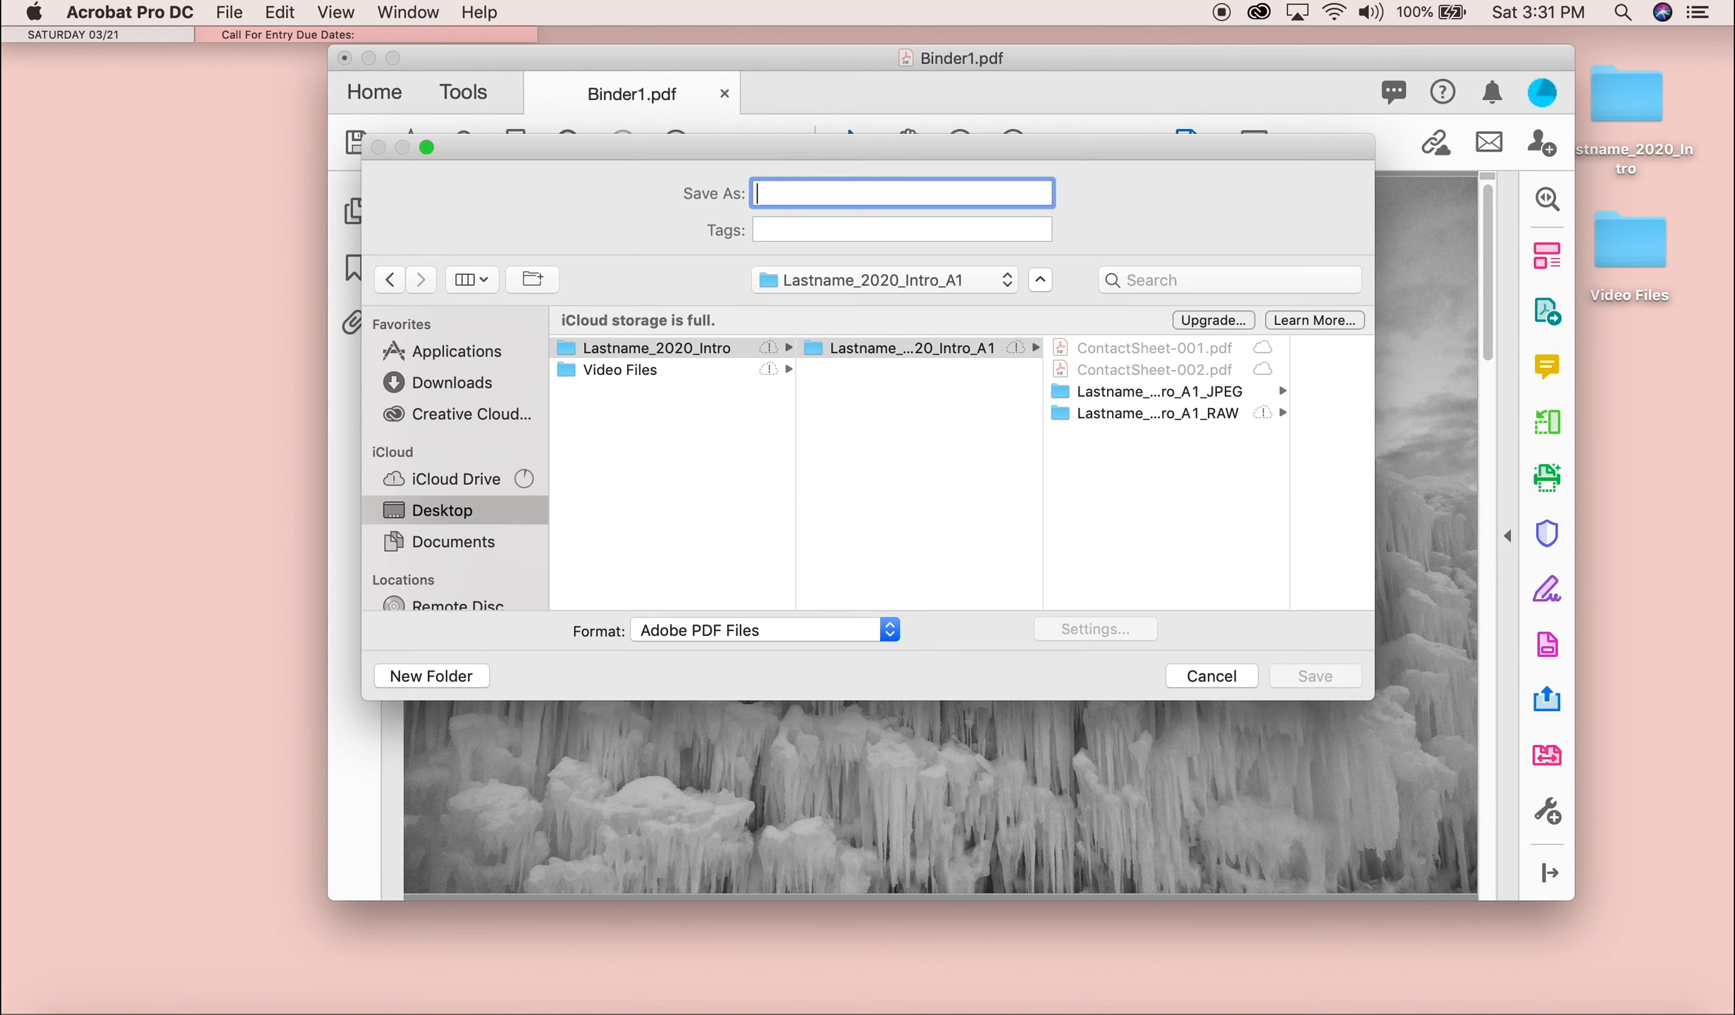
type("Lastname_2020_")
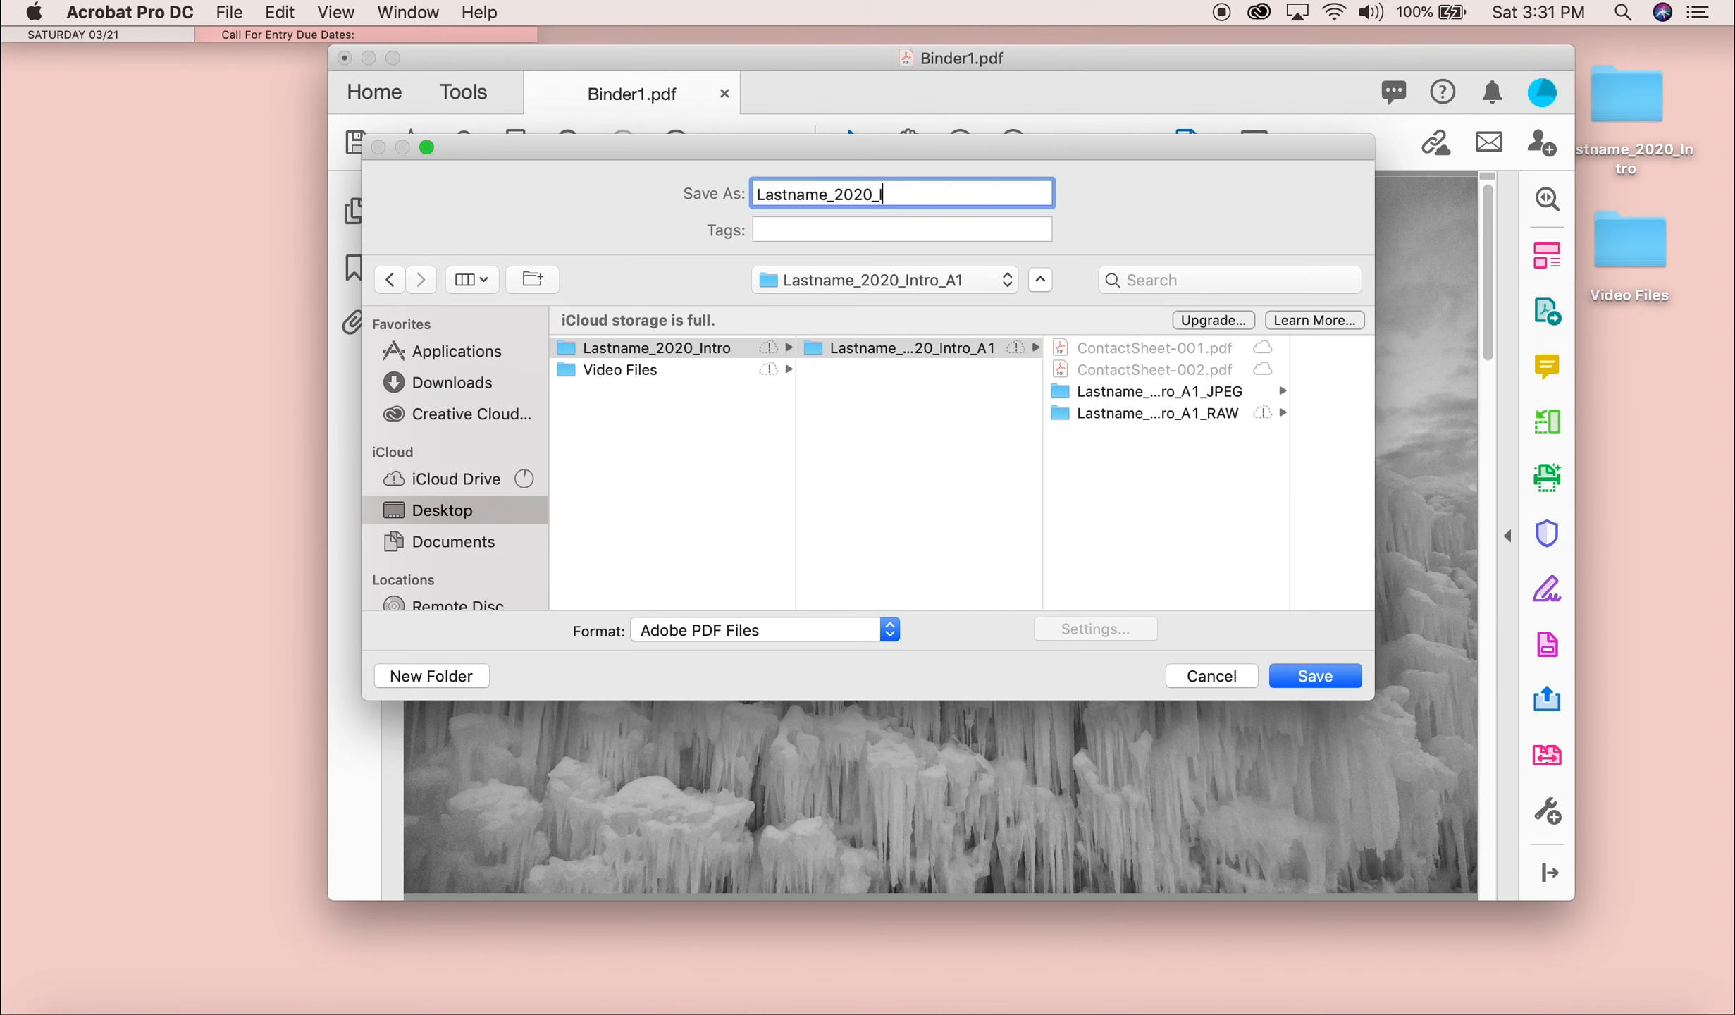
type("Intro_A")
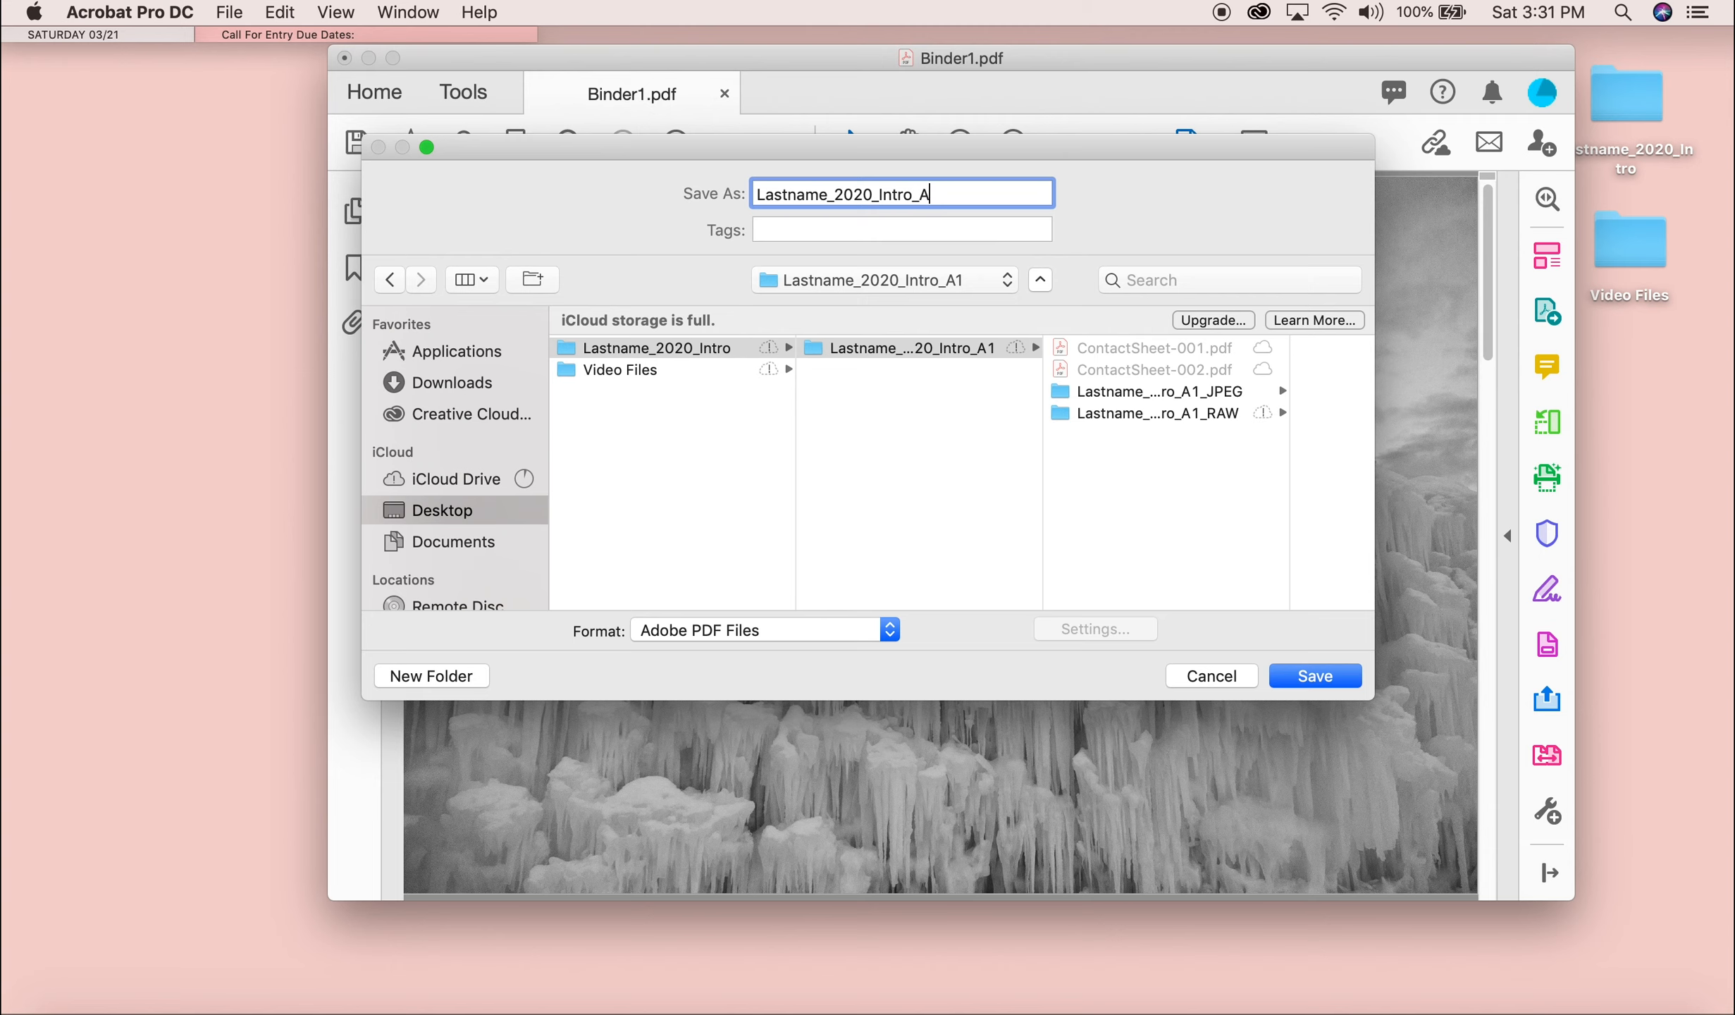
type("1_C")
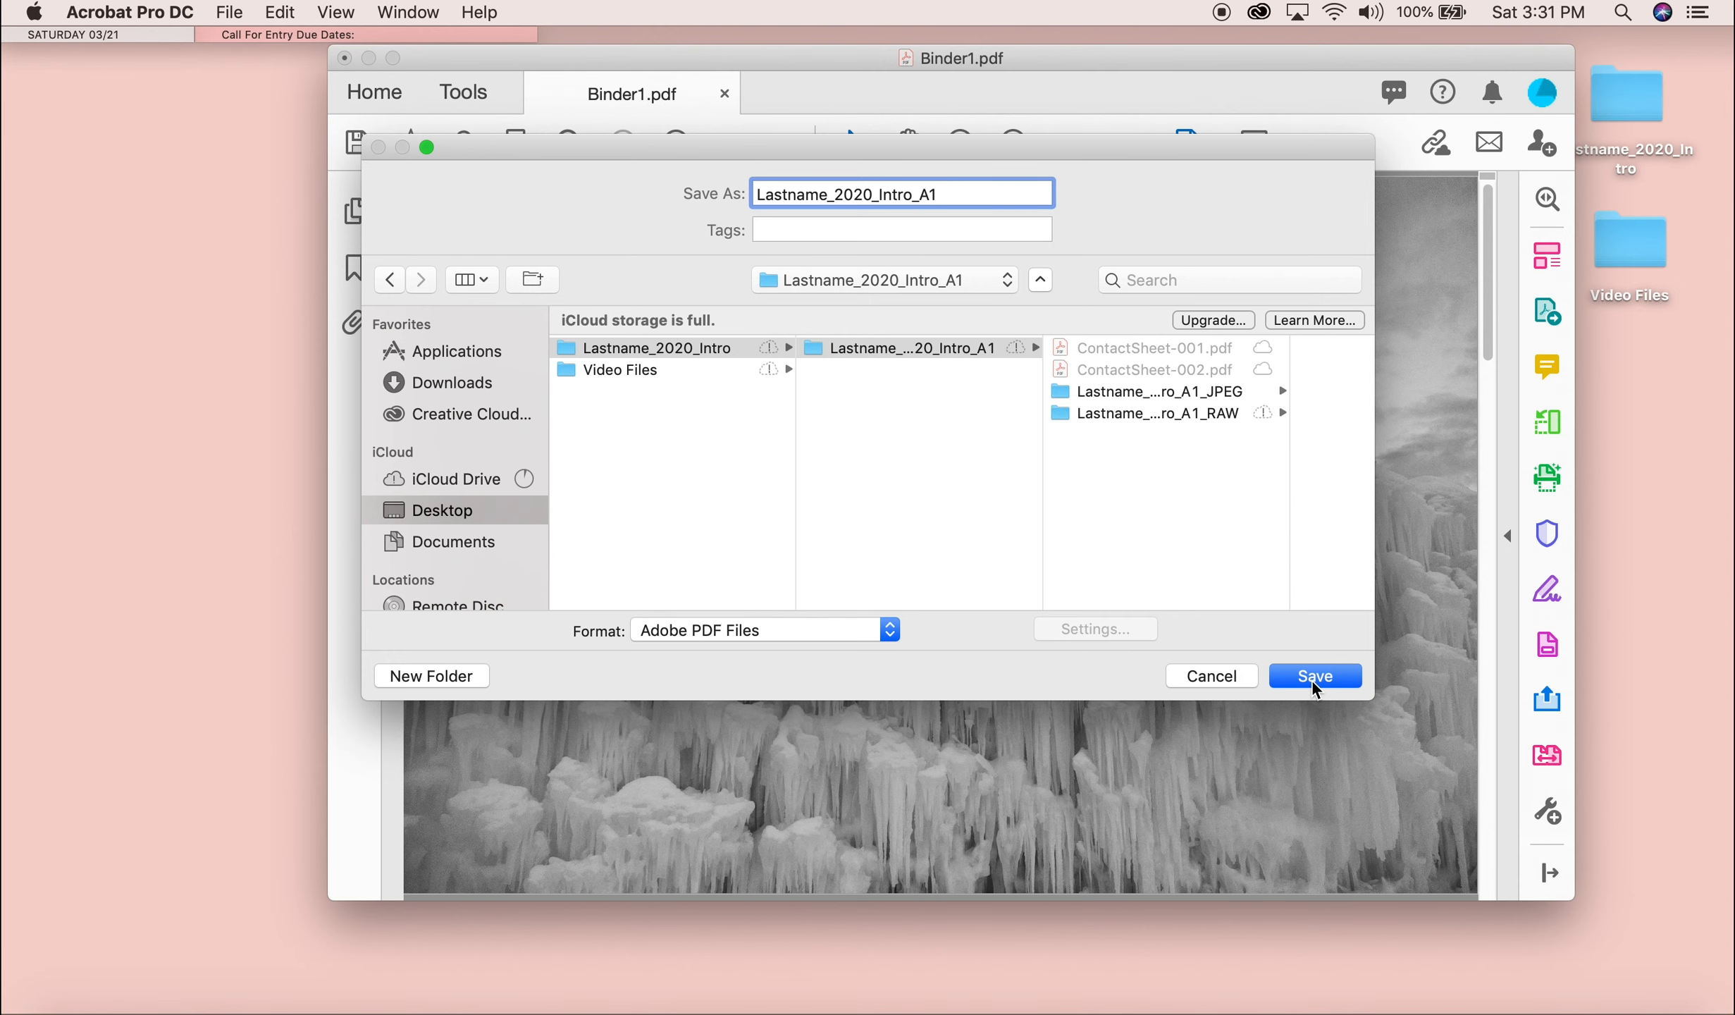
left_click(1314, 676)
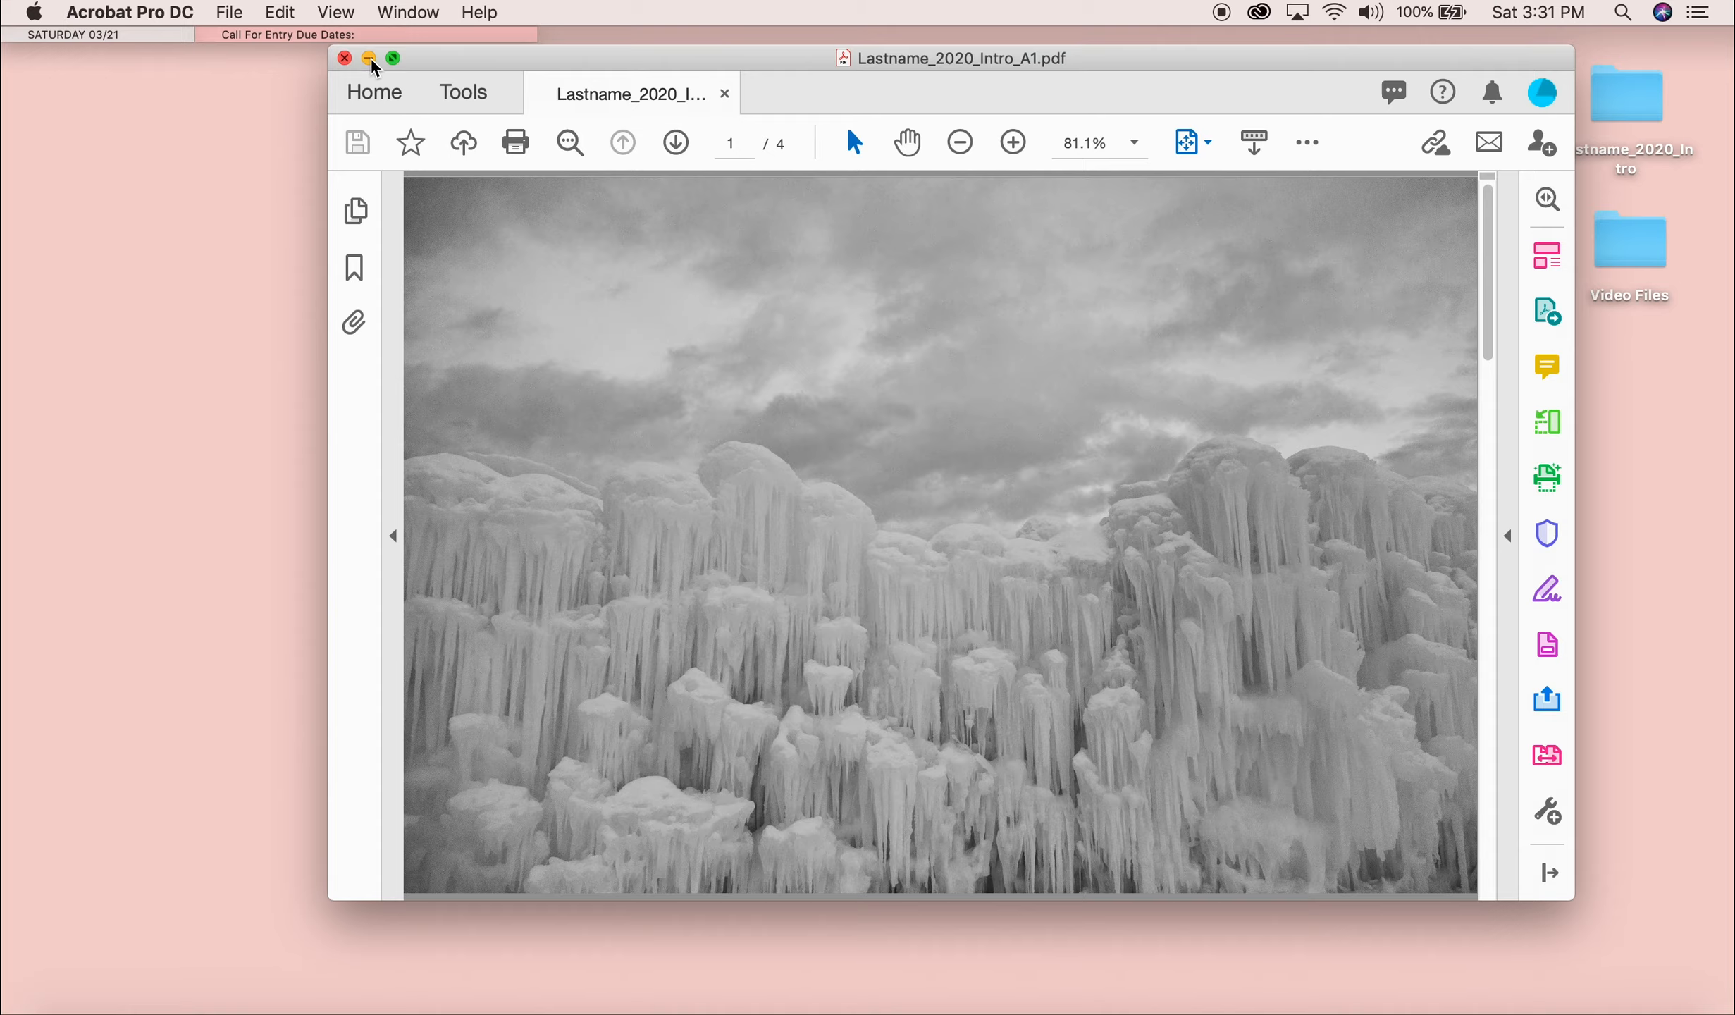
Minimize Acrobat to return to the Canvas Dashboard in Safari.
left_click(368, 59)
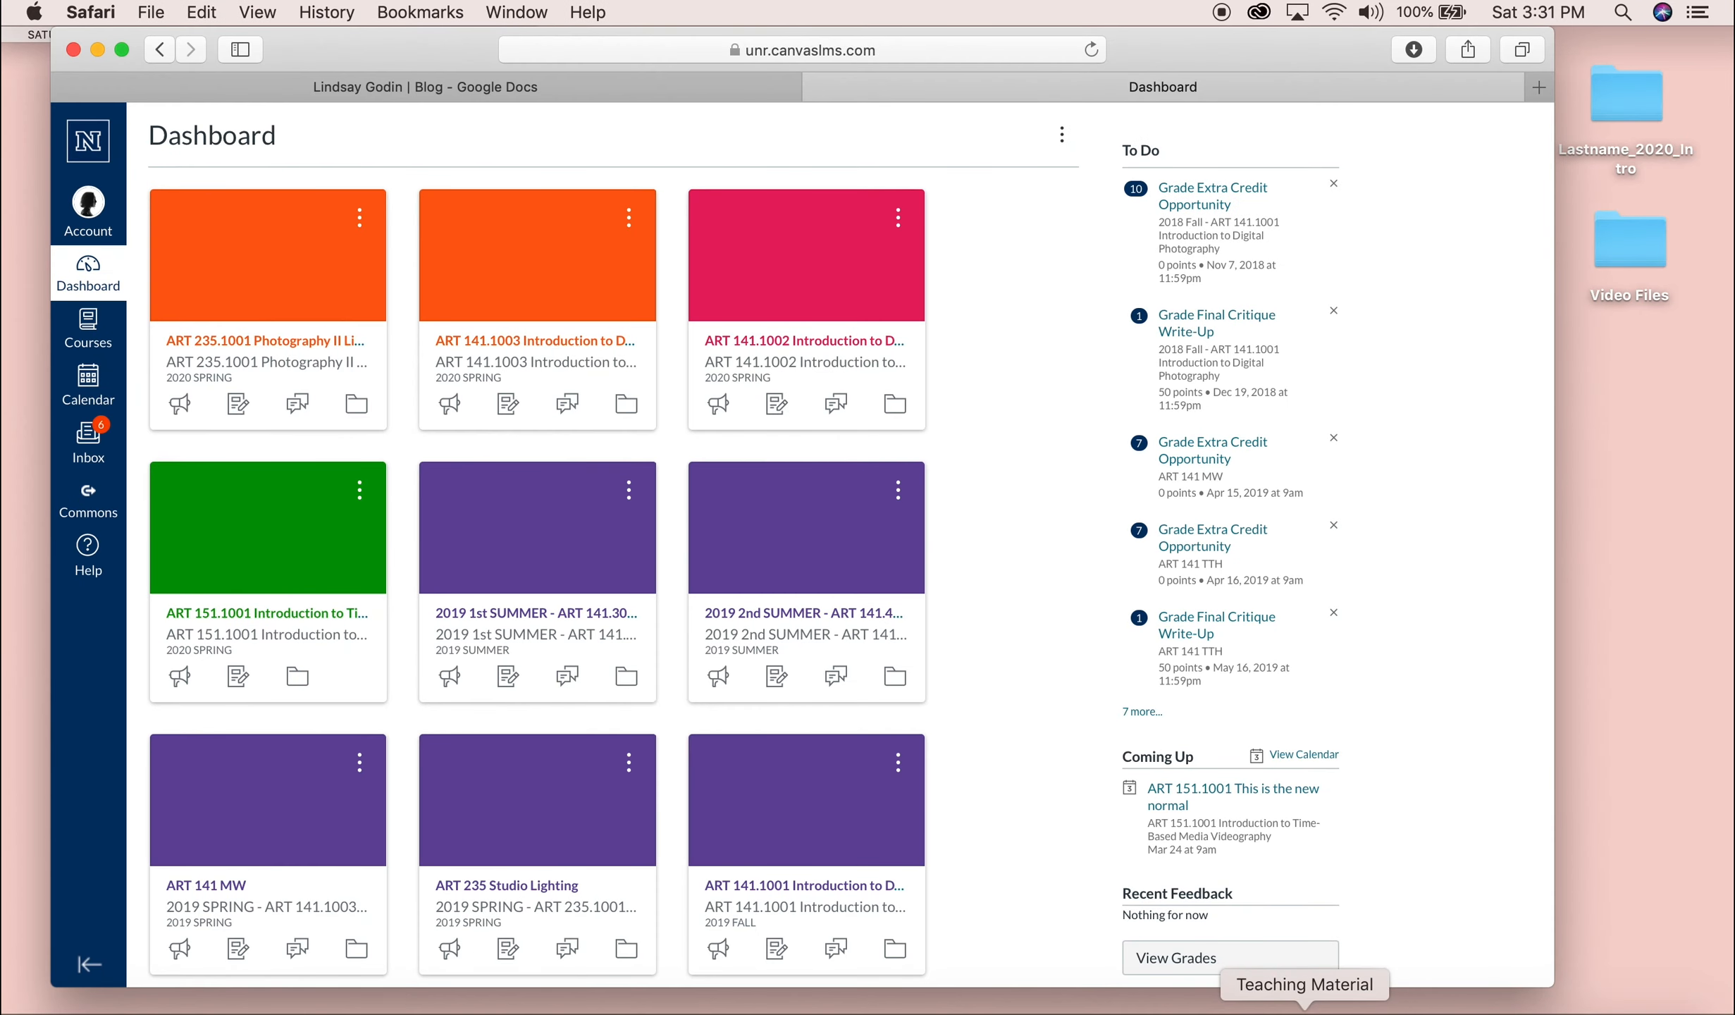
mouse_move(641, 488)
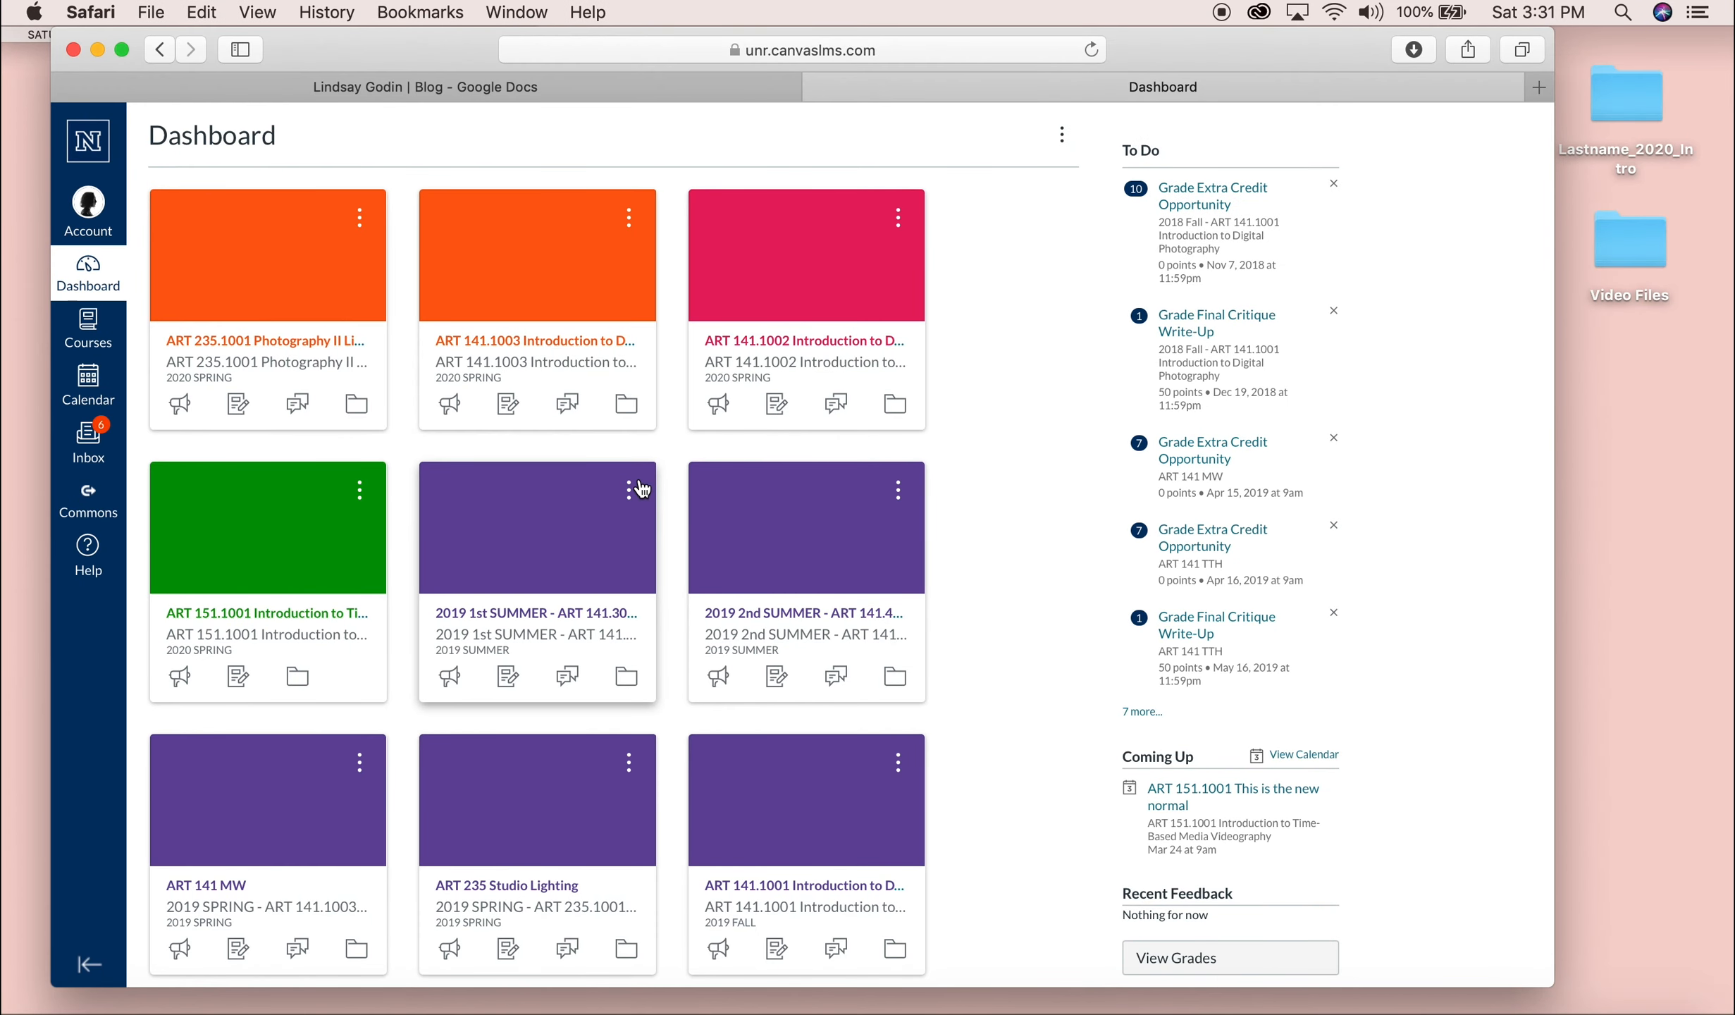
mouse_move(558, 402)
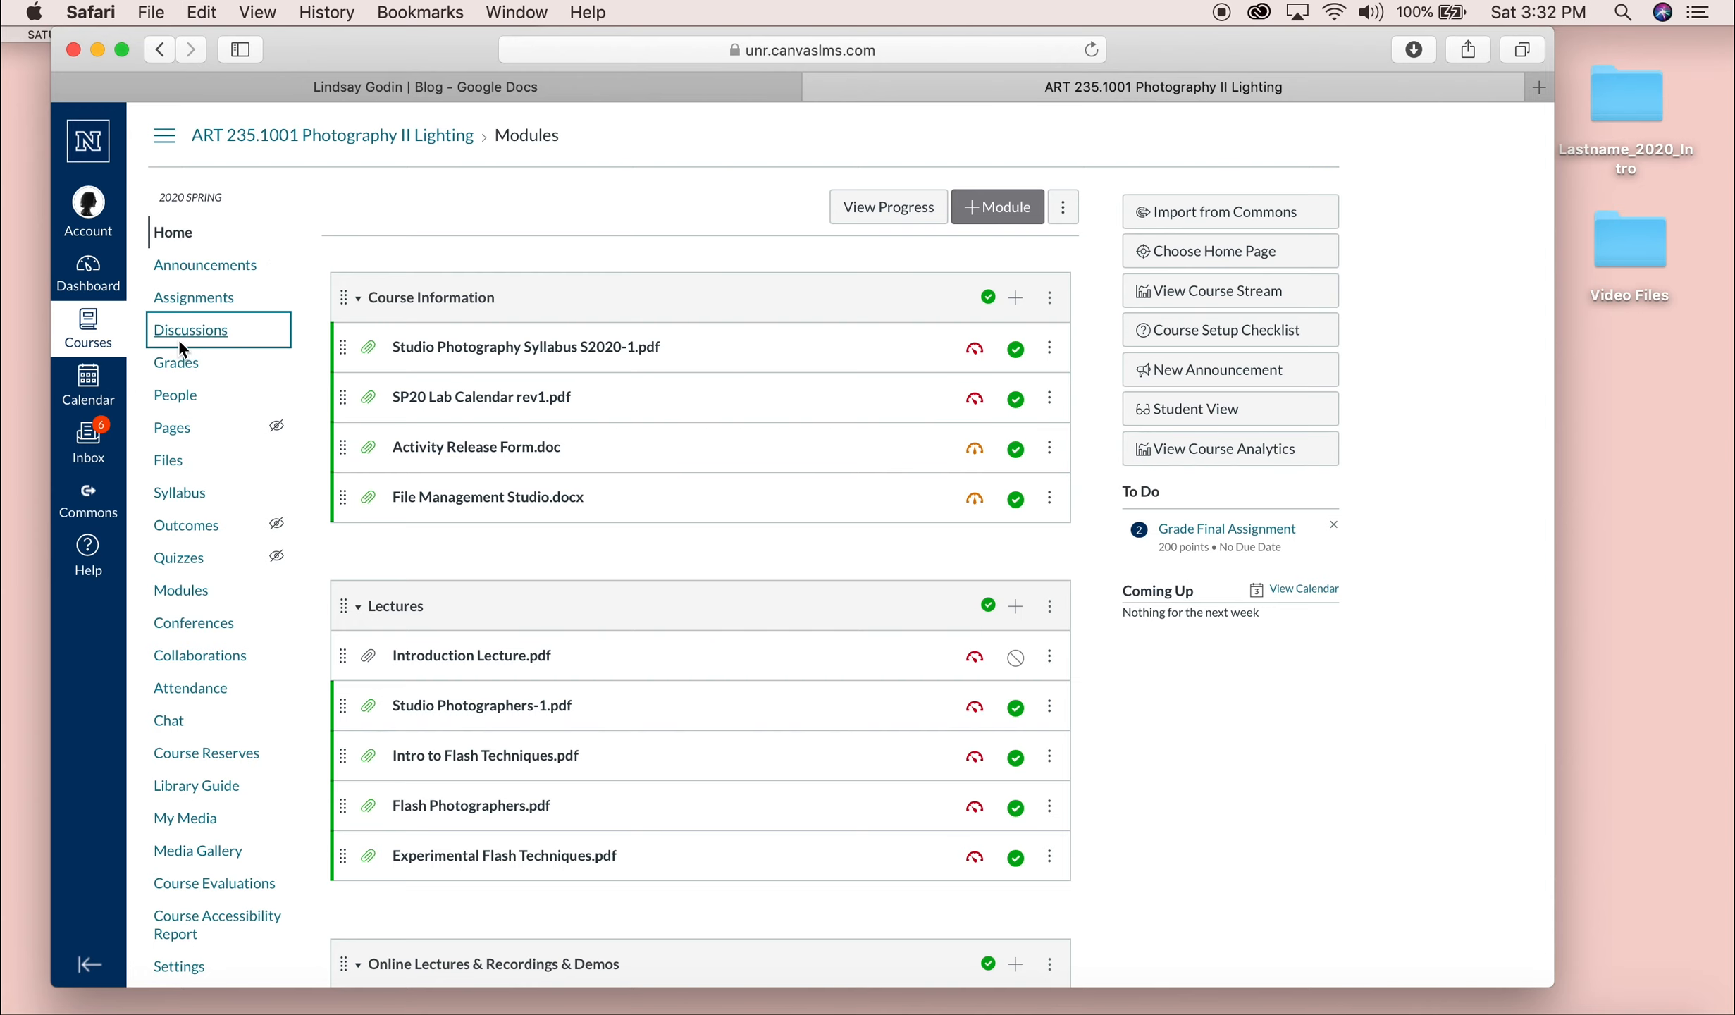
Go to the course Discussions list and choose Assignment 3 - Written Critique.
left_click(190, 328)
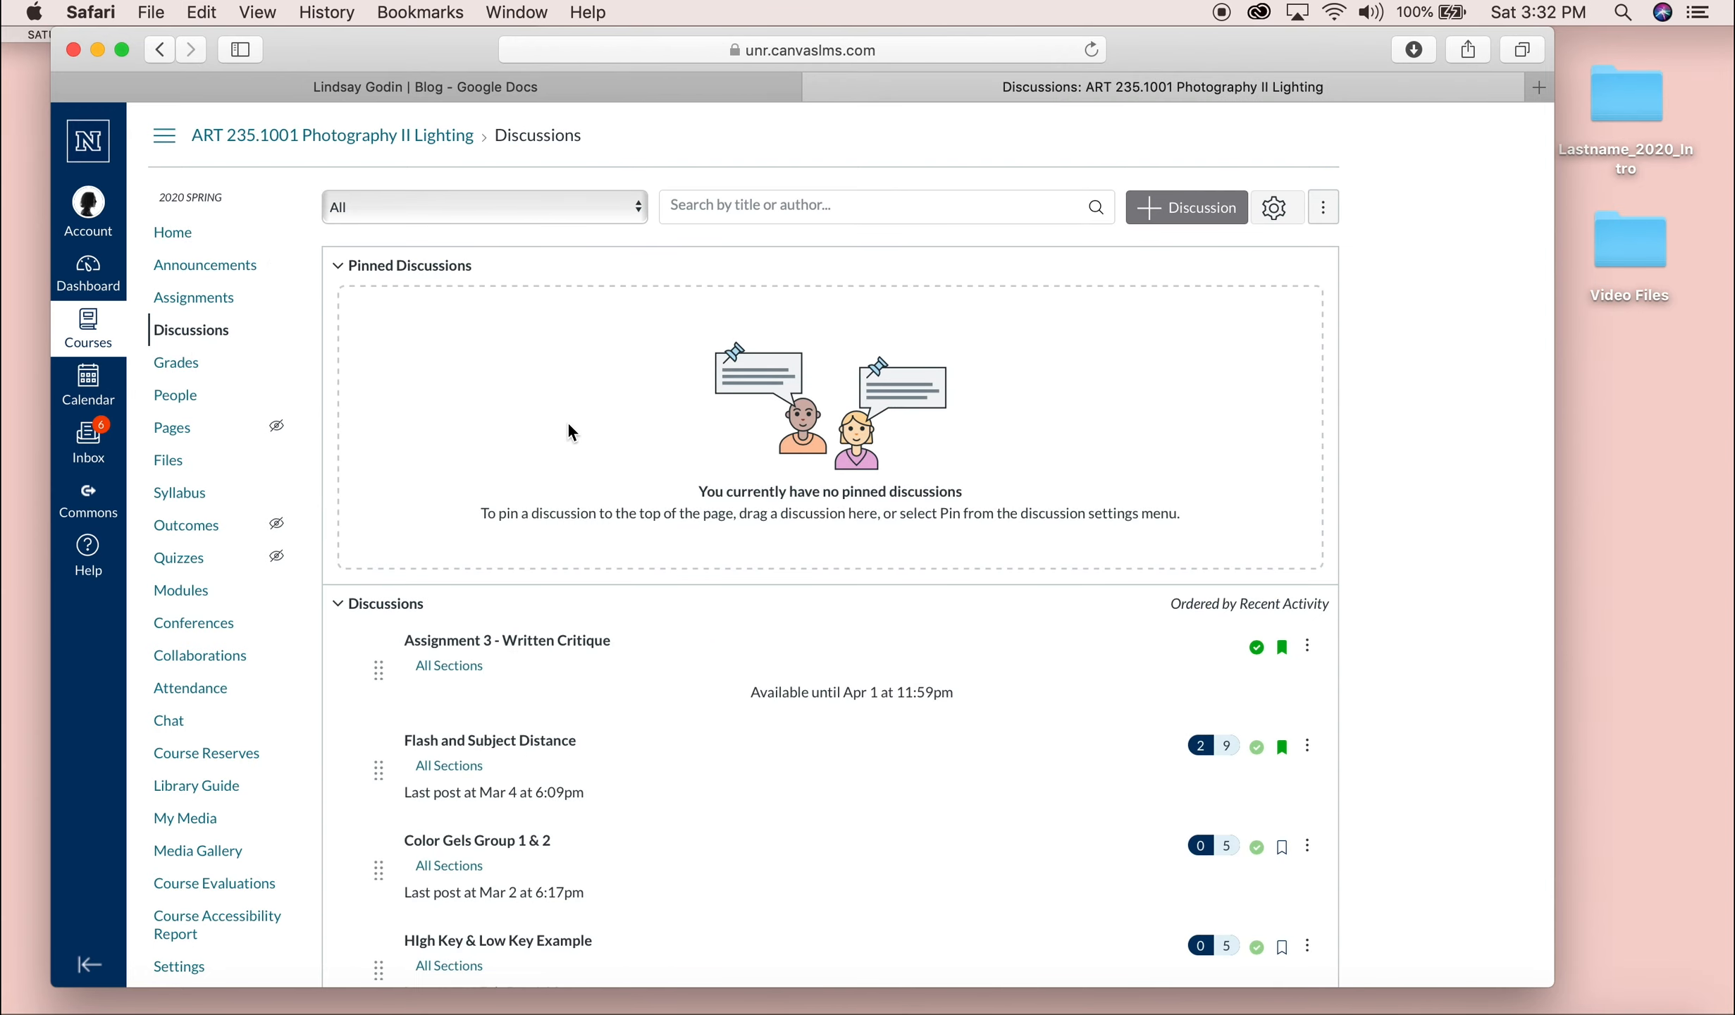
scroll("down", 3)
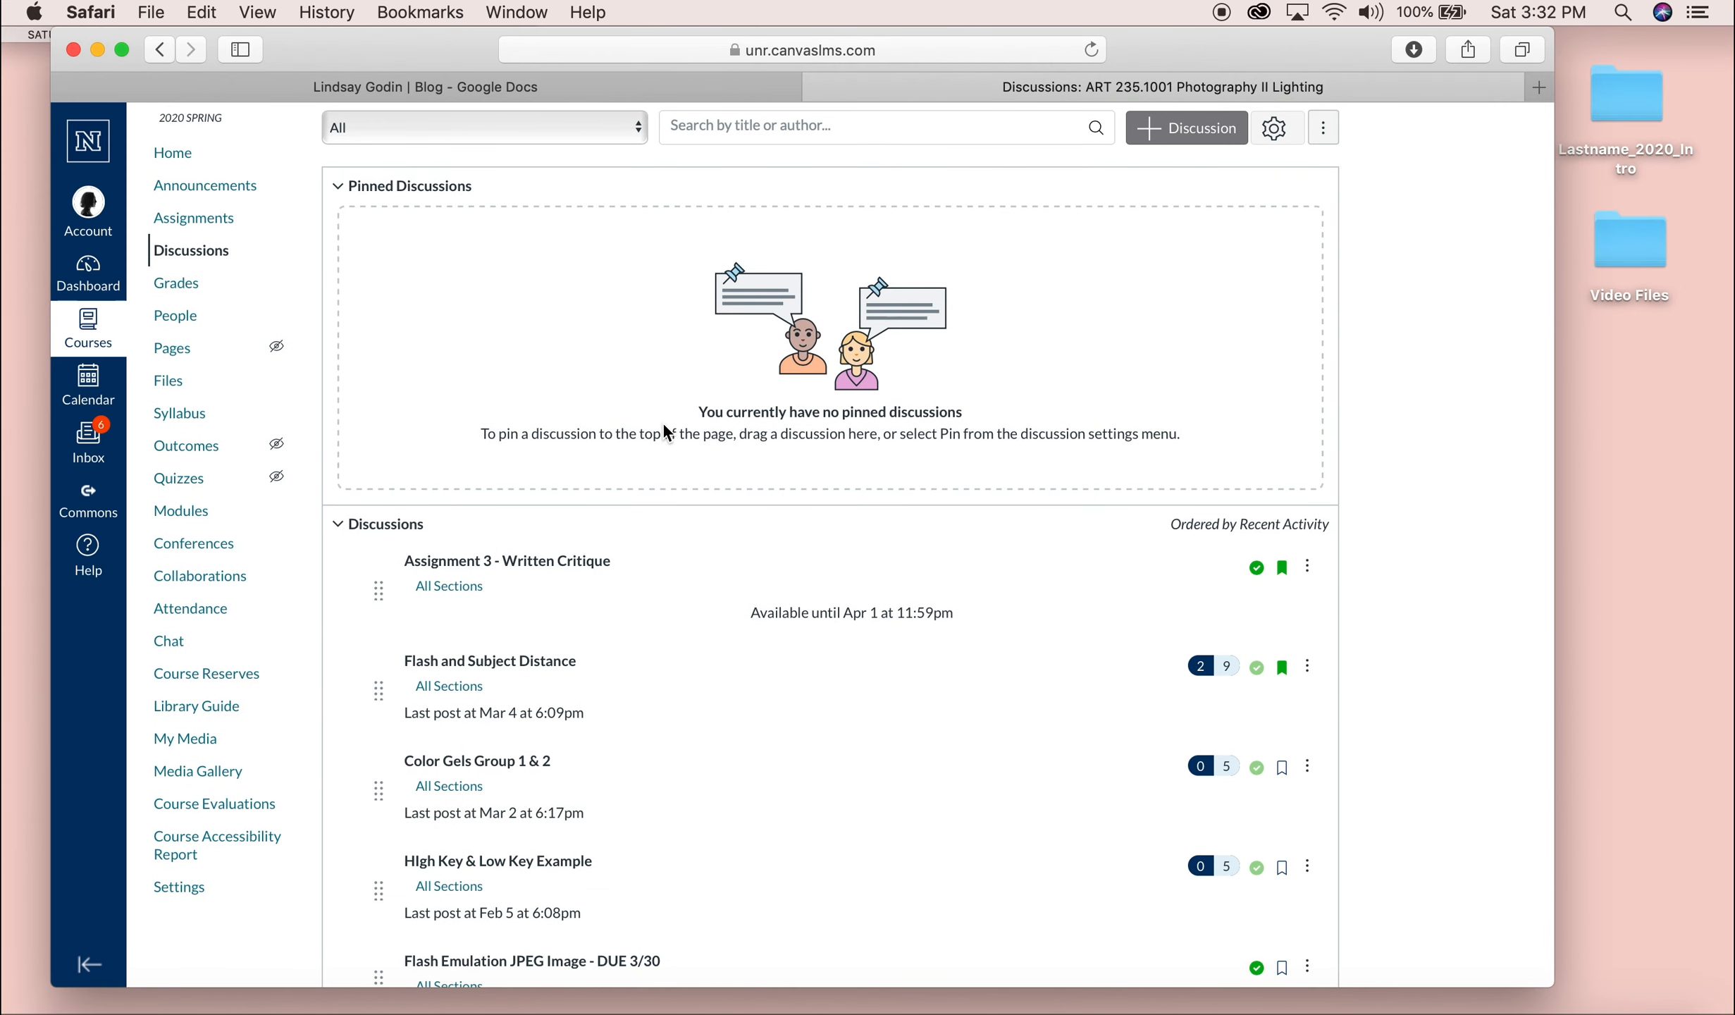
mouse_move(584, 584)
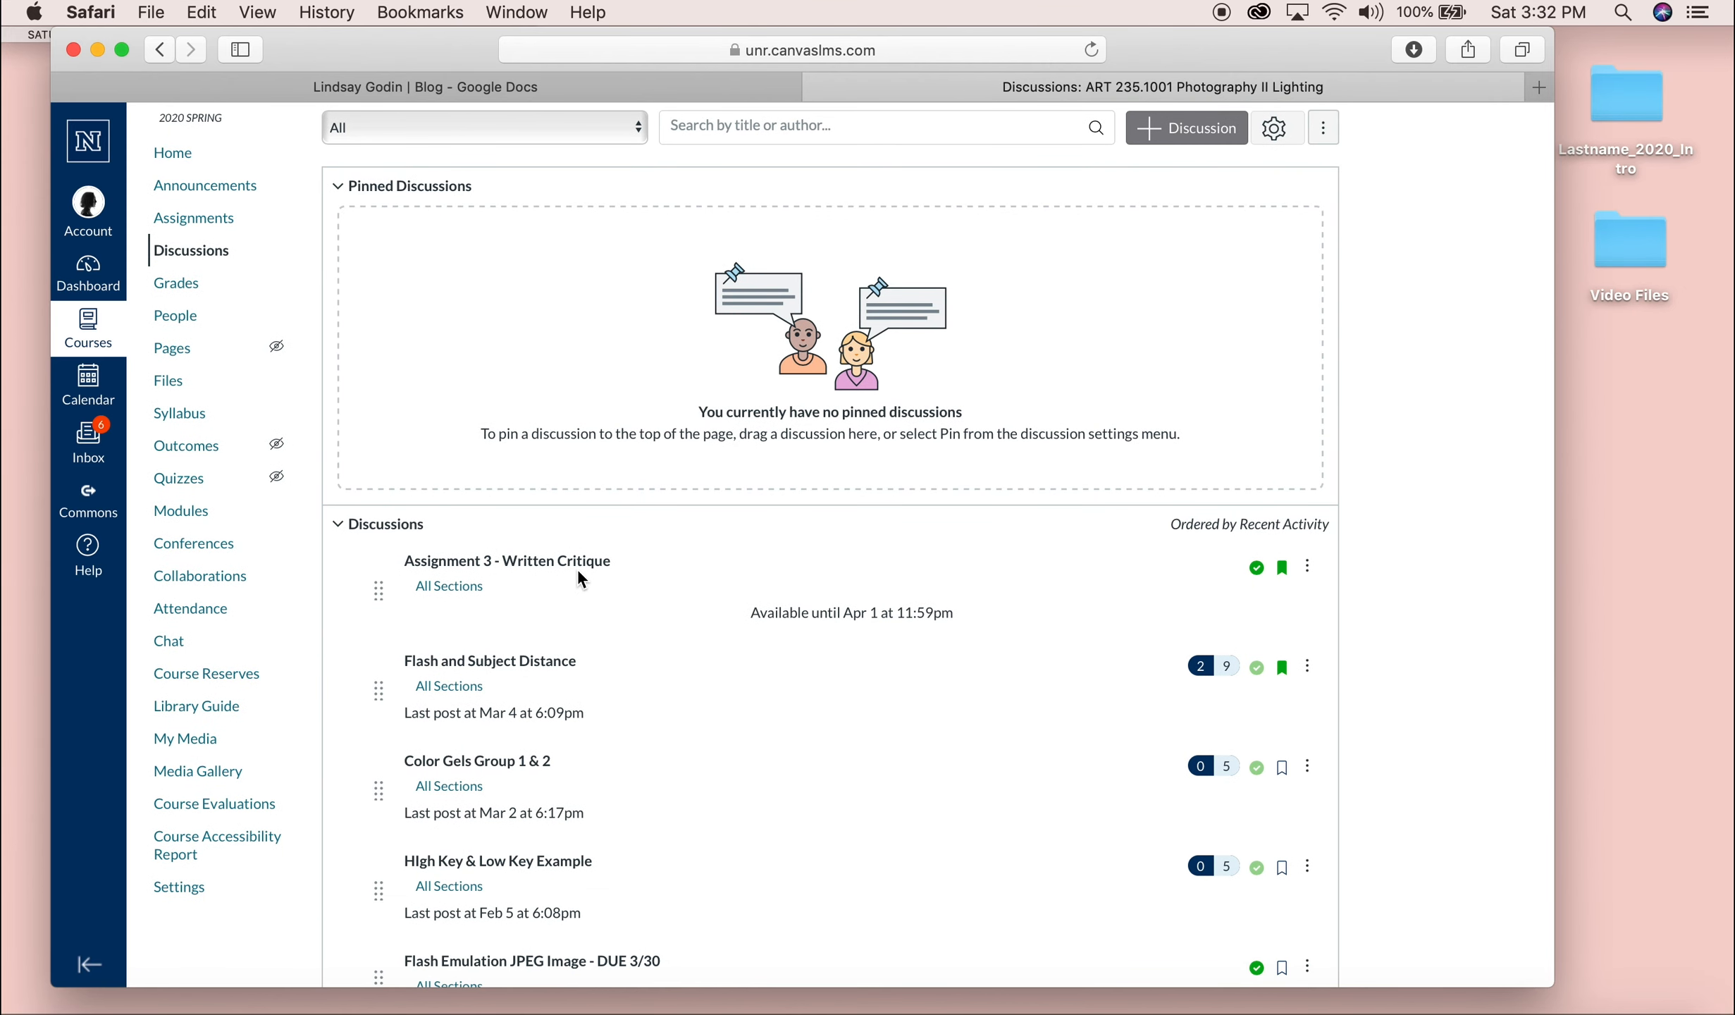
mouse_move(573, 573)
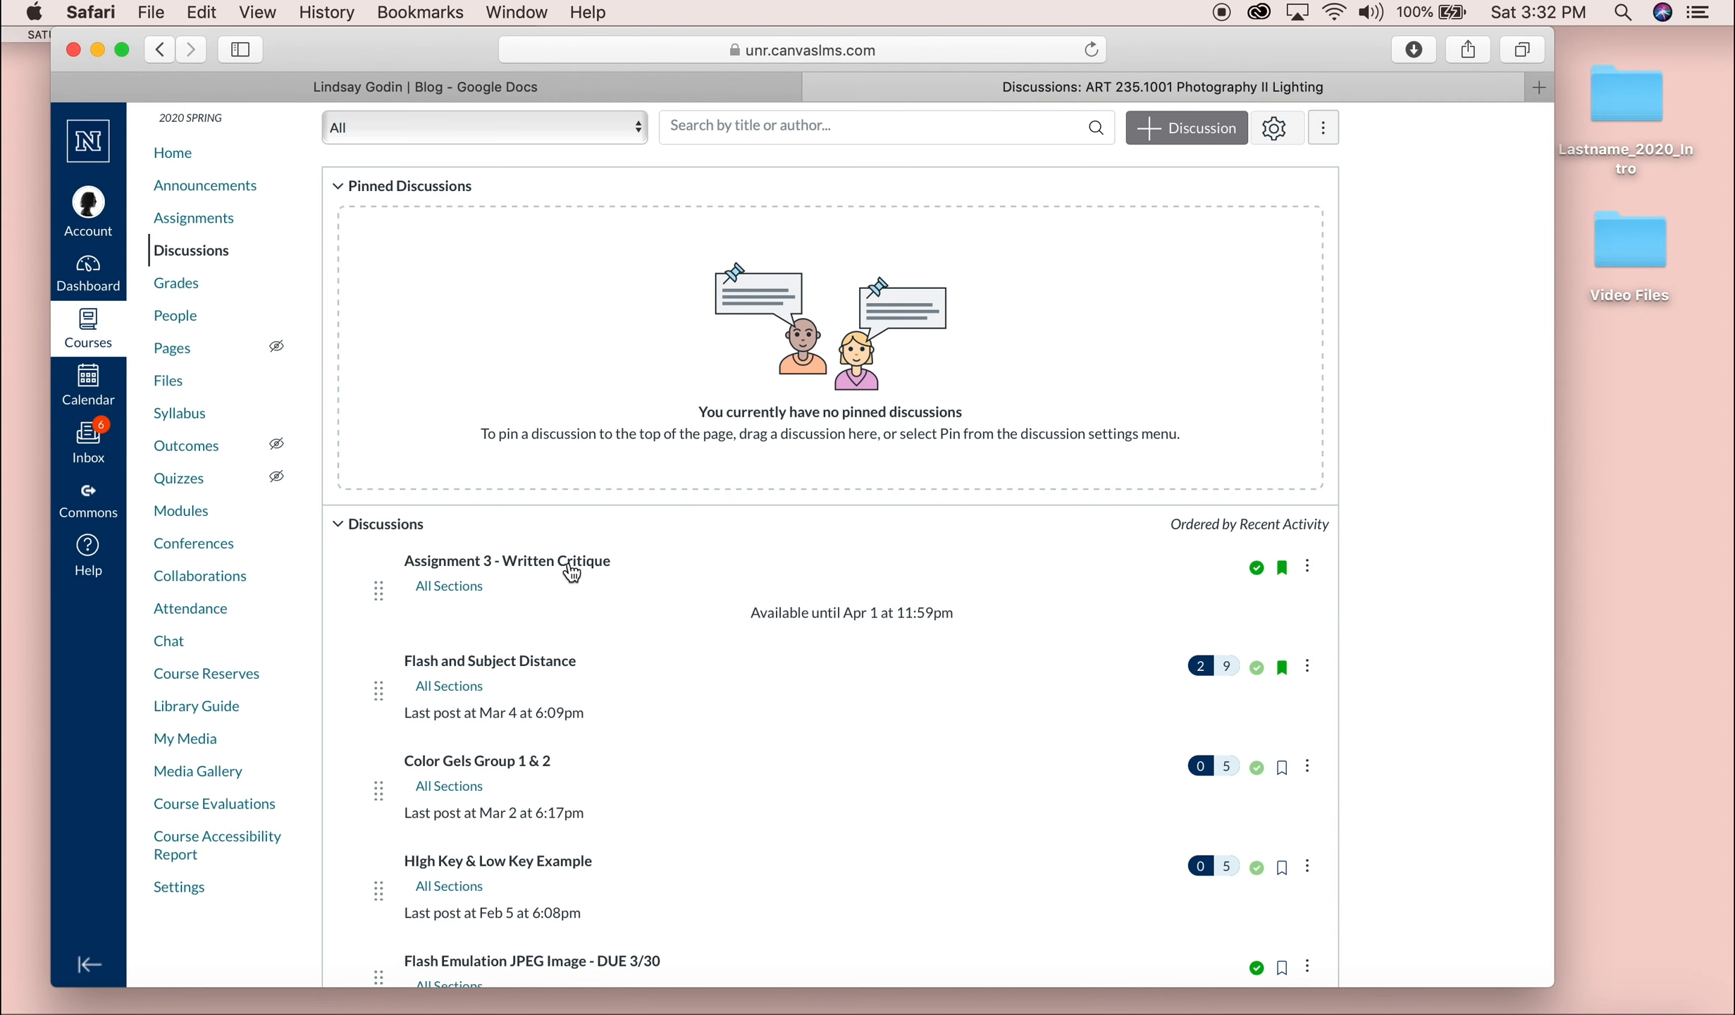
left_click(506, 561)
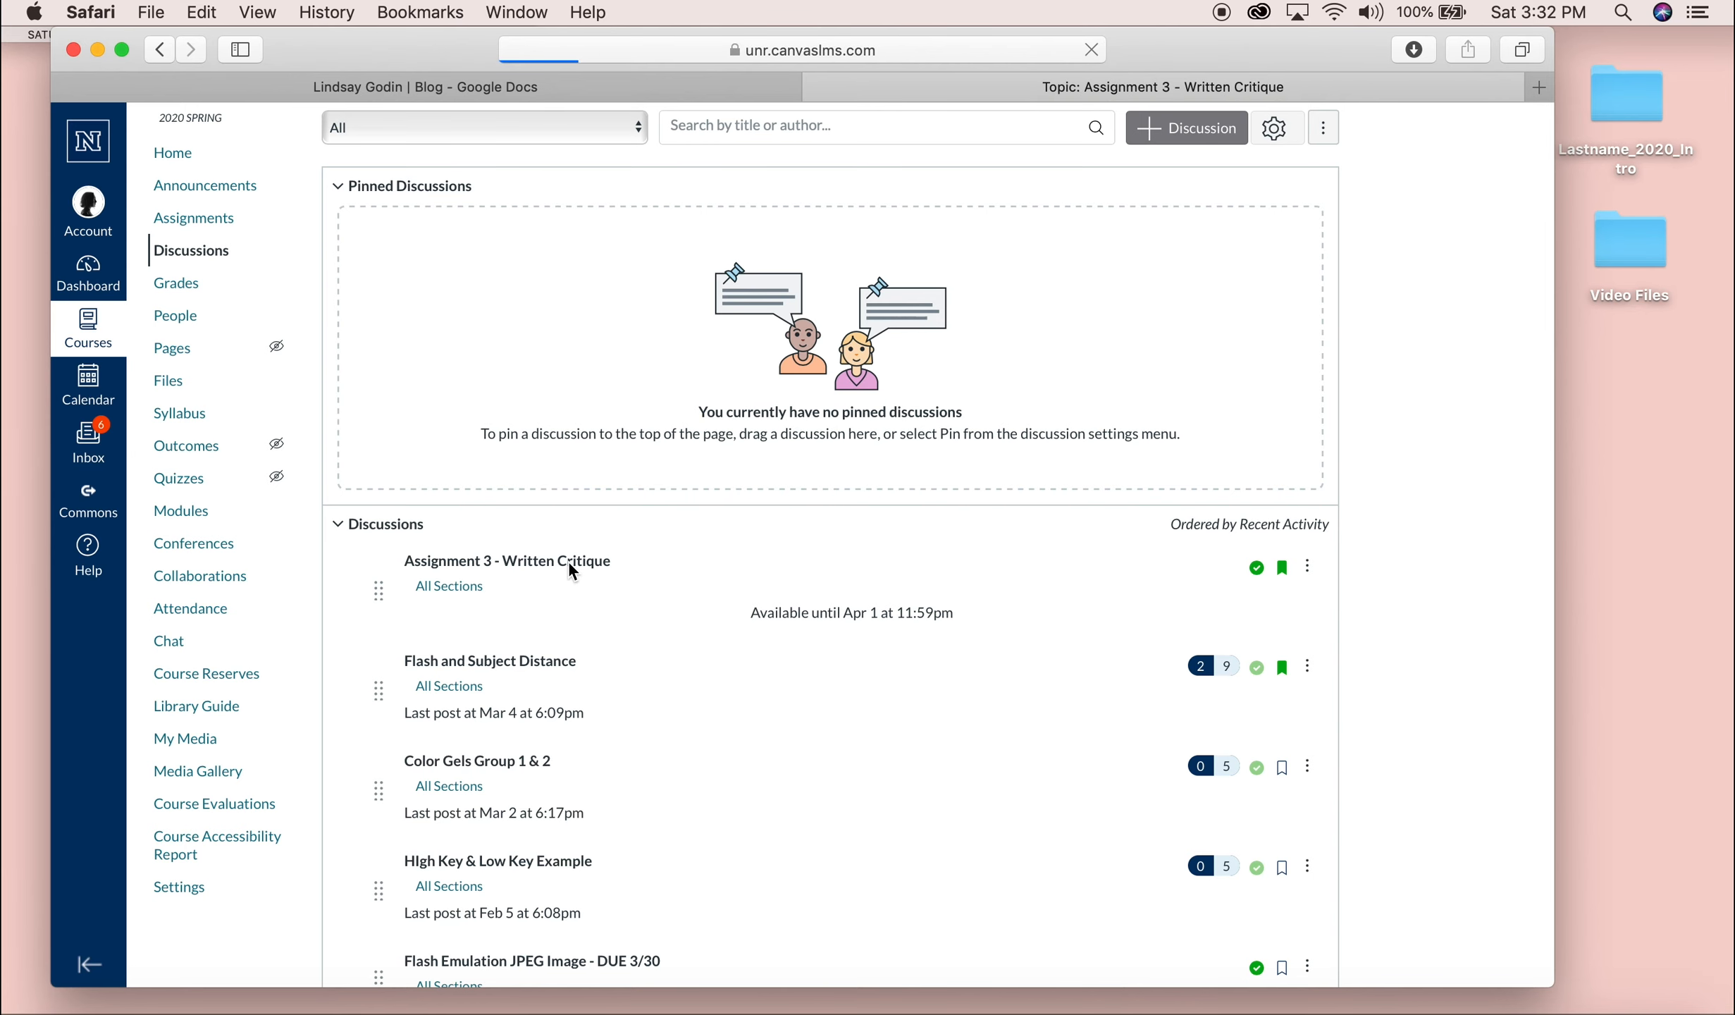
Start a reply to the discussion and show the course Files in the editor sidebar.
left_click(506, 559)
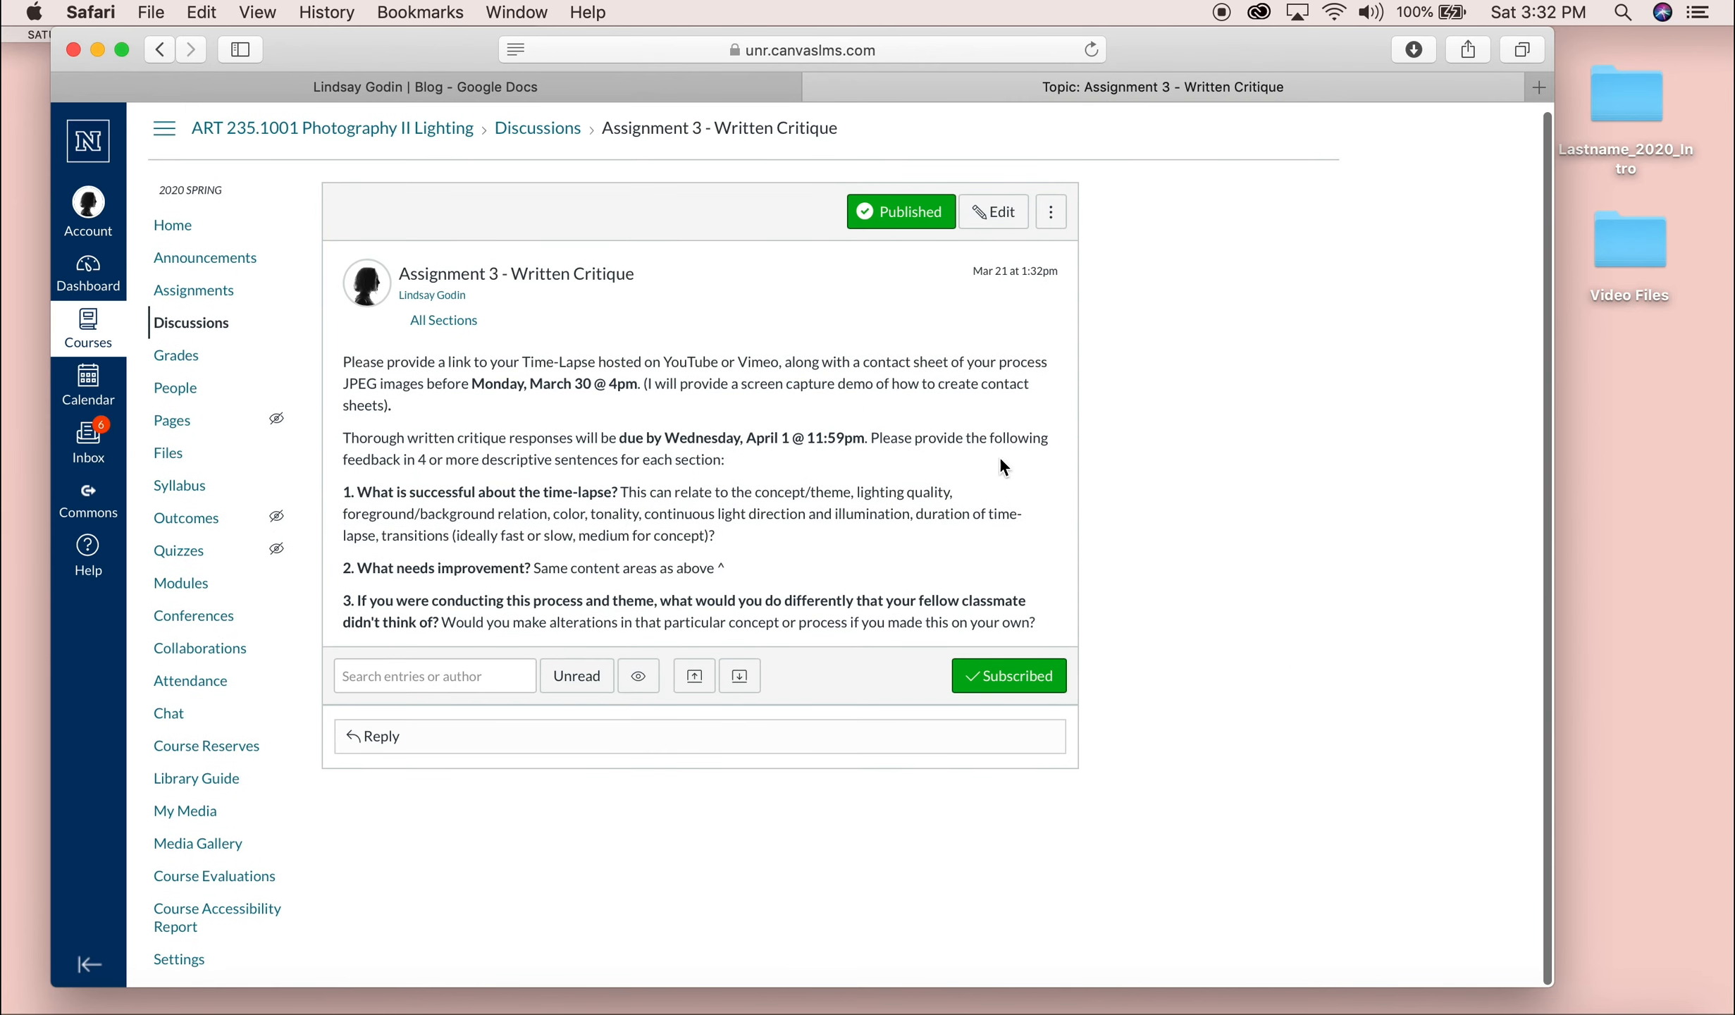
left_click(379, 736)
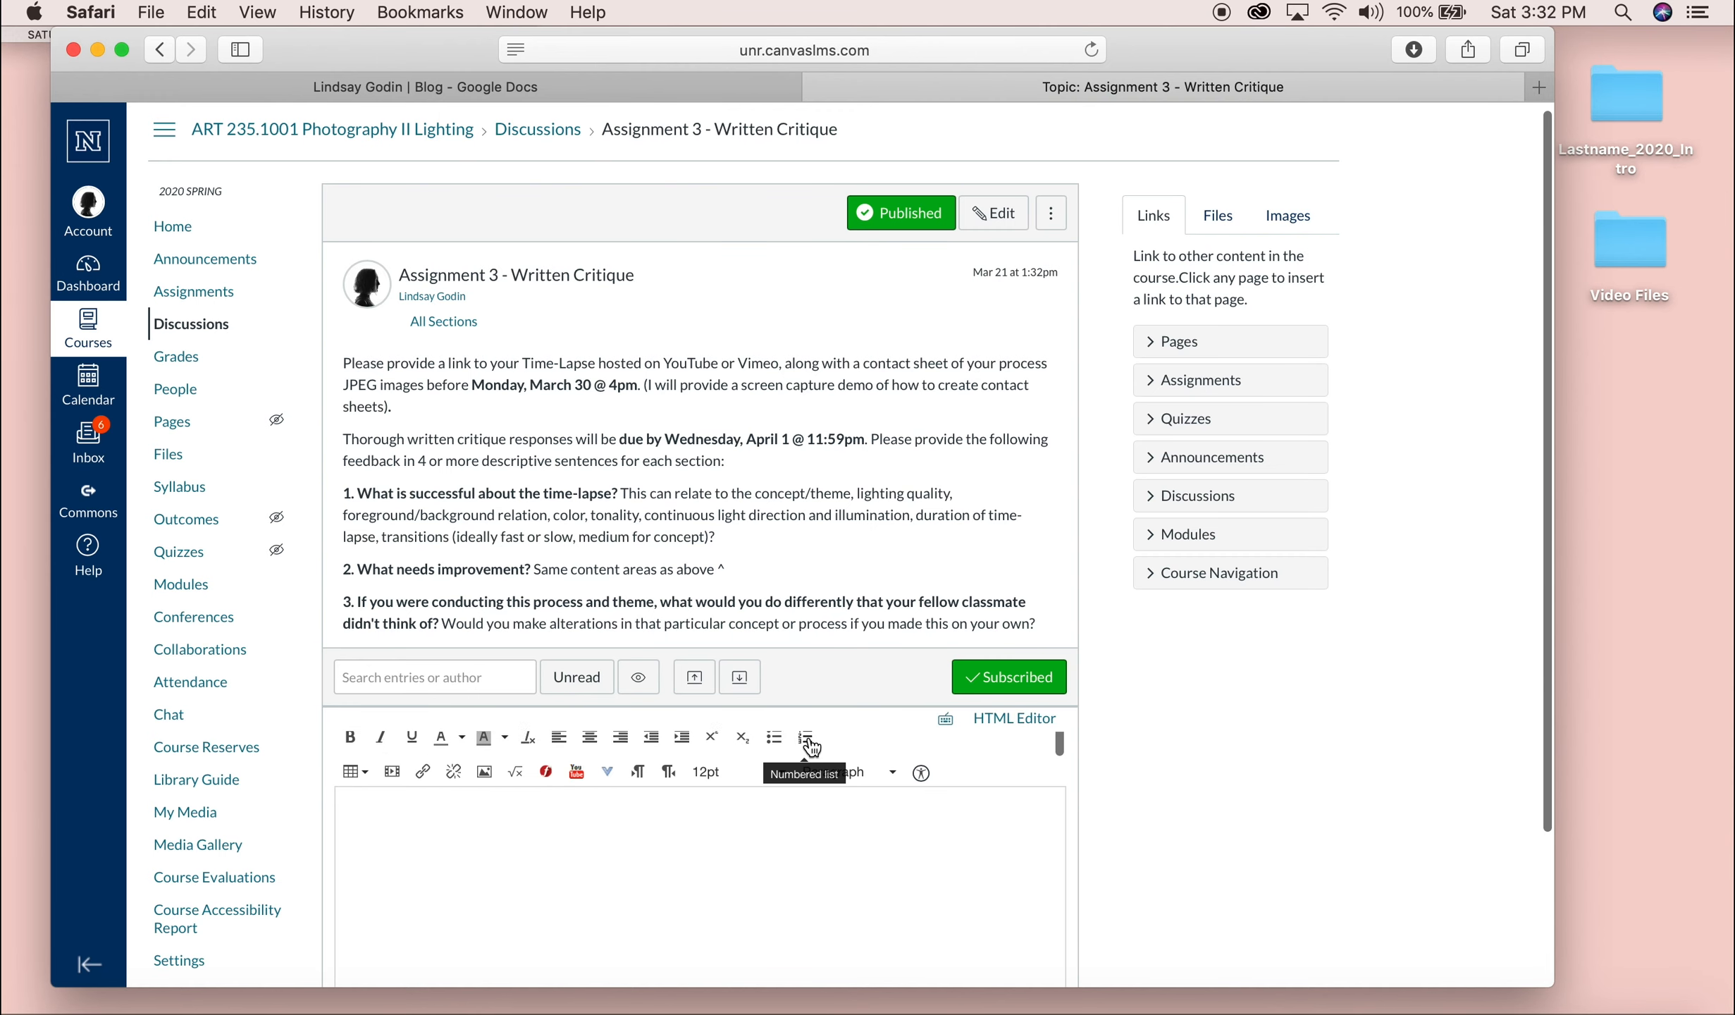
scroll("down", 3)
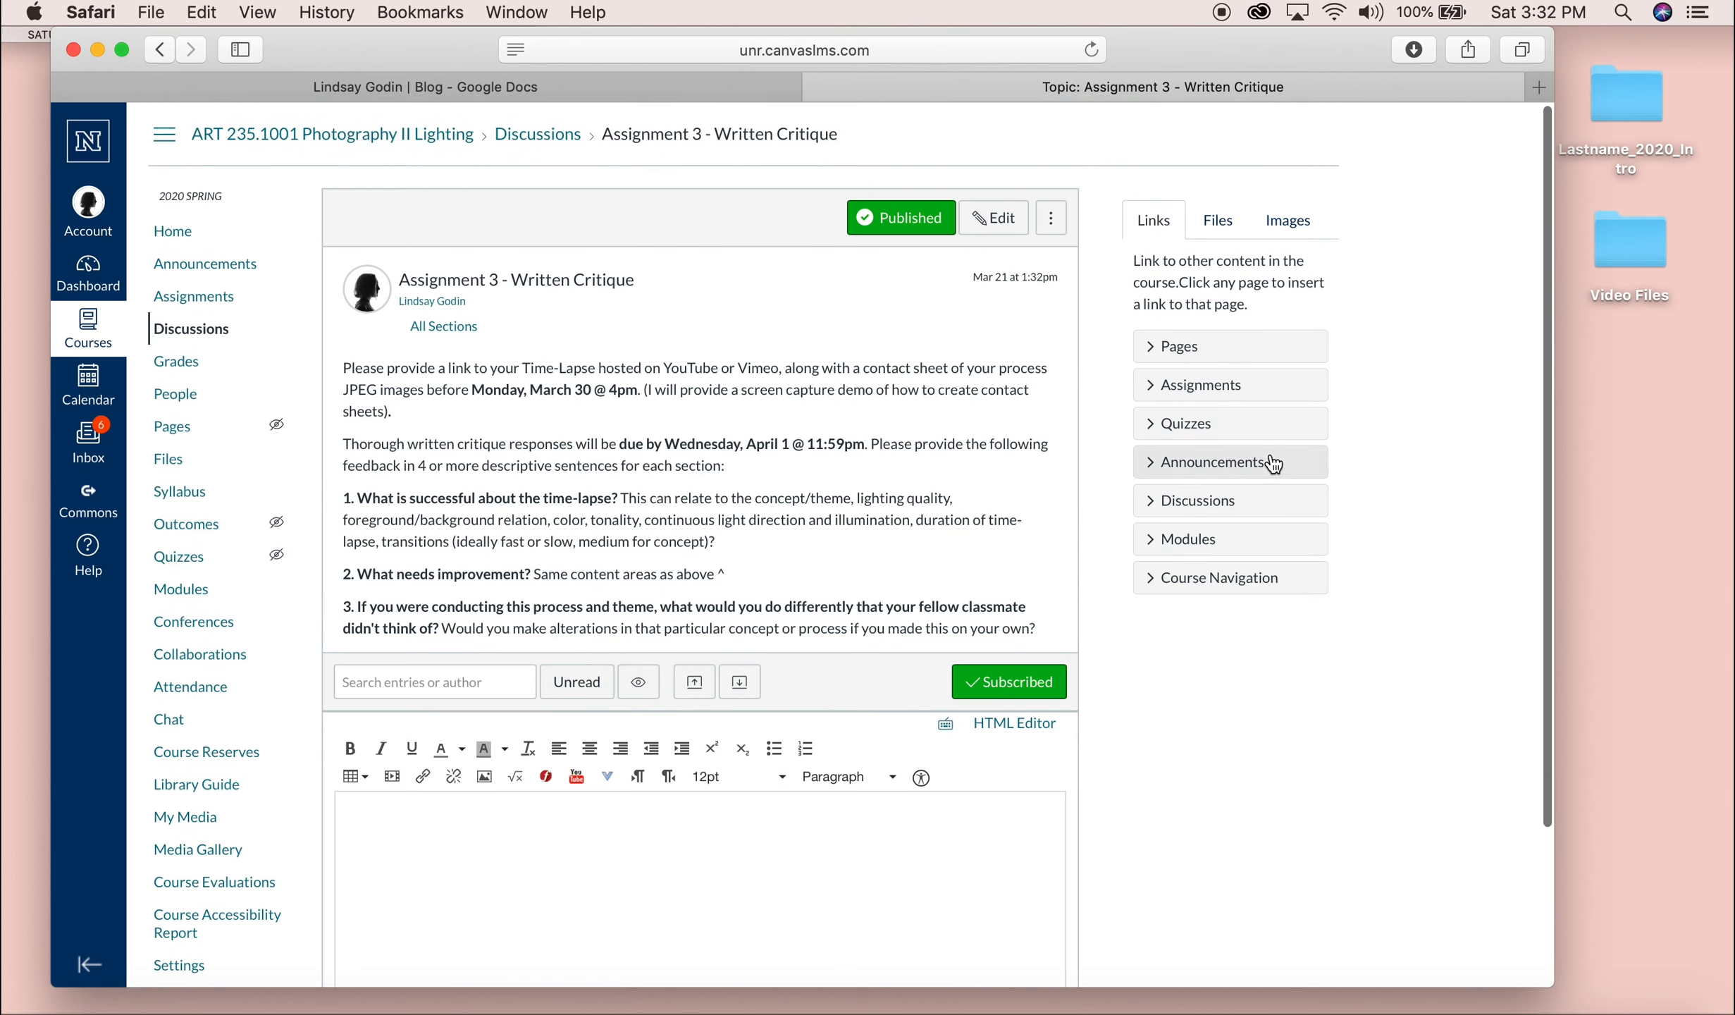
left_click(1216, 220)
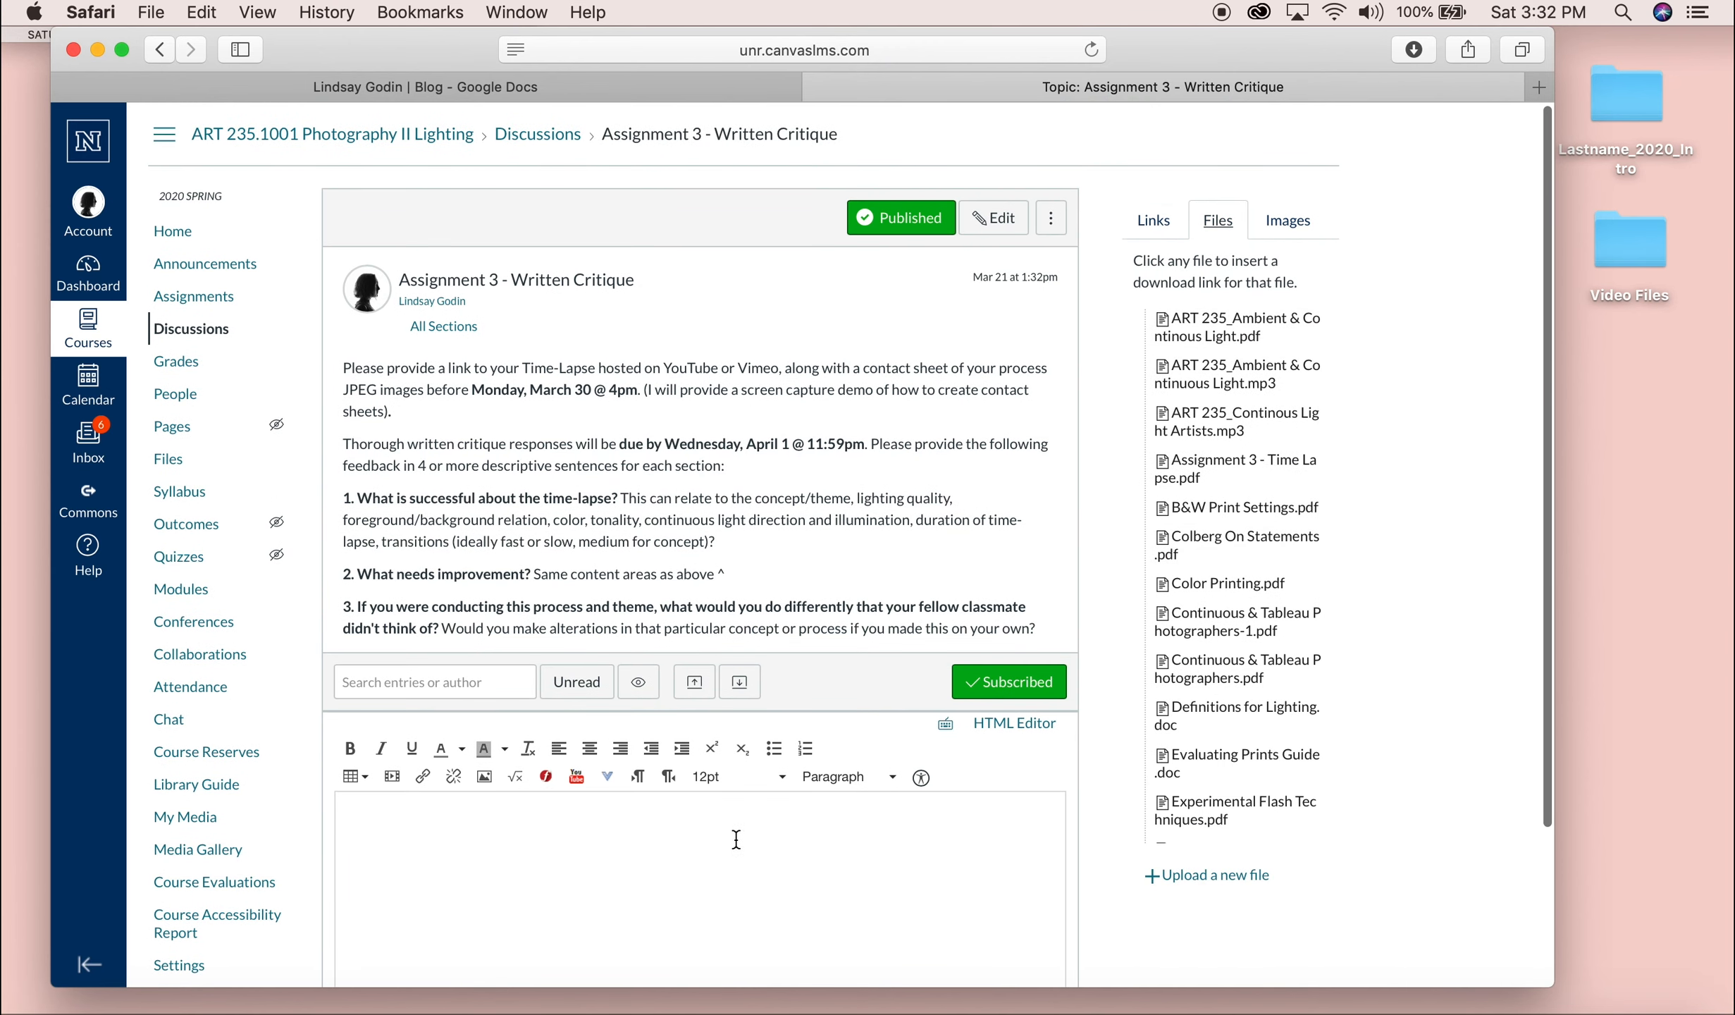
scroll("down", 3)
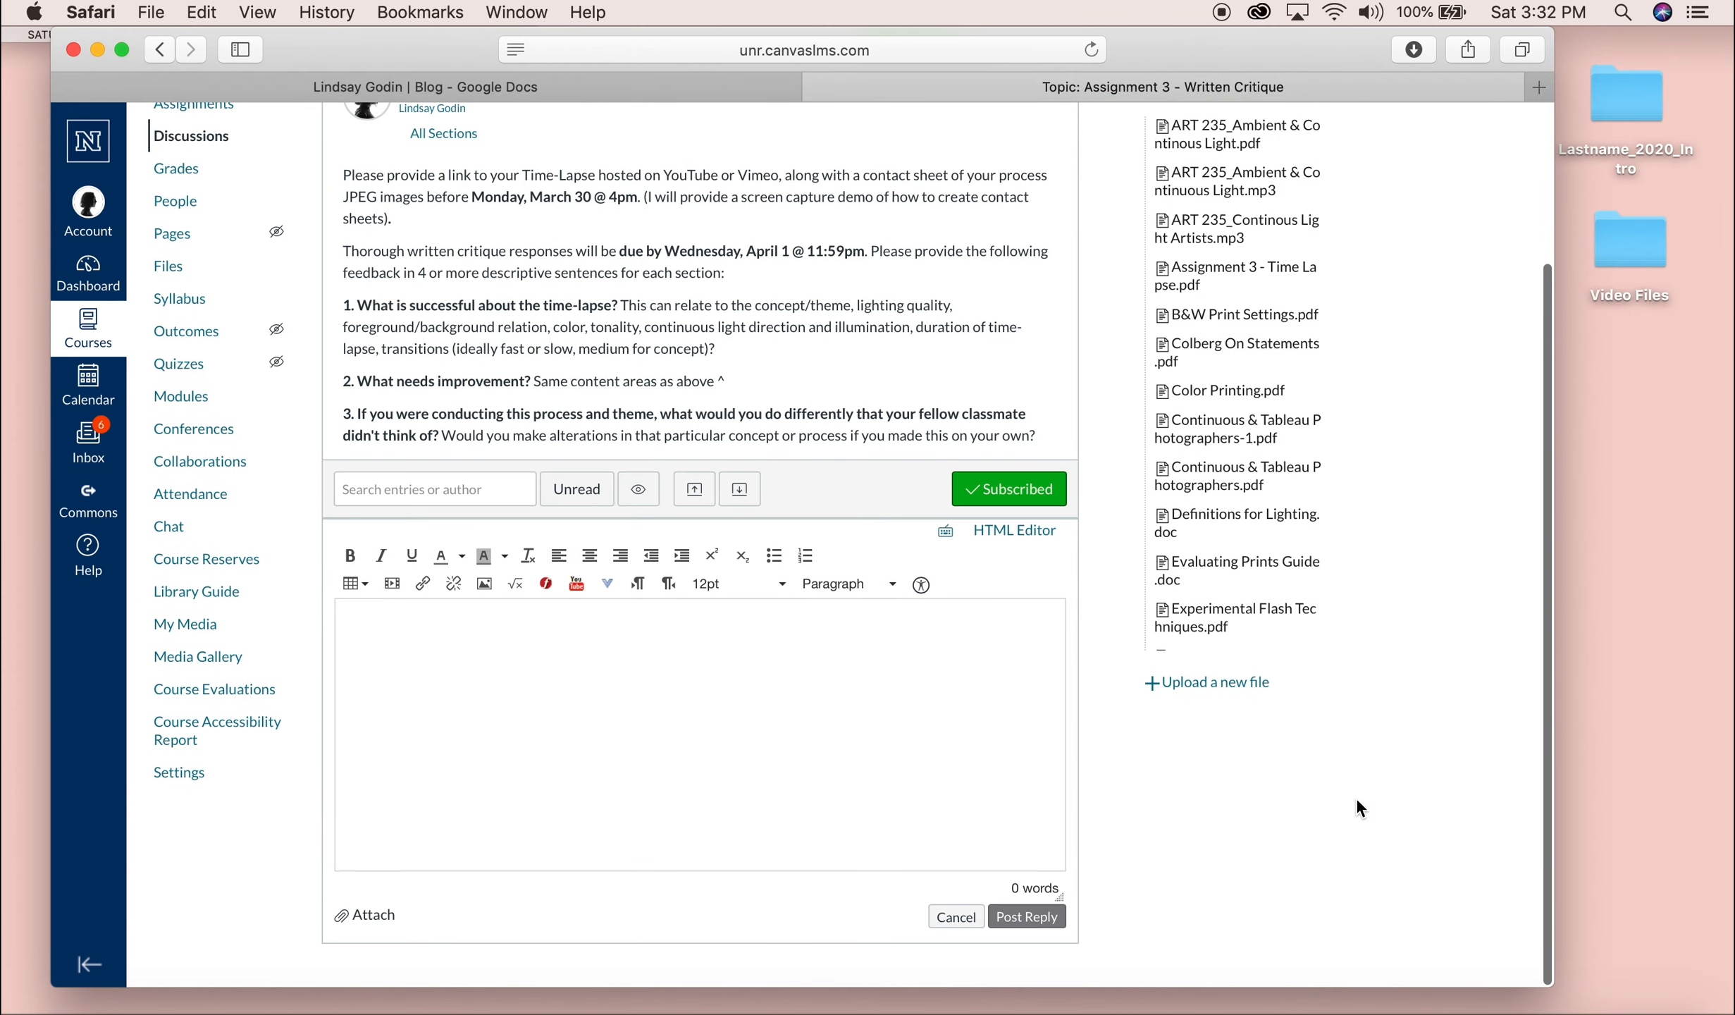
mouse_move(369, 919)
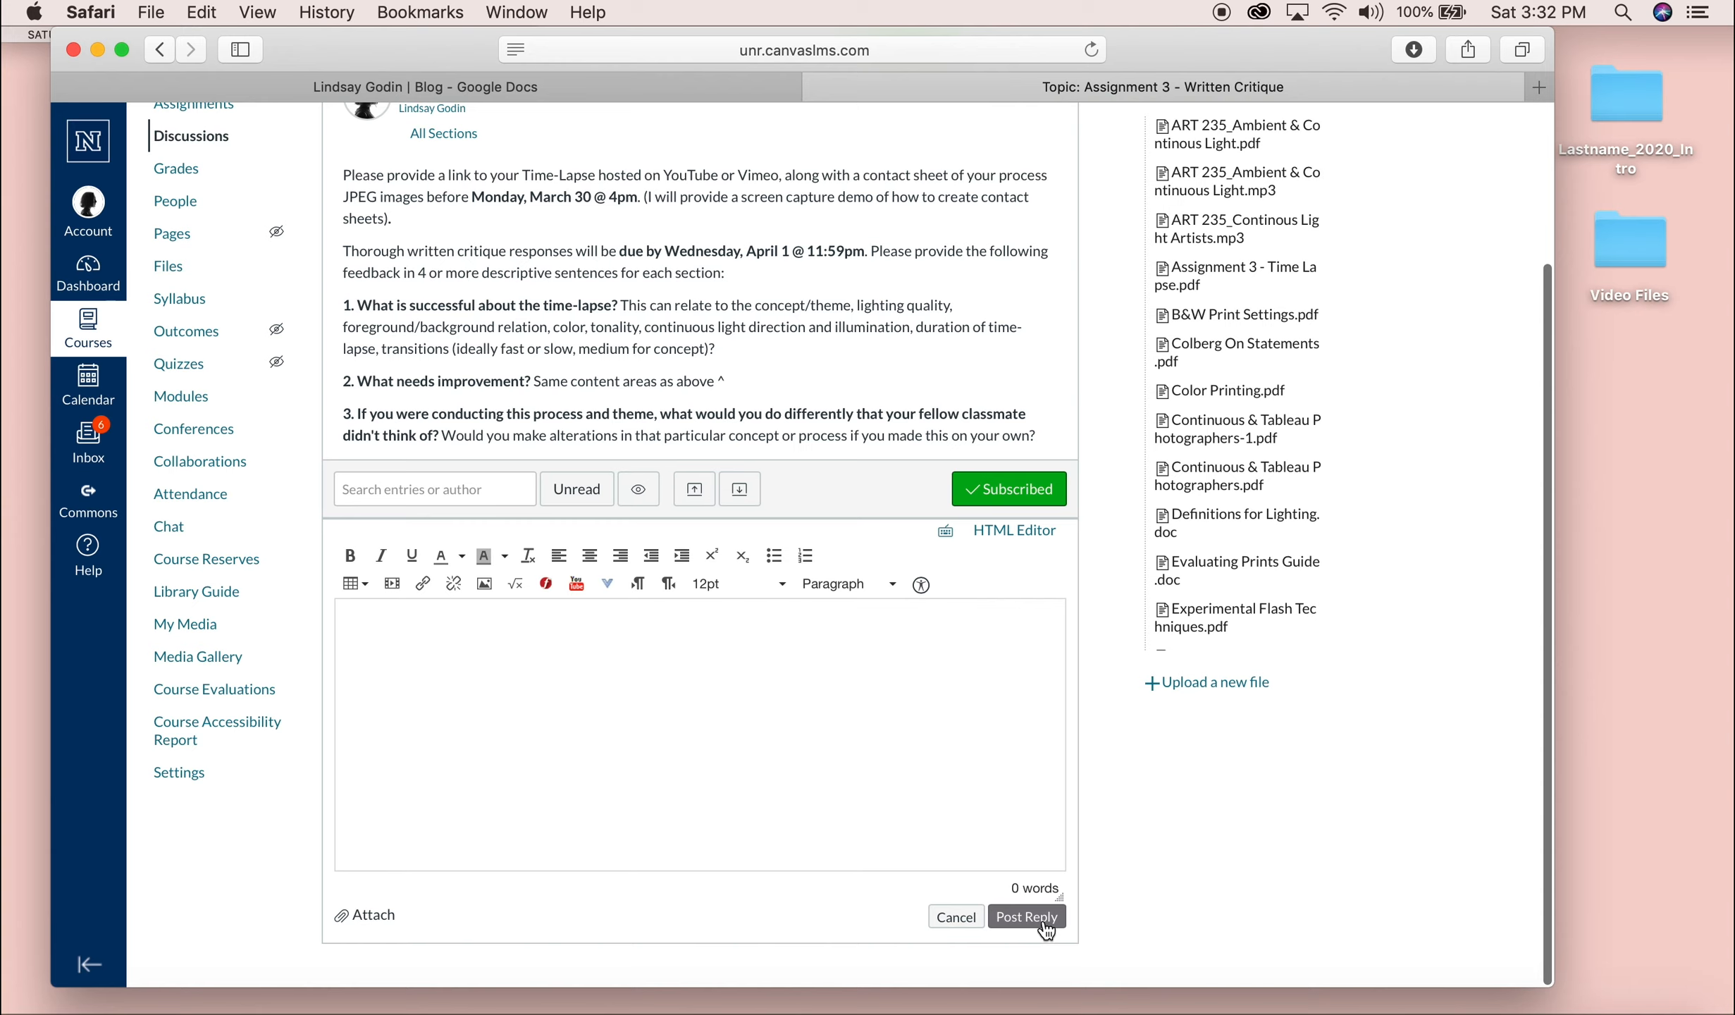
mouse_move(1269, 915)
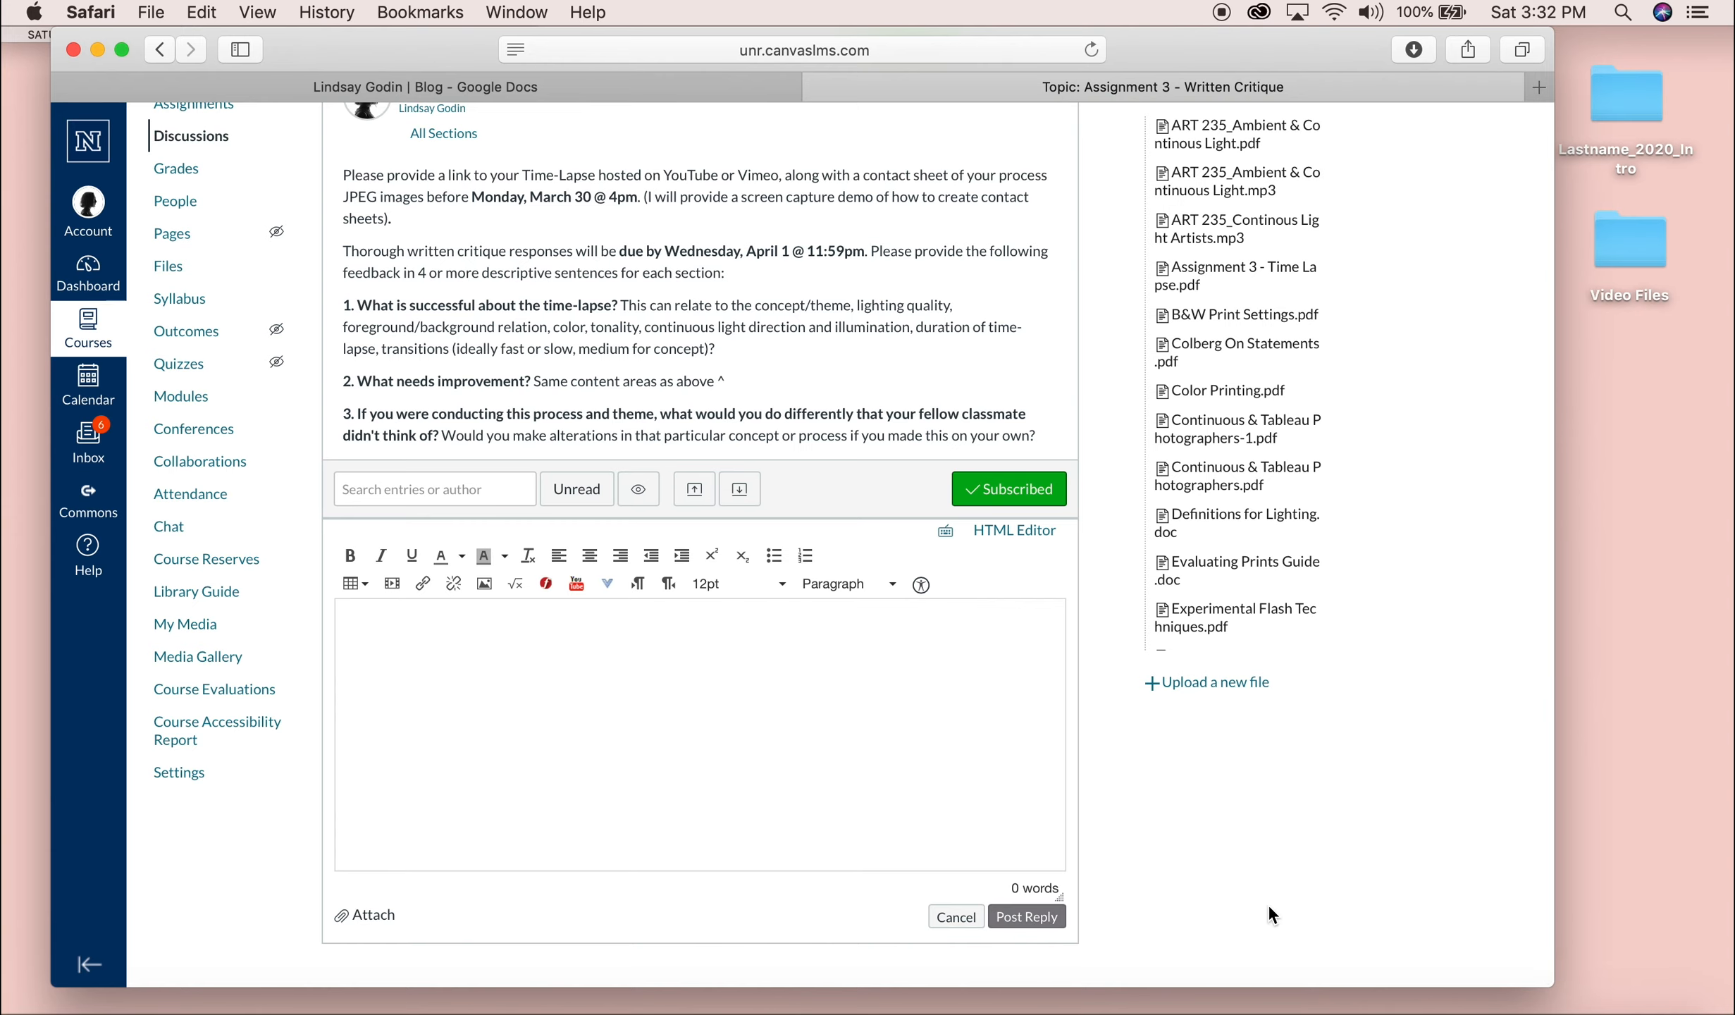